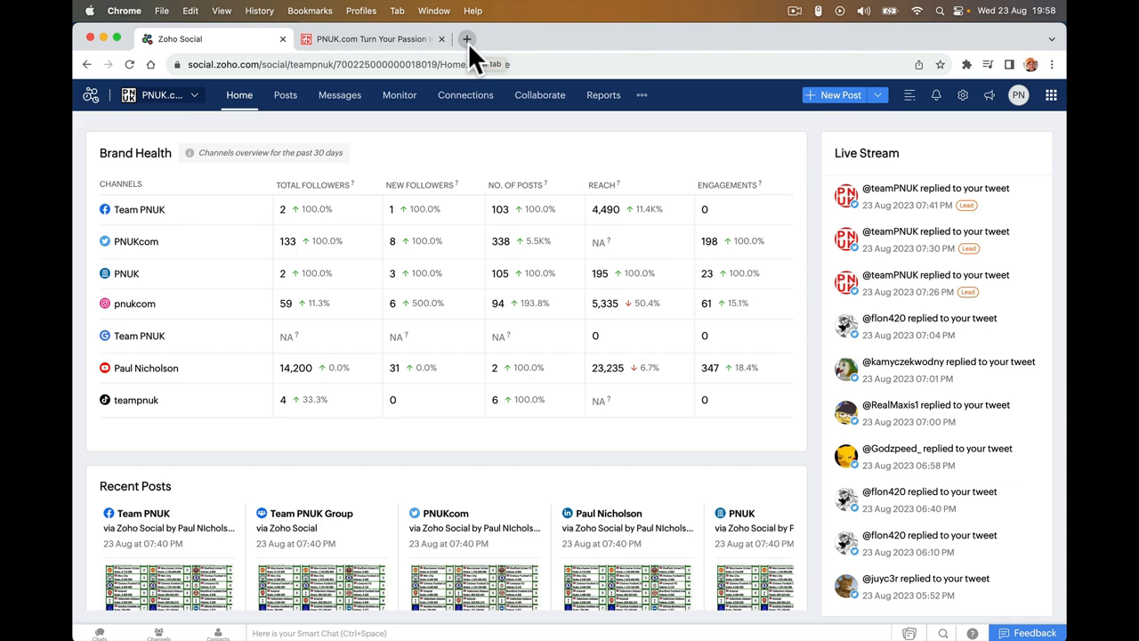
Open pnuk.com in a new tab and browse its football YouTube channel rankings.
{"action": "left_click", "coordinate": [369, 39]}
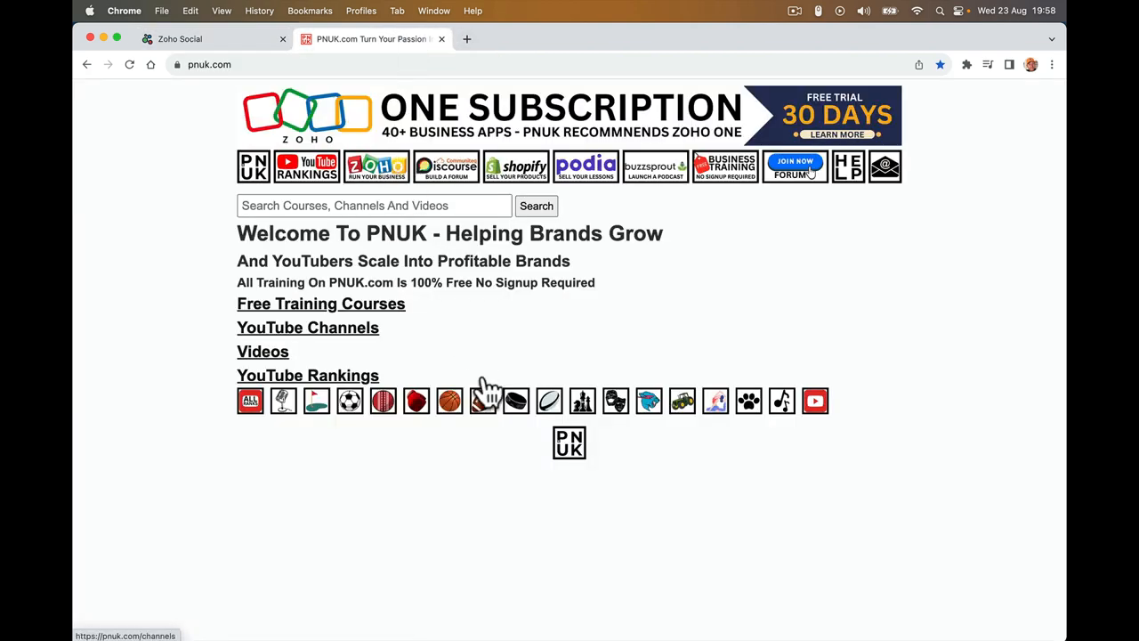
{"action": "mouse_move", "coordinate": [438, 558]}
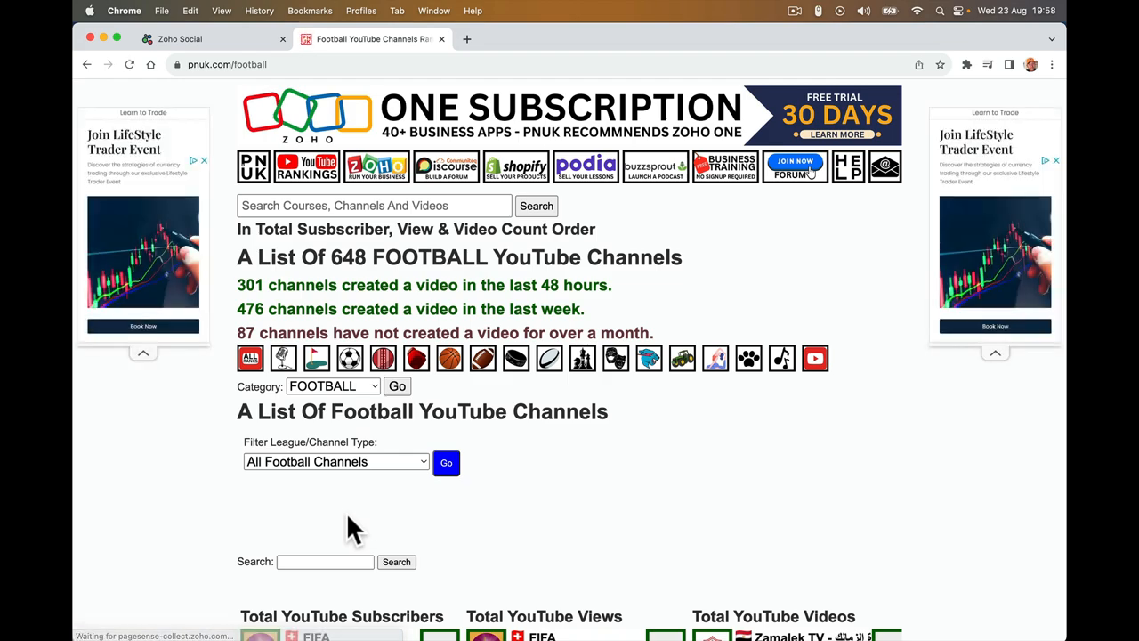
{"action": "scroll", "scroll_direction": "down", "scroll_amount": 3}
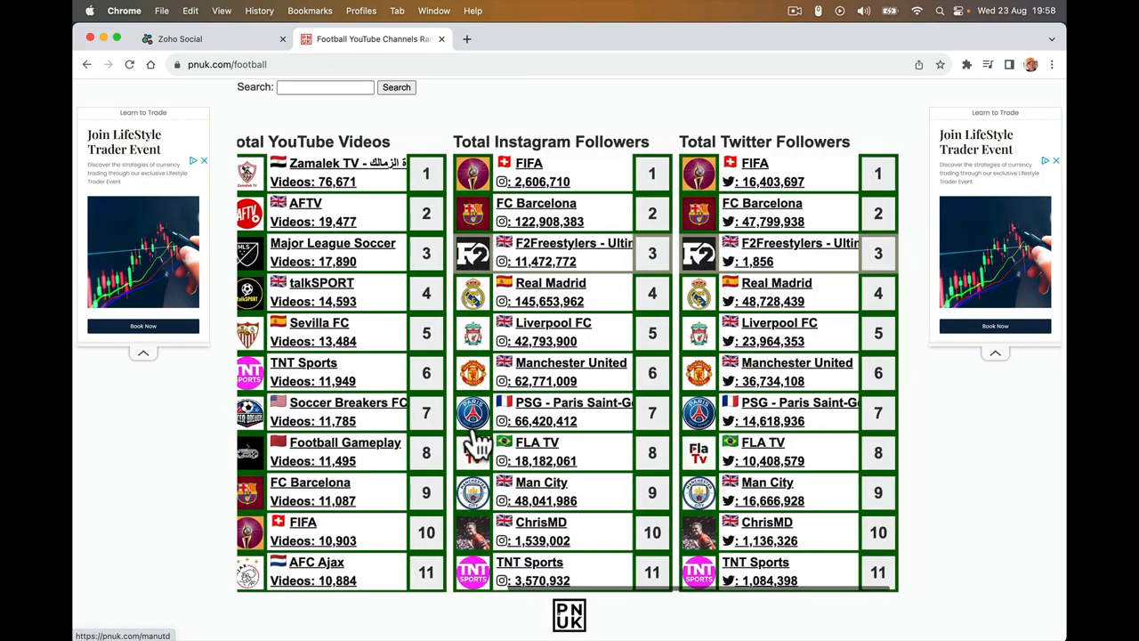
{"action": "scroll", "scroll_direction": "down", "scroll_amount": 3}
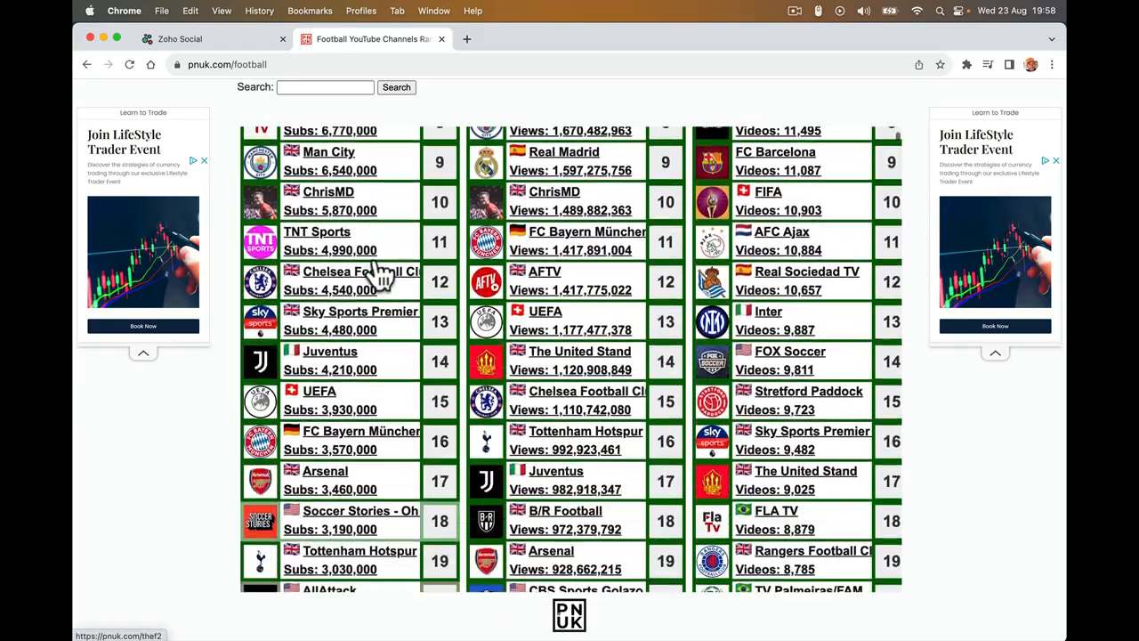
{"action": "scroll", "scroll_direction": "down", "scroll_amount": 3}
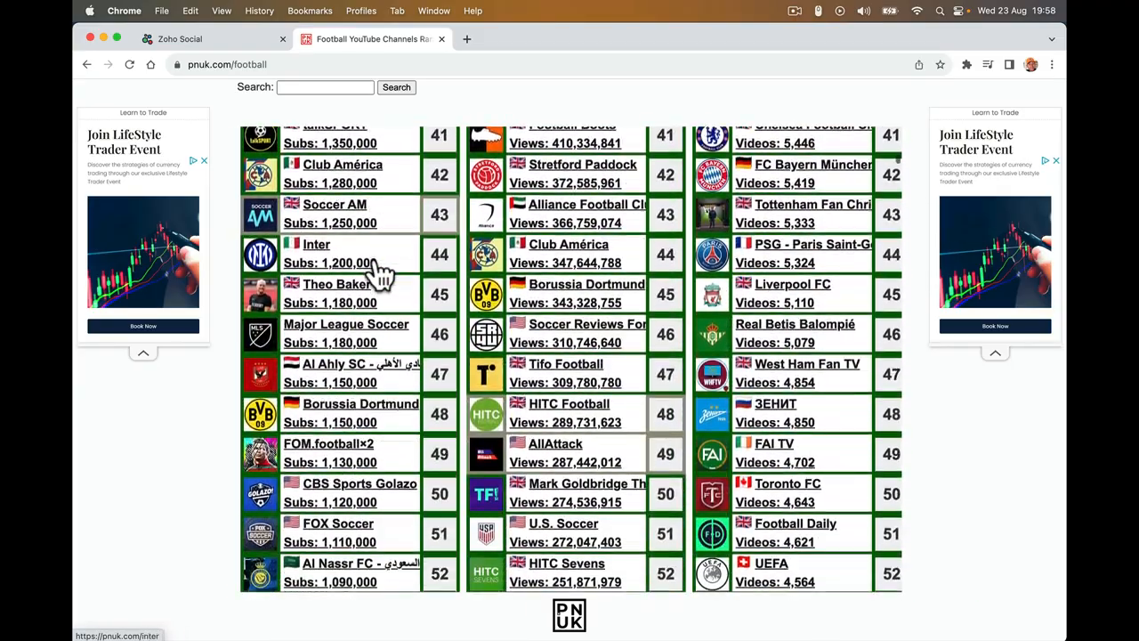
{"action": "scroll", "scroll_direction": "up", "scroll_amount": 3}
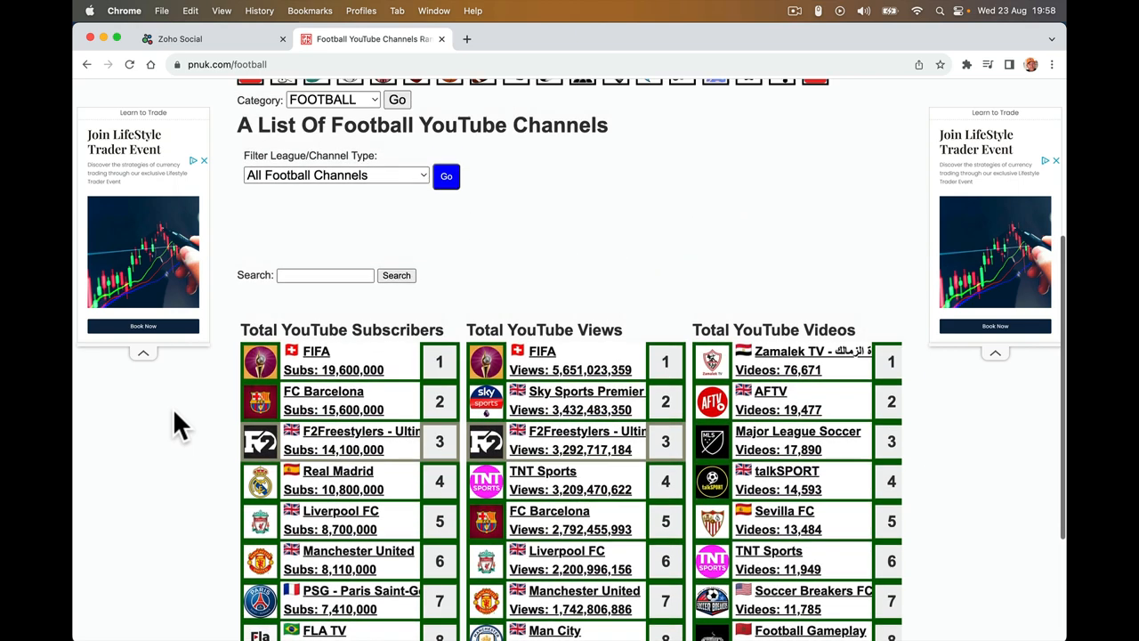
{"action": "scroll", "scroll_direction": "up", "scroll_amount": 3}
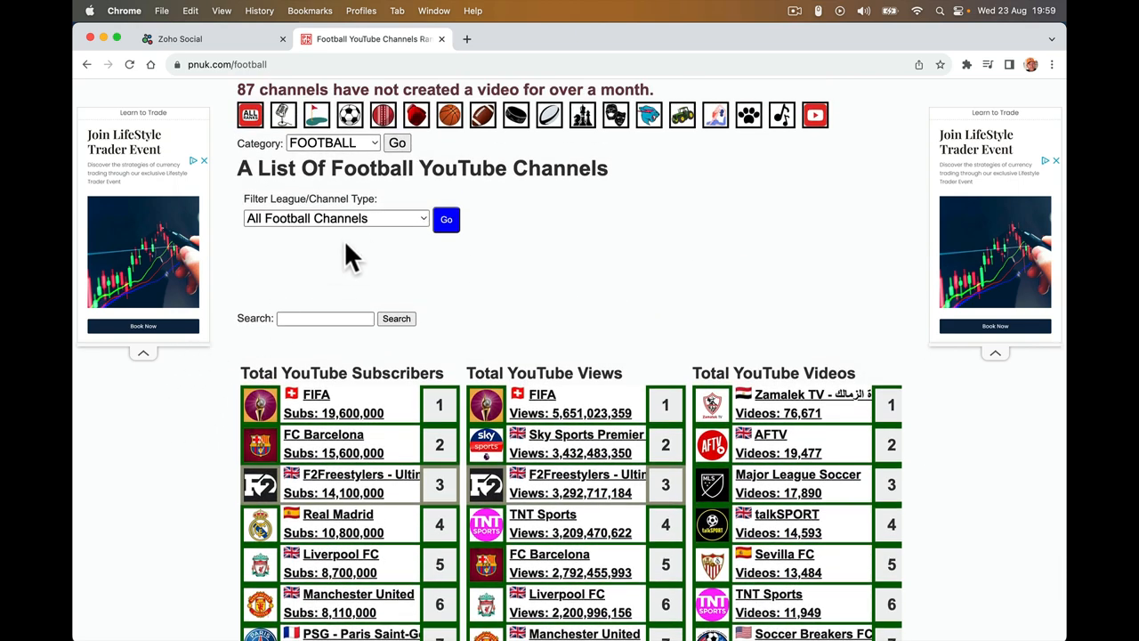
Filter the football rankings to GB League Two and scroll through its 24 clubs.
{"action": "left_click", "coordinate": [335, 218]}
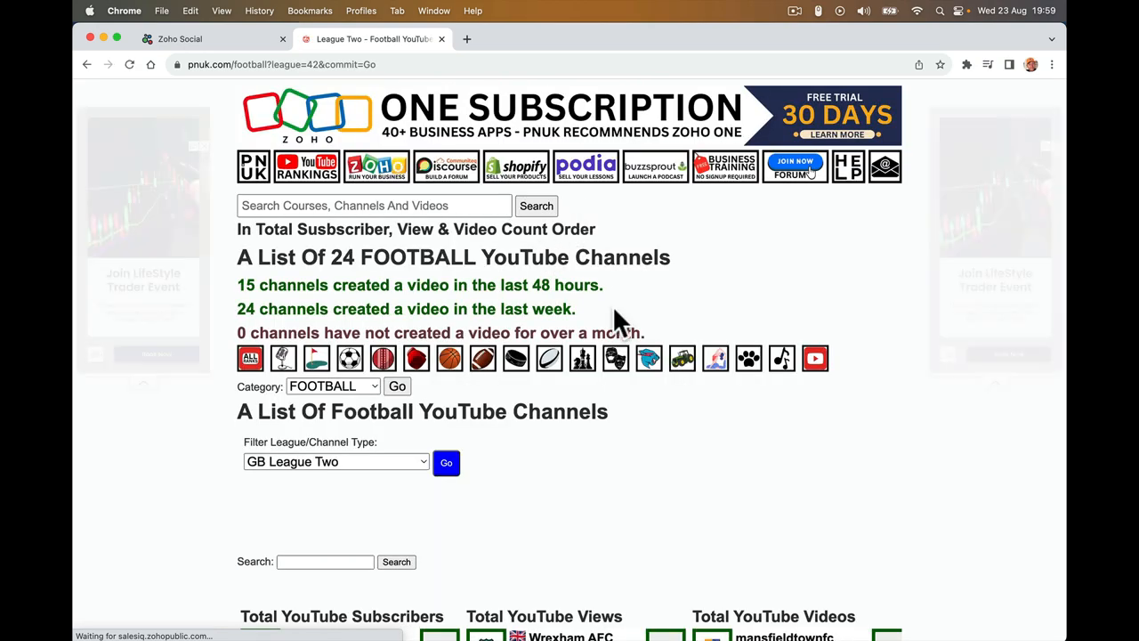
{"action": "scroll", "scroll_direction": "down", "scroll_amount": 3}
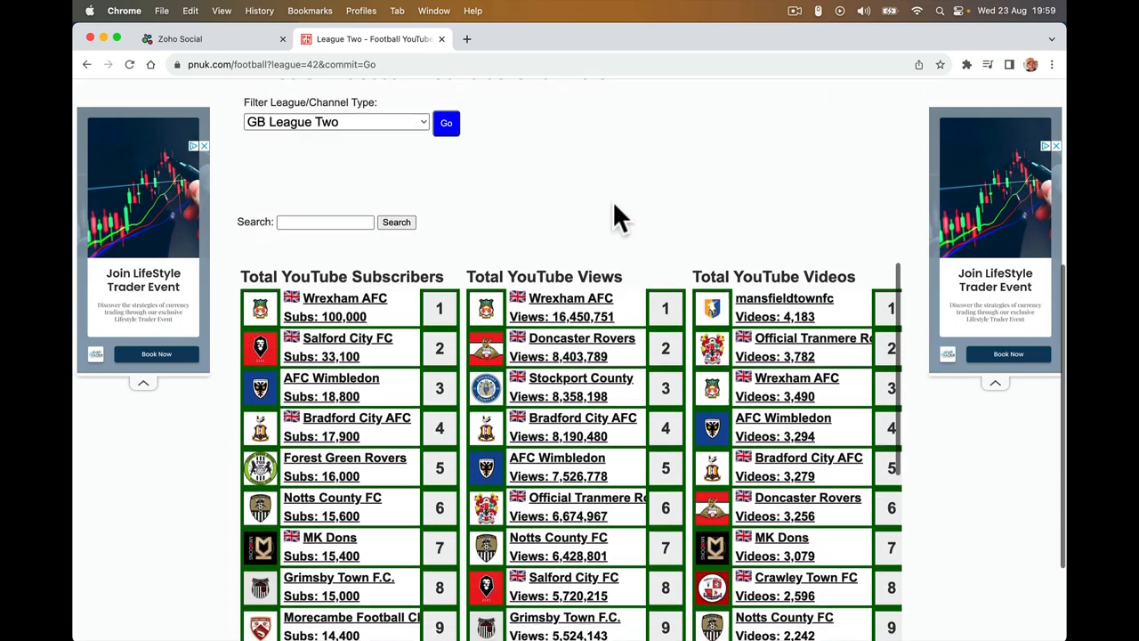
{"action": "scroll", "scroll_direction": "down", "scroll_amount": 3}
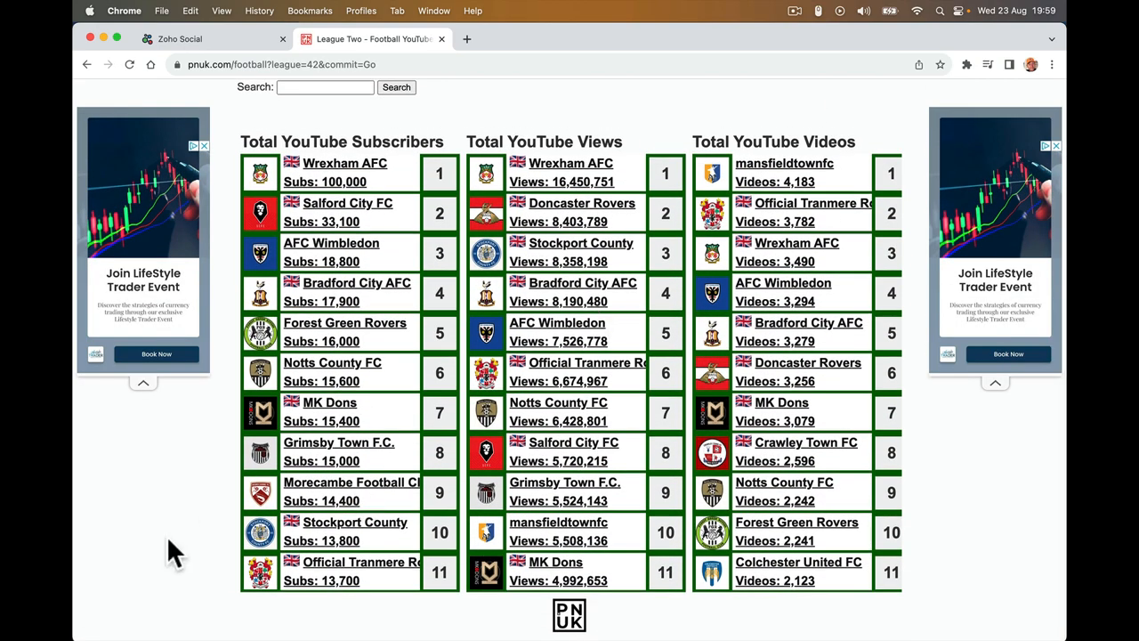
{"action": "scroll", "scroll_direction": "down", "scroll_amount": 3}
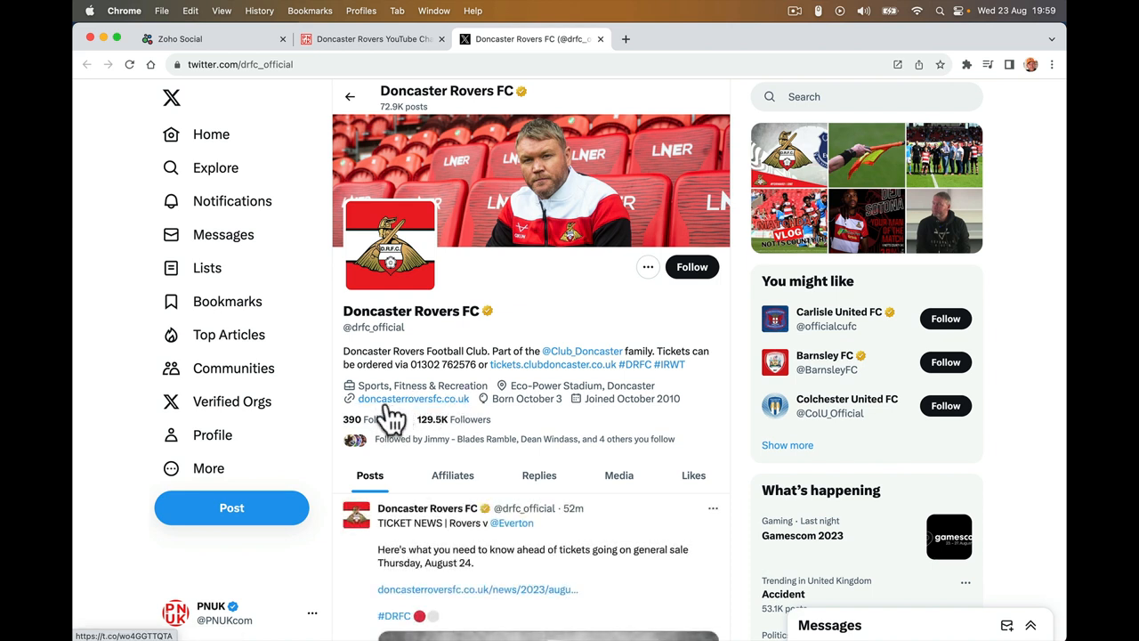
{"action": "mouse_move", "coordinate": [427, 407]}
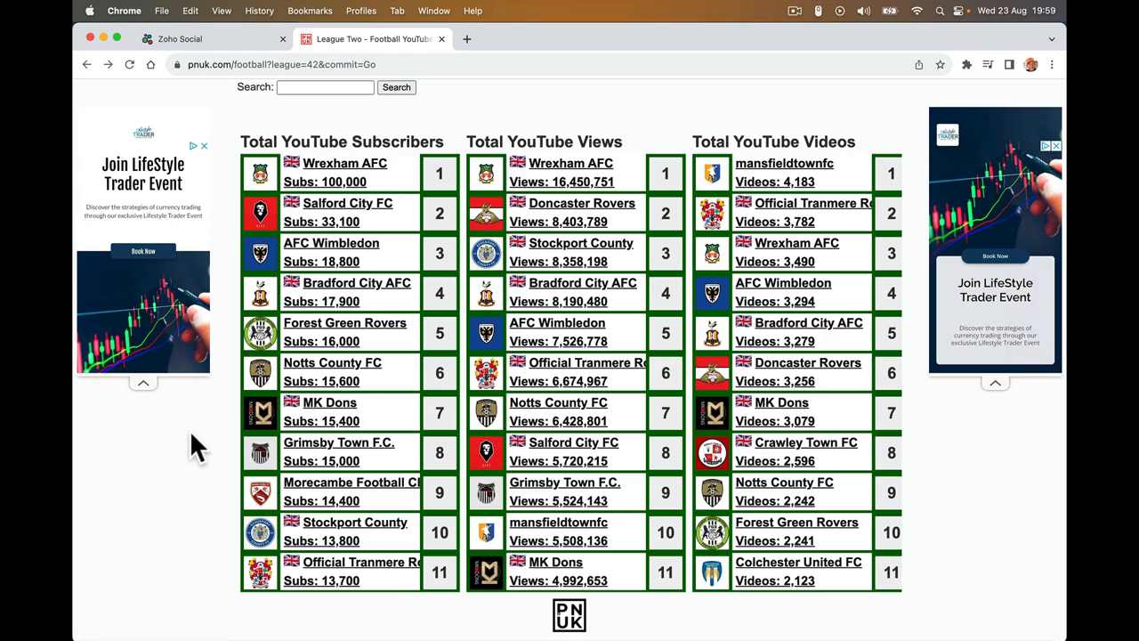
Scroll to Doncaster Rovers at rank 12, screenshot the rankings, and select the page address.
{"action": "scroll", "scroll_direction": "down", "scroll_amount": 3}
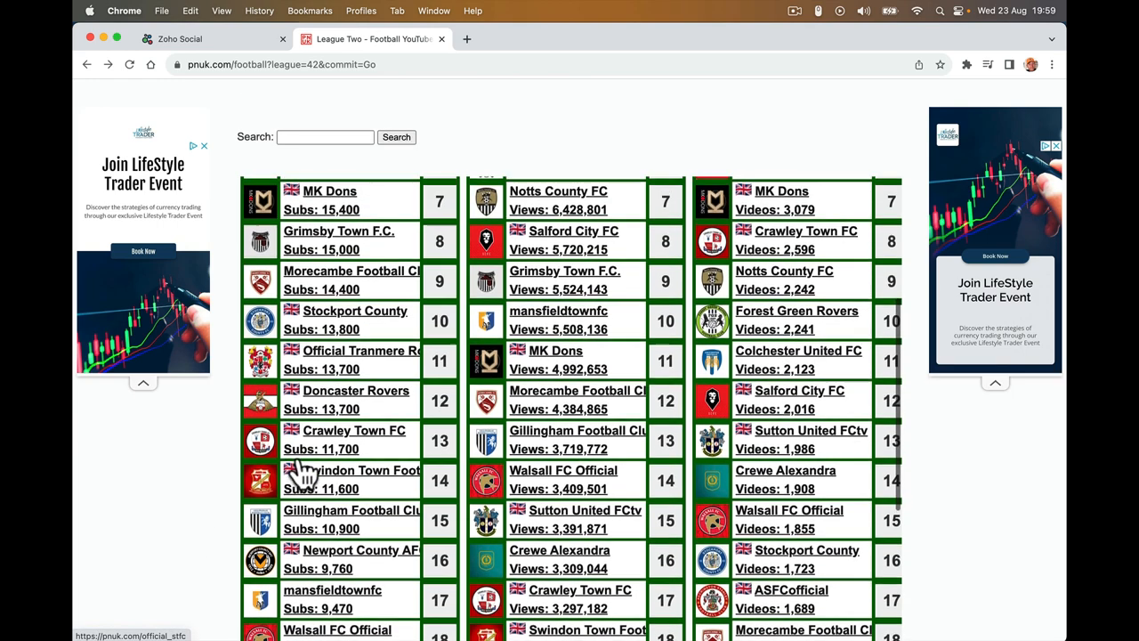
{"action": "scroll", "scroll_direction": "down", "scroll_amount": 3}
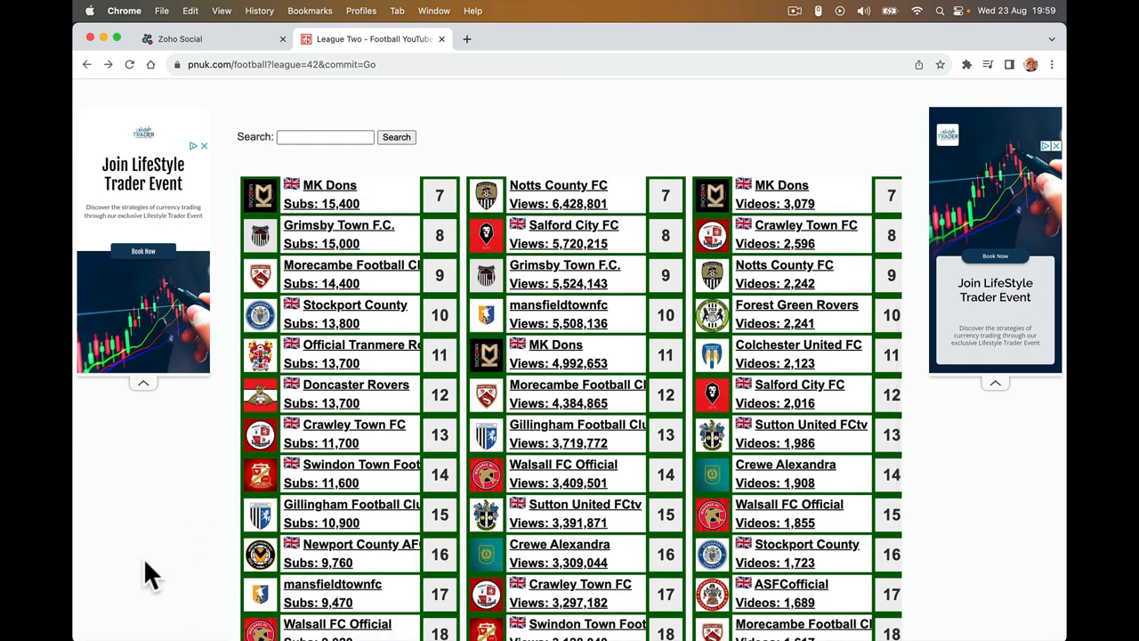
{"action": "mouse_move", "coordinate": [238, 170]}
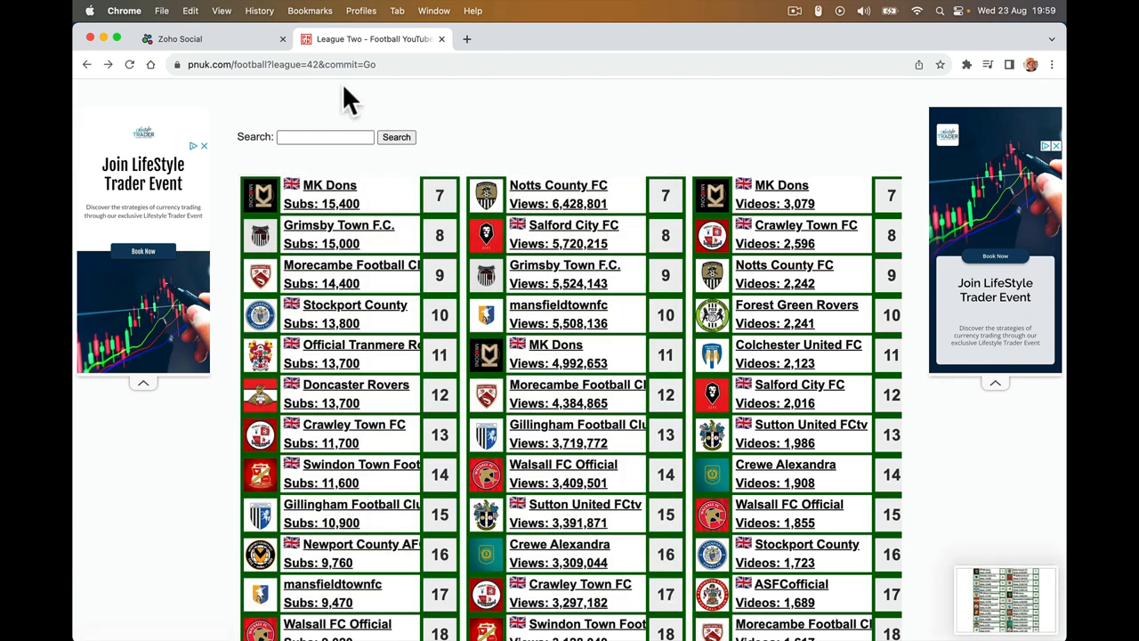
{"action": "left_click", "coordinate": [276, 64]}
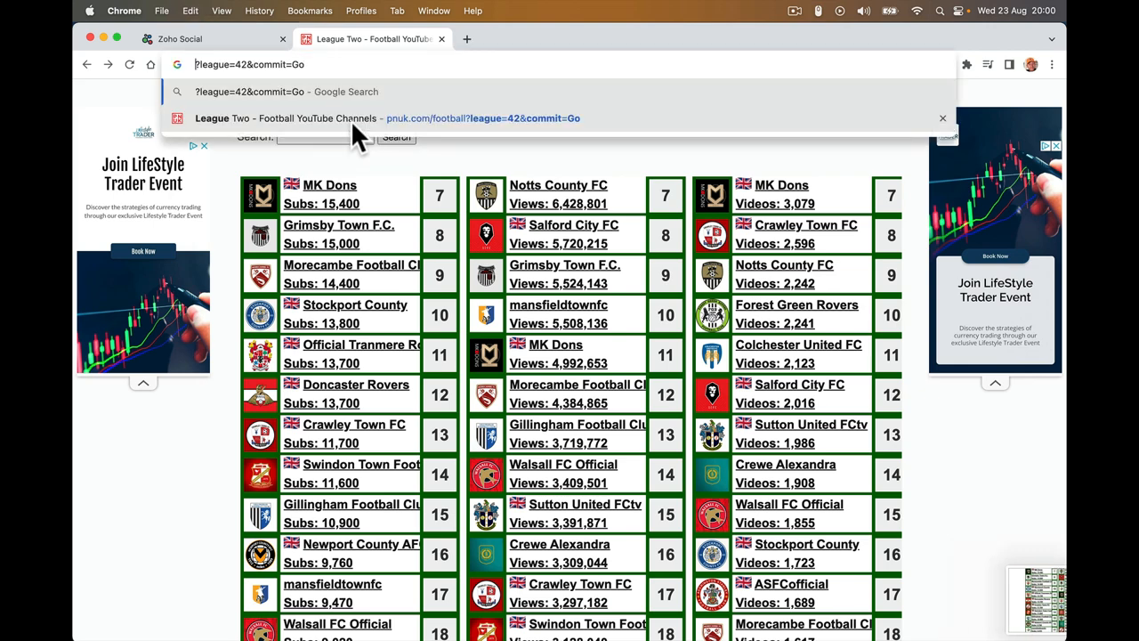
{"action": "left_click", "coordinate": [205, 39]}
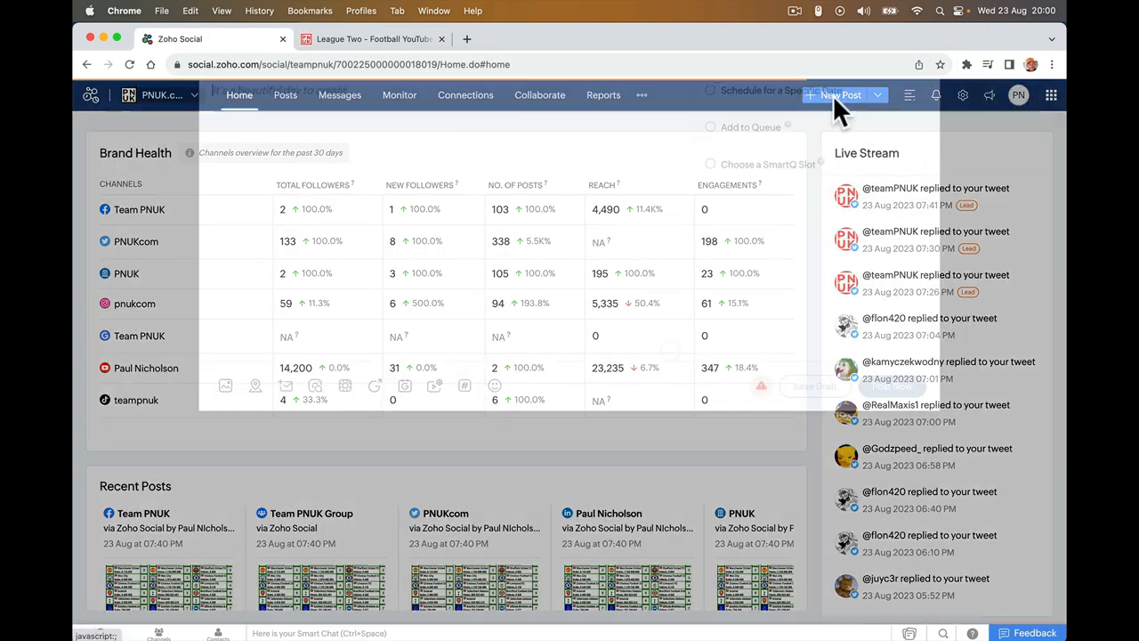
Start a new Zoho Social post and show its media attachment options.
{"action": "left_click", "coordinate": [837, 94]}
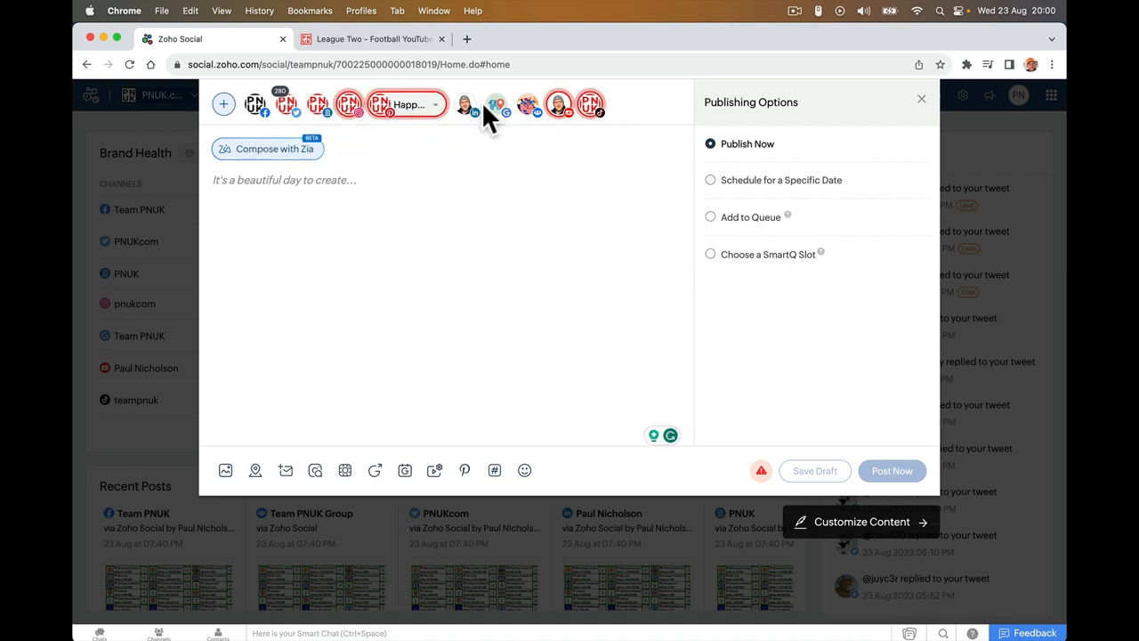
{"action": "mouse_move", "coordinate": [536, 104]}
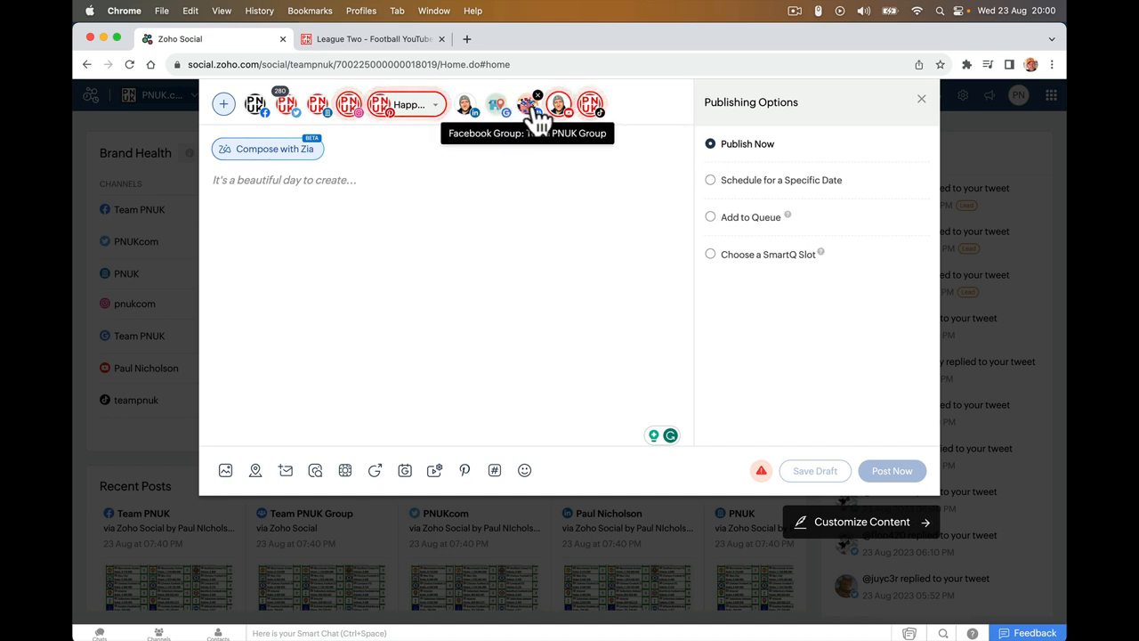
{"action": "mouse_move", "coordinate": [599, 106]}
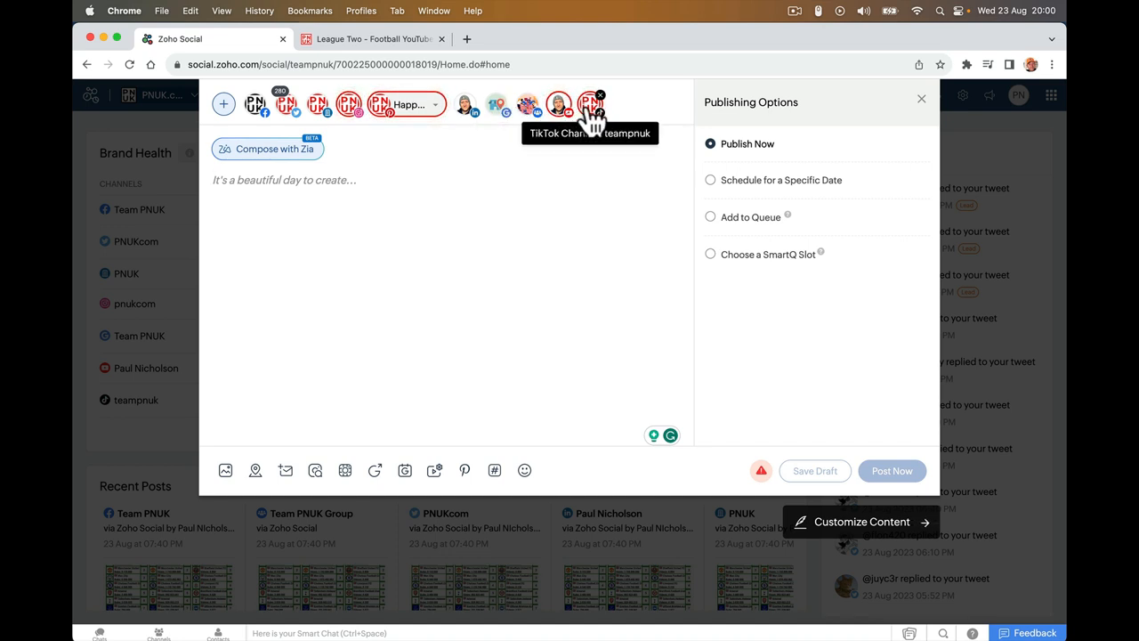
{"action": "left_click", "coordinate": [225, 470]}
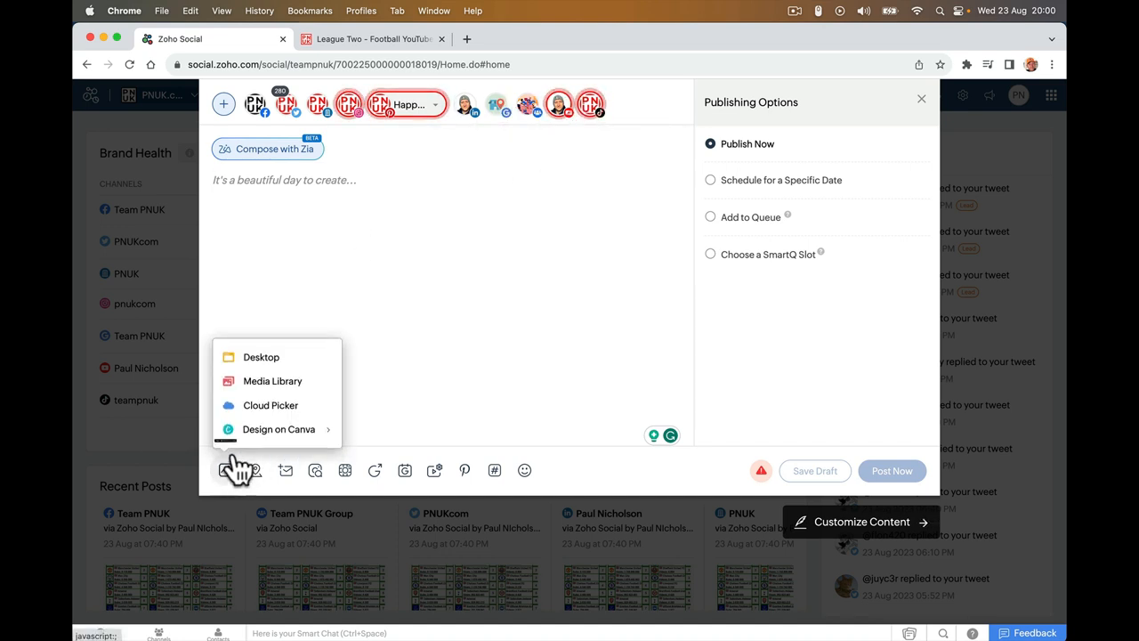
Attach the 19.59.57 League Two rankings screenshot from Desktop to the post.
{"action": "left_click", "coordinate": [262, 357]}
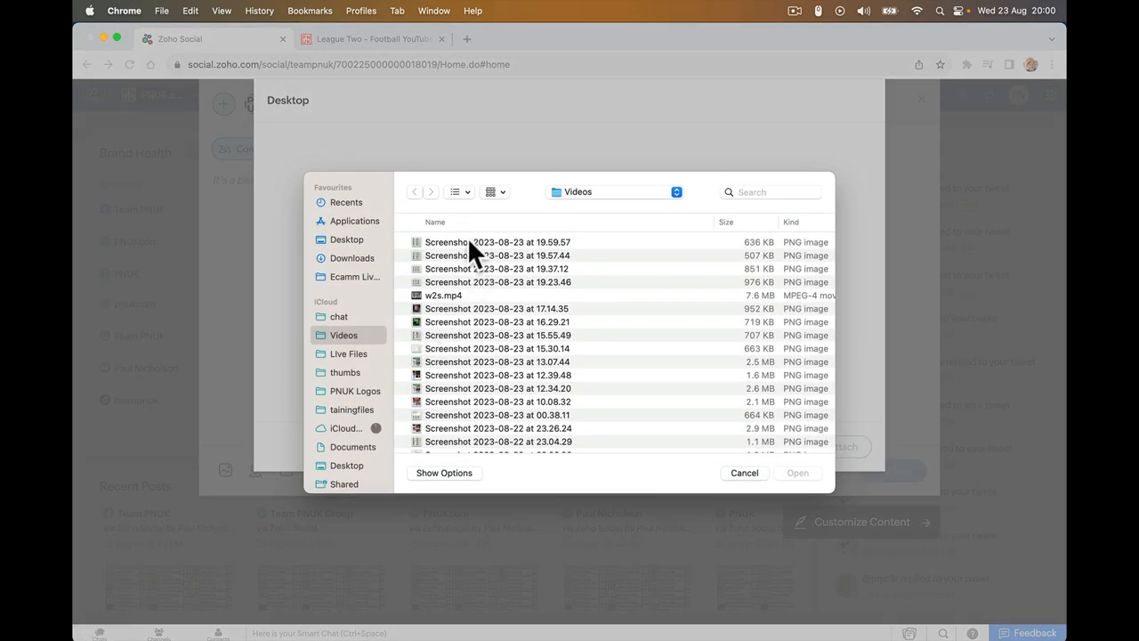
{"action": "double_click", "coordinate": [498, 241]}
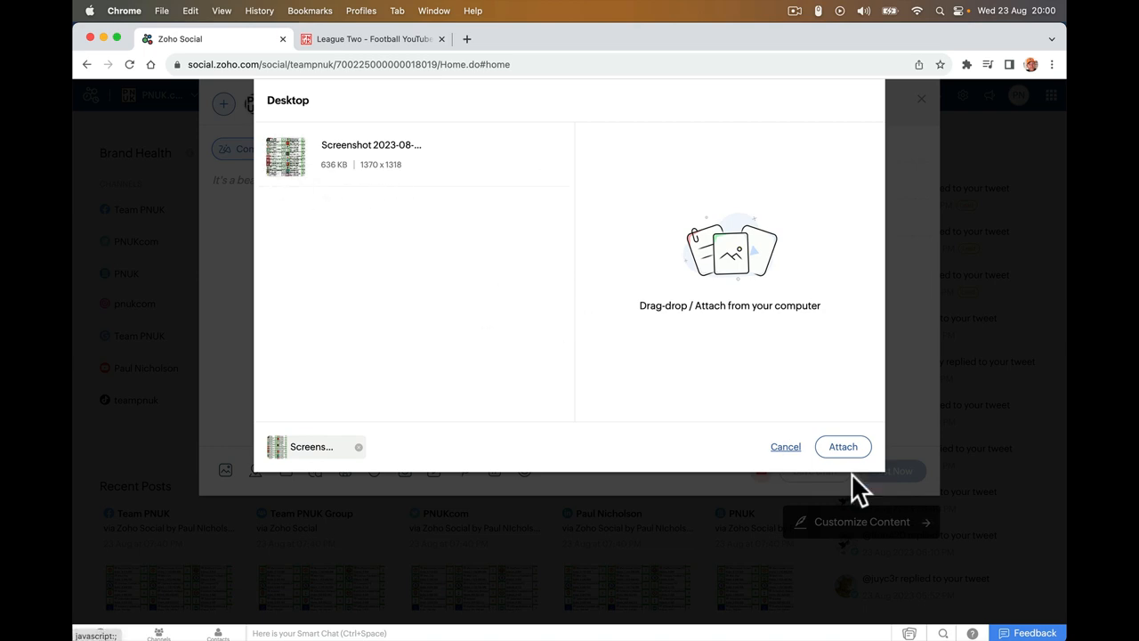
{"action": "left_click", "coordinate": [843, 446]}
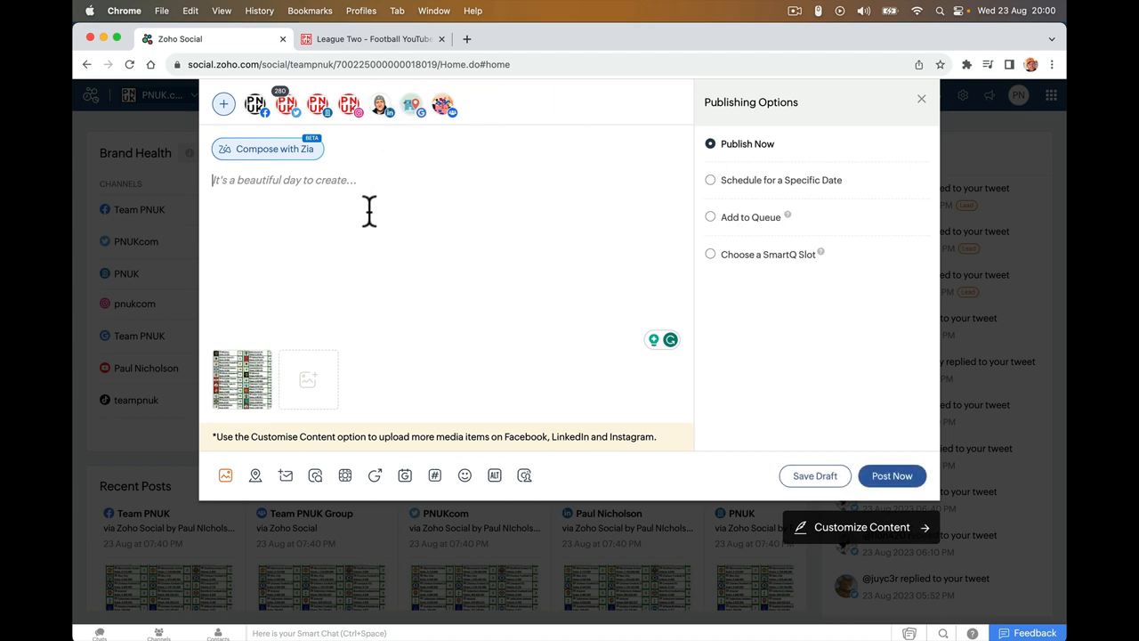
{"action": "mouse_move", "coordinate": [334, 194]}
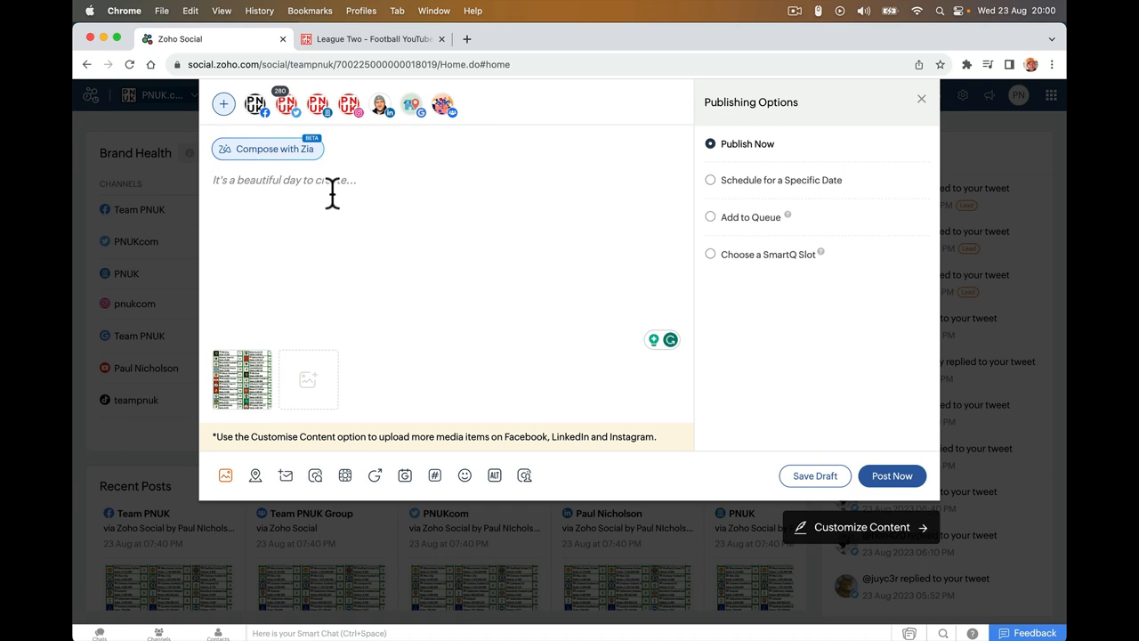
{"action": "type", "text": "Can"}
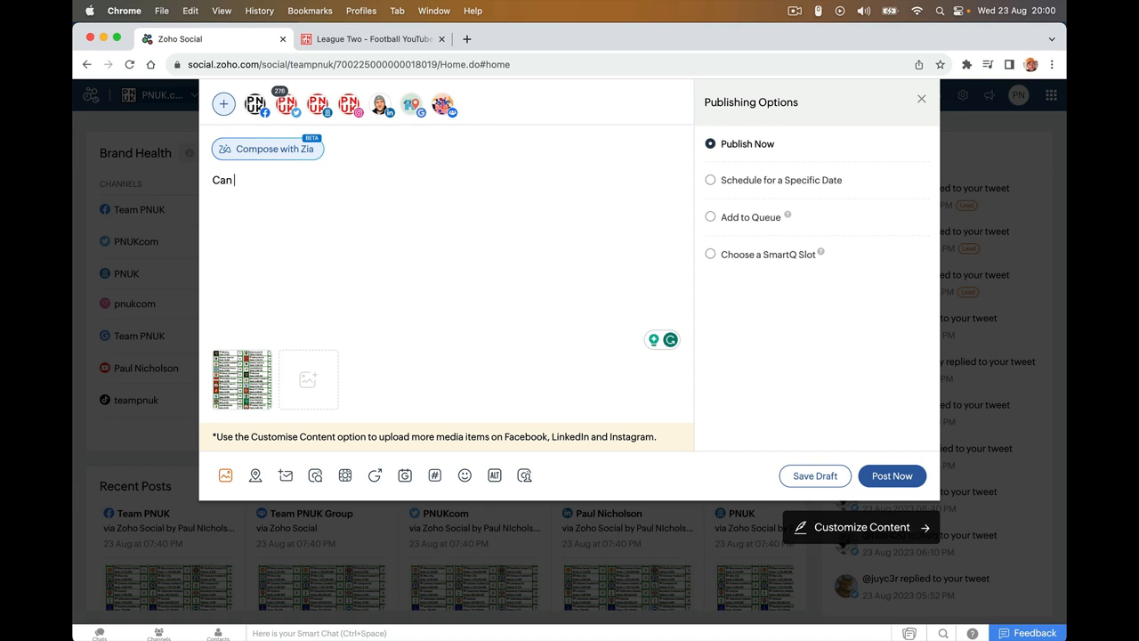
{"action": "type", "text": "@"}
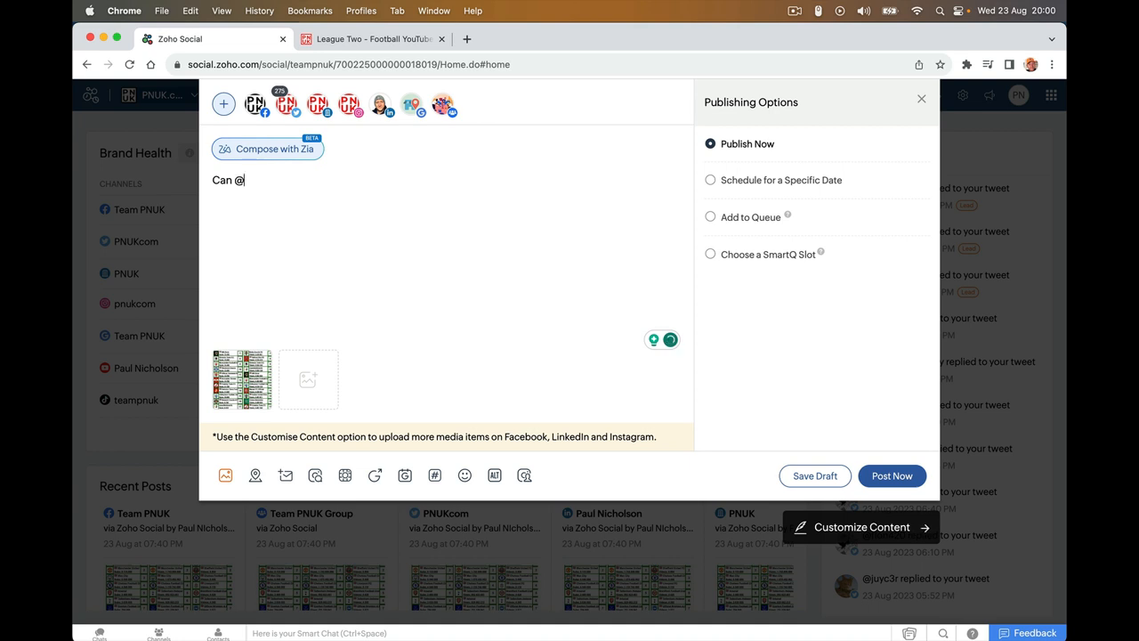
{"action": "type", "text": "Doncaster Rovers FC"}
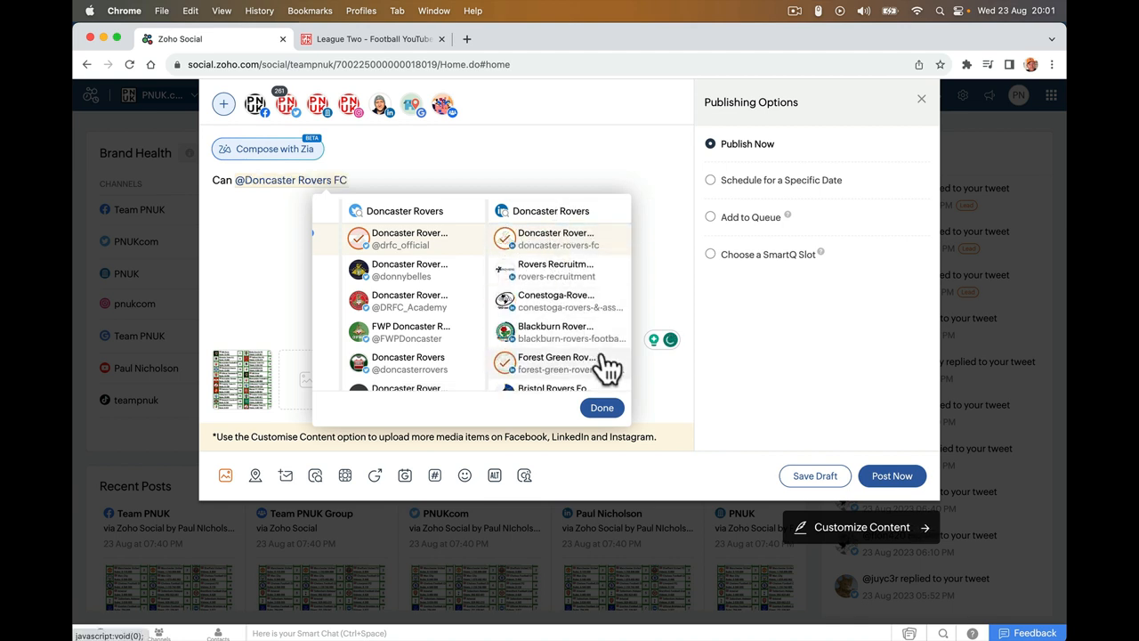
{"action": "left_click", "coordinate": [602, 408]}
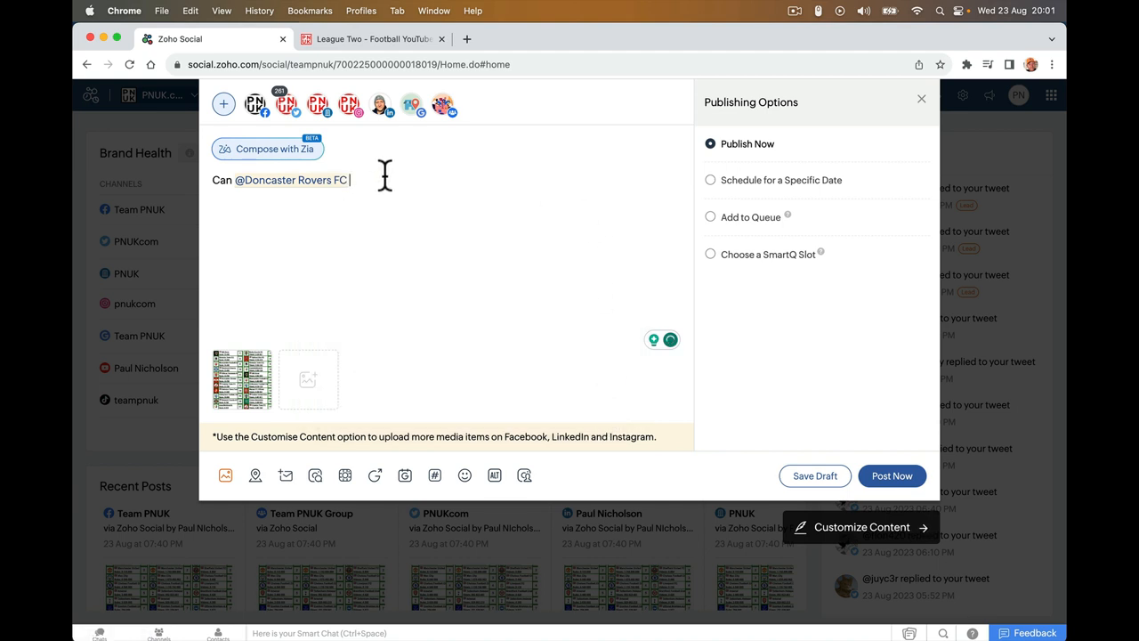
{"action": "mouse_move", "coordinate": [383, 368]}
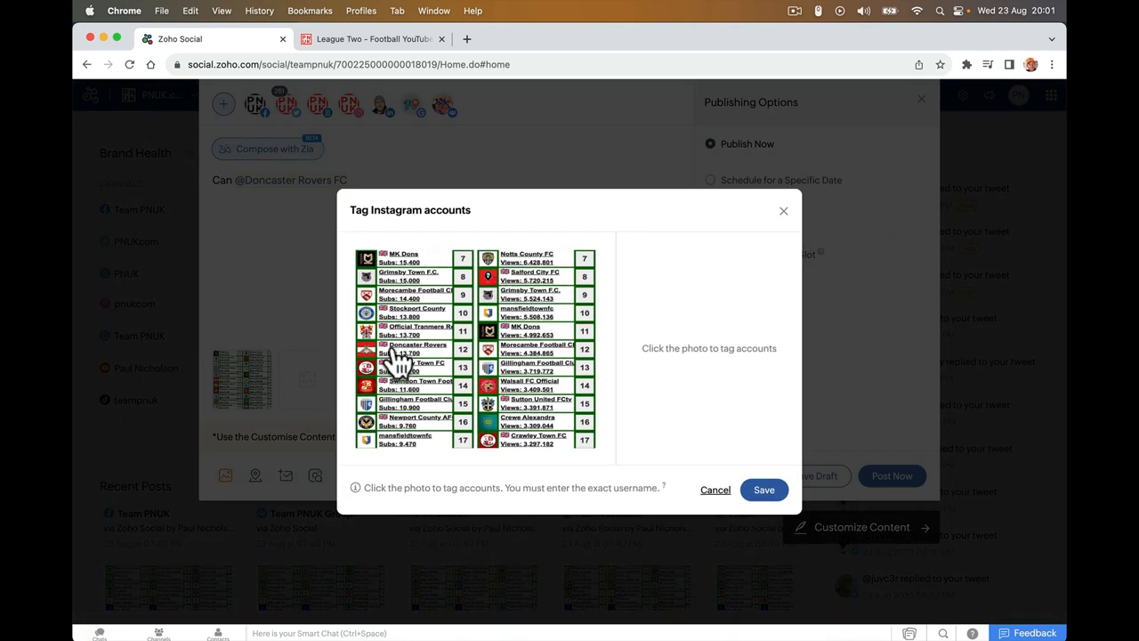
Tag drfc_official on Doncaster Rovers' row in the screenshot and return to the composer.
{"action": "left_click", "coordinate": [409, 351]}
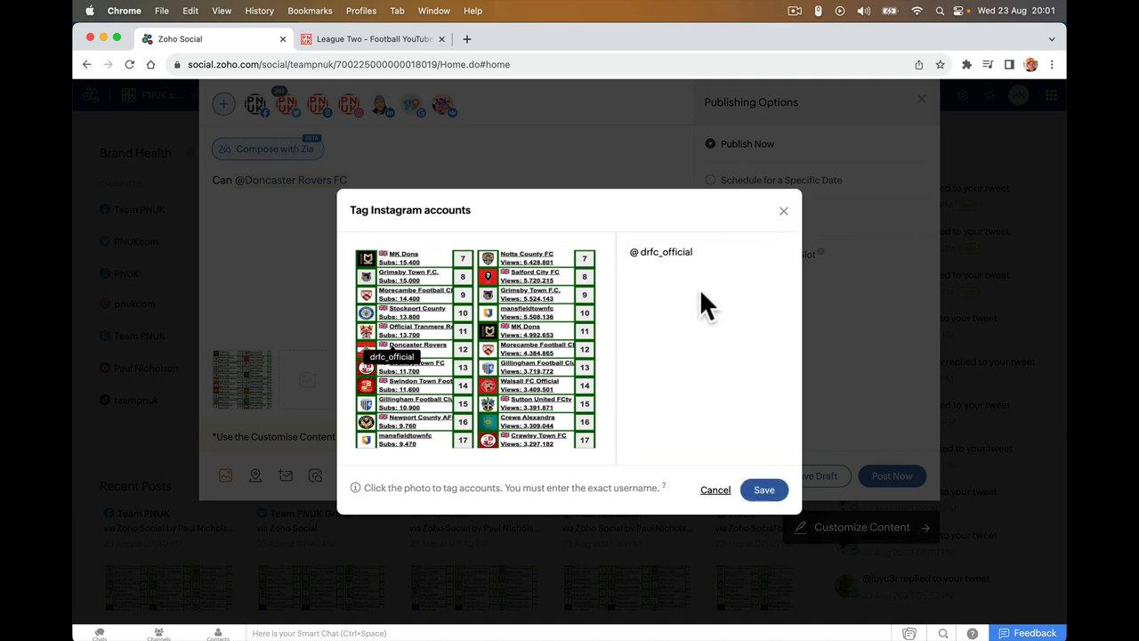
{"action": "left_click", "coordinate": [763, 489]}
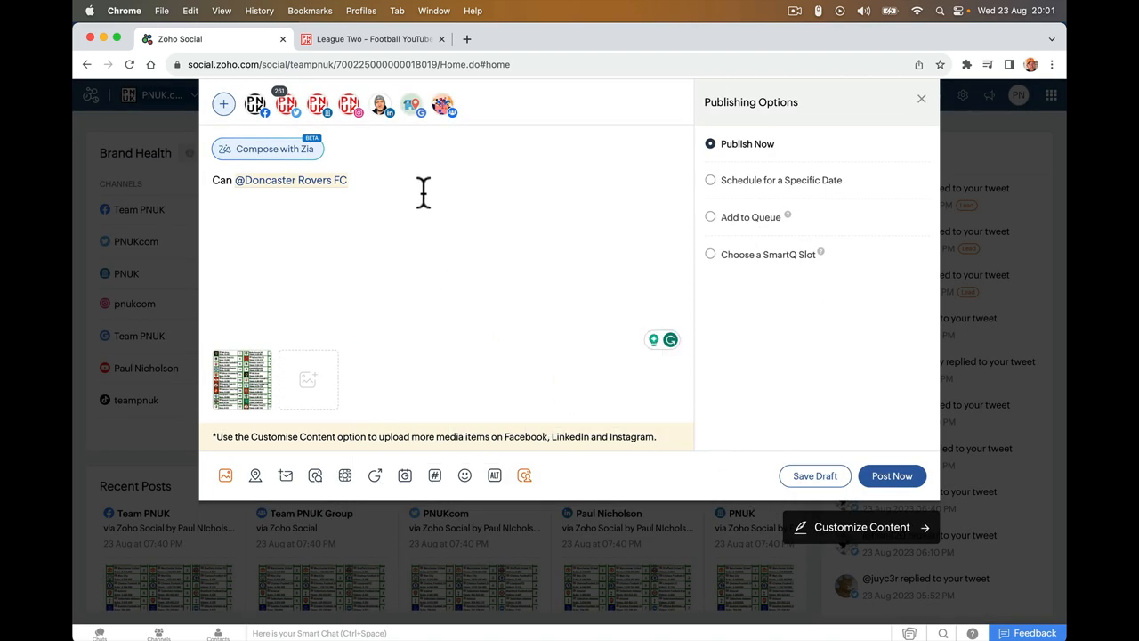
{"action": "mouse_move", "coordinate": [422, 187]}
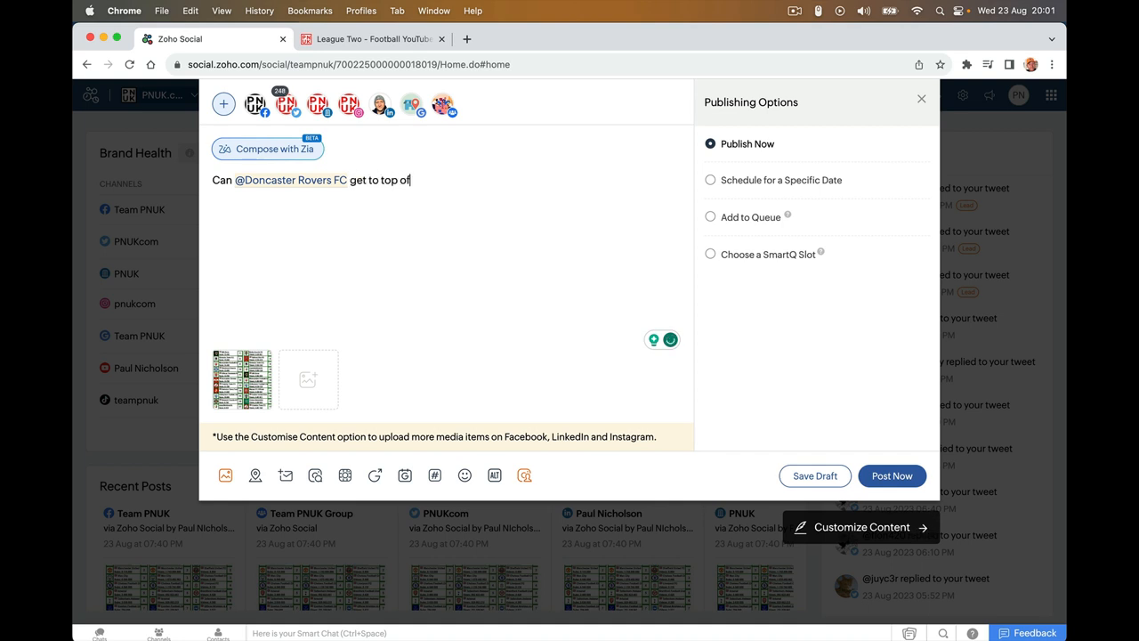
Add the League 2 YouTube Rankings question, pnuk.com/football link and #YouTube #Football #PNUK.
{"action": "type", "text": "League 2 YouTub"}
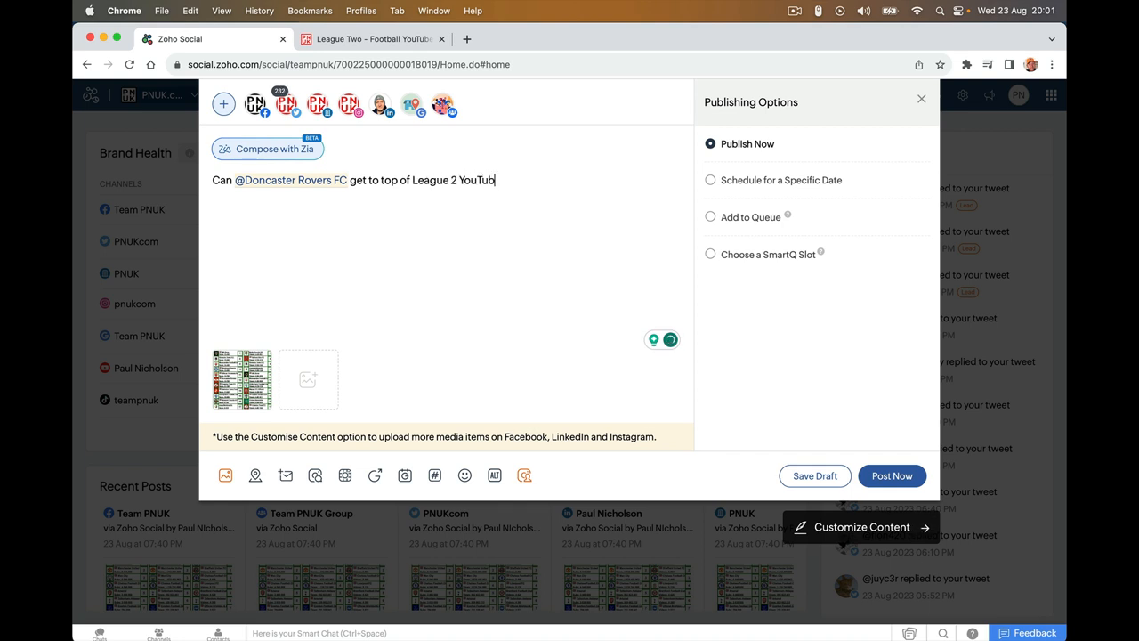
{"action": "type", "text": "Rankings"}
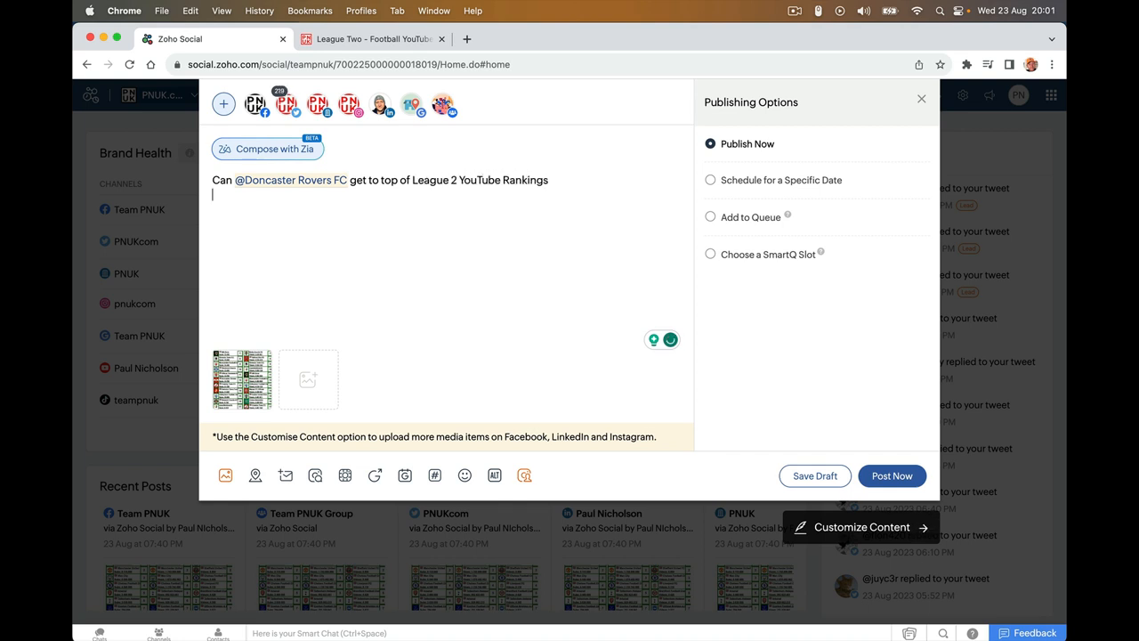
{"action": "type", "text": "https://pnuk.com/football"}
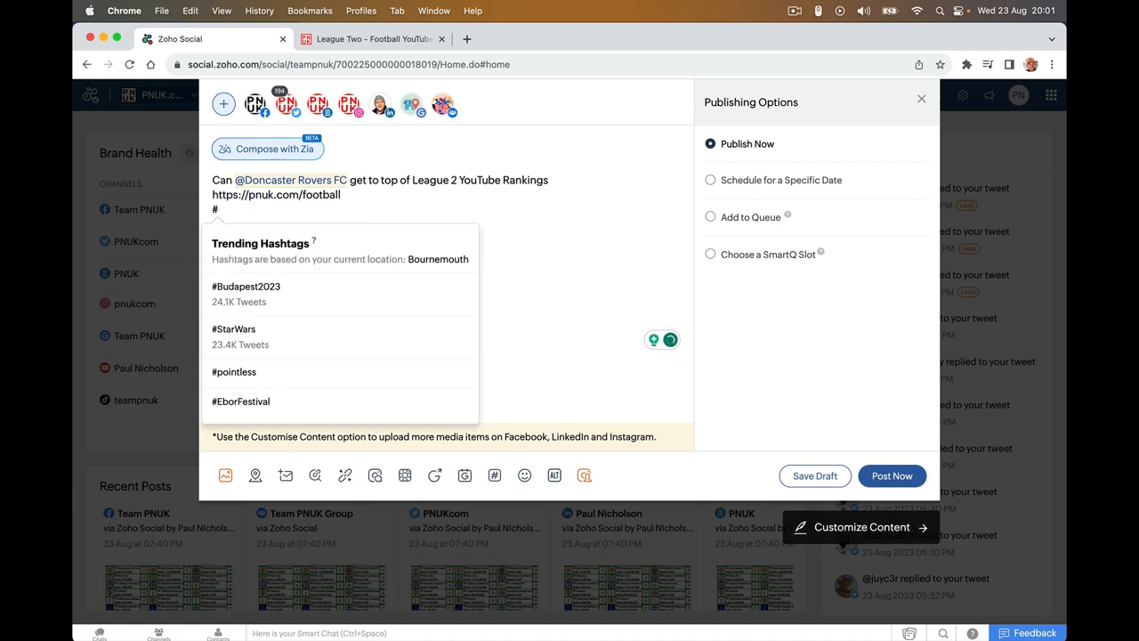
{"action": "type", "text": "YouTU"}
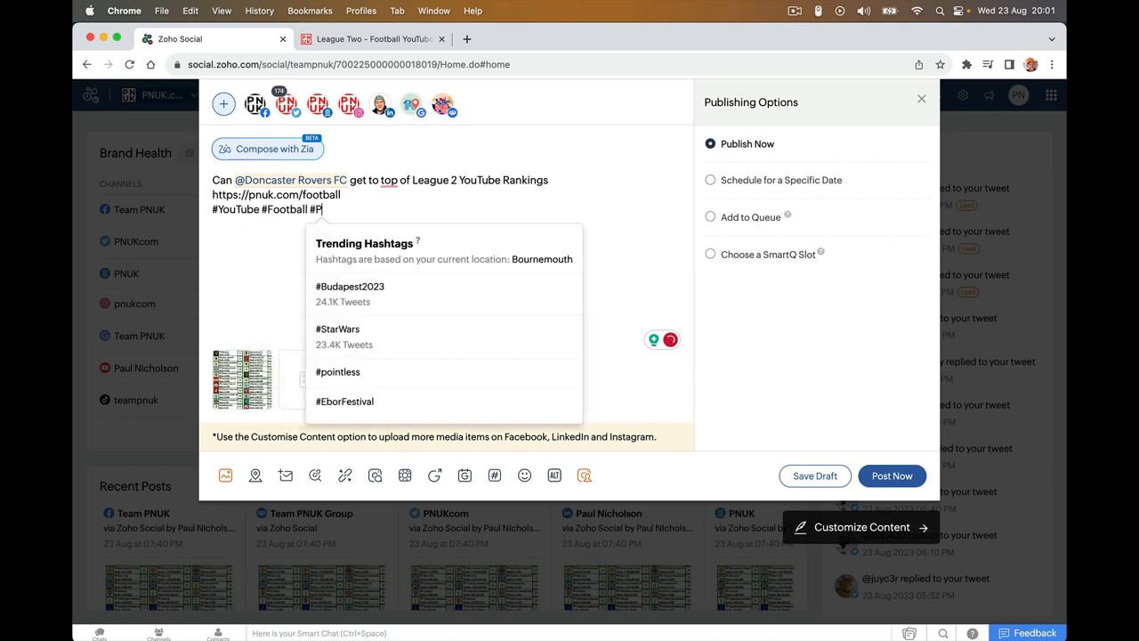
{"action": "type", "text": "NUK"}
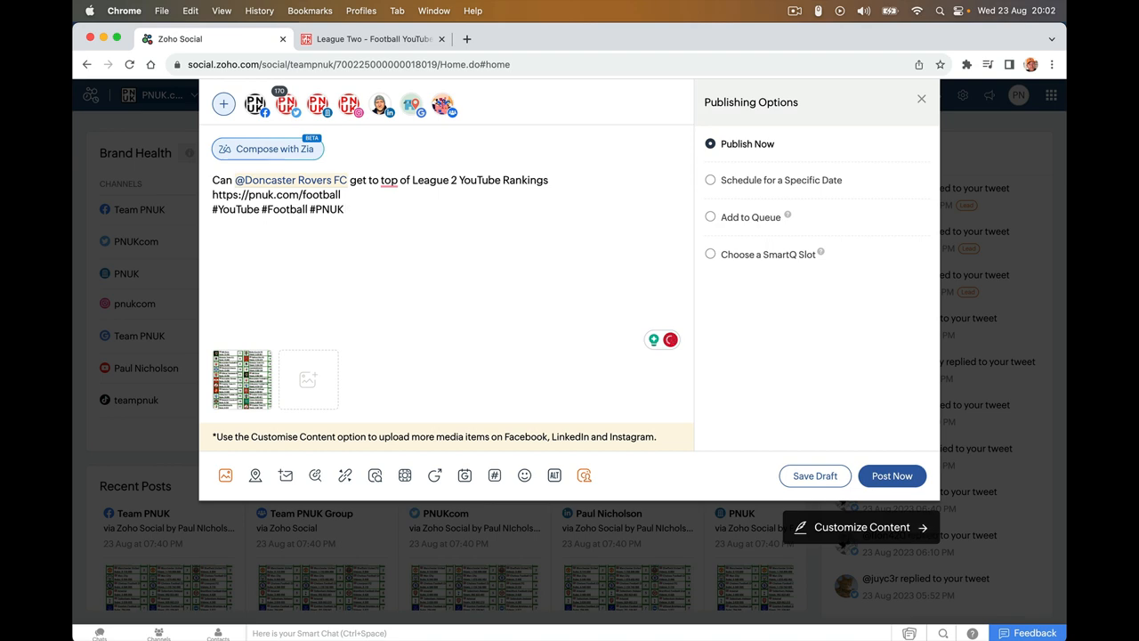
Publish the Doncaster Rovers post to all seven channels and review it in Recent Posts.
{"action": "left_click", "coordinate": [893, 476]}
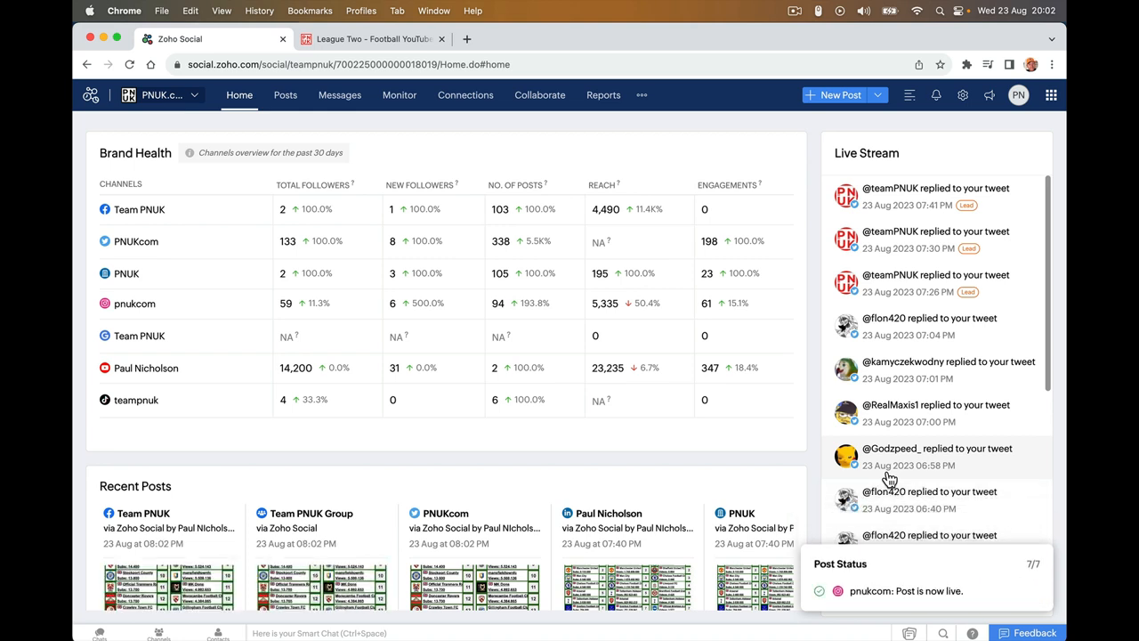
{"action": "scroll", "scroll_direction": "down", "scroll_amount": 3}
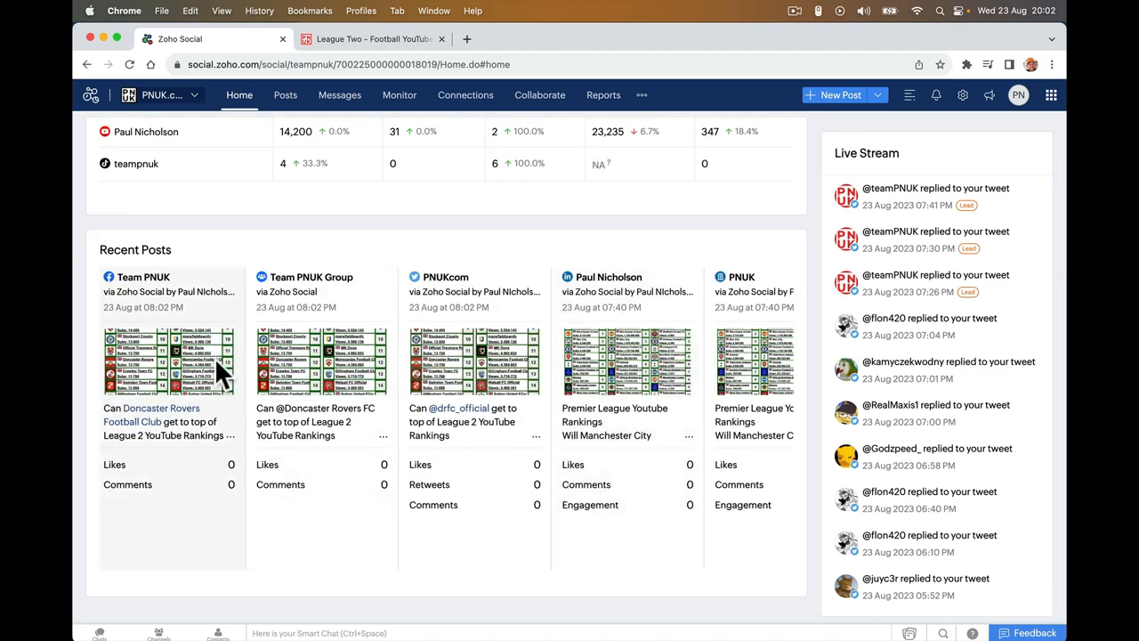
{"action": "left_click", "coordinate": [169, 351]}
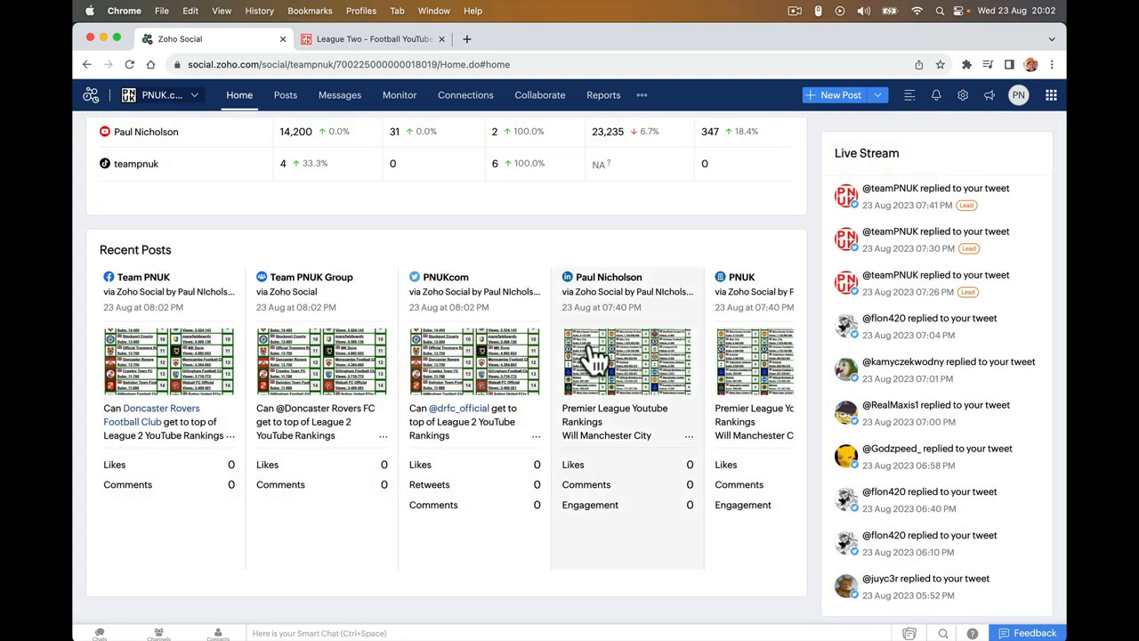
{"action": "left_click", "coordinate": [605, 361]}
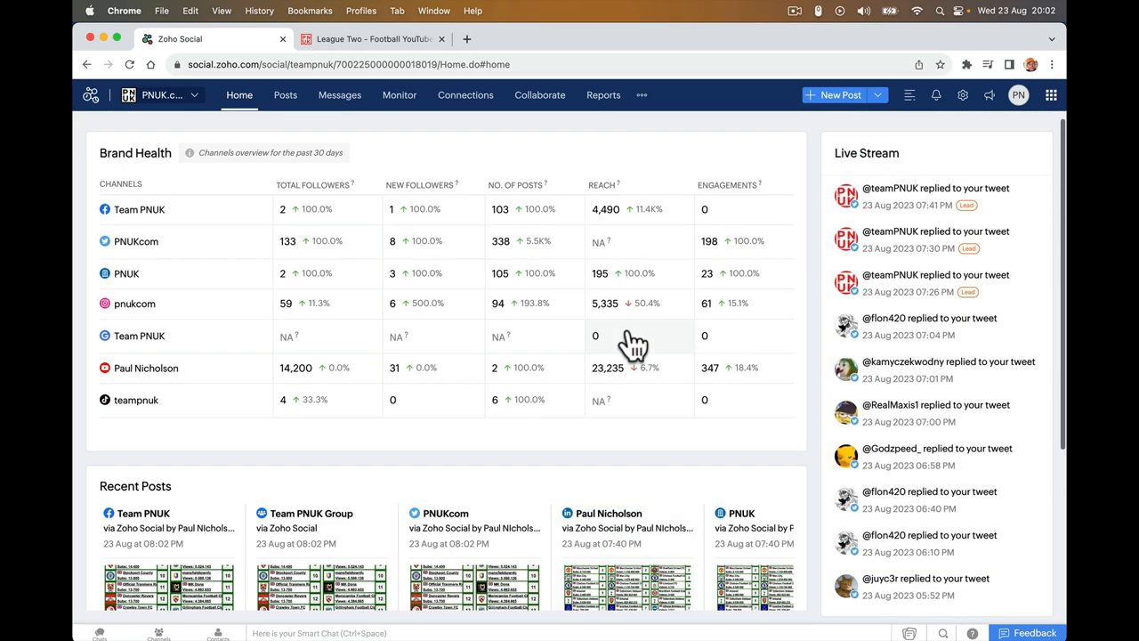
{"action": "scroll", "scroll_direction": "down", "scroll_amount": 3}
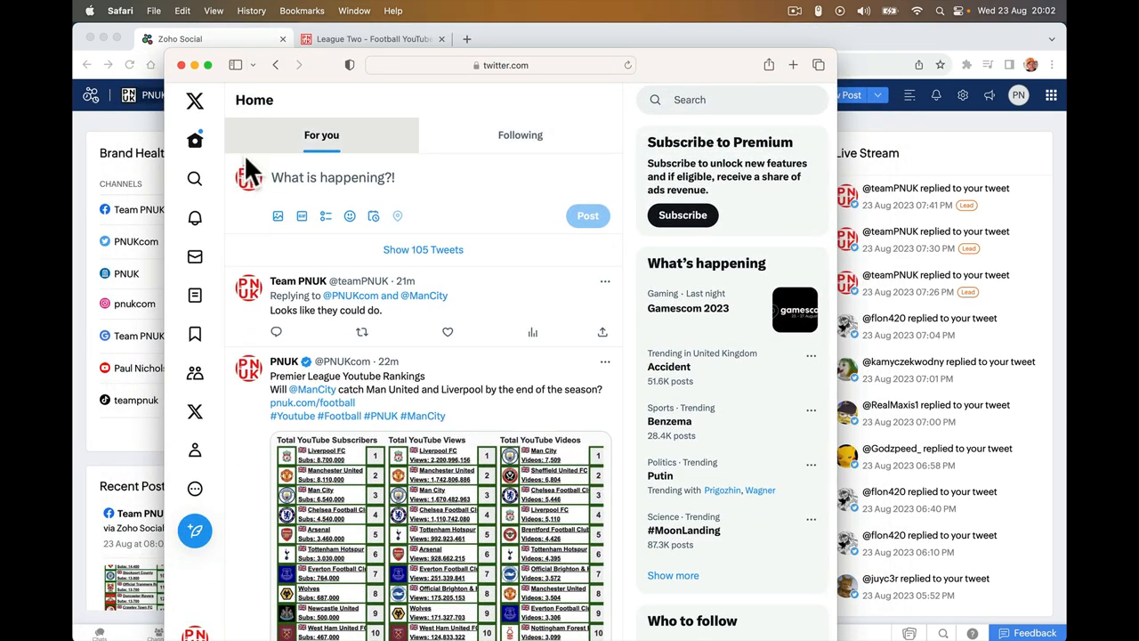
{"action": "mouse_move", "coordinate": [415, 253]}
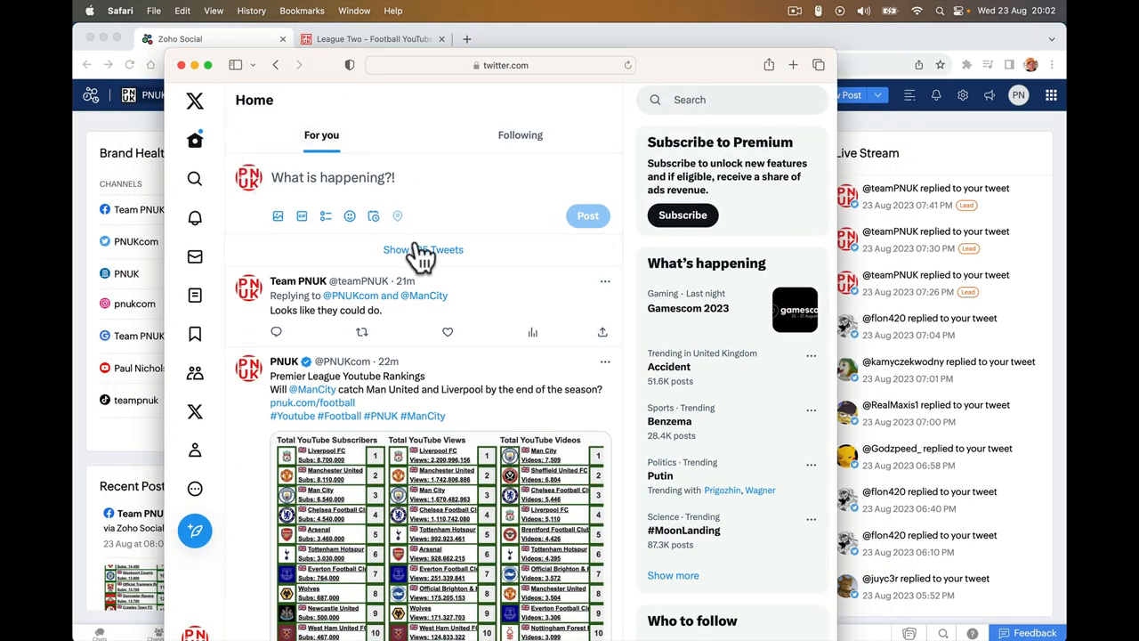
Load the 105 newer tweets and scroll the Twitter feed.
{"action": "left_click", "coordinate": [423, 249]}
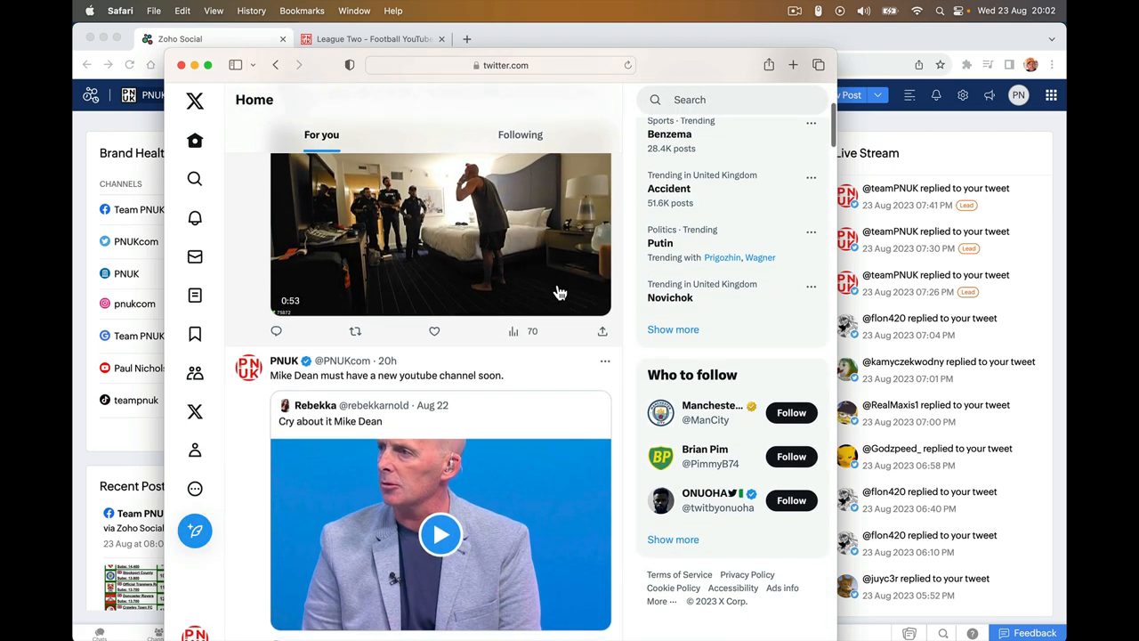
{"action": "scroll", "scroll_direction": "down", "scroll_amount": 3}
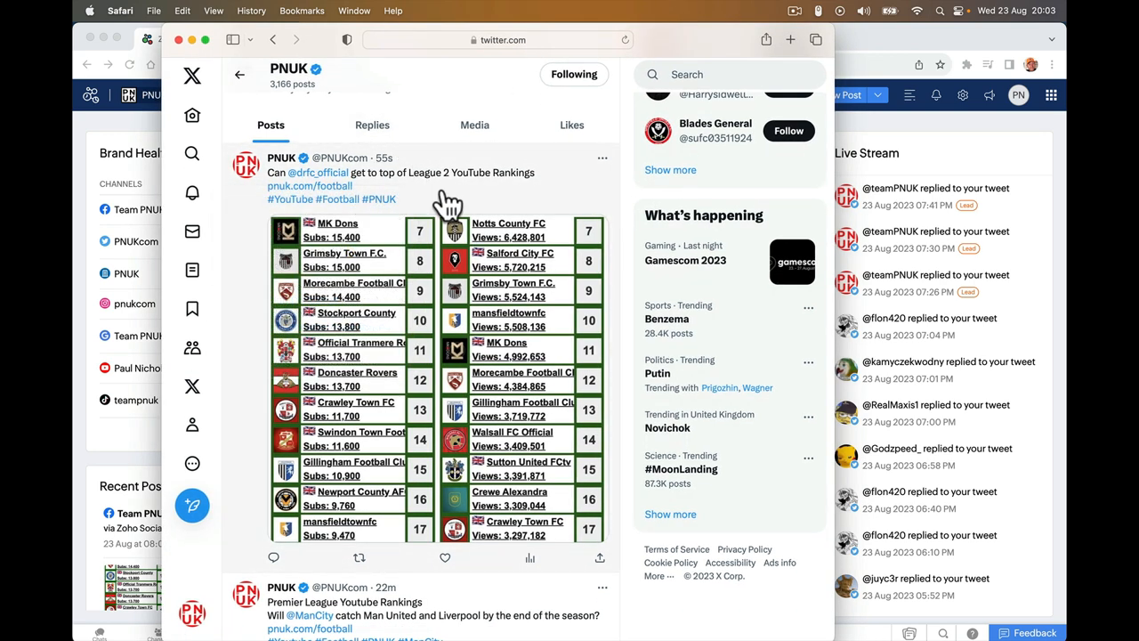
{"action": "scroll", "scroll_direction": "down", "scroll_amount": 3}
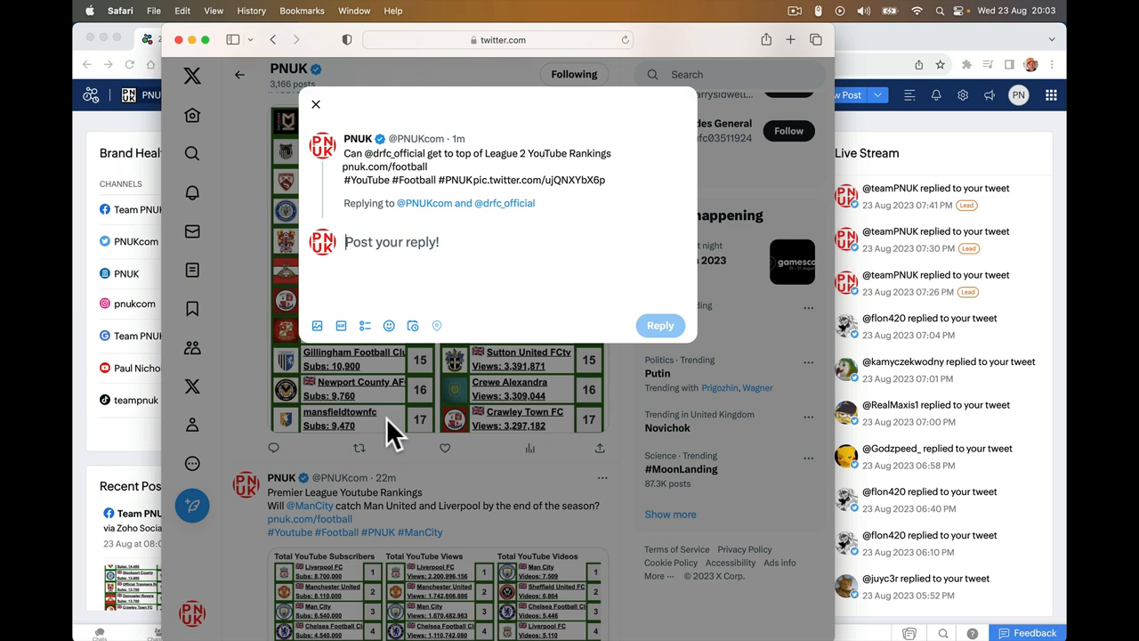
Reply 'Let's hope they climb the table in footy and youtube.' to the Doncaster Rovers tweet.
{"action": "type", "text": "Let'"}
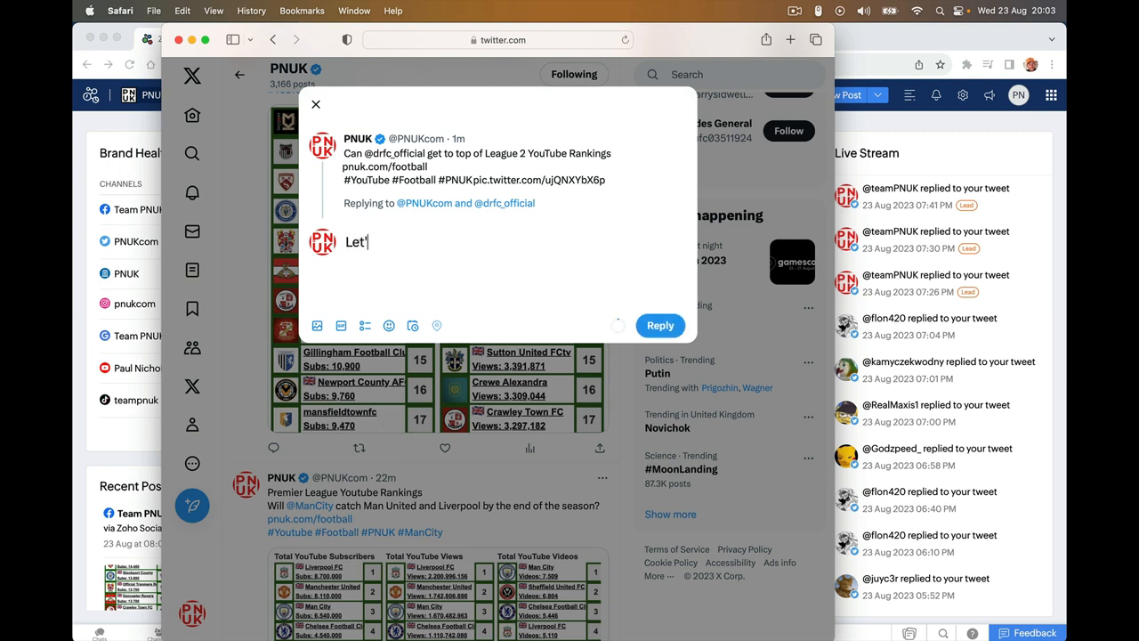
{"action": "type", "text": "s hope they climb the"}
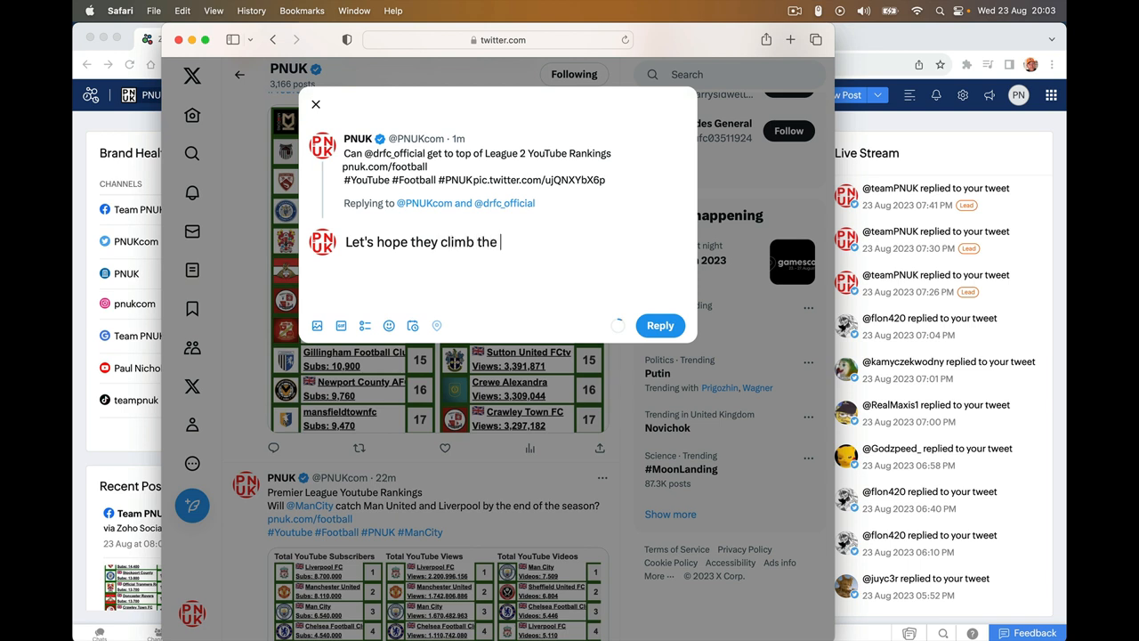
{"action": "type", "text": "table in"}
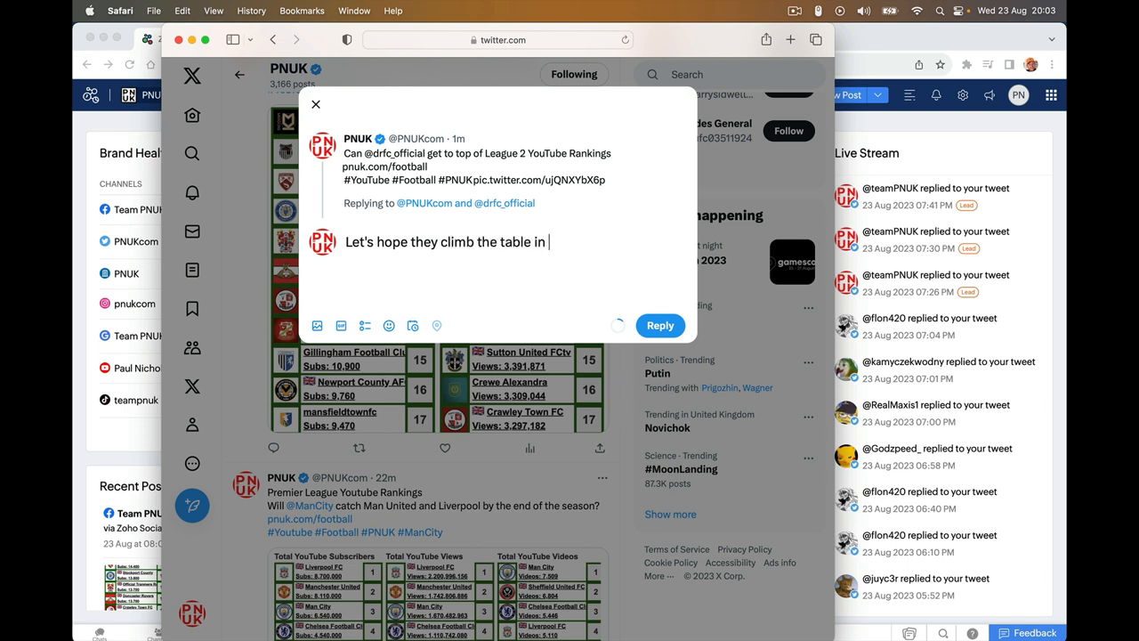
{"action": "type", "text": "footy and youtube."}
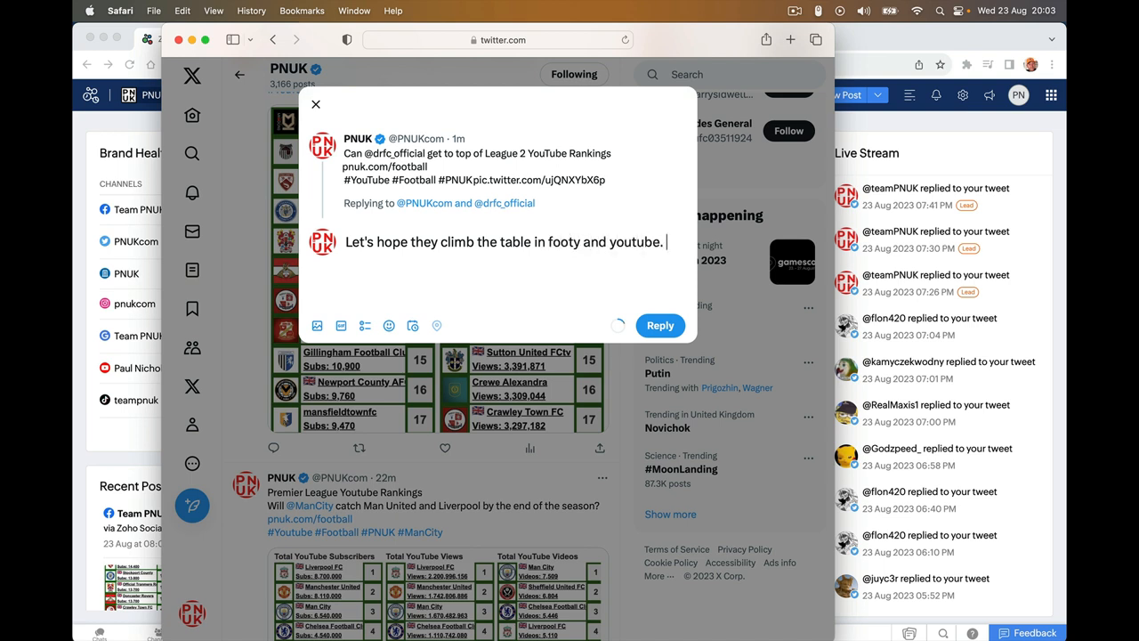
{"action": "left_click", "coordinate": [659, 325]}
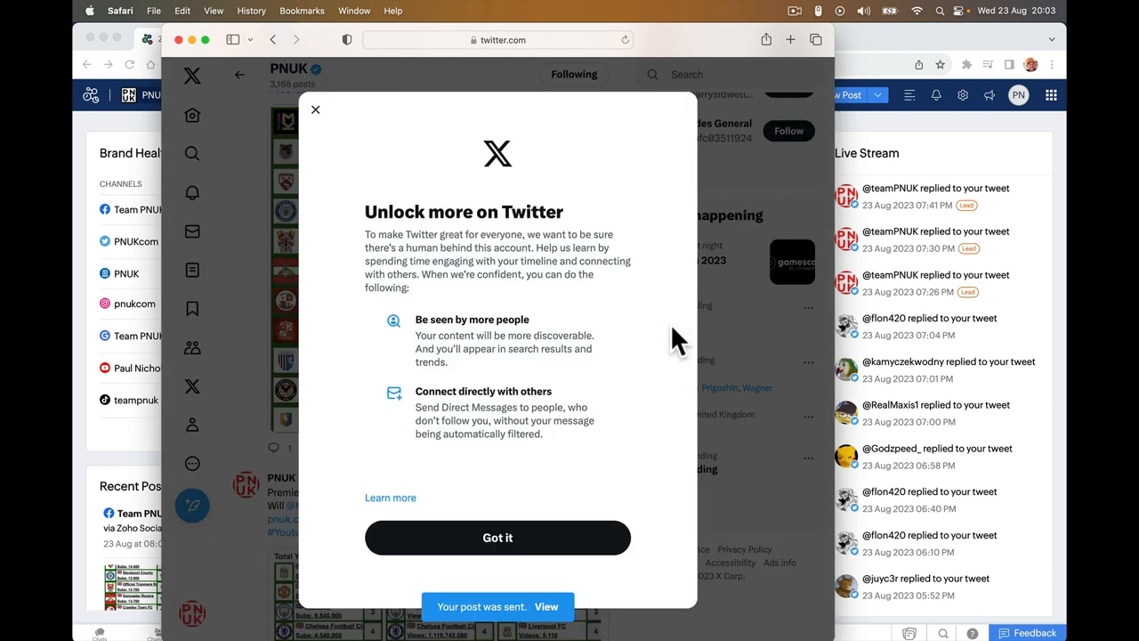
{"action": "mouse_move", "coordinate": [203, 55]}
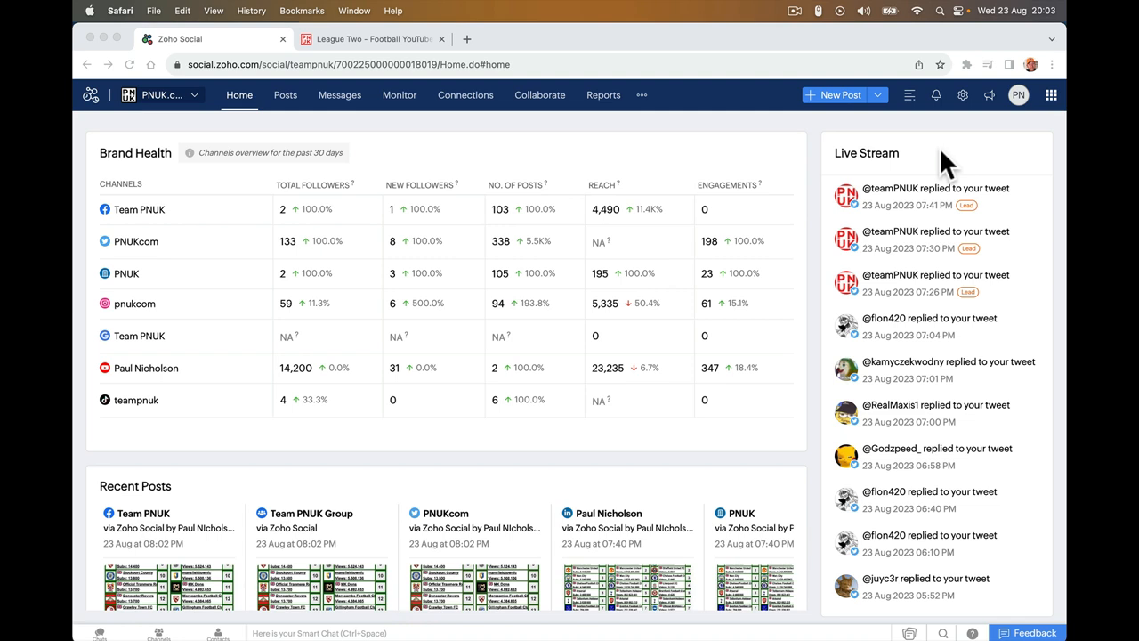
{"action": "mouse_move", "coordinate": [857, 171]}
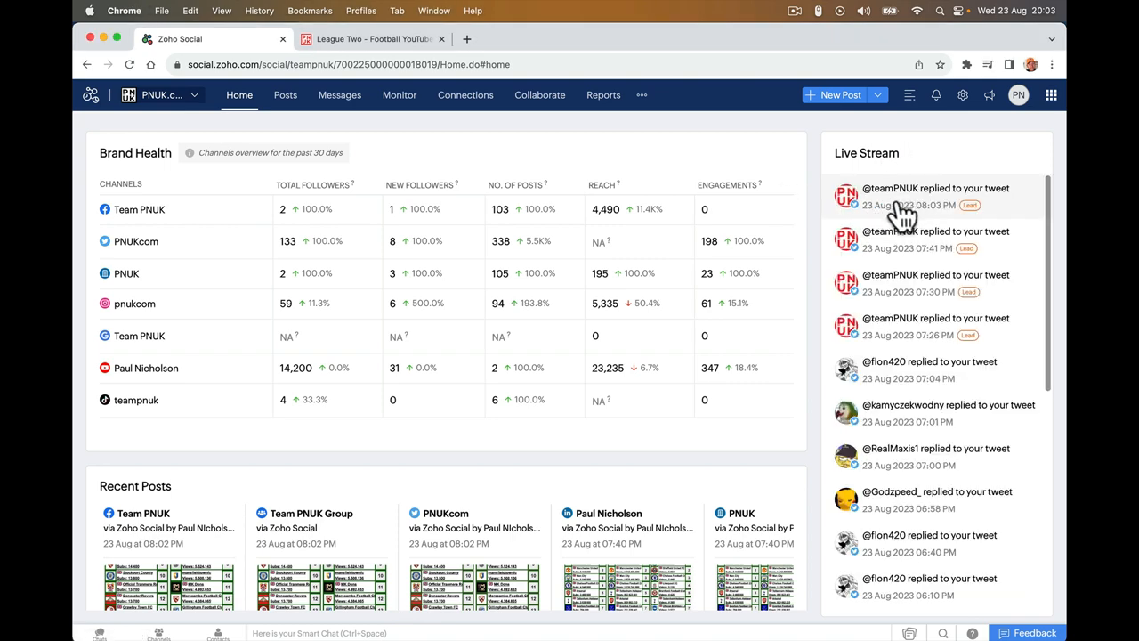
{"action": "mouse_move", "coordinate": [985, 238]}
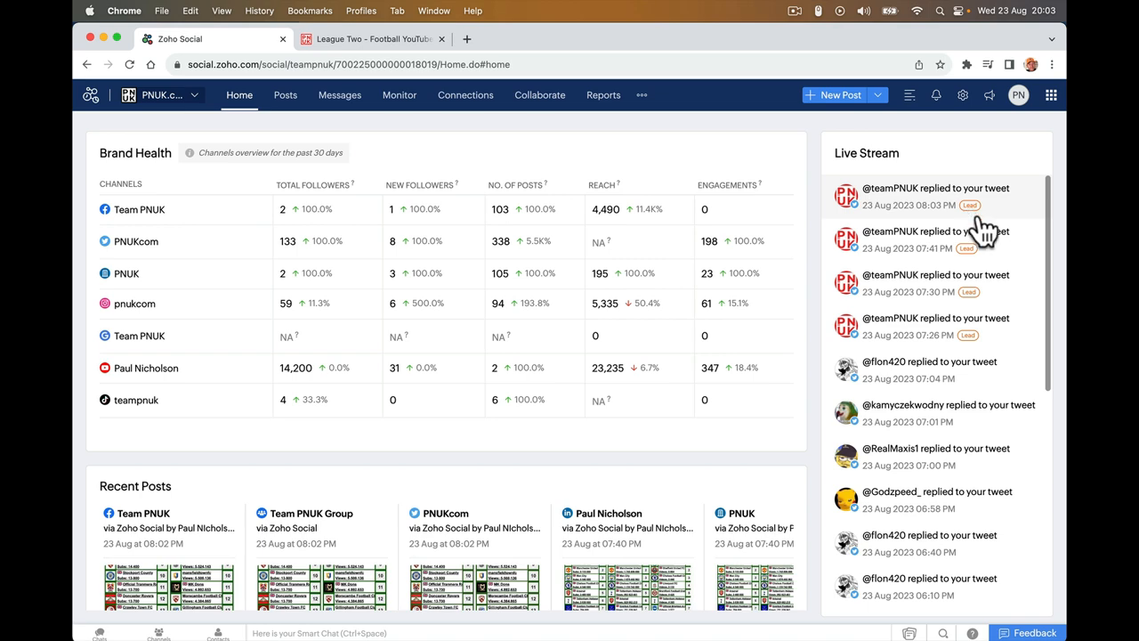
{"action": "mouse_move", "coordinate": [1032, 215]}
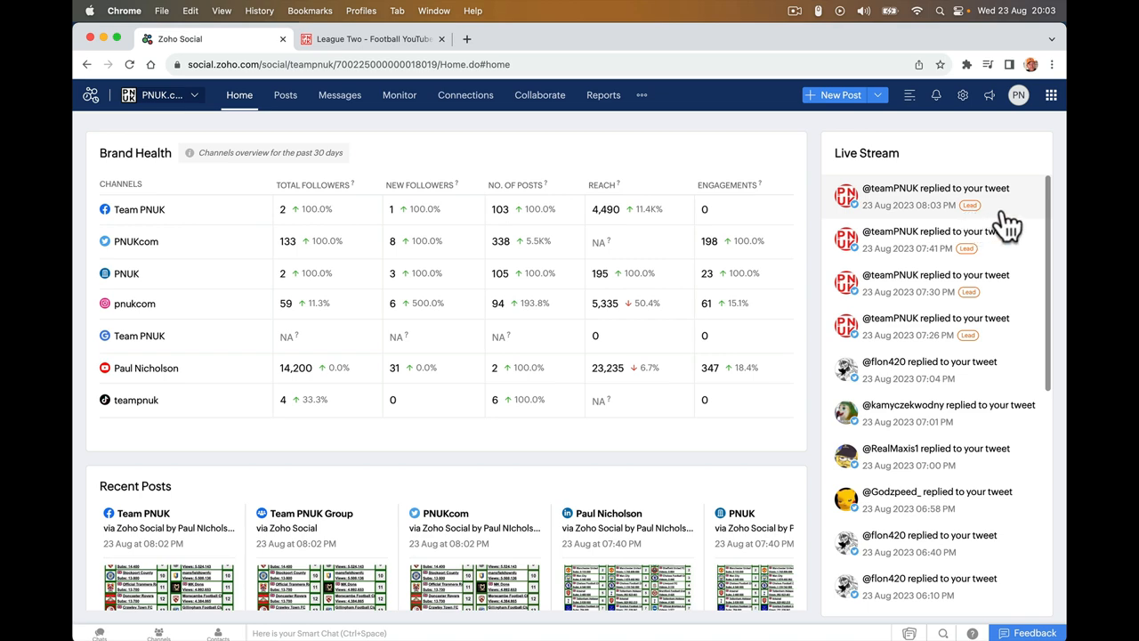
{"action": "left_click", "coordinate": [935, 194]}
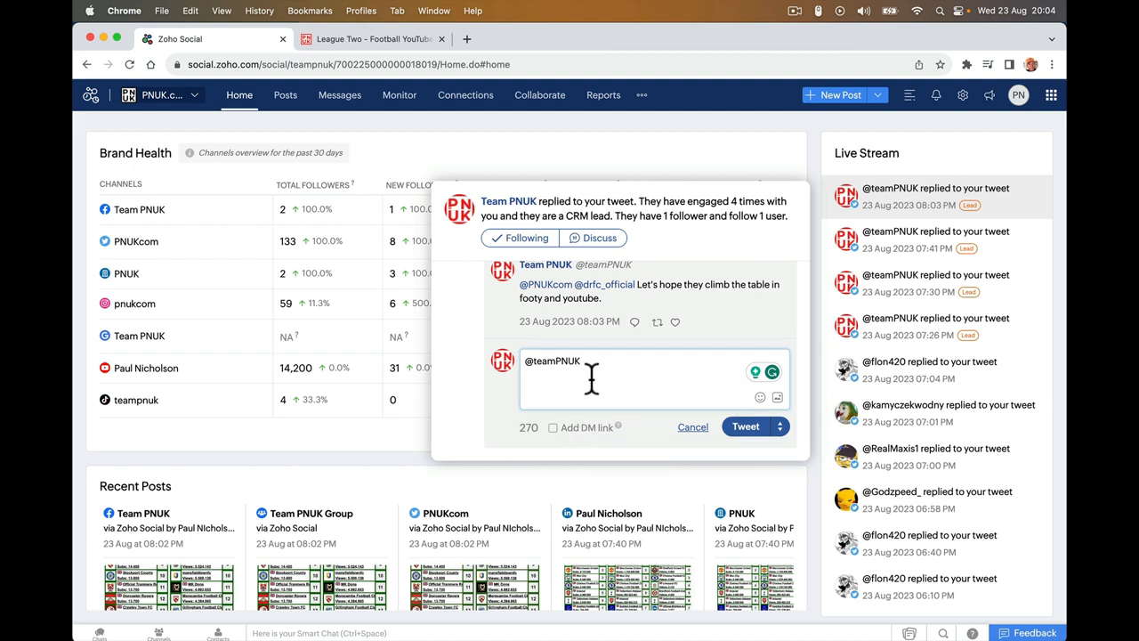
{"action": "mouse_move", "coordinate": [623, 371]}
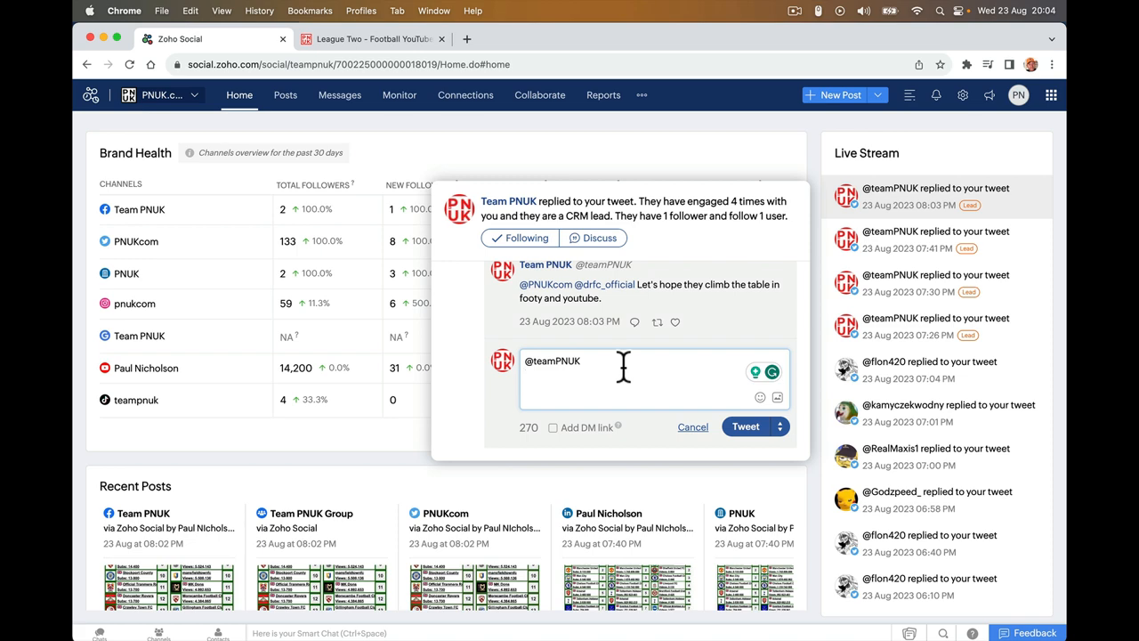
{"action": "mouse_move", "coordinate": [482, 194]}
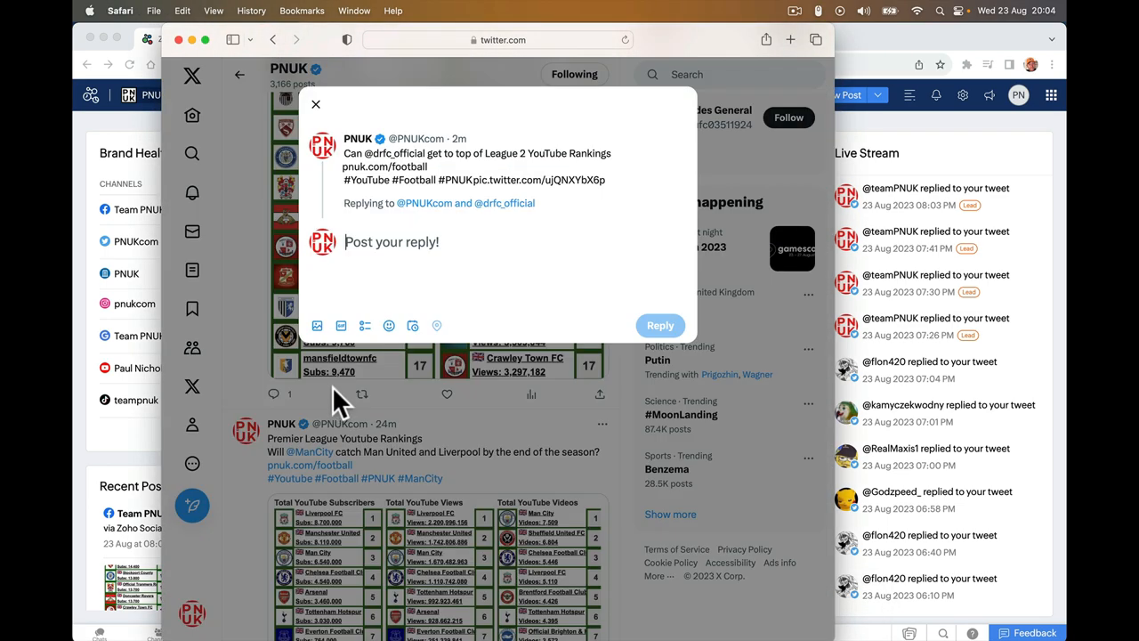
Post the reply 'Hey where's team pnuk on this list.' under the Doncaster Rovers tweet.
{"action": "type", "text": "Hey wh"}
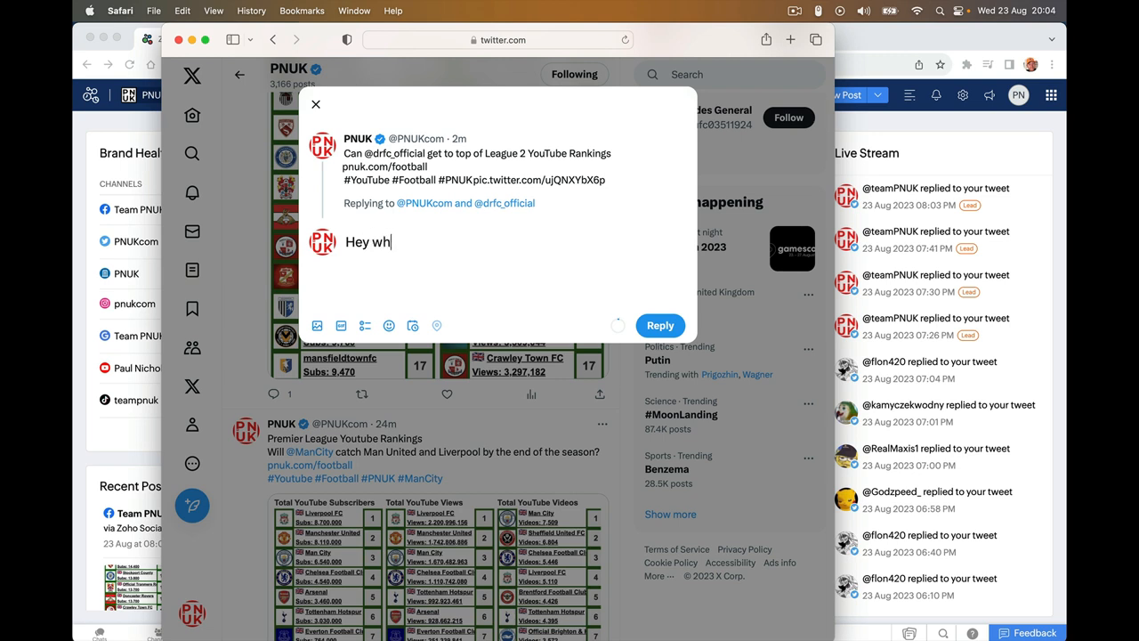
{"action": "type", "text": "ere's team pnuk on this"}
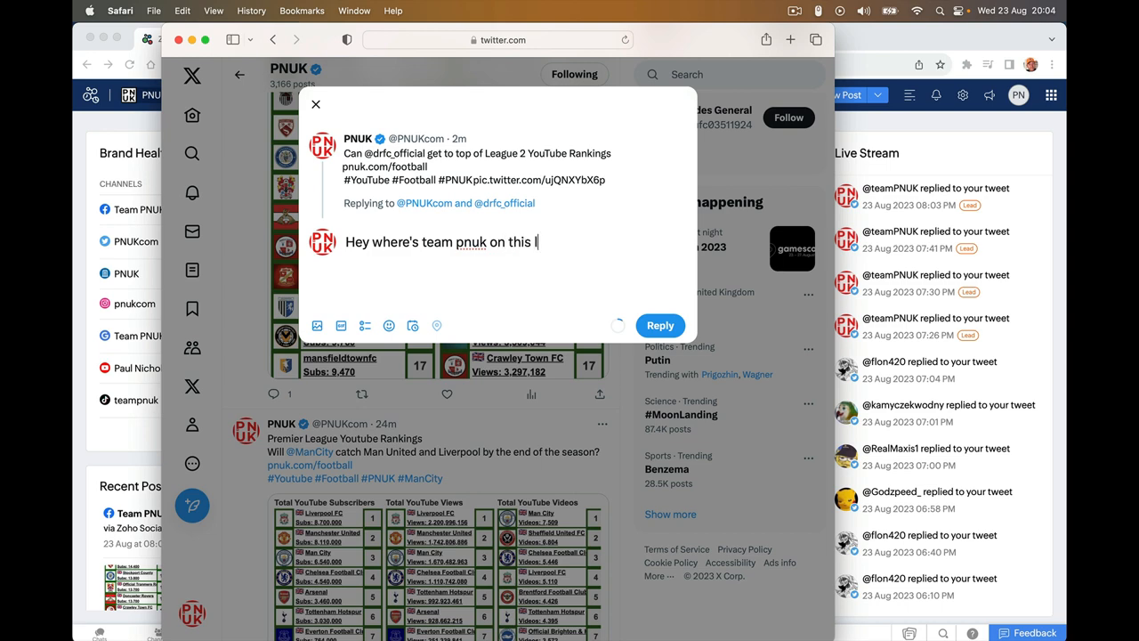
{"action": "type", "text": "list."}
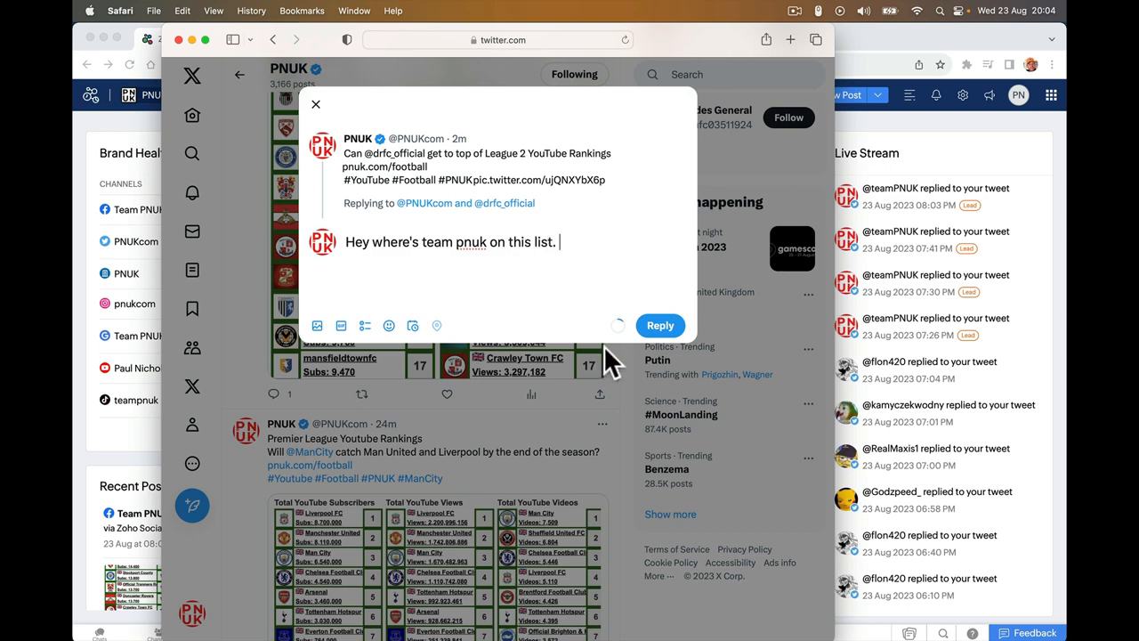
{"action": "left_click", "coordinate": [659, 325]}
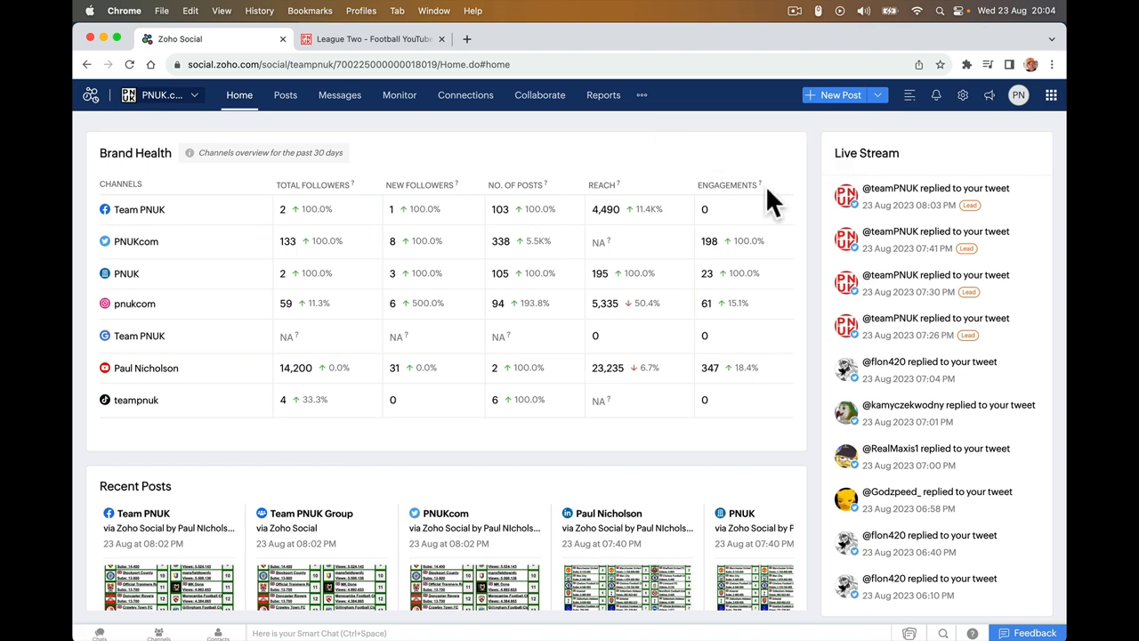
{"action": "mouse_move", "coordinate": [781, 214]}
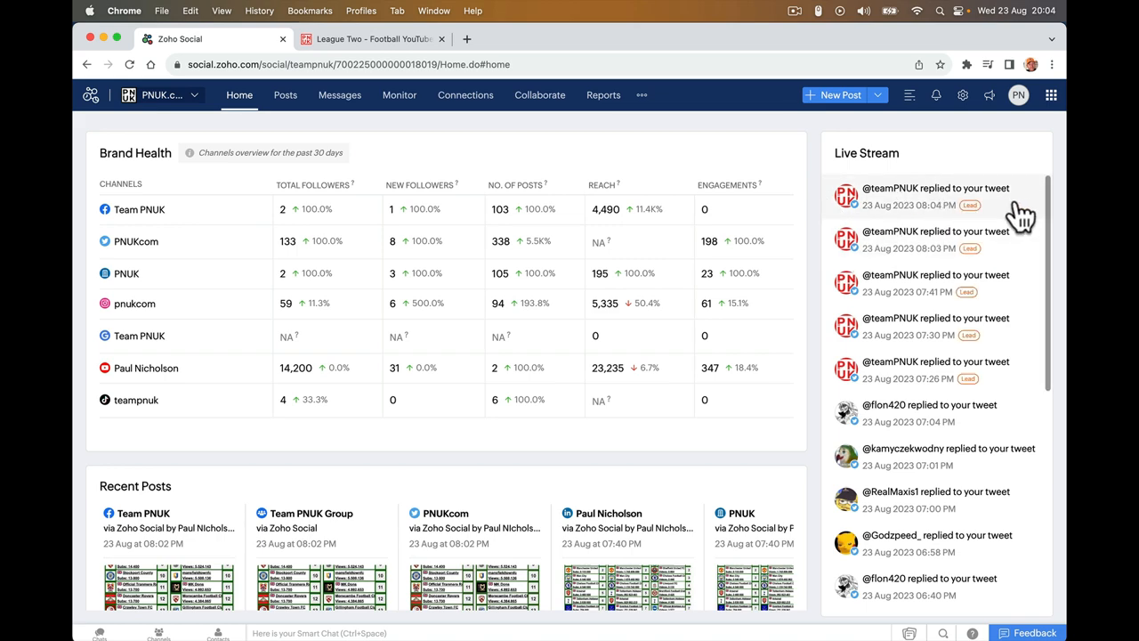
Answer Team PNUK's 8:04 PM reply with an apology inviting a DM, including a DM link.
{"action": "left_click", "coordinate": [936, 196]}
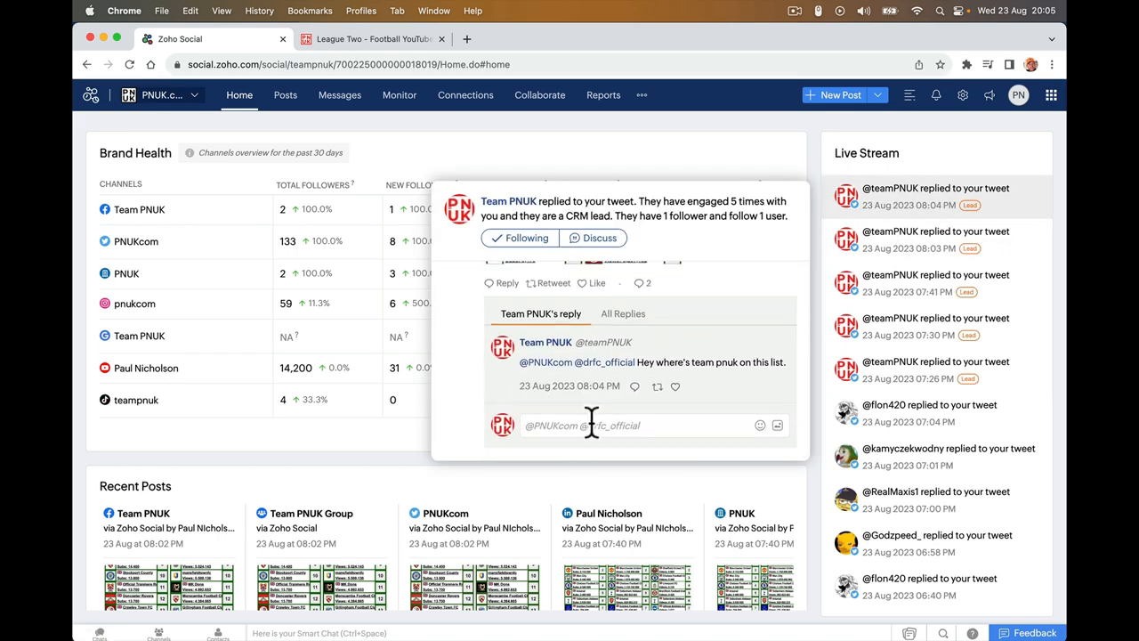
{"action": "mouse_move", "coordinate": [634, 386]}
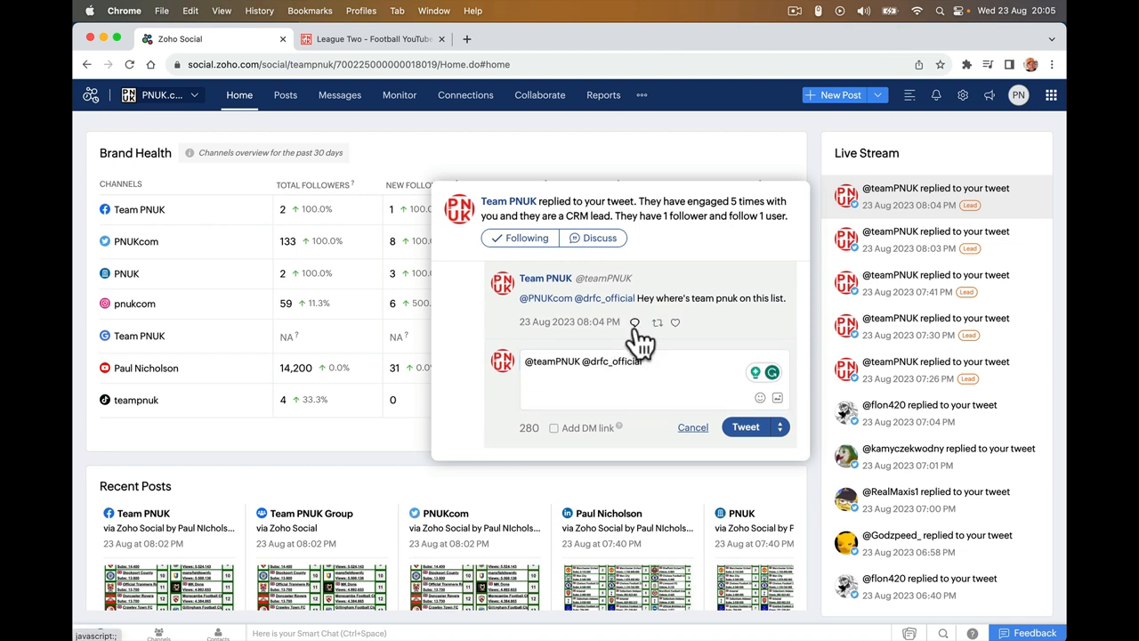
{"action": "left_click", "coordinate": [668, 374]}
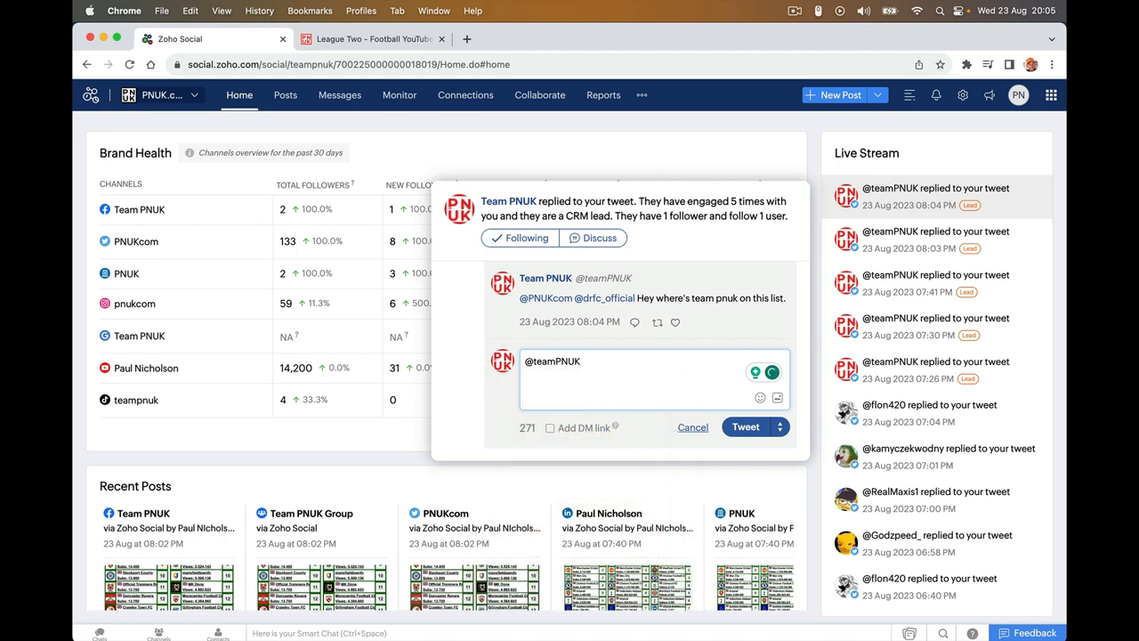
{"action": "type", "text": "Ah sorry we missed you send us a DM and we'll get you s"}
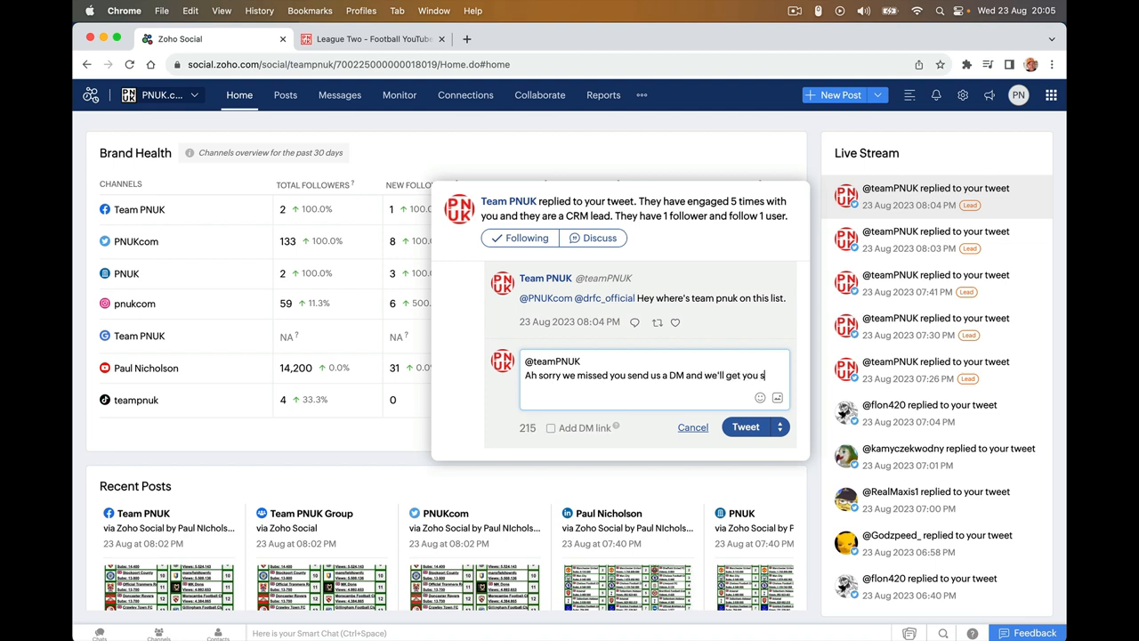
{"action": "type", "text": "orted."}
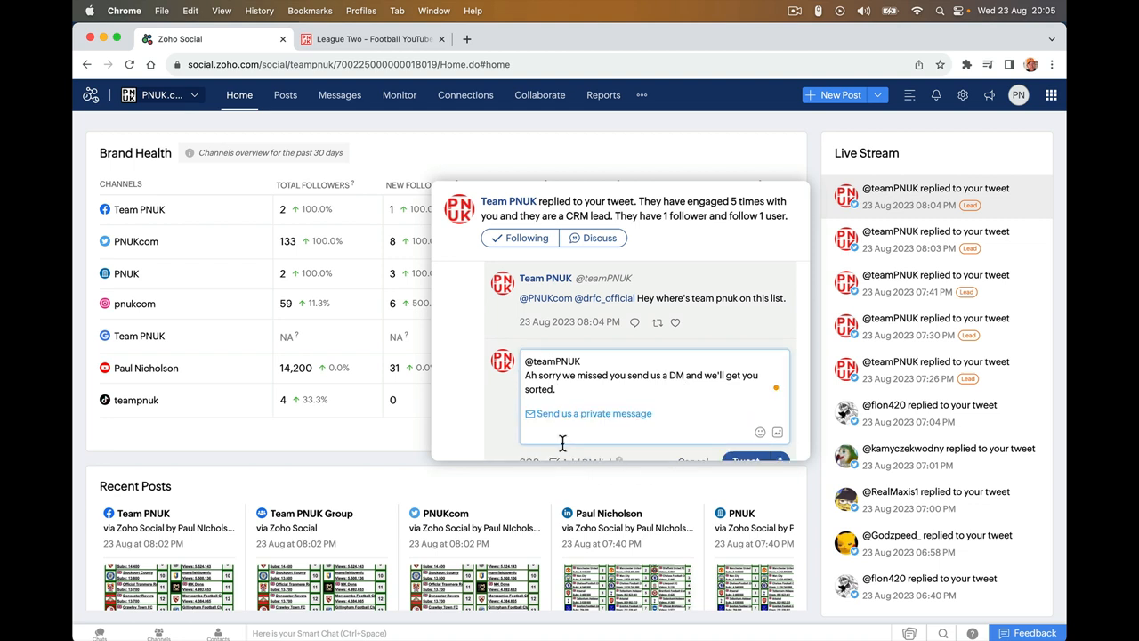
{"action": "left_click", "coordinate": [745, 426]}
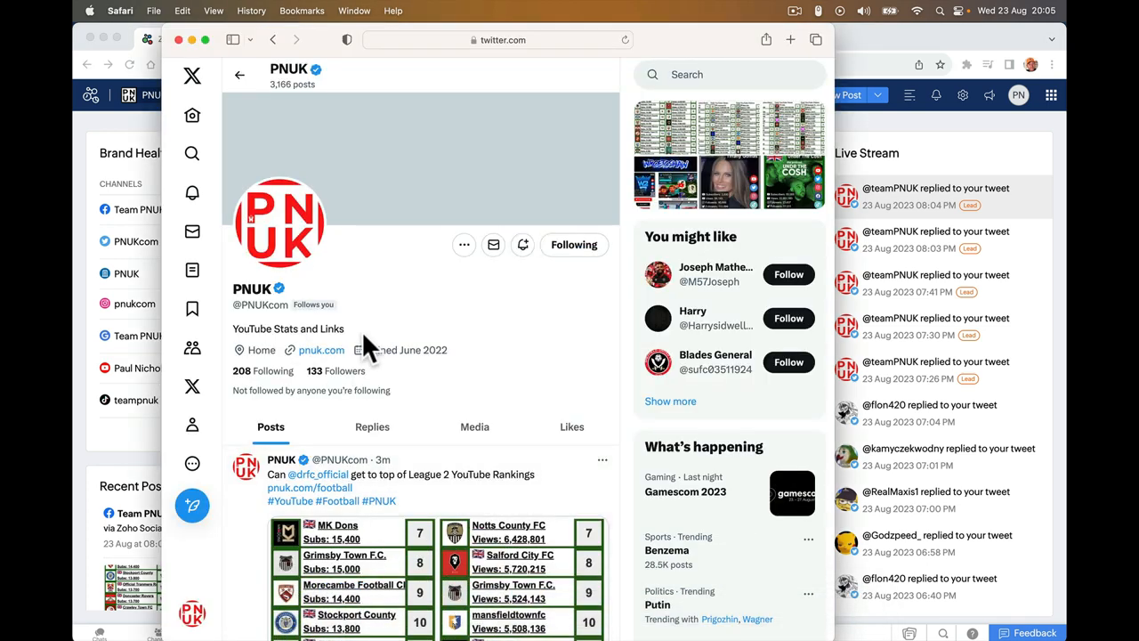
DM PNUK introducing Team PNUK and asking what they need to do, dismissing the tips.
{"action": "left_click", "coordinate": [192, 192]}
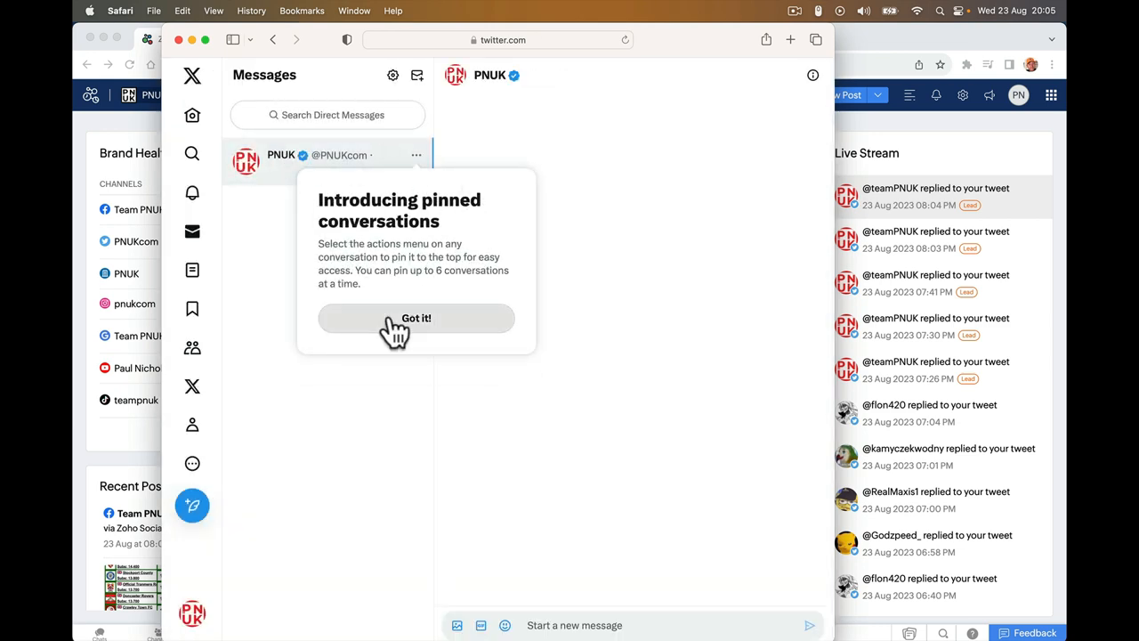
{"action": "left_click", "coordinate": [415, 318]}
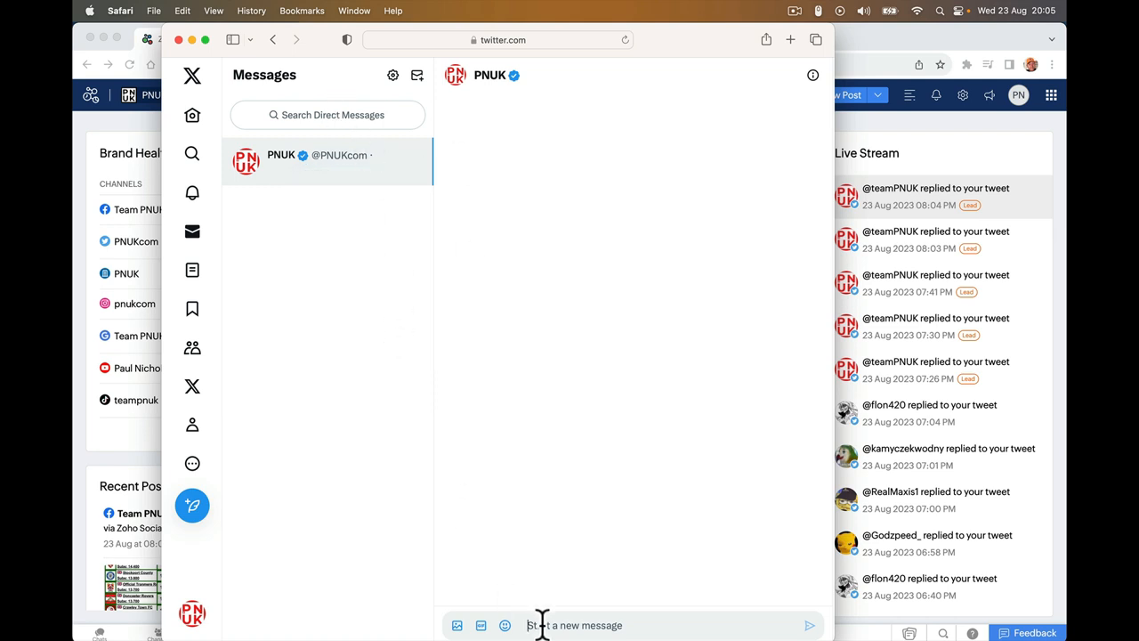
{"action": "type", "text": "Hey it's team pnuk"}
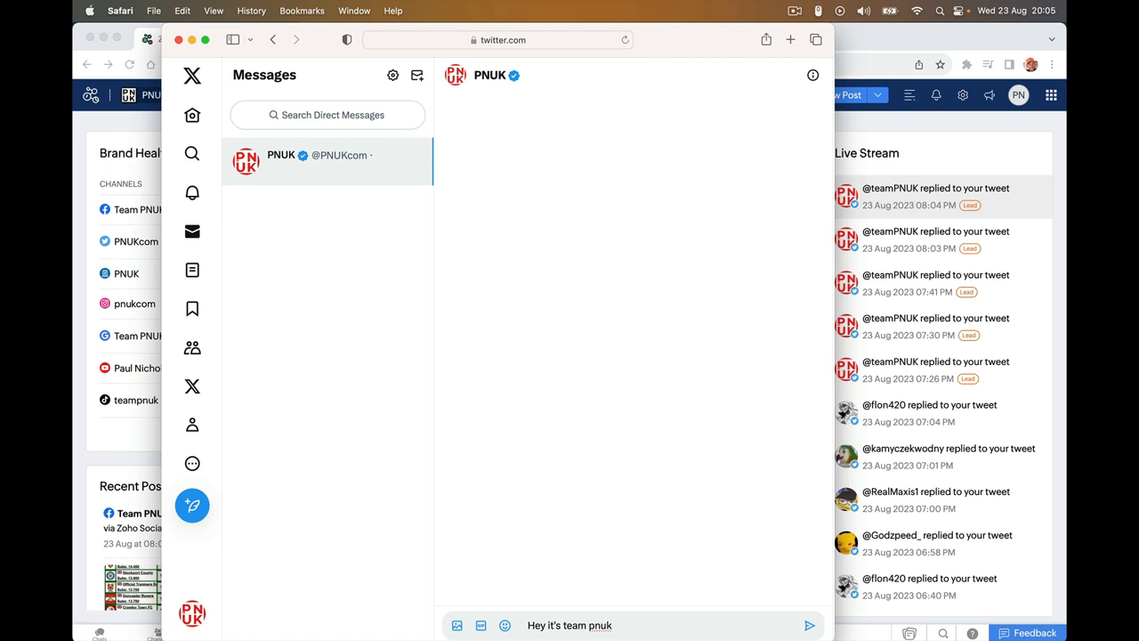
{"action": "type", "text": "what do i need"}
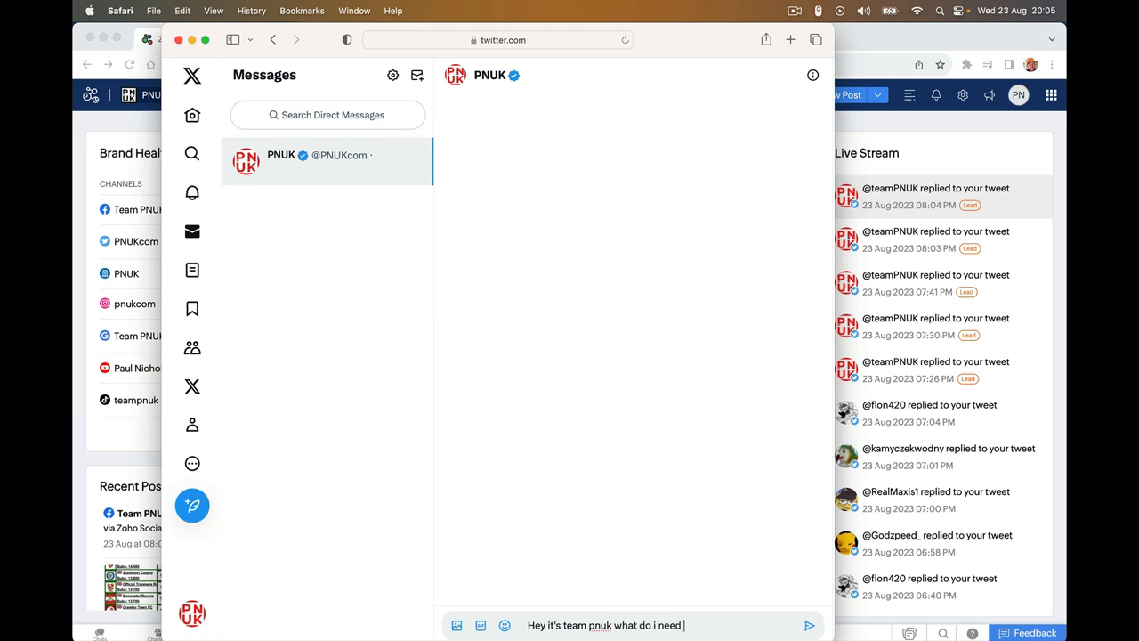
{"action": "left_click", "coordinate": [810, 626]}
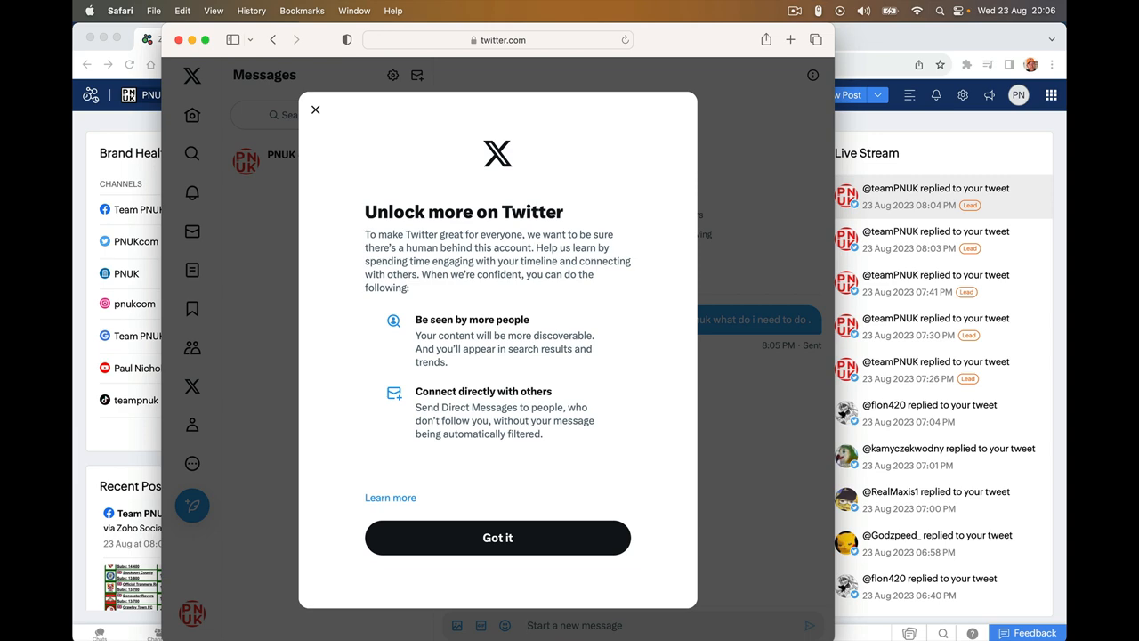
{"action": "left_click", "coordinate": [497, 537]}
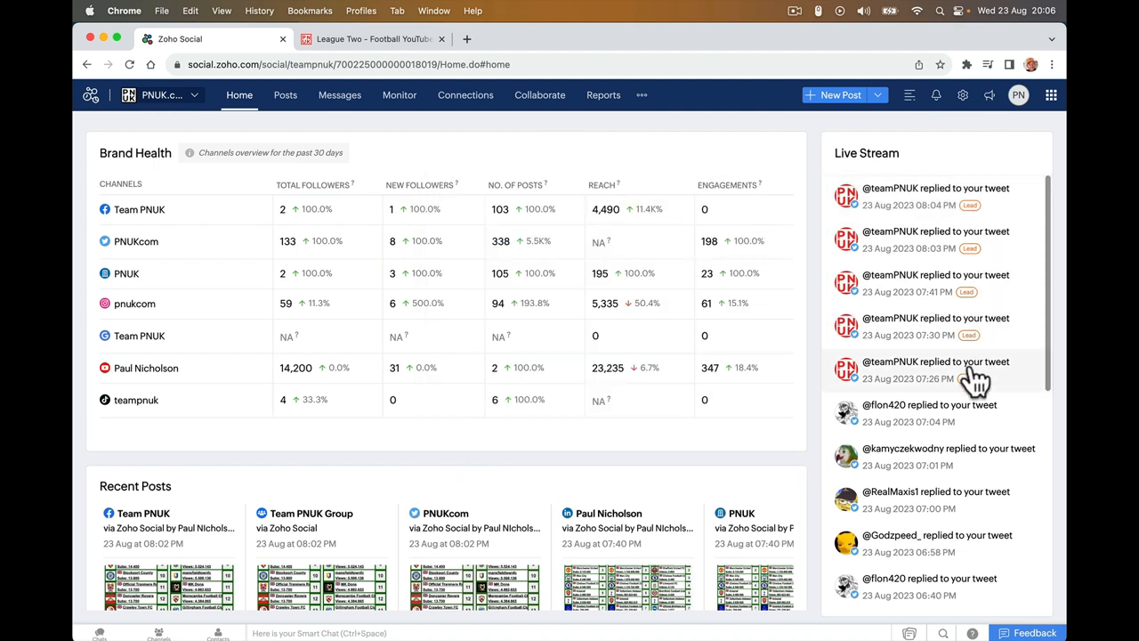
{"action": "mouse_move", "coordinate": [802, 377]}
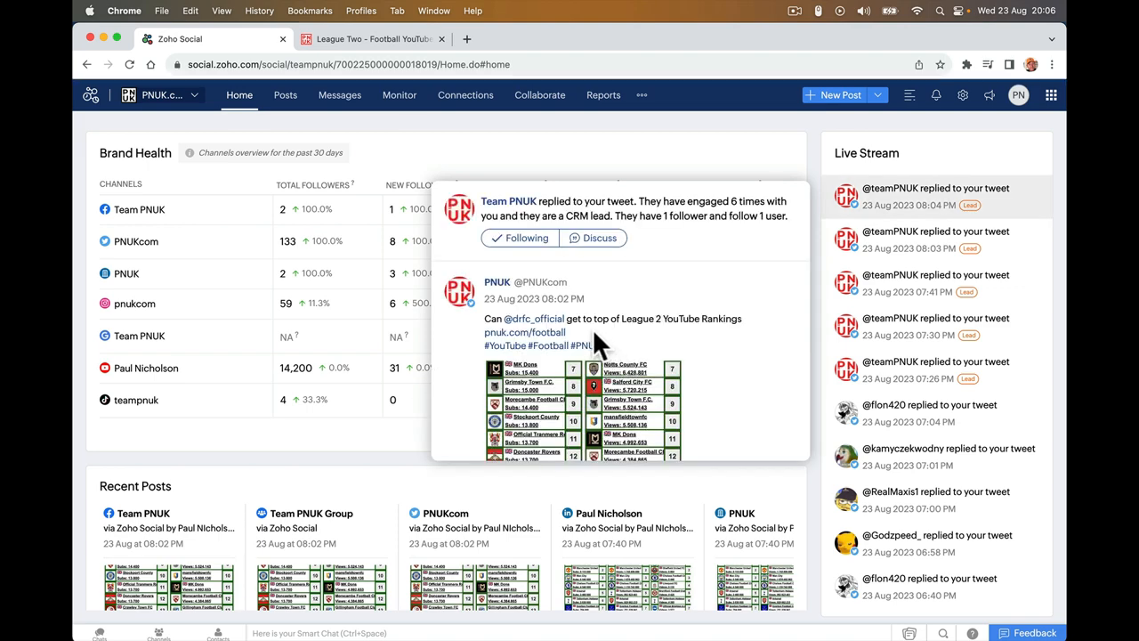
{"action": "left_click", "coordinate": [532, 319]}
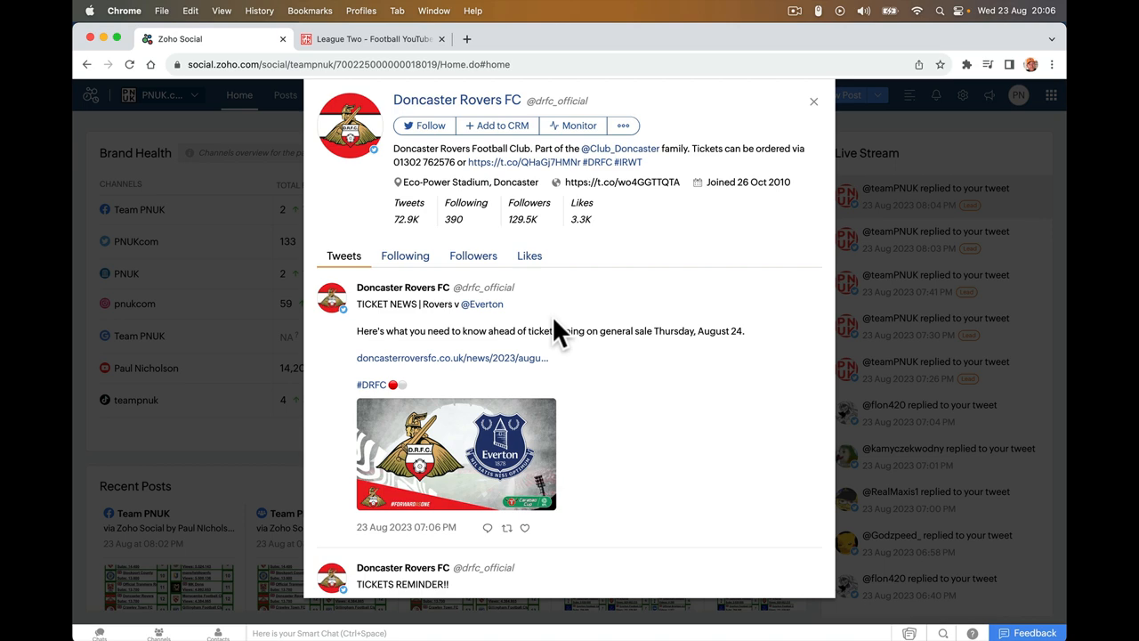
Add Doncaster Rovers FC as a lead with a Description noting likely PNUK membership interest.
{"action": "left_click", "coordinate": [497, 125]}
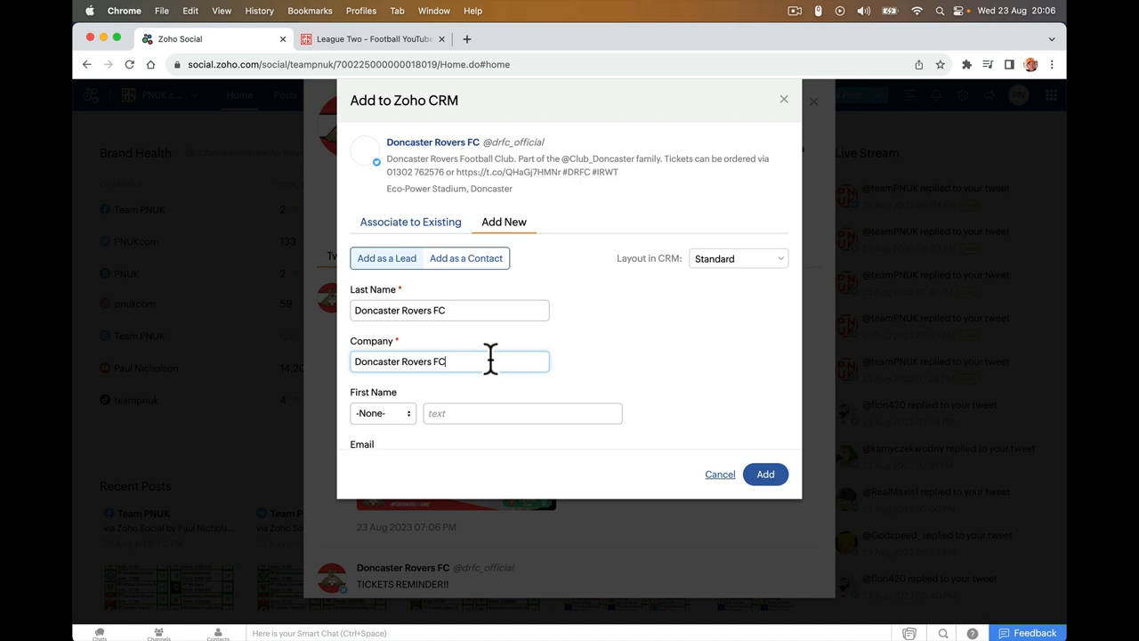
{"action": "scroll", "scroll_direction": "down", "scroll_amount": 3}
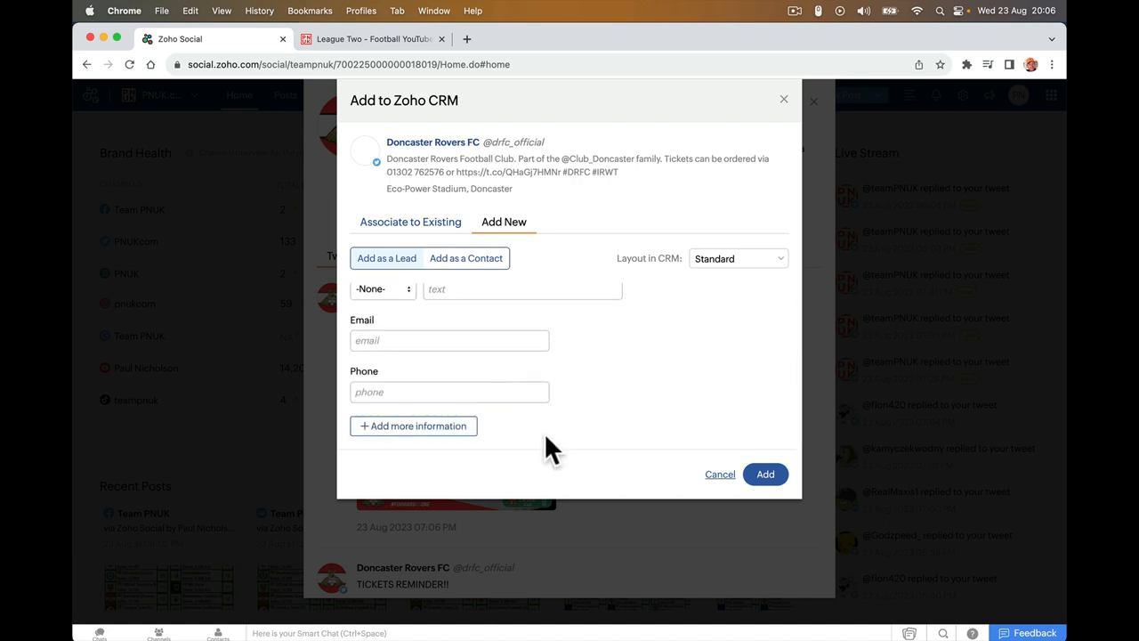
{"action": "left_click", "coordinate": [413, 425]}
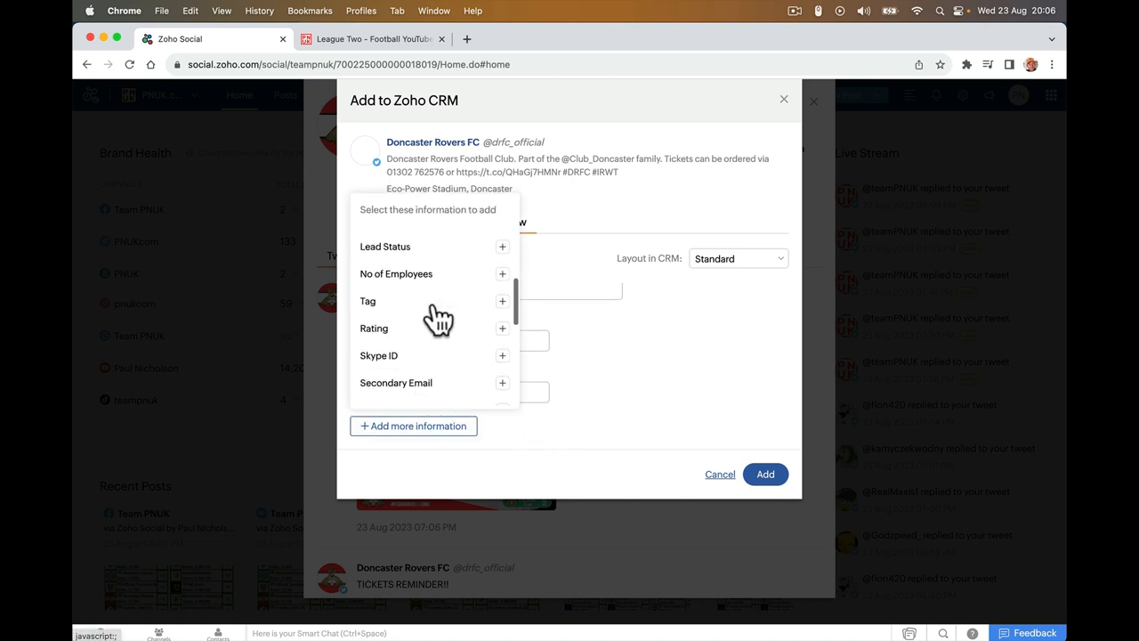
{"action": "scroll", "scroll_direction": "down", "scroll_amount": 3}
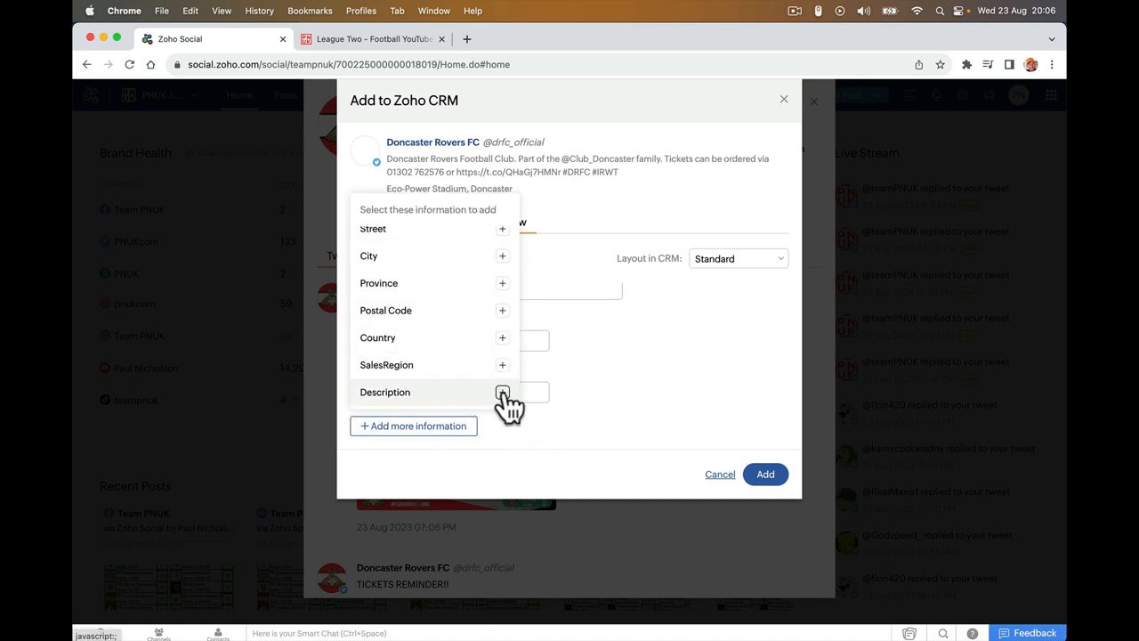
{"action": "left_click", "coordinate": [502, 391]}
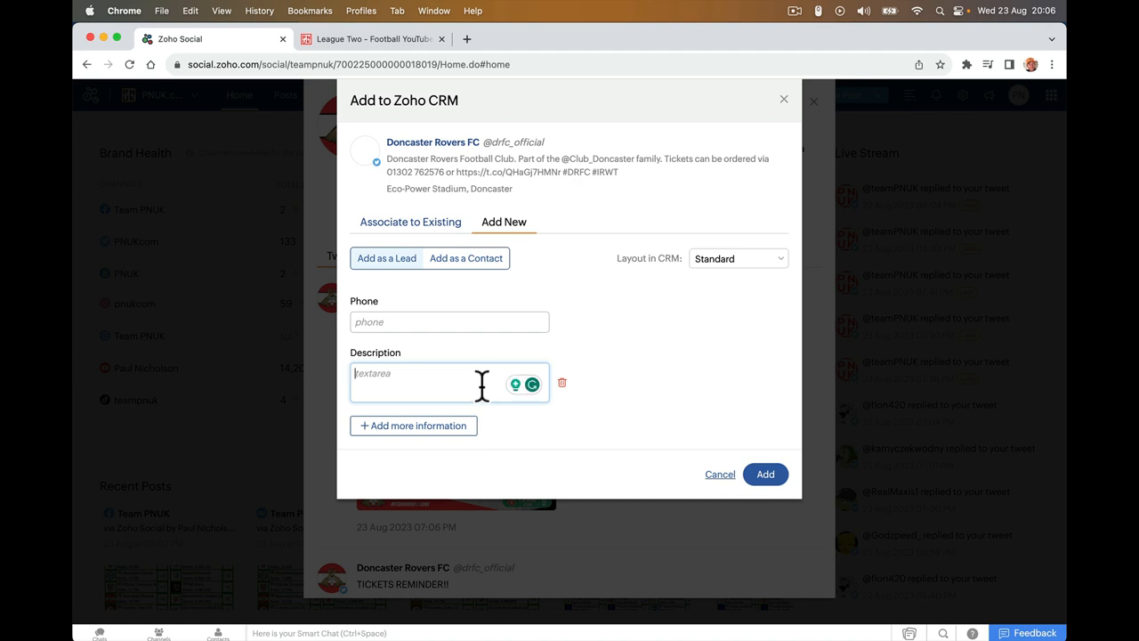
{"action": "type", "text": "I think they"}
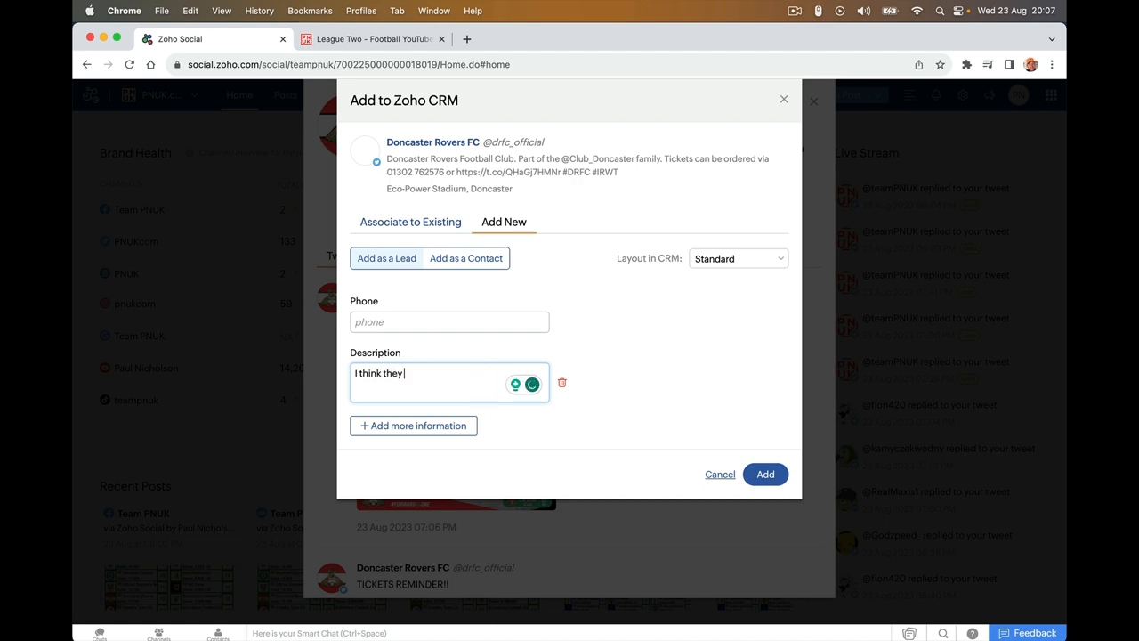
{"action": "type", "text": "will be interesting in PNUK"}
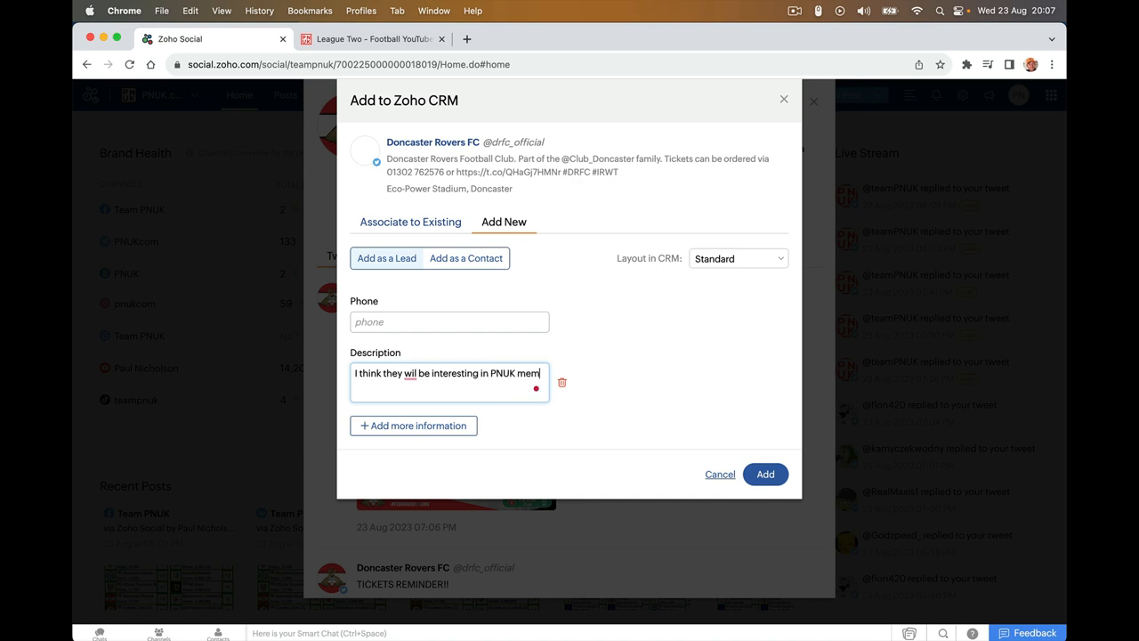
{"action": "type", "text": "membership. And"}
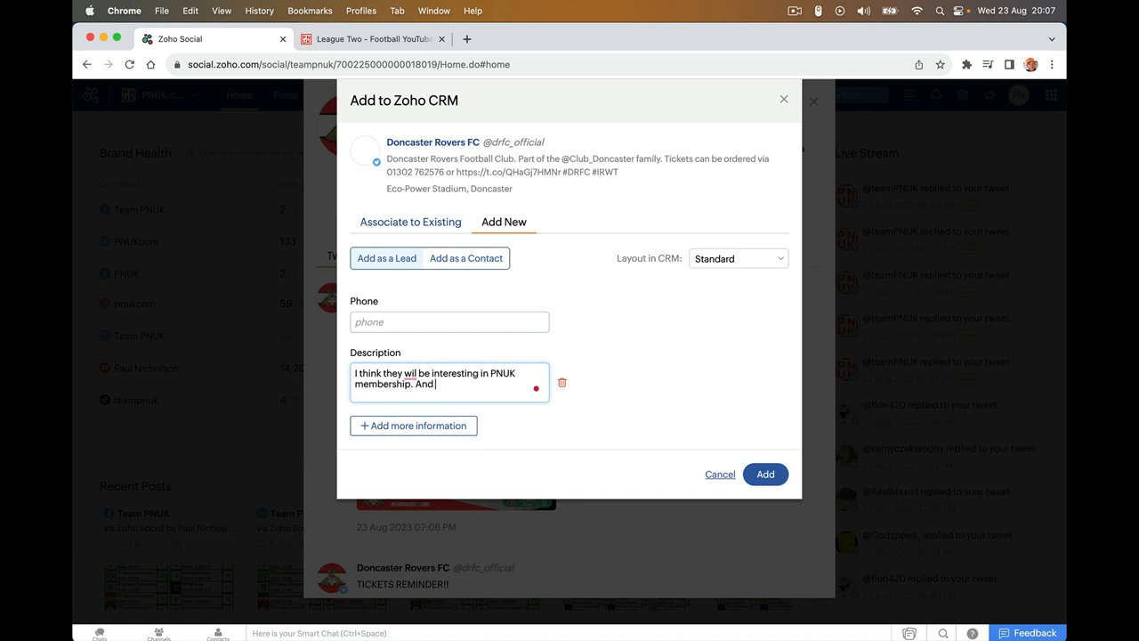
{"action": "type", "text": "a lo"}
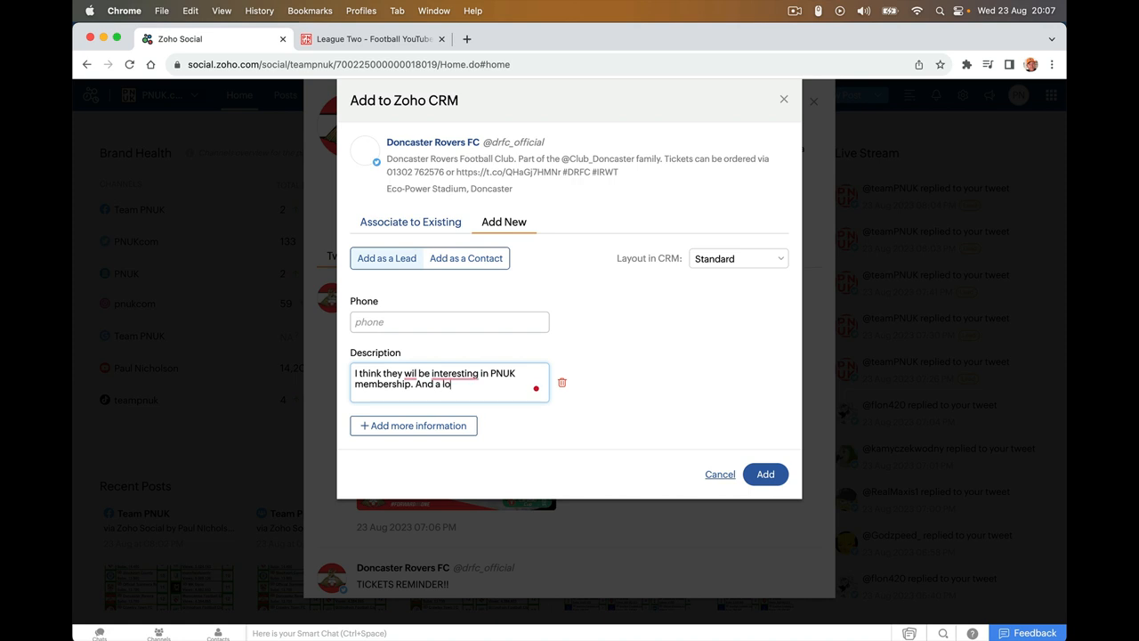
{"action": "type", "text": "profile"}
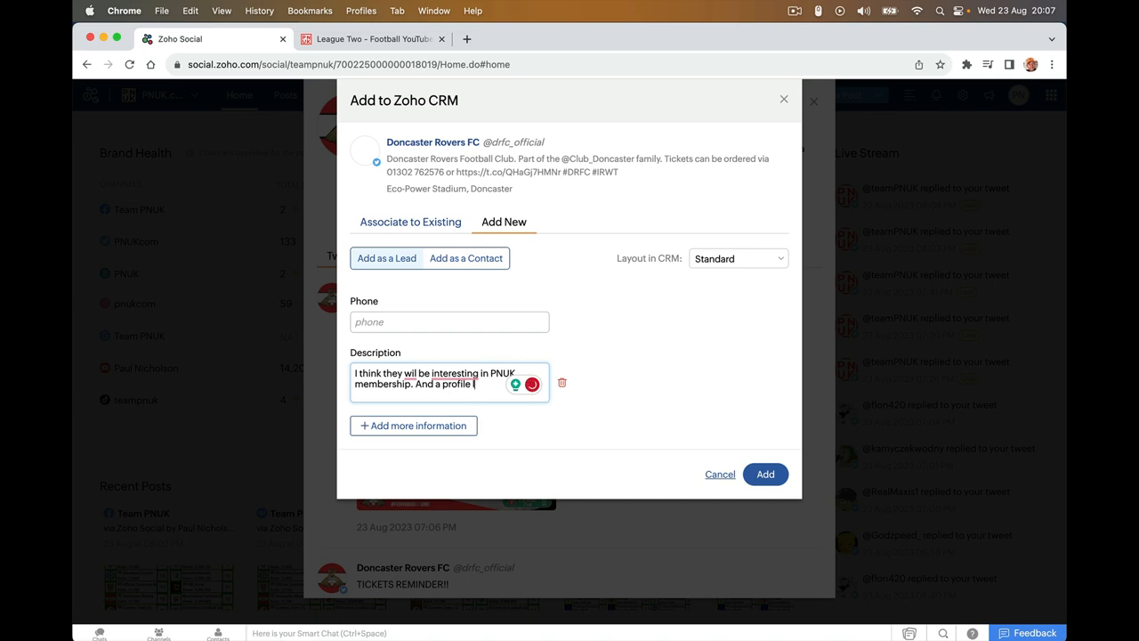
{"action": "type", "text": "link"}
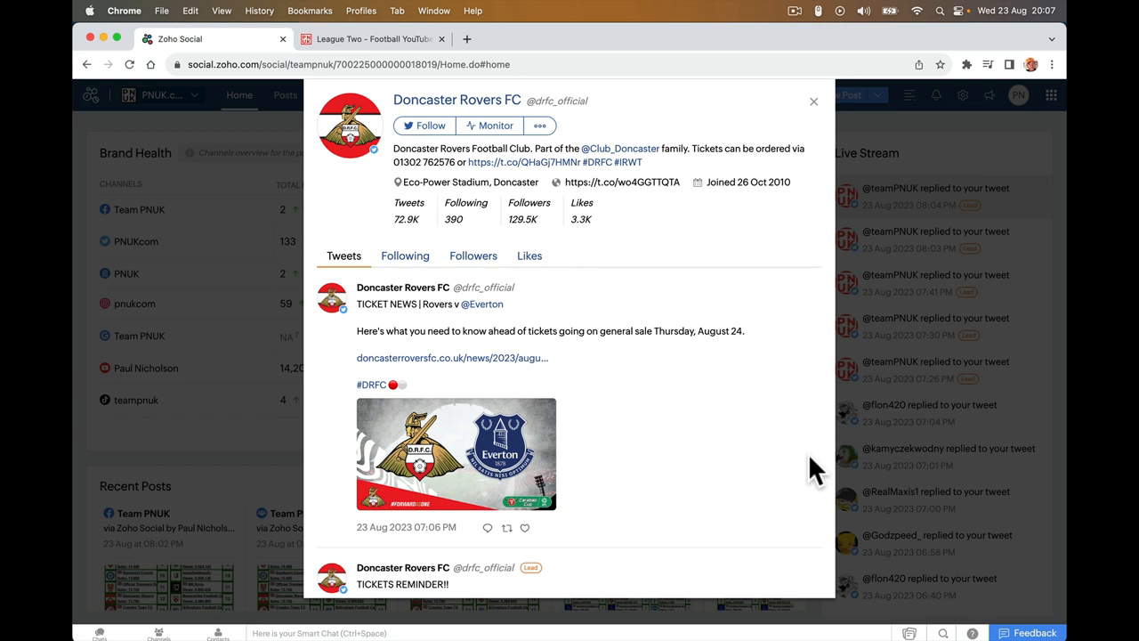
{"action": "mouse_move", "coordinate": [783, 426]}
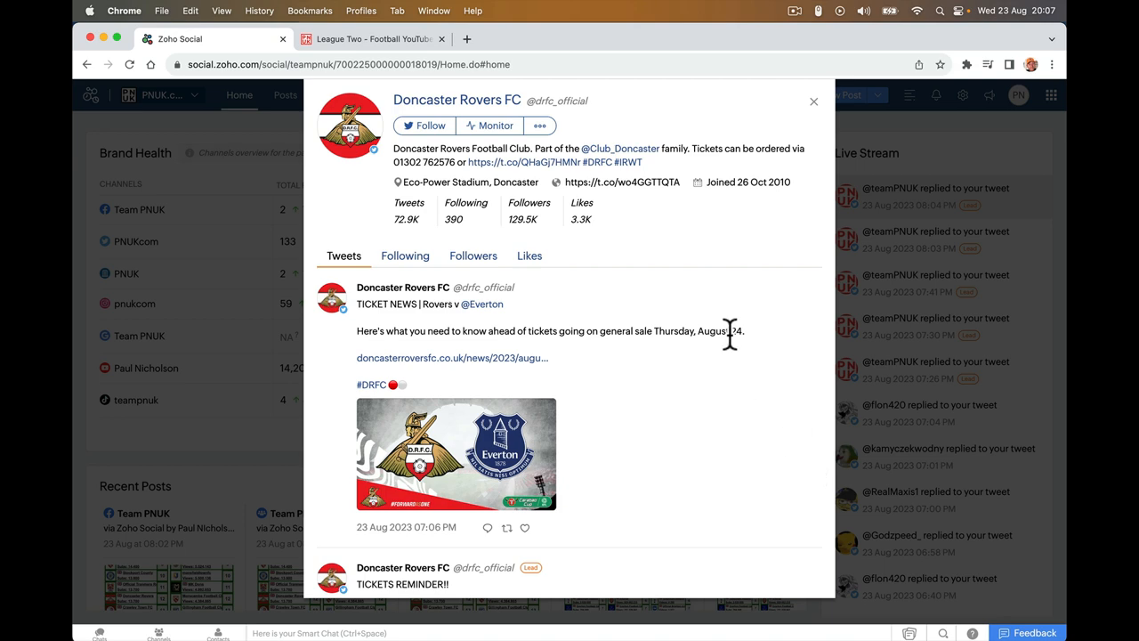
Open Doncaster Rovers' PNUK page from League Two rankings, then close the Zoho Social profile popup.
{"action": "left_click", "coordinate": [387, 38]}
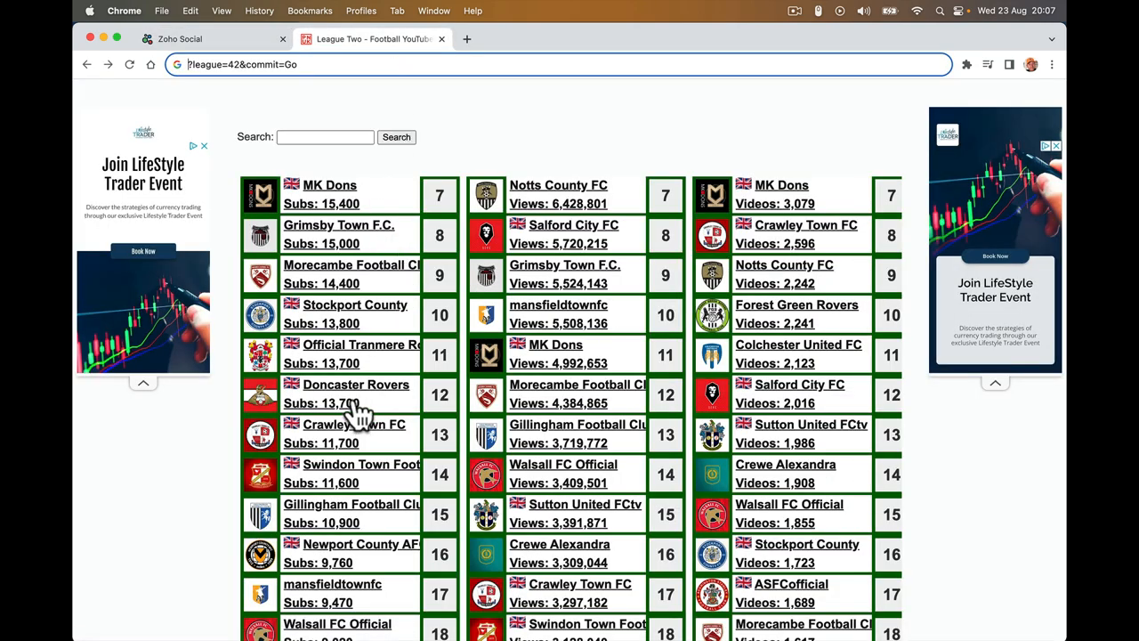
{"action": "left_click", "coordinate": [355, 385]}
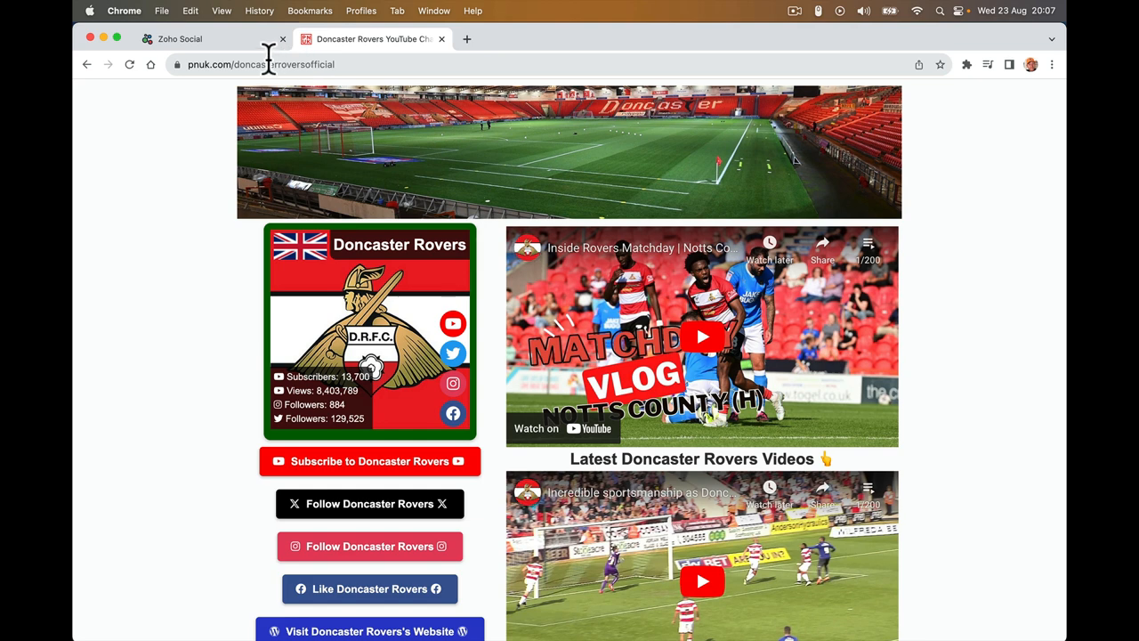
{"action": "left_click", "coordinate": [183, 39]}
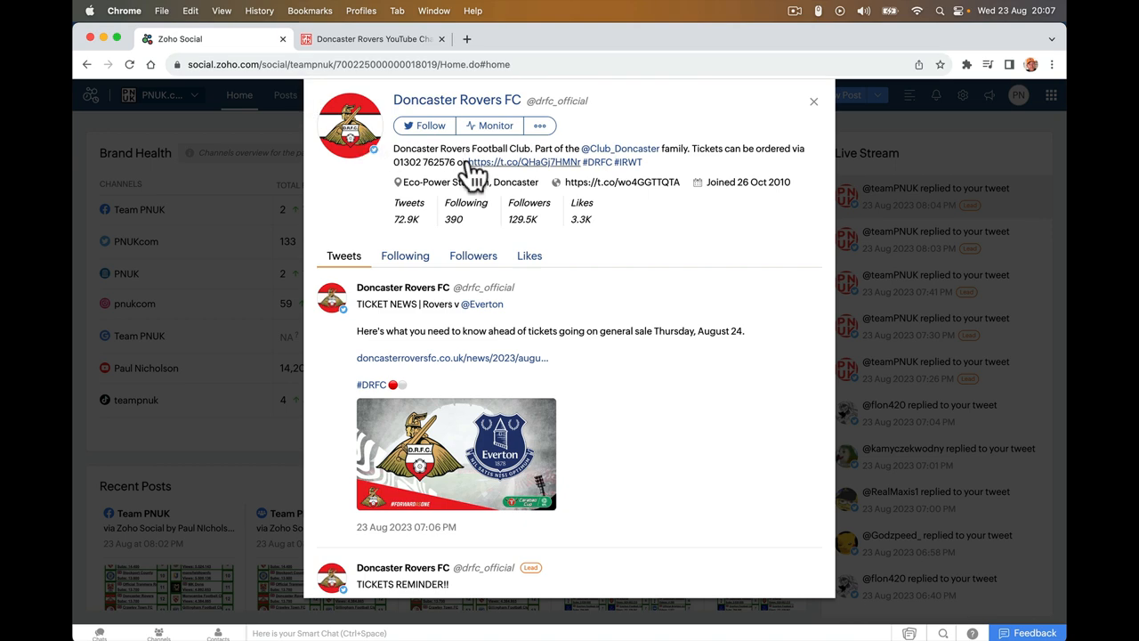
{"action": "left_click", "coordinate": [814, 101]}
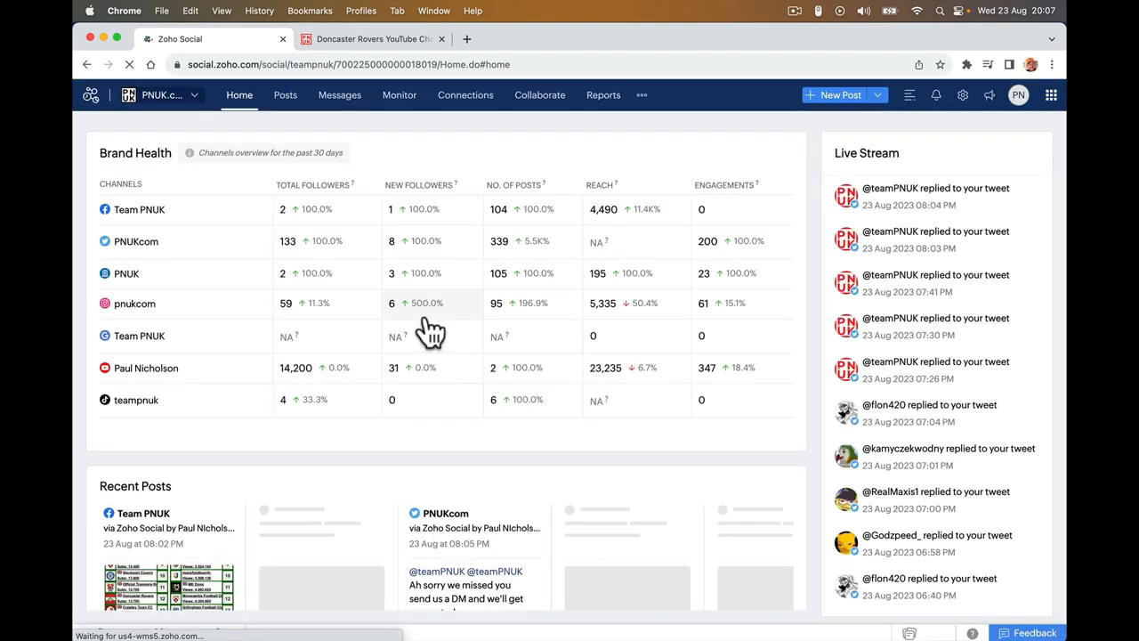
Find Doncaster Rovers FC under CRM Leads and open its lead record via View in CRM.
{"action": "left_click", "coordinate": [465, 95]}
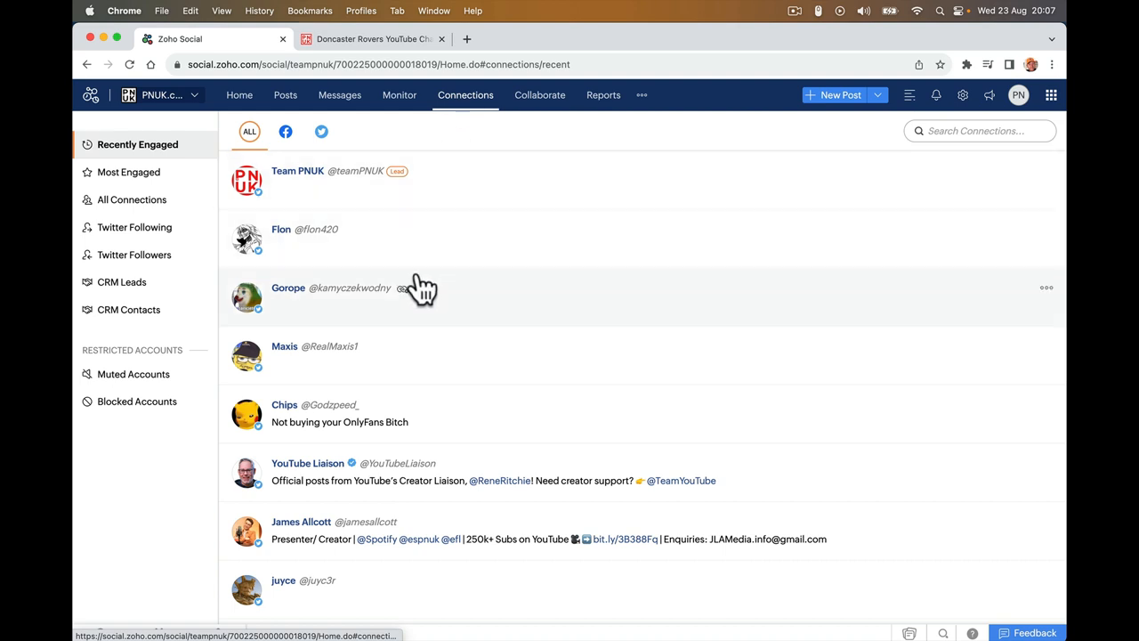
{"action": "mouse_move", "coordinate": [170, 270]}
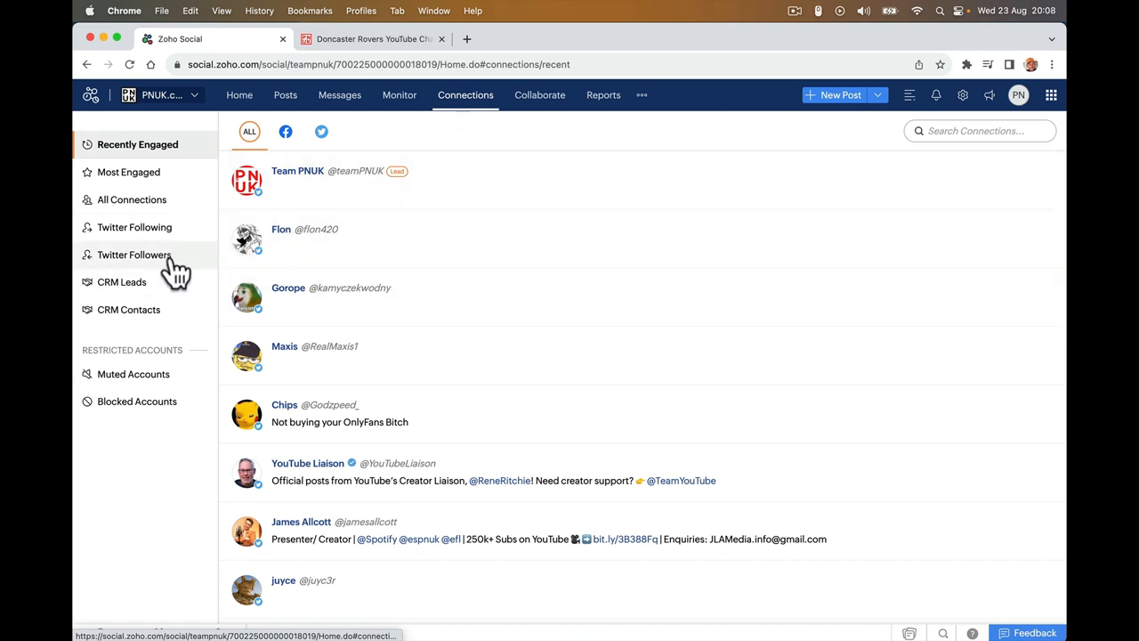
{"action": "left_click", "coordinate": [118, 282]}
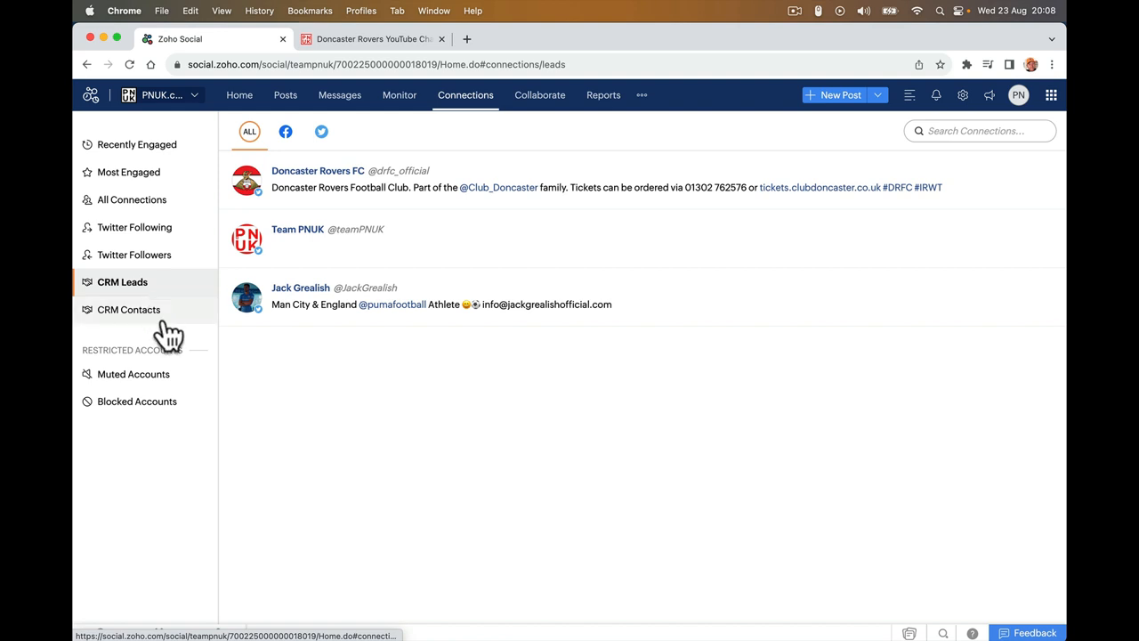
{"action": "mouse_move", "coordinate": [150, 294]}
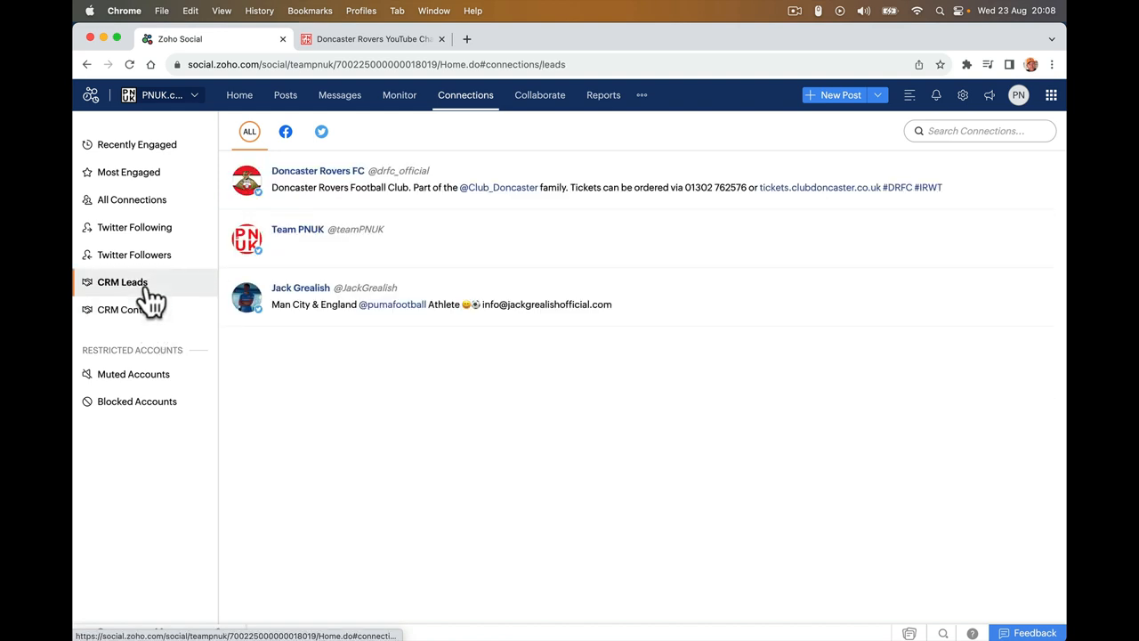
{"action": "mouse_move", "coordinate": [469, 245]}
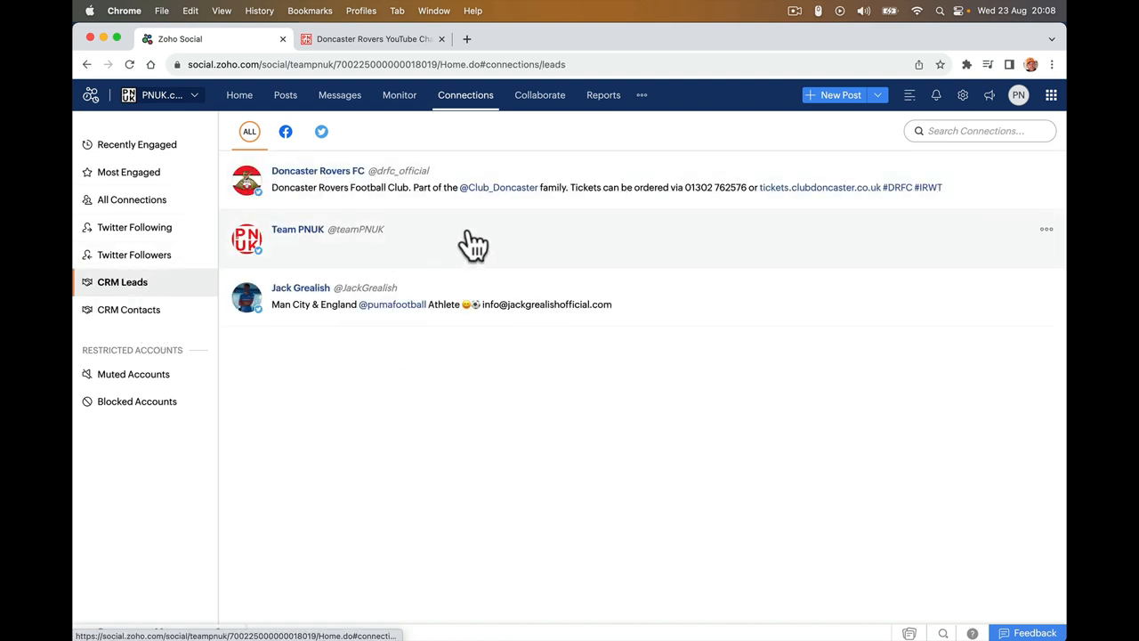
{"action": "mouse_move", "coordinate": [368, 312]}
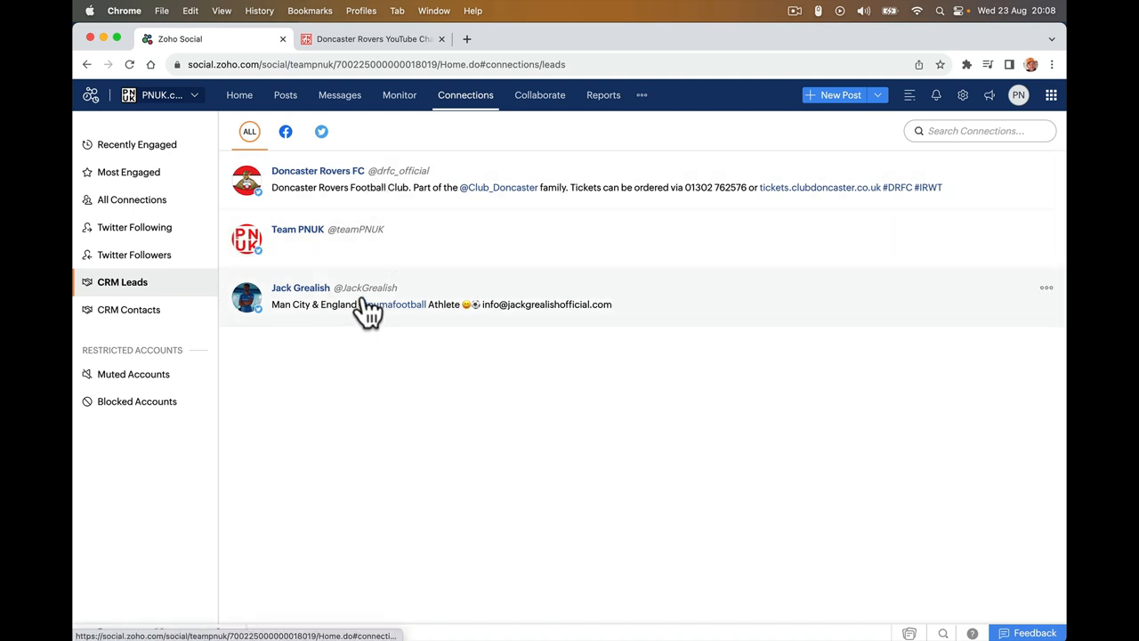
{"action": "mouse_move", "coordinate": [513, 267]}
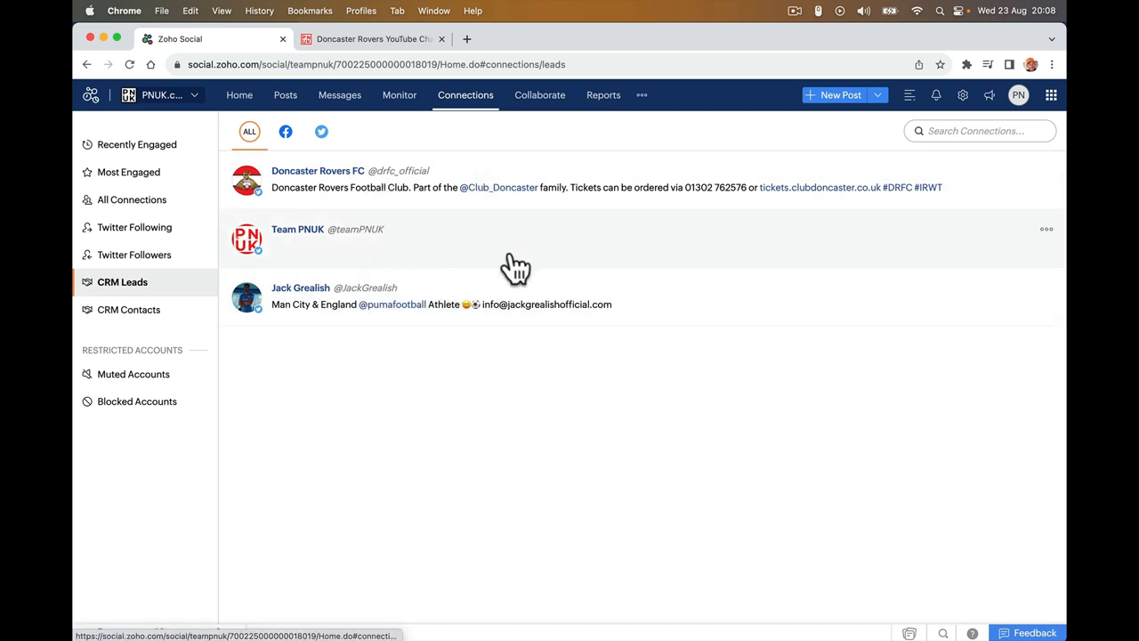
{"action": "left_click", "coordinate": [318, 170]}
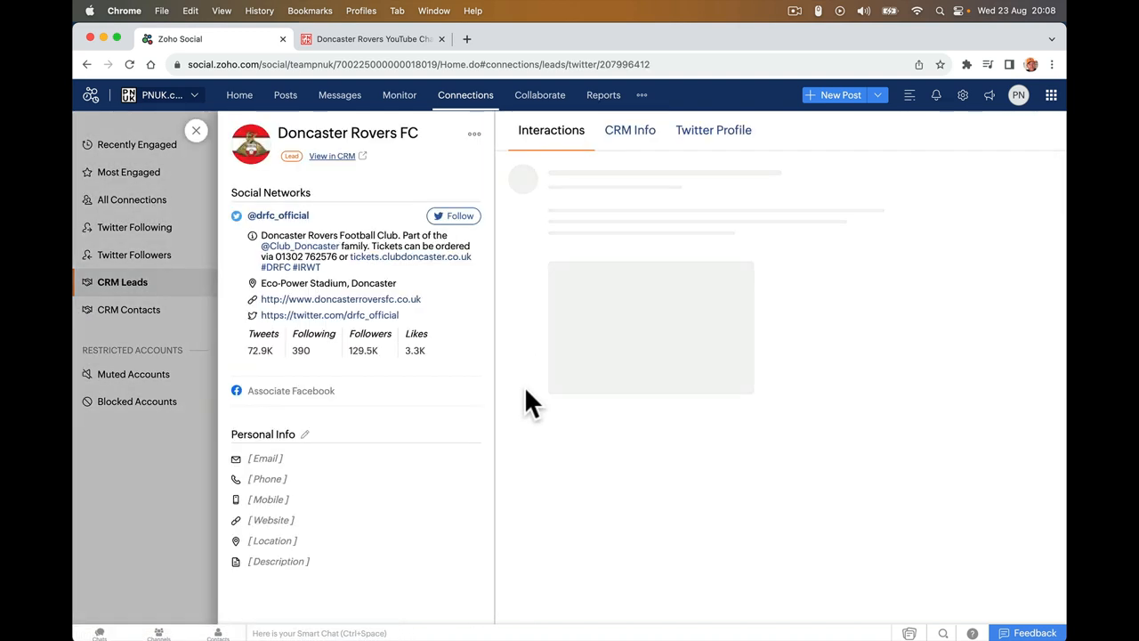
{"action": "left_click", "coordinate": [630, 130]}
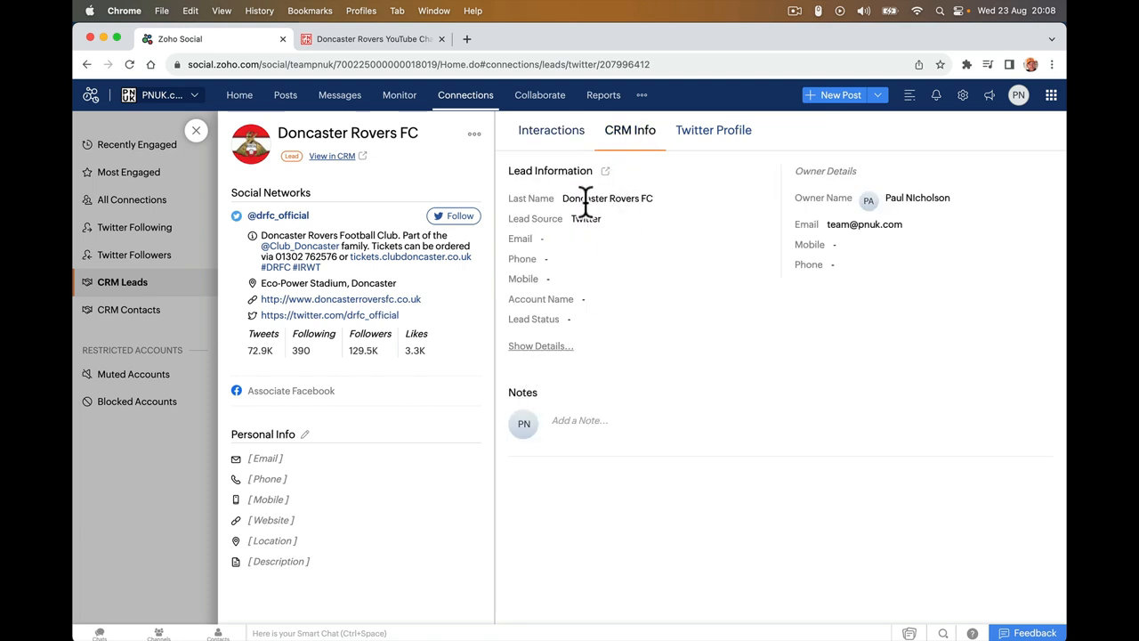
{"action": "mouse_move", "coordinate": [357, 180]}
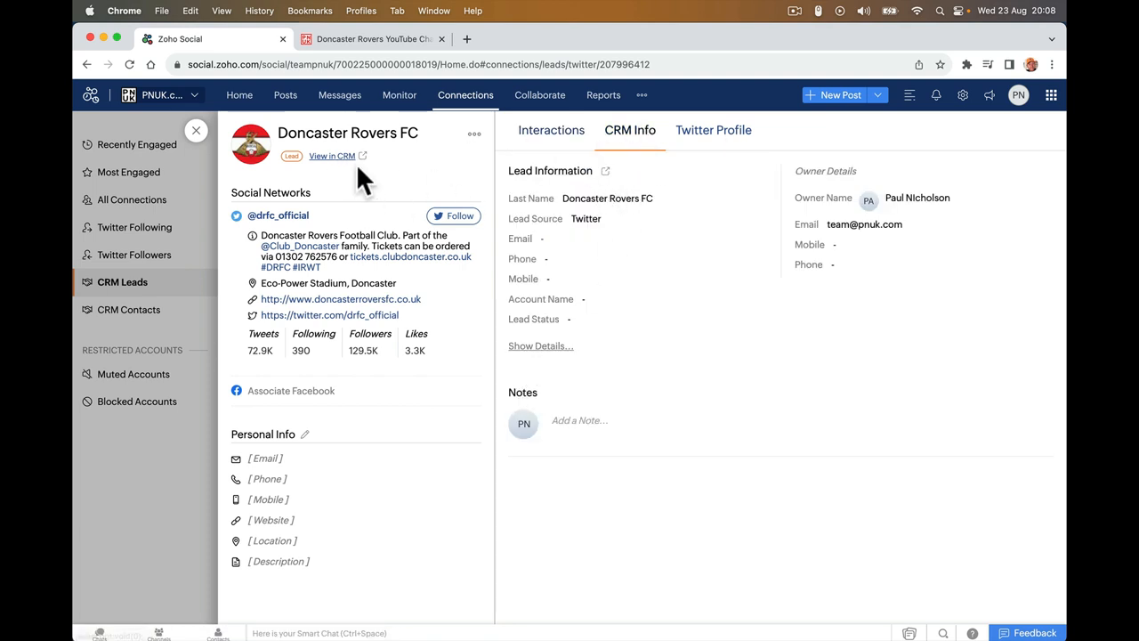
{"action": "left_click", "coordinate": [331, 156]}
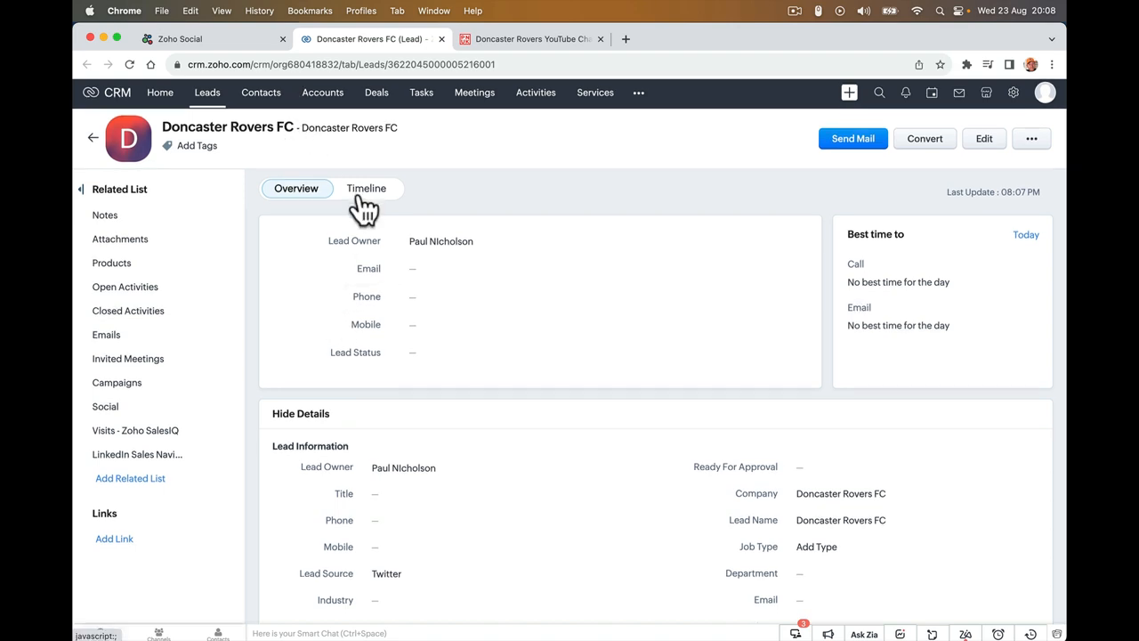
Scroll the Doncaster Rovers FC lead record down to its Social section.
{"action": "scroll", "scroll_direction": "down", "scroll_amount": 3}
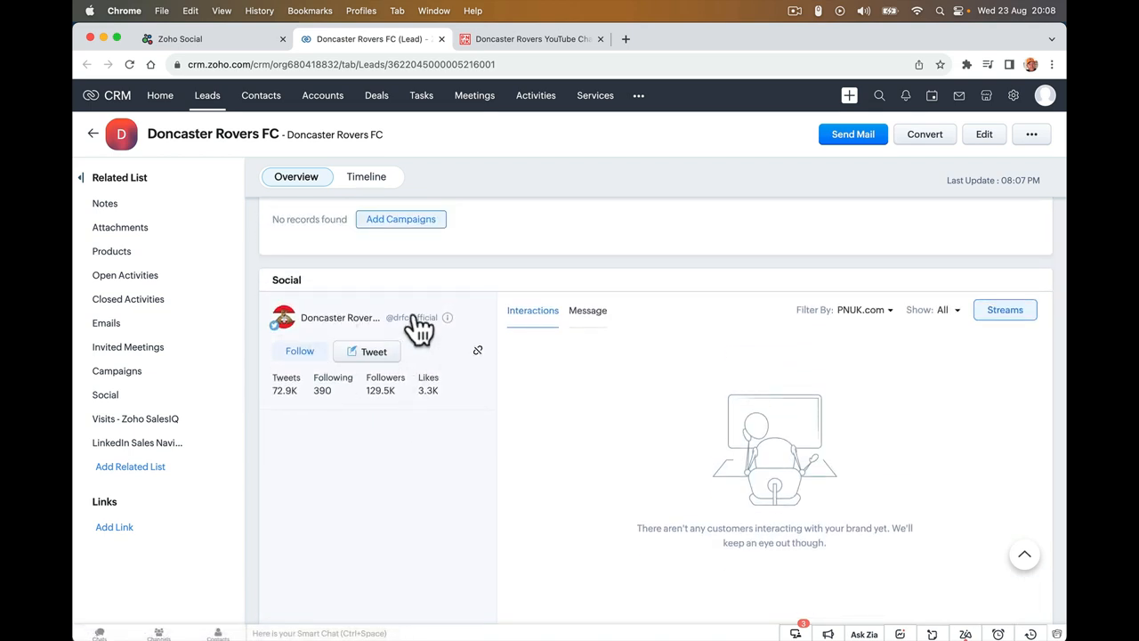
{"action": "mouse_move", "coordinate": [543, 426]}
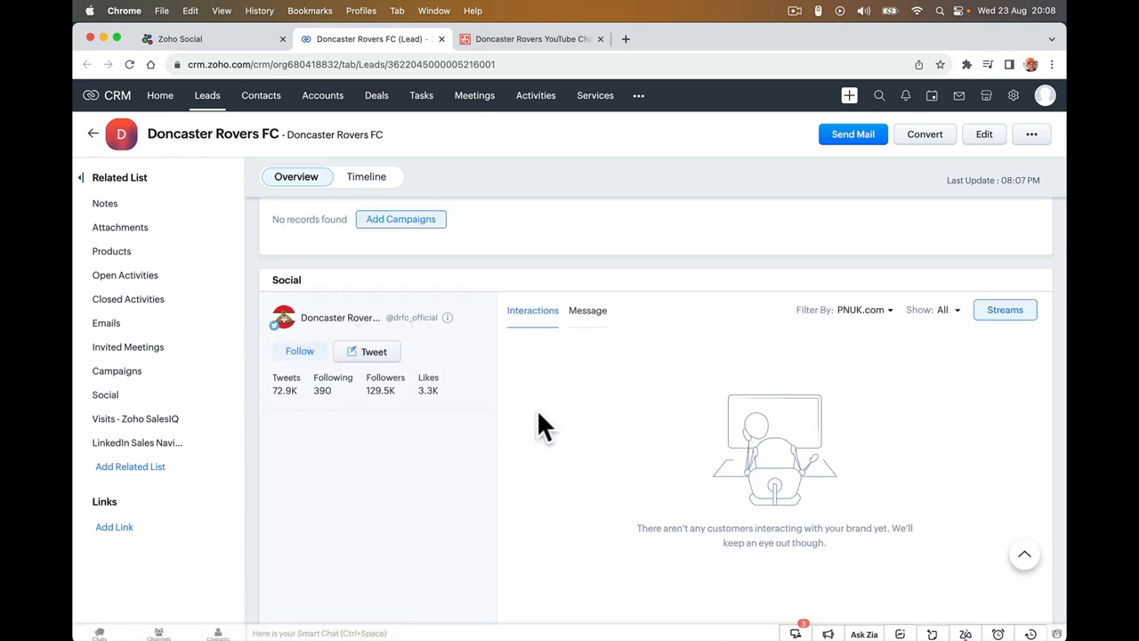
{"action": "scroll", "scroll_direction": "down", "scroll_amount": 3}
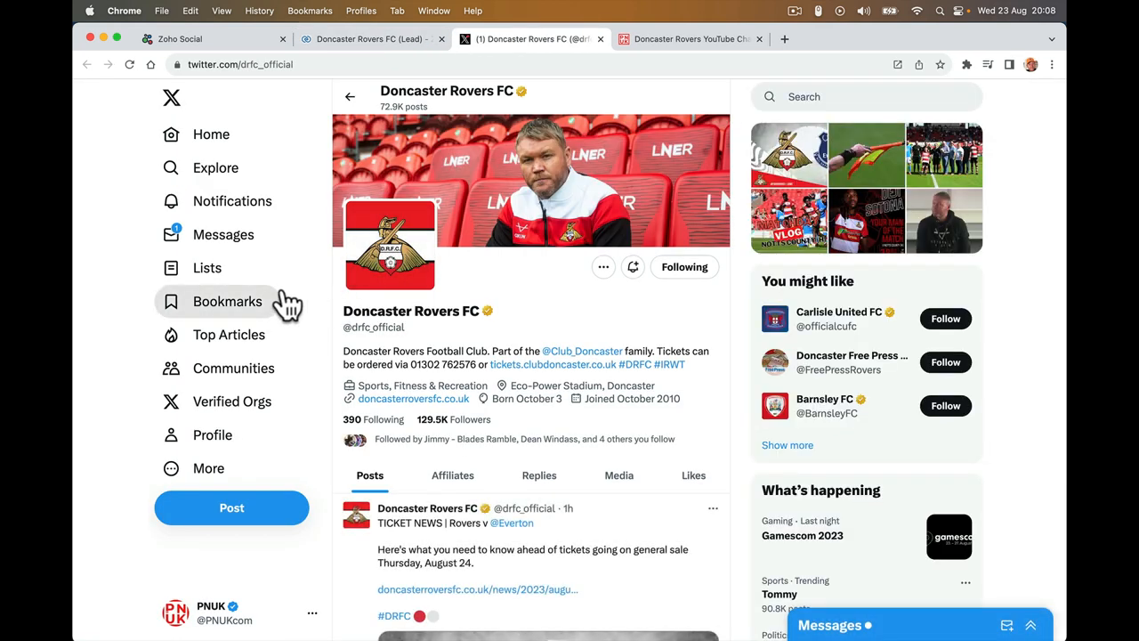
{"action": "mouse_move", "coordinate": [540, 291]}
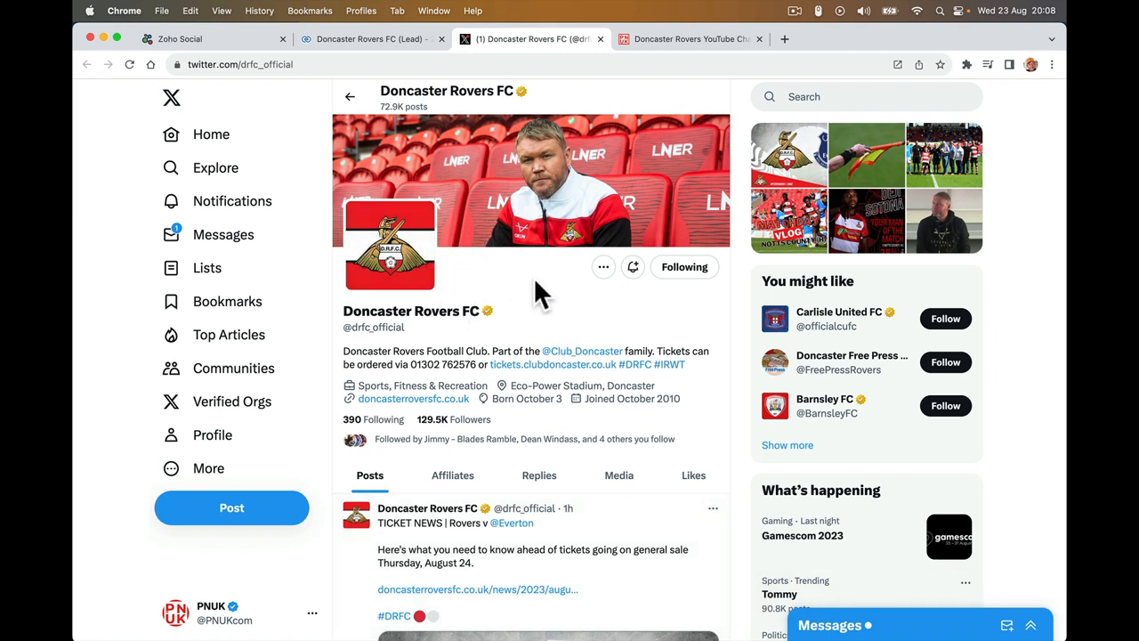
{"action": "double_click", "coordinate": [429, 364]}
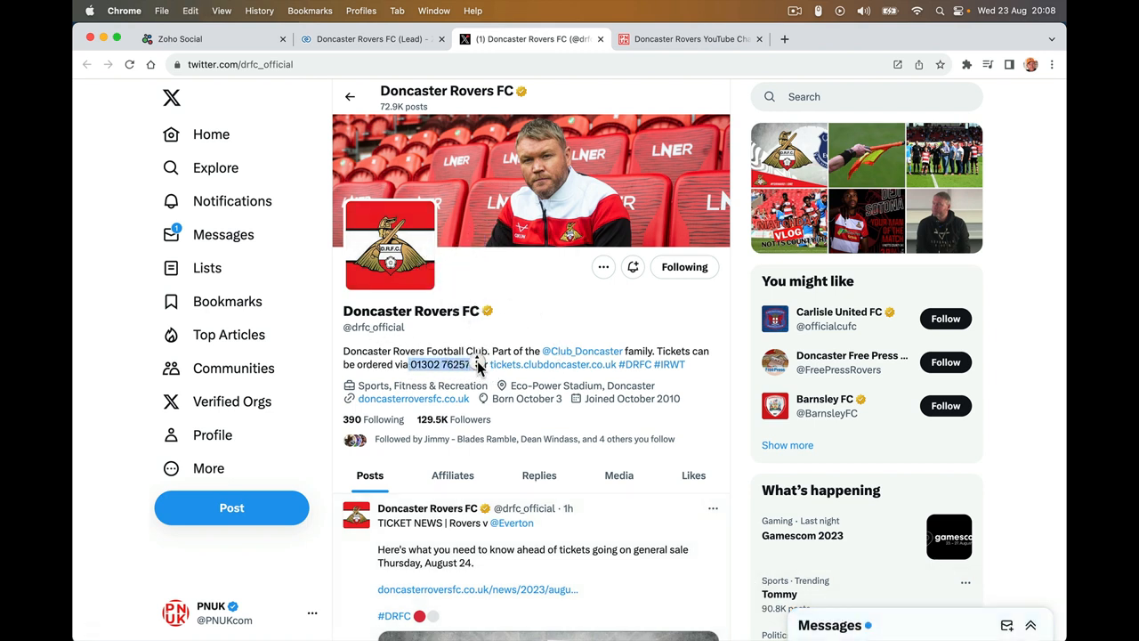
{"action": "left_click", "coordinate": [387, 38]}
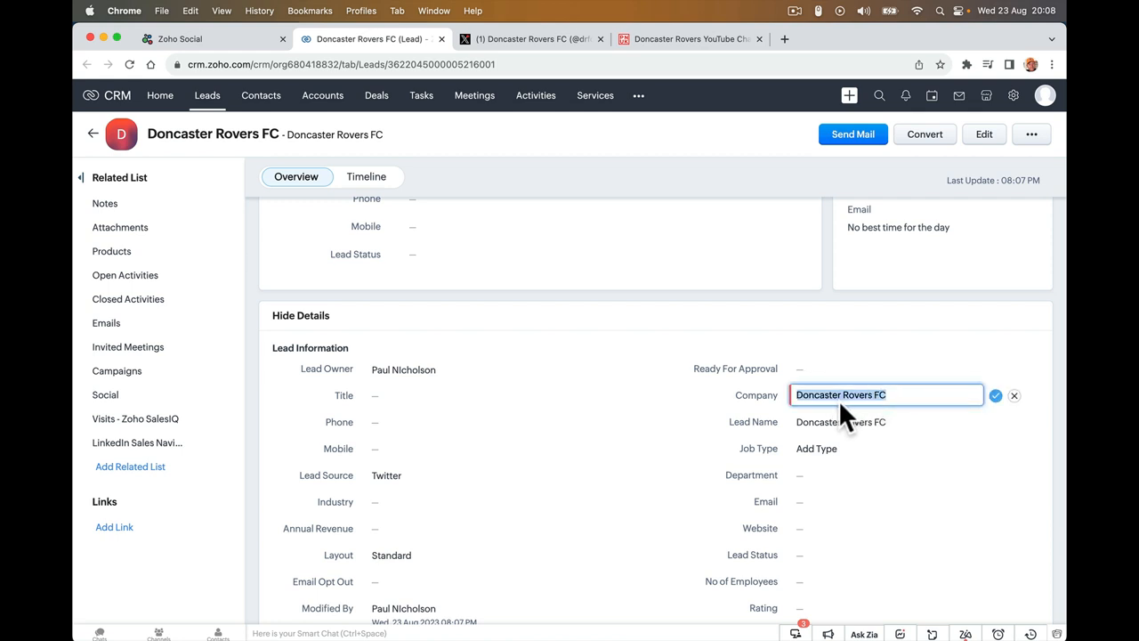
{"action": "mouse_move", "coordinate": [412, 385]}
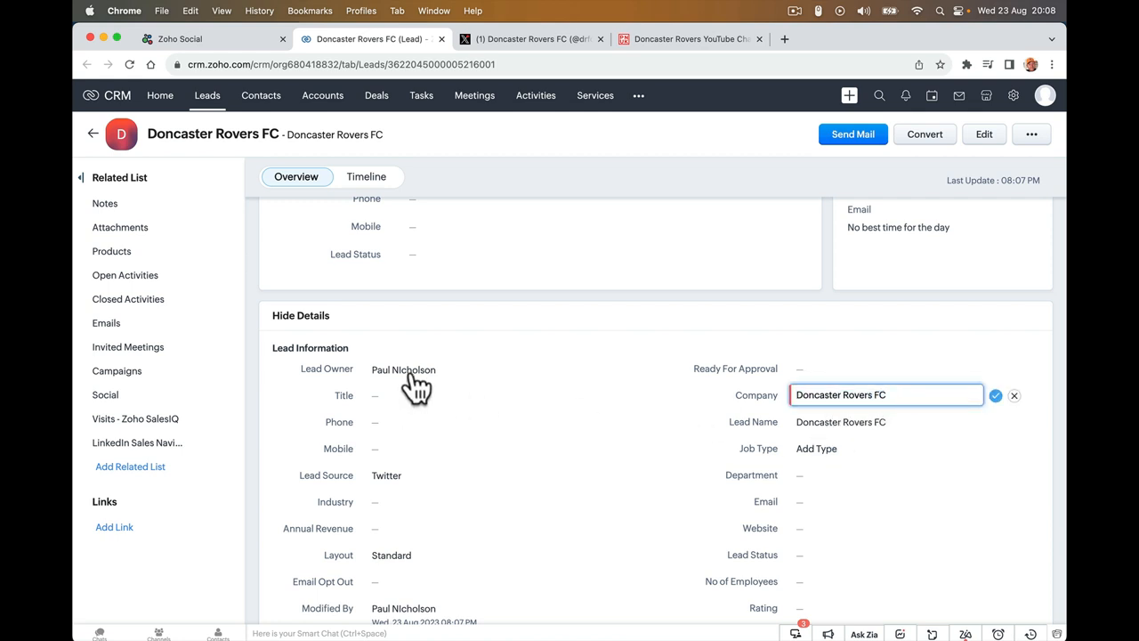
{"action": "left_click", "coordinate": [983, 134]}
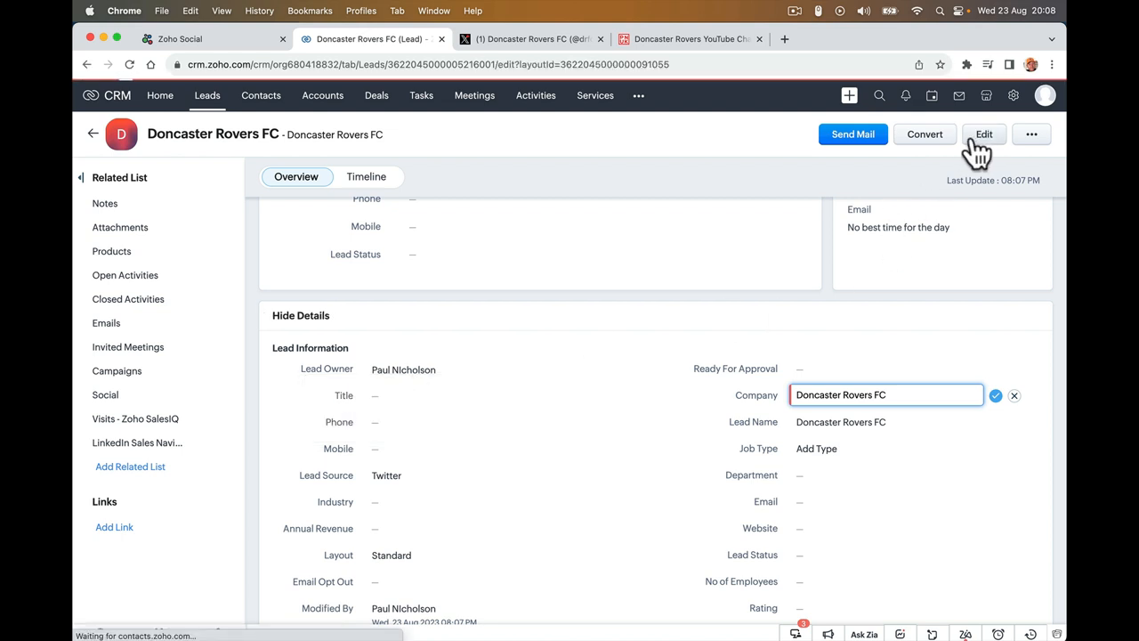
{"action": "left_click", "coordinate": [983, 134]}
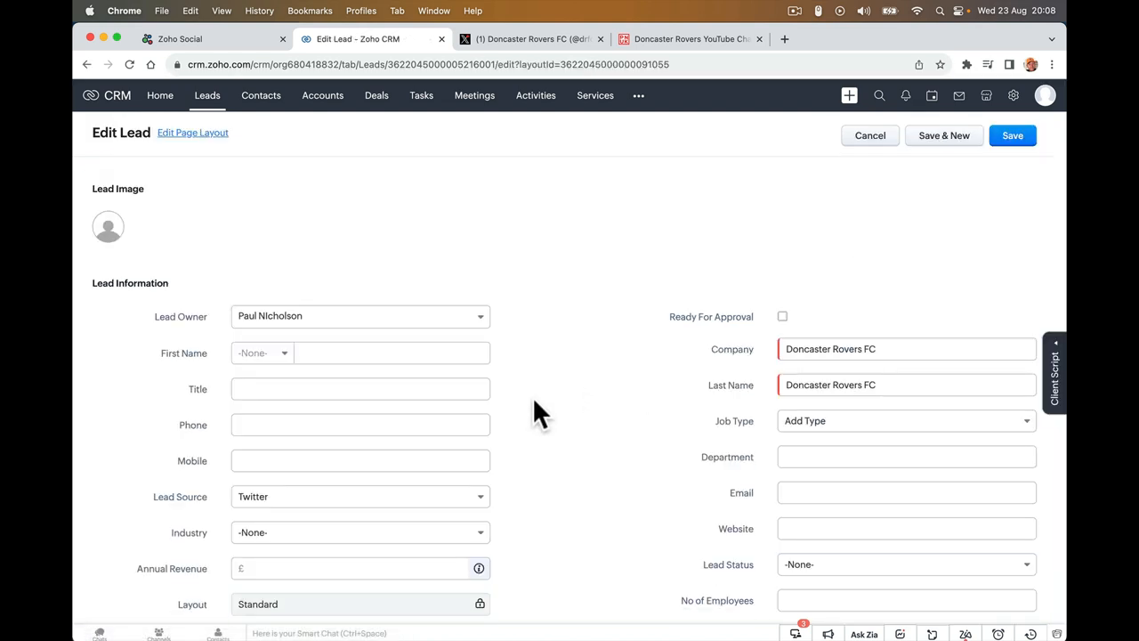
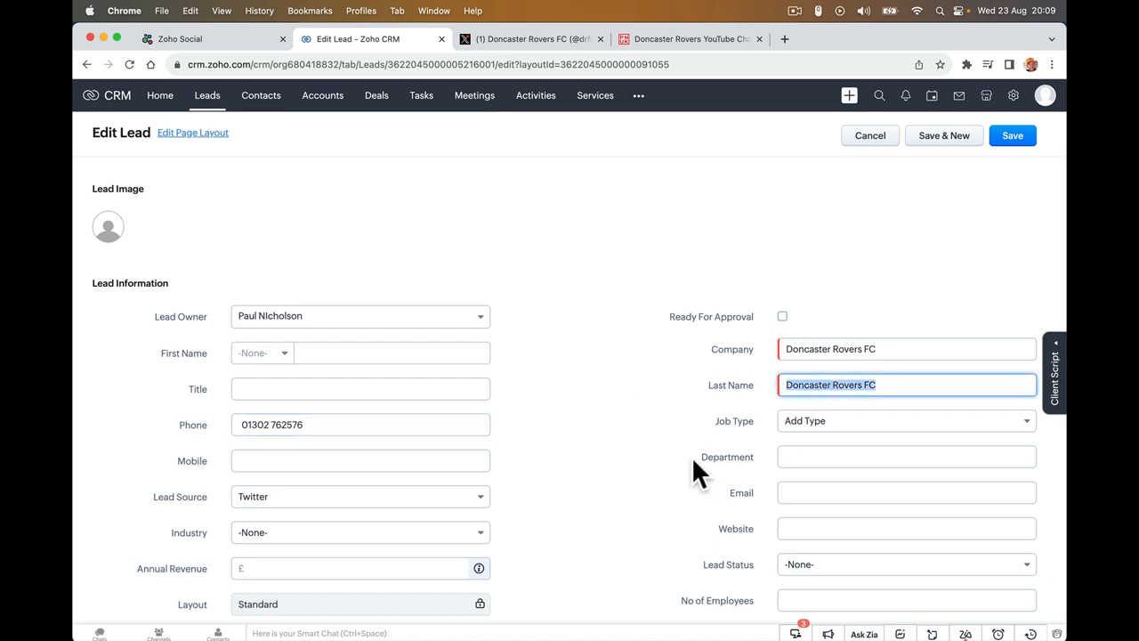
{"action": "type", "text": "Smith"}
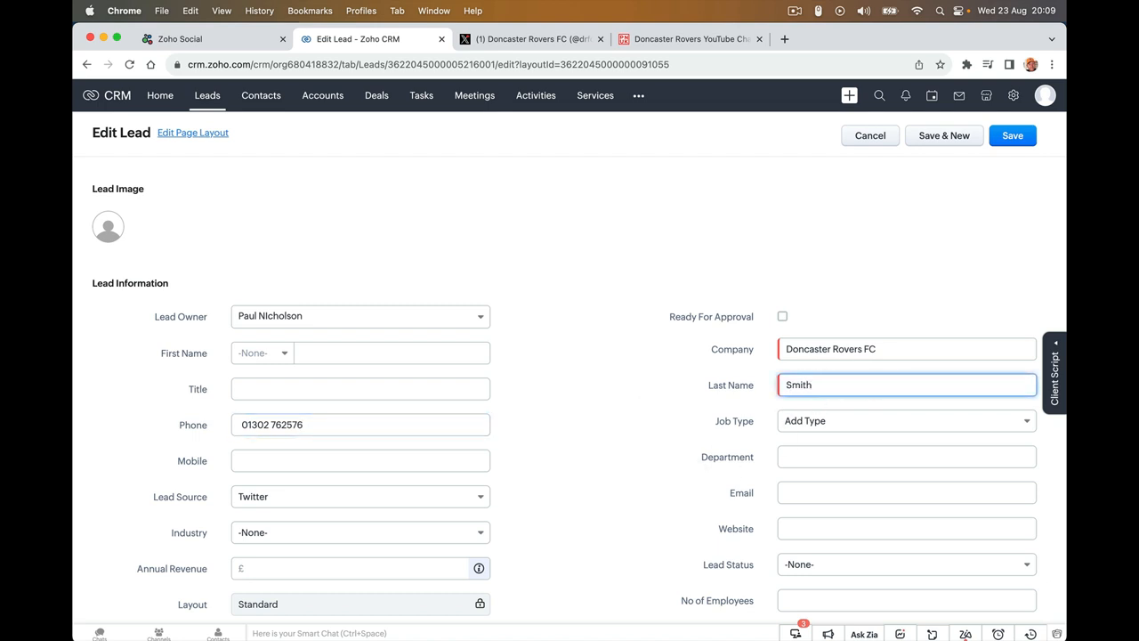
{"action": "left_click", "coordinate": [392, 352]}
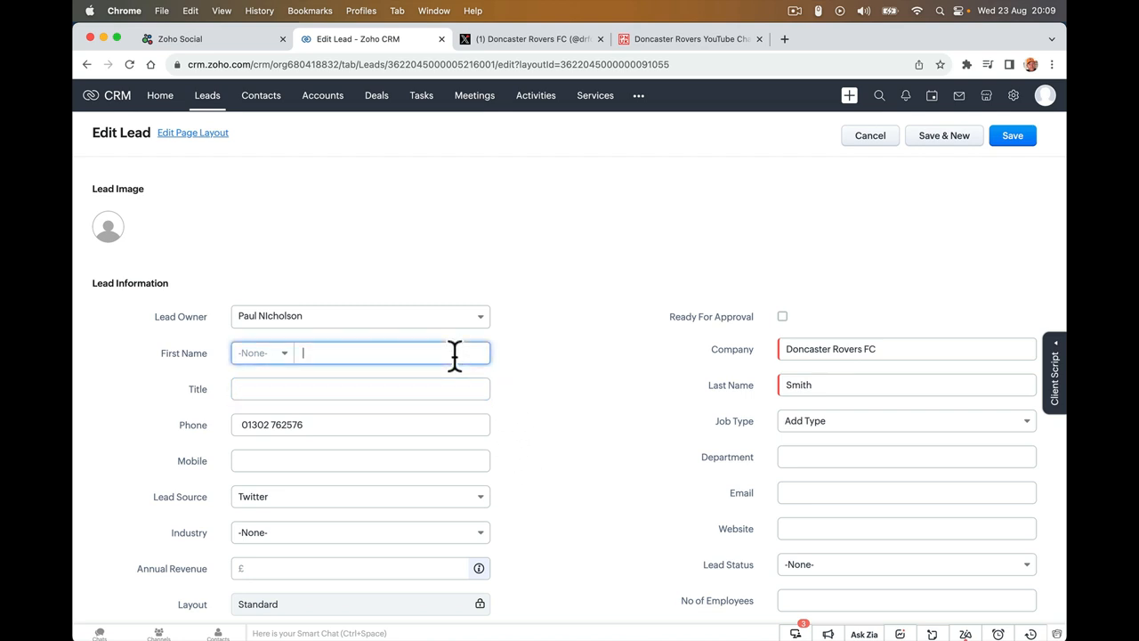
{"action": "type", "text": "John"}
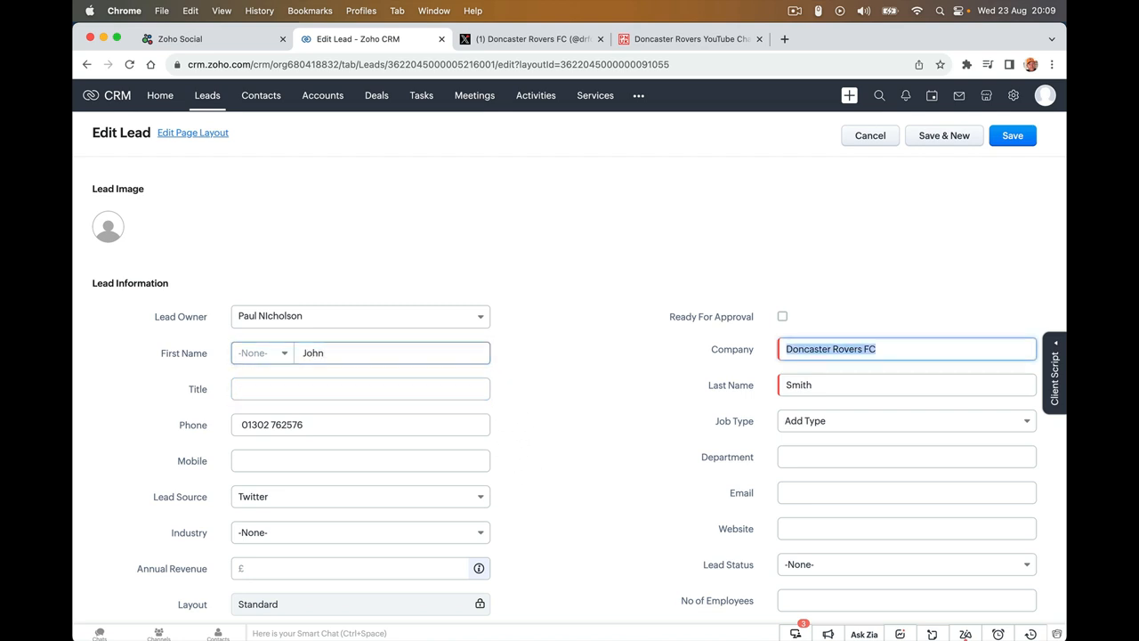
{"action": "left_click", "coordinate": [359, 389]}
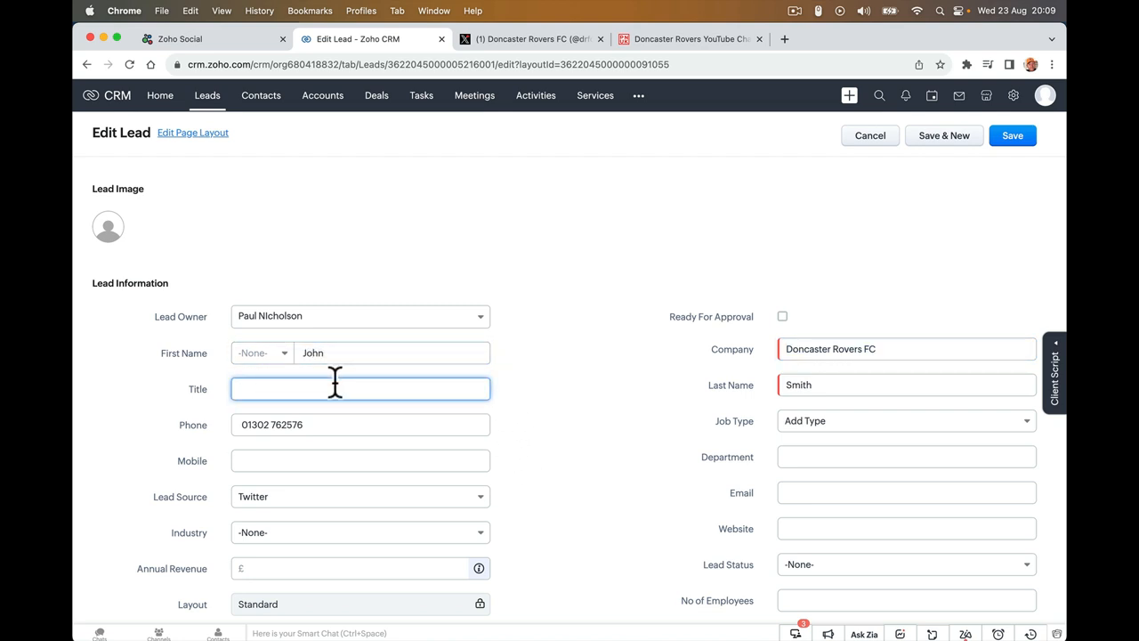
{"action": "type", "text": "Social Media"}
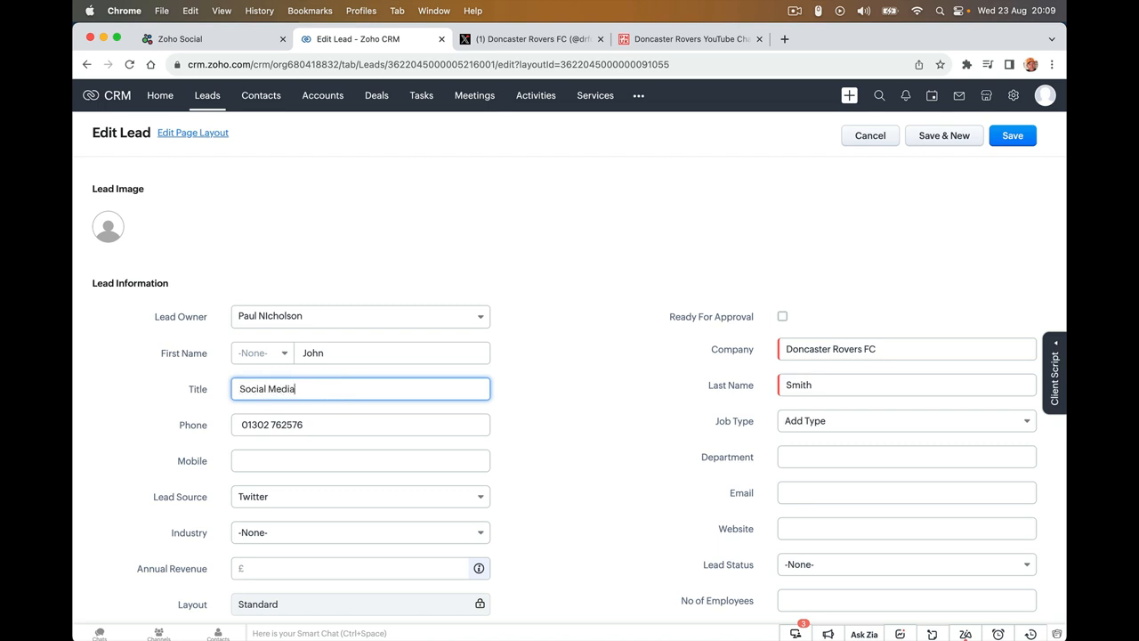
{"action": "type", "text": "Manager"}
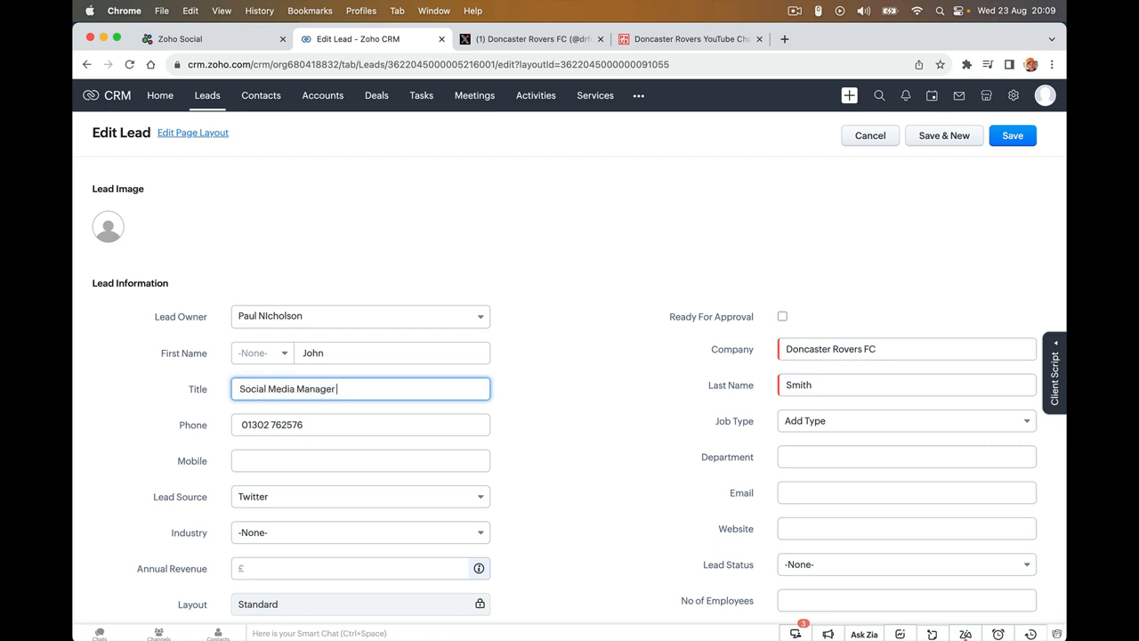
{"action": "scroll", "scroll_direction": "down", "scroll_amount": 3}
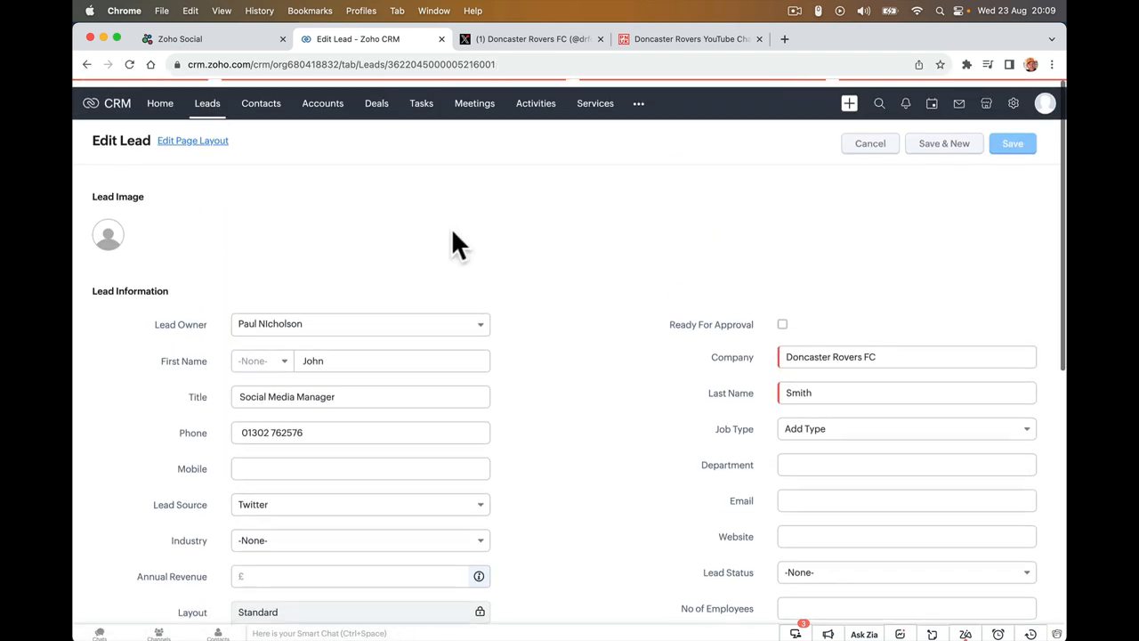
{"action": "left_click", "coordinate": [1012, 143]}
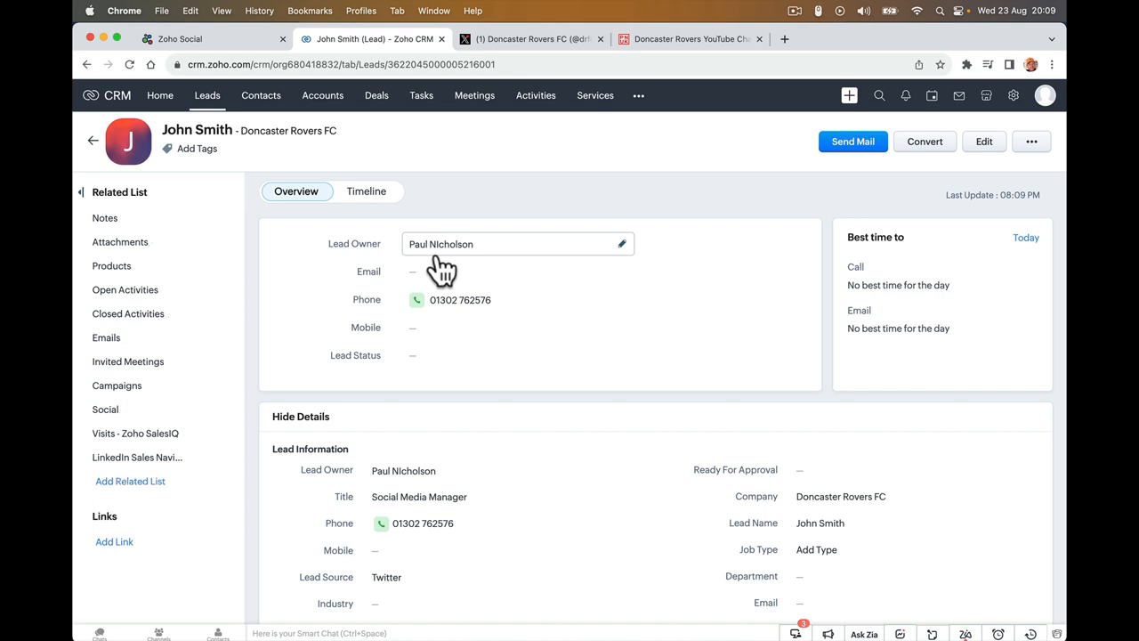
Review Team PNUK's connection details, CRM lead info and recent posts, then open their conversation.
{"action": "left_click", "coordinate": [178, 39]}
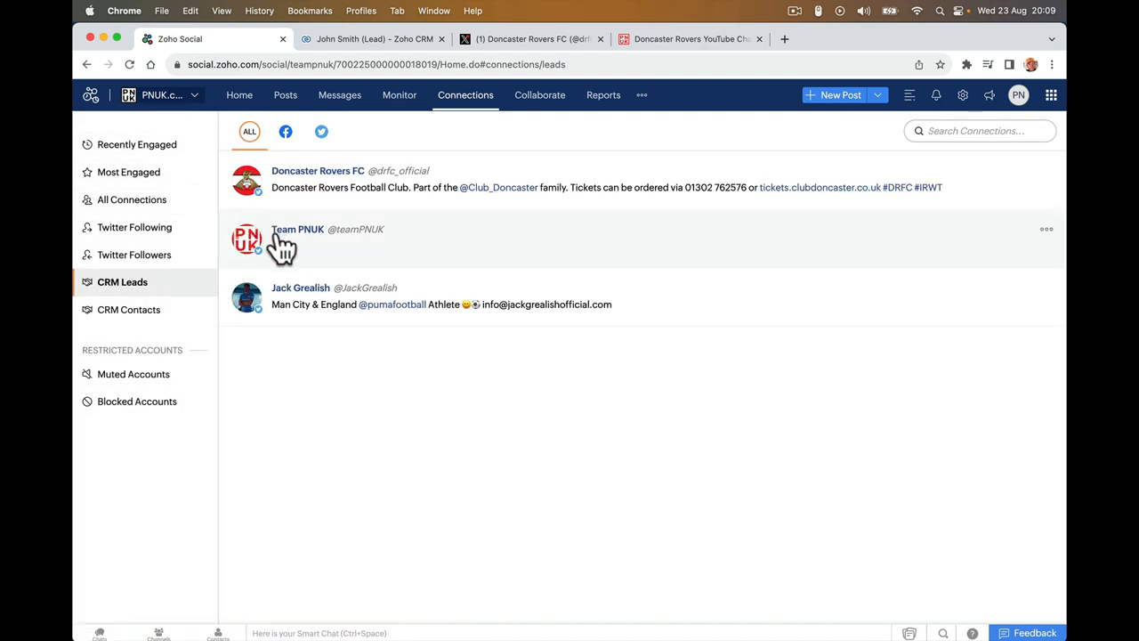
{"action": "left_click", "coordinate": [297, 228]}
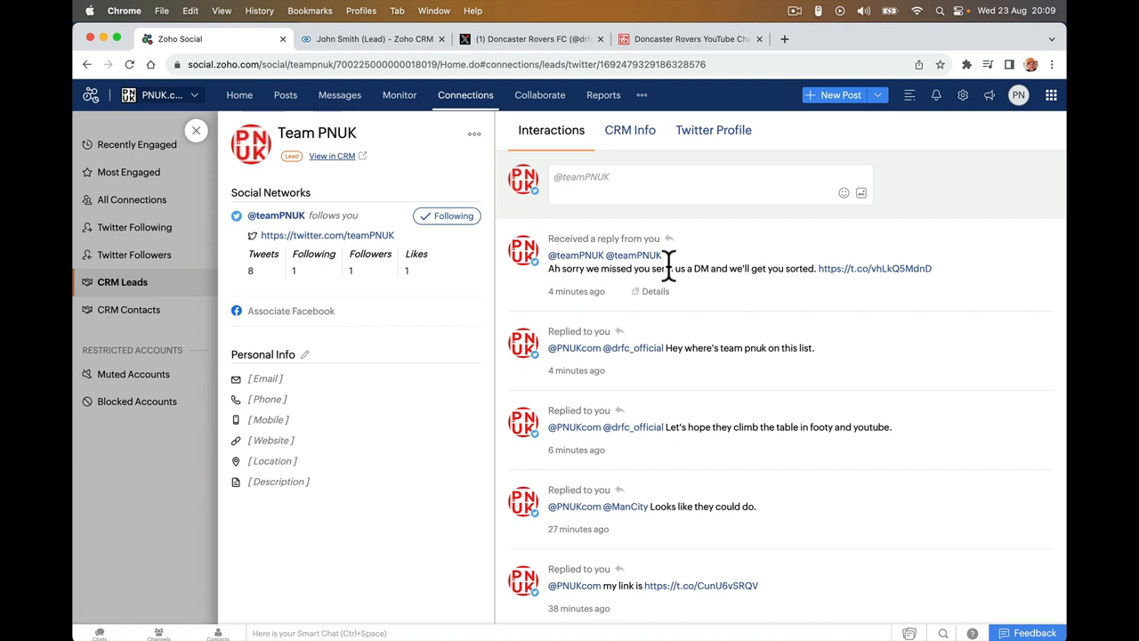
{"action": "left_click", "coordinate": [630, 129]}
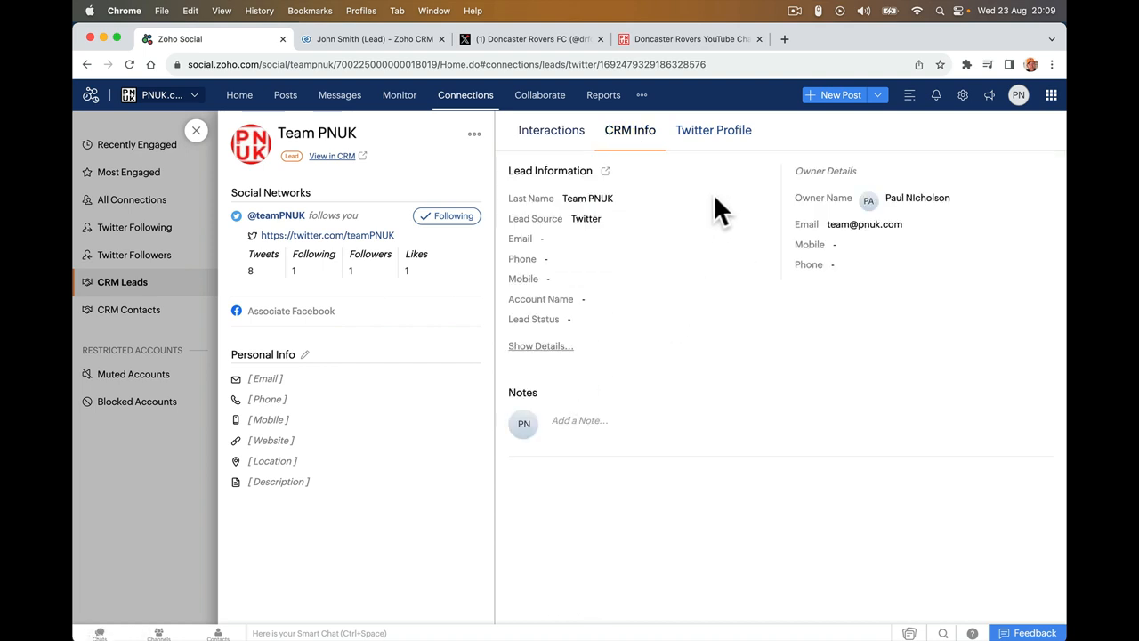
{"action": "left_click", "coordinate": [713, 130]}
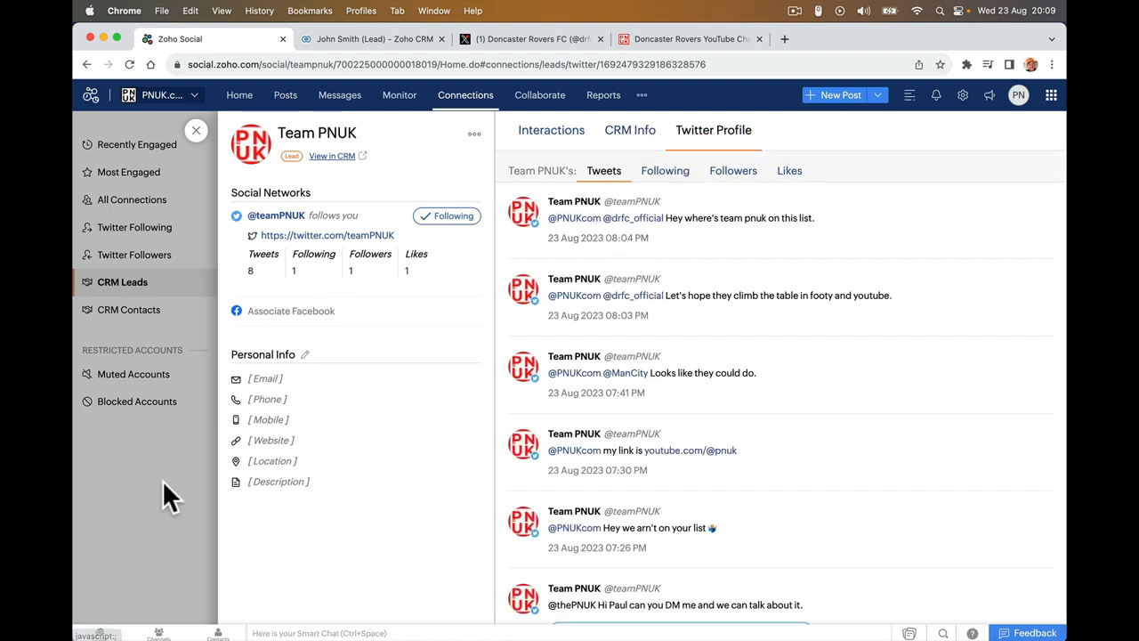
{"action": "left_click", "coordinate": [339, 95]}
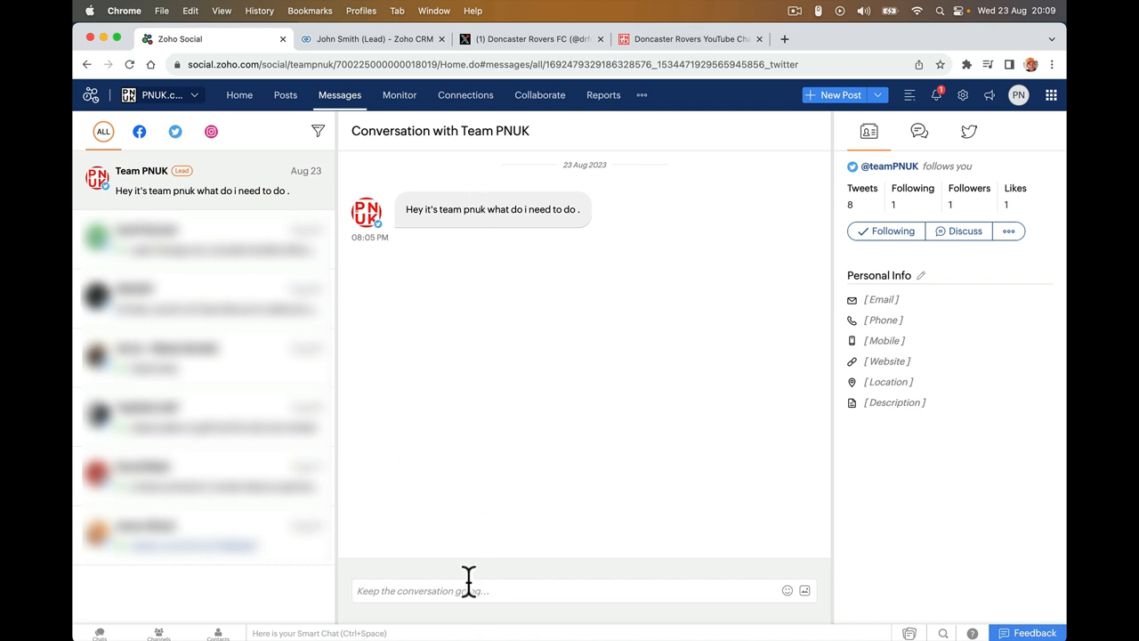
Send Team PNUK the reply 'Can we contact you direct about this?'.
{"action": "left_click", "coordinate": [469, 591]}
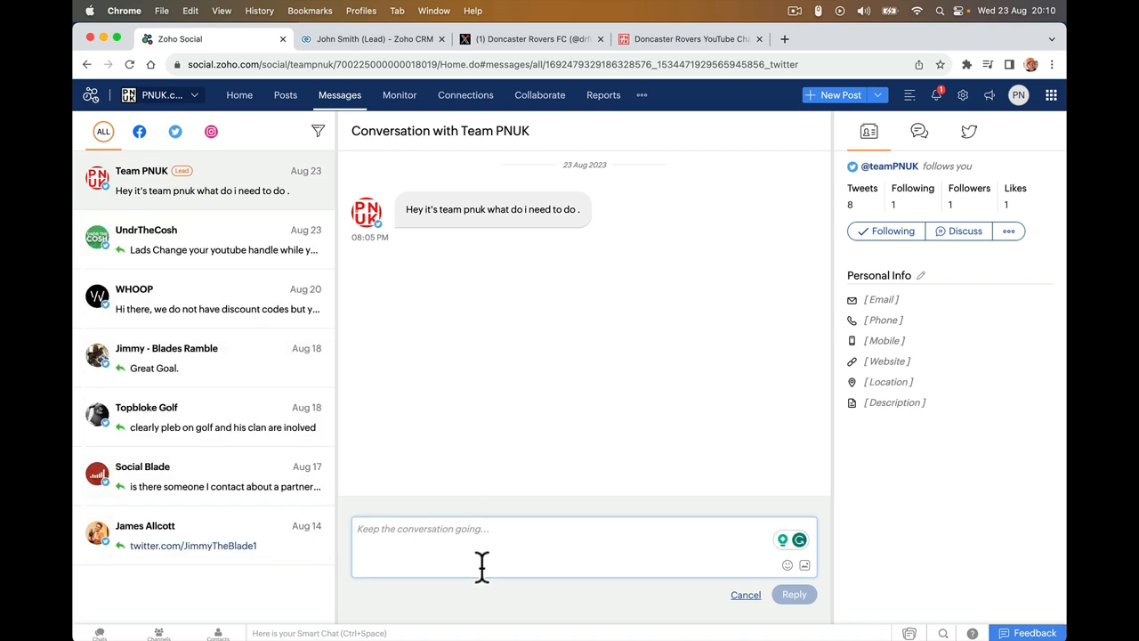
{"action": "type", "text": "Can we"}
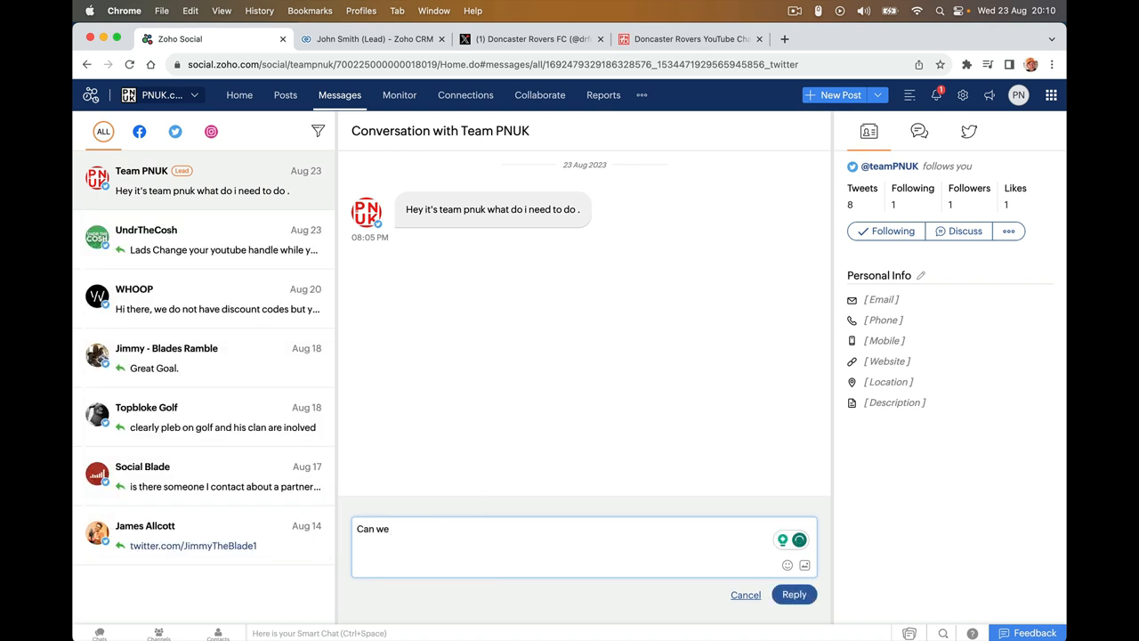
{"action": "type", "text": "contact you direct abou"}
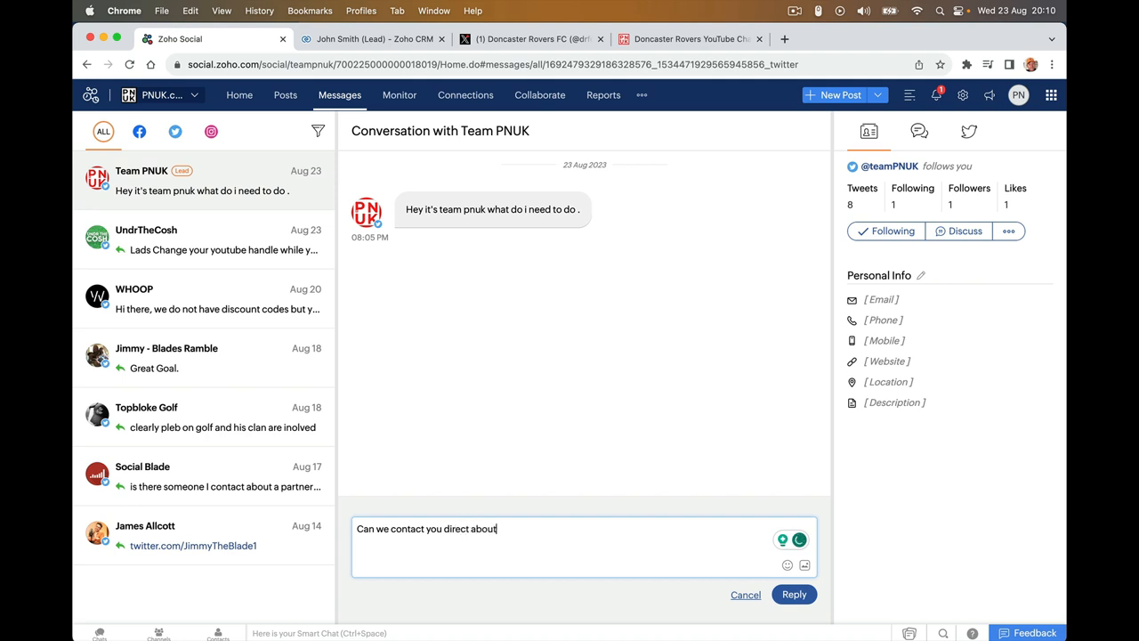
{"action": "type", "text": "this?"}
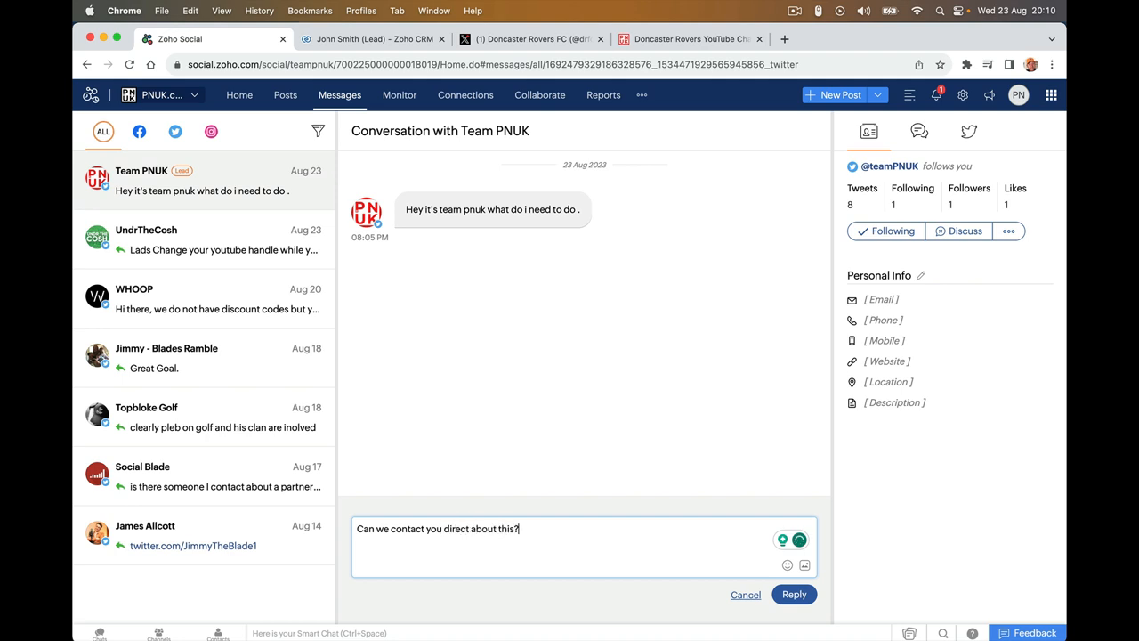
{"action": "left_click", "coordinate": [794, 594]}
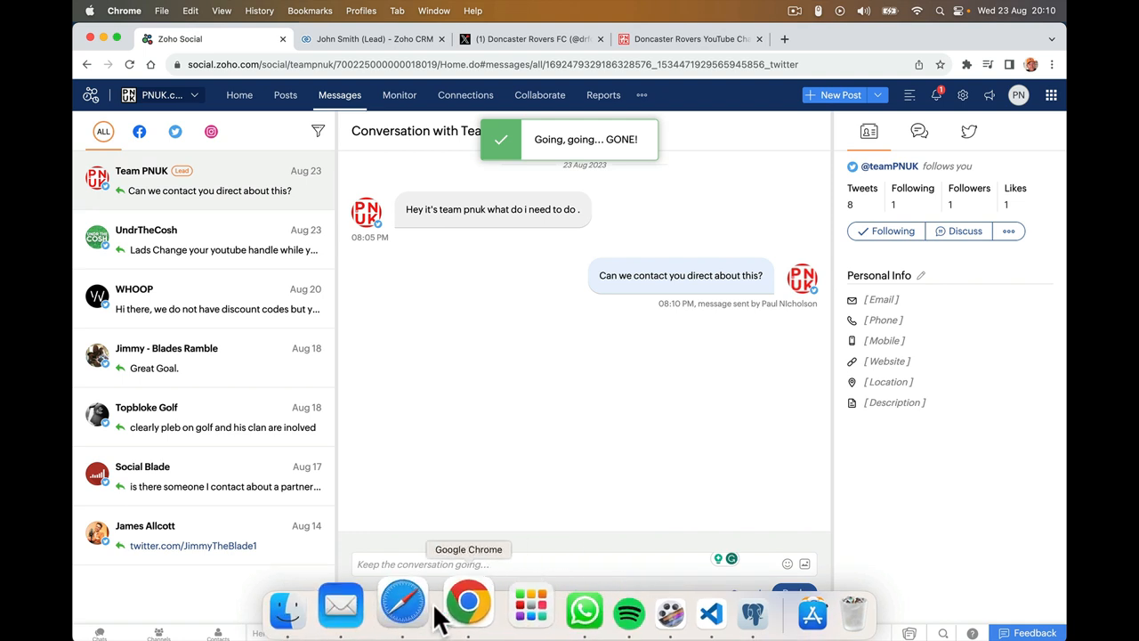
Type a Twitter DM reply to PNUK sharing JohnSmith's email, then return to the CRM lead.
{"action": "left_click", "coordinate": [400, 605]}
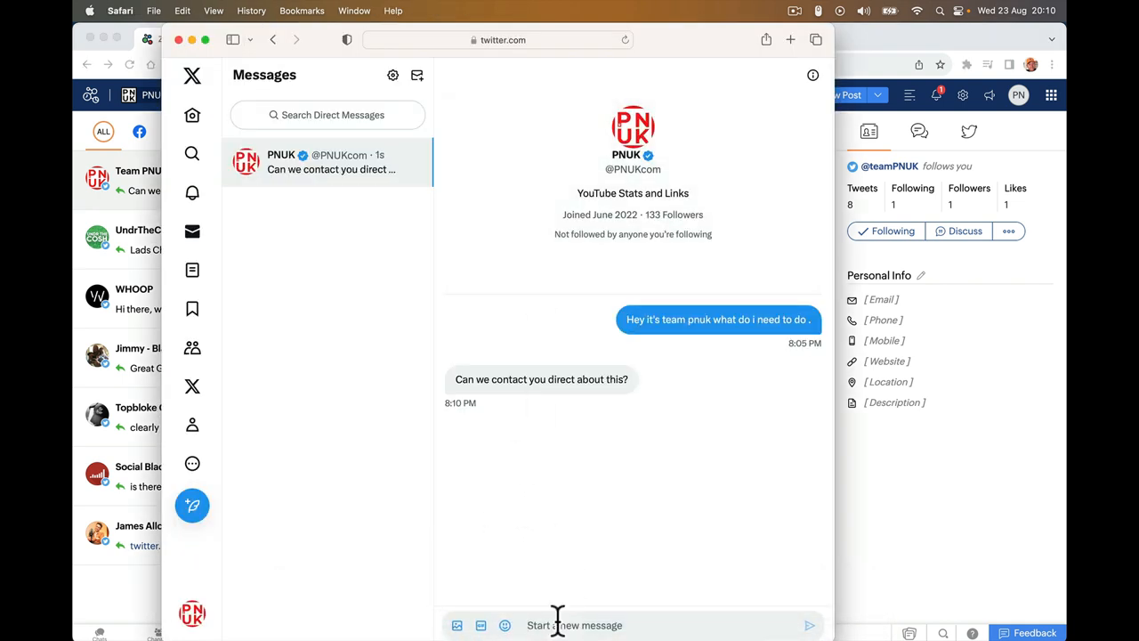
{"action": "type", "text": "Yeah my email is"}
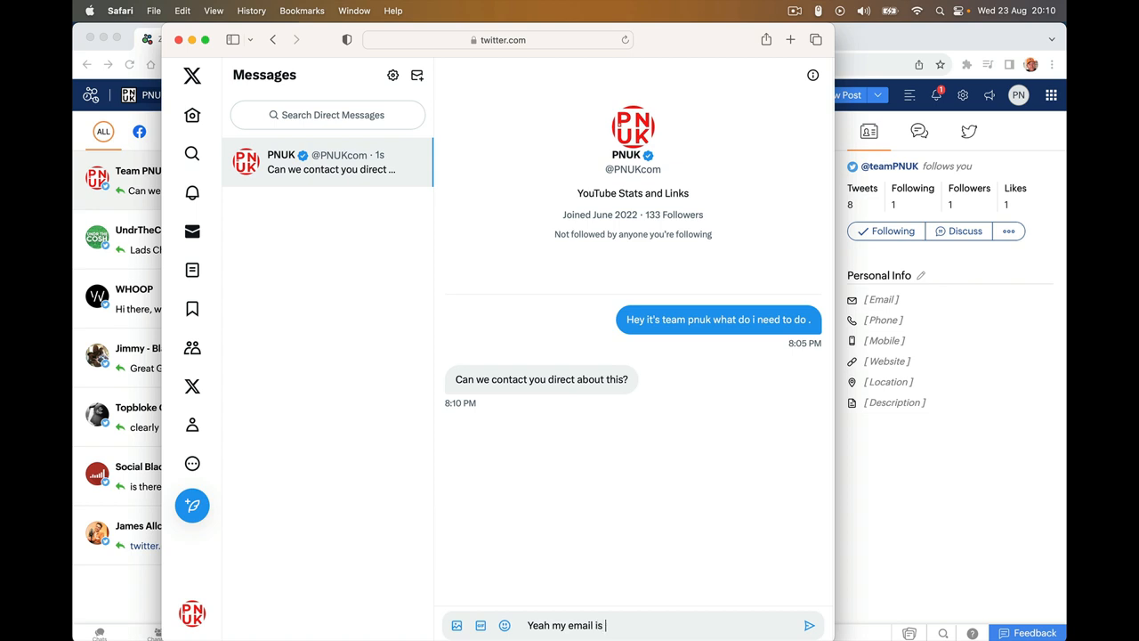
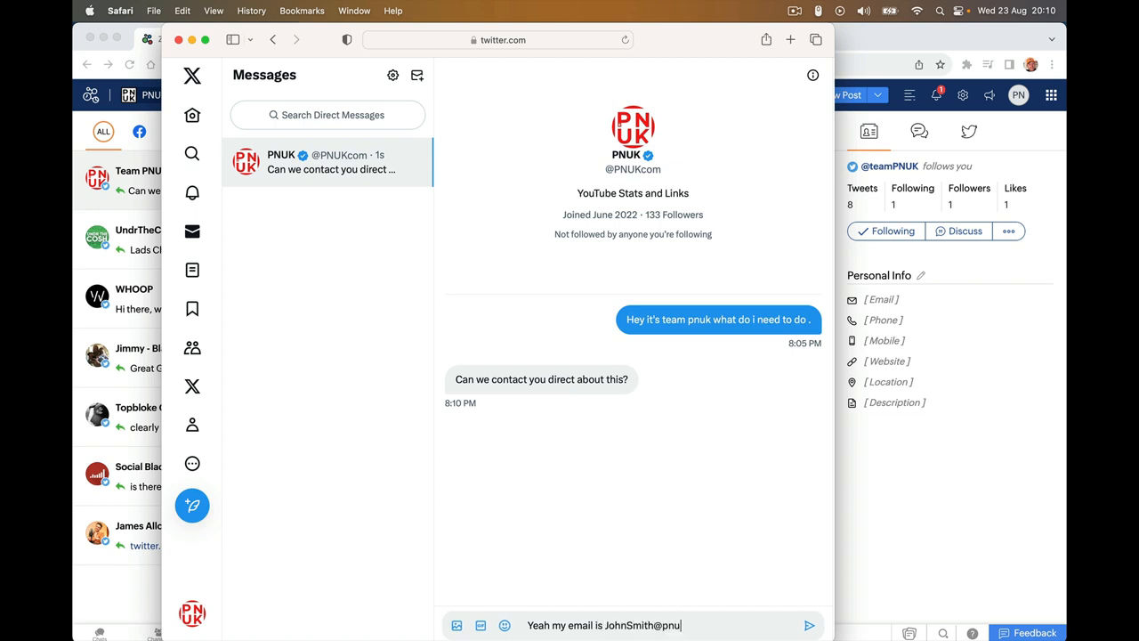
{"action": "left_click", "coordinate": [808, 625]}
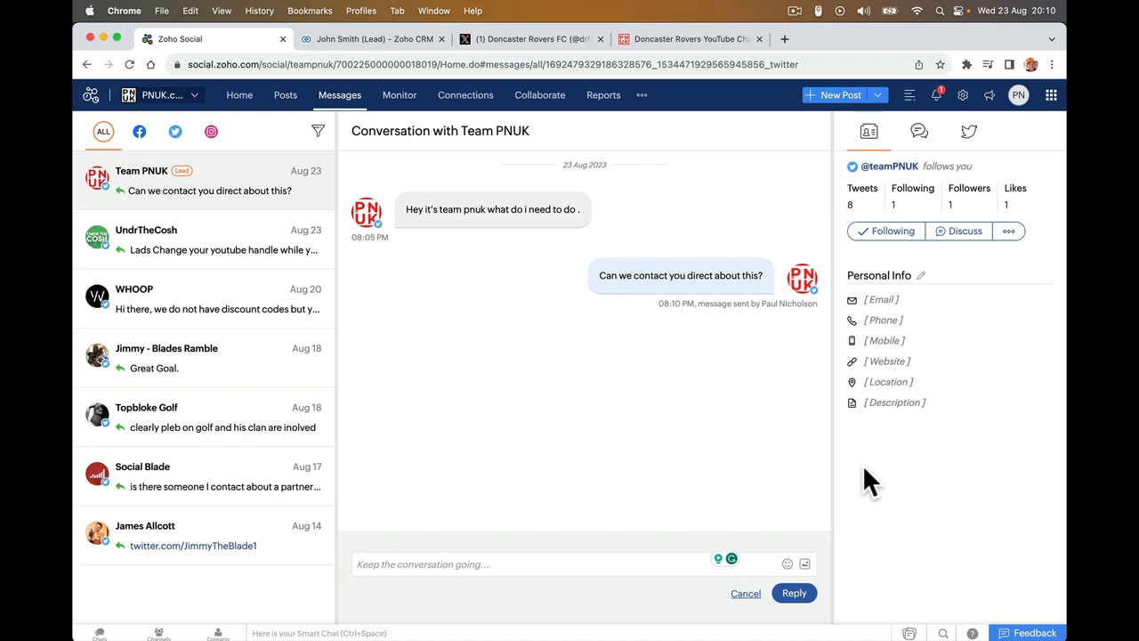
{"action": "mouse_move", "coordinate": [725, 285]}
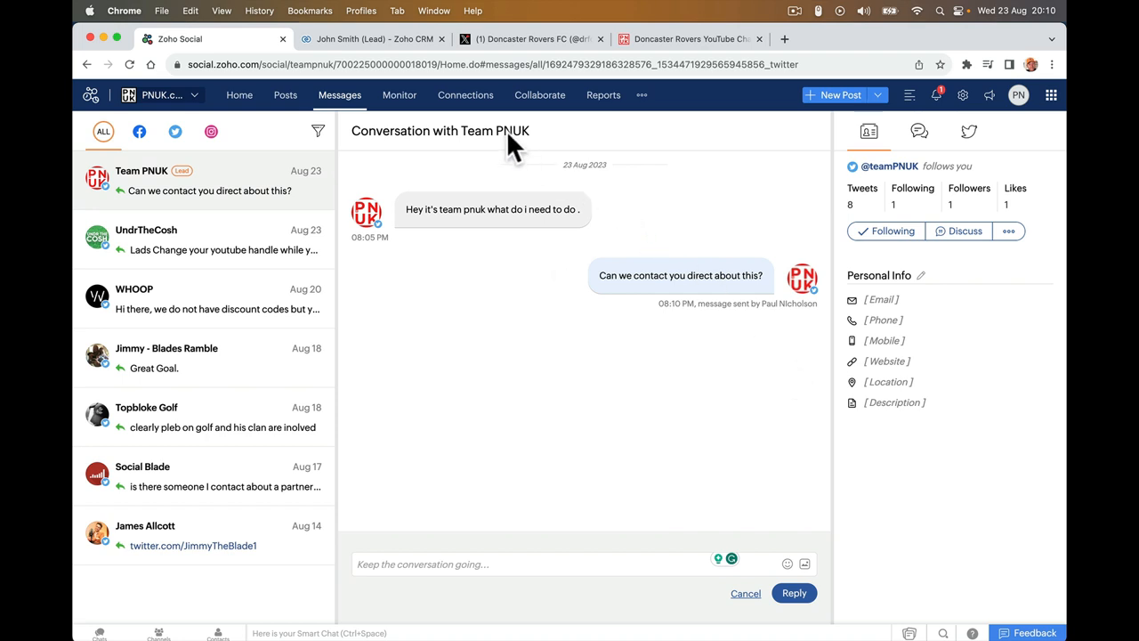
{"action": "left_click", "coordinate": [383, 39]}
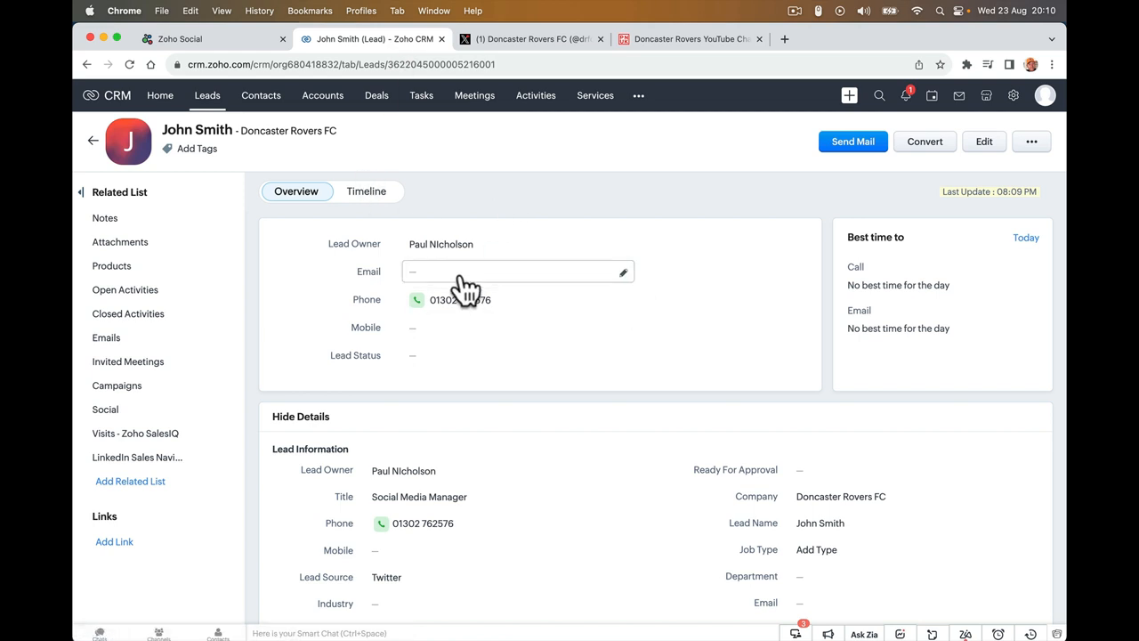
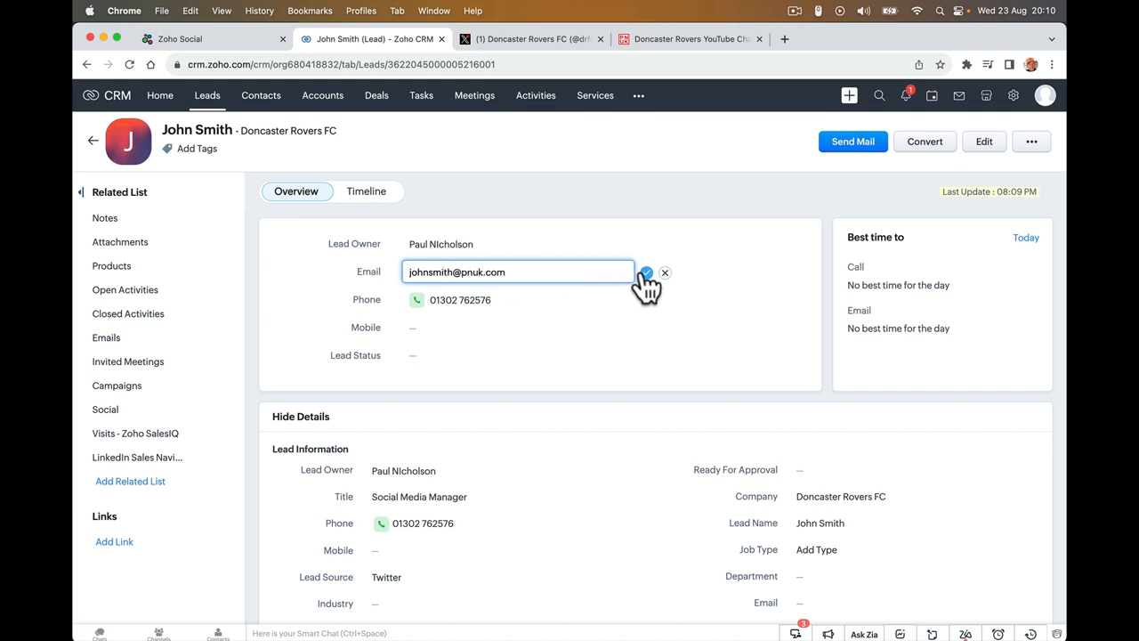
{"action": "left_click", "coordinate": [646, 272]}
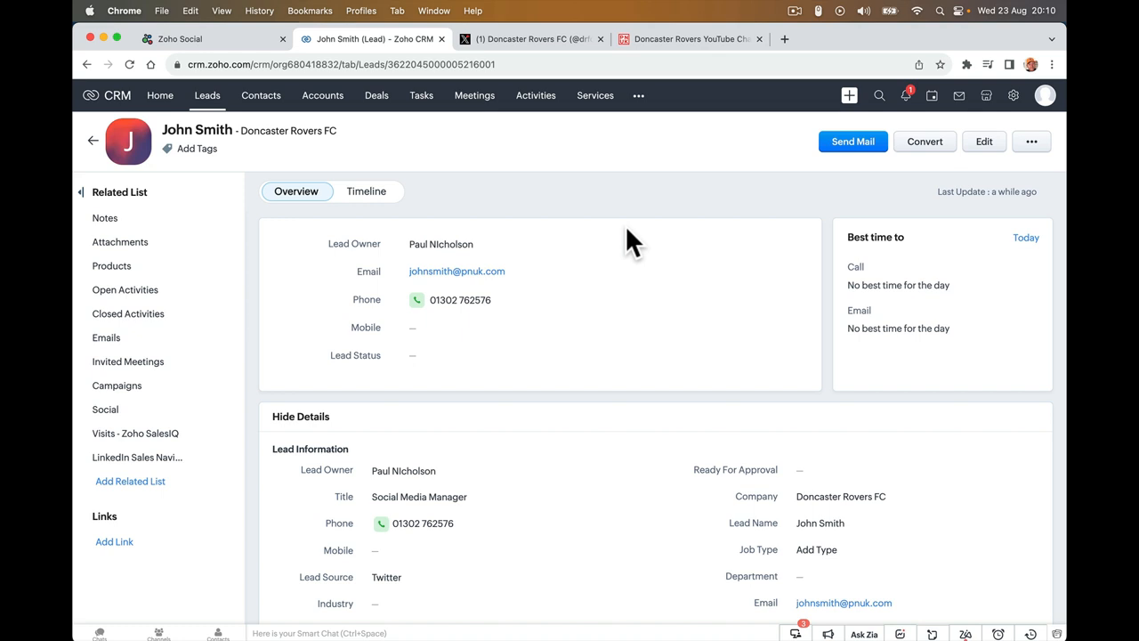
{"action": "mouse_move", "coordinate": [716, 249]}
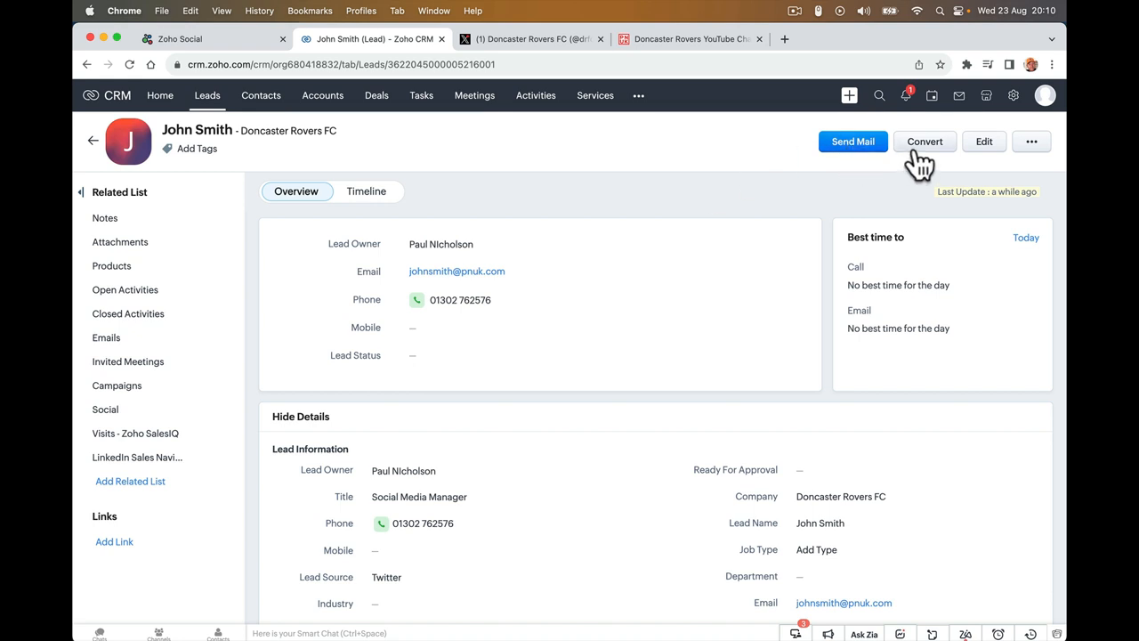
Begin converting John Smith's lead with 'Create a new Deal for this Account' ticked.
{"action": "left_click", "coordinate": [925, 141]}
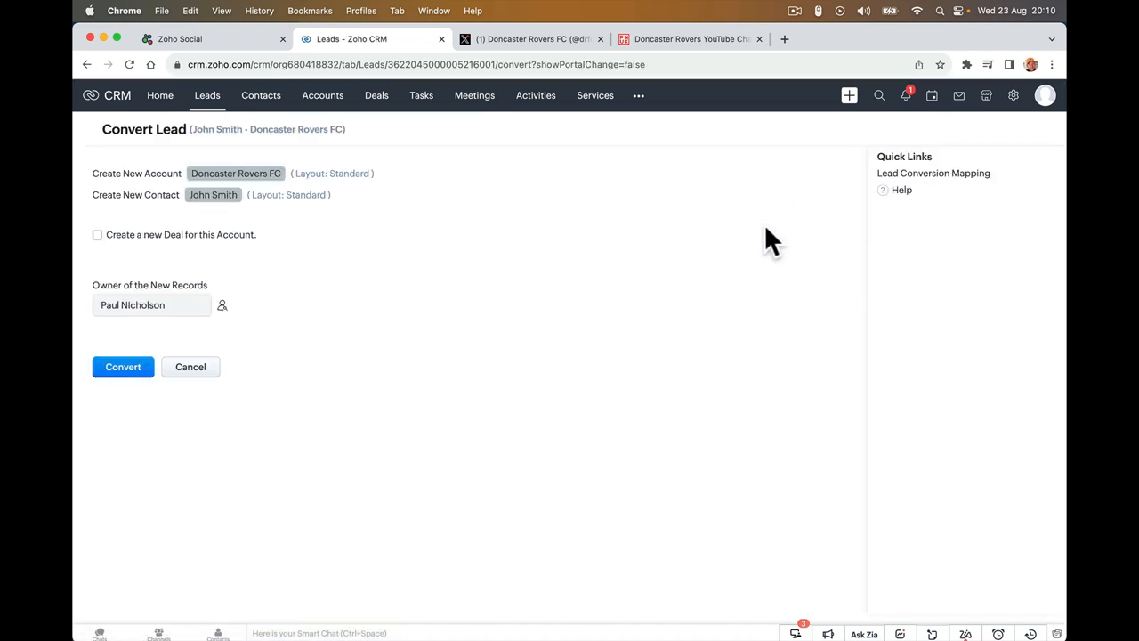
{"action": "mouse_move", "coordinate": [356, 242]}
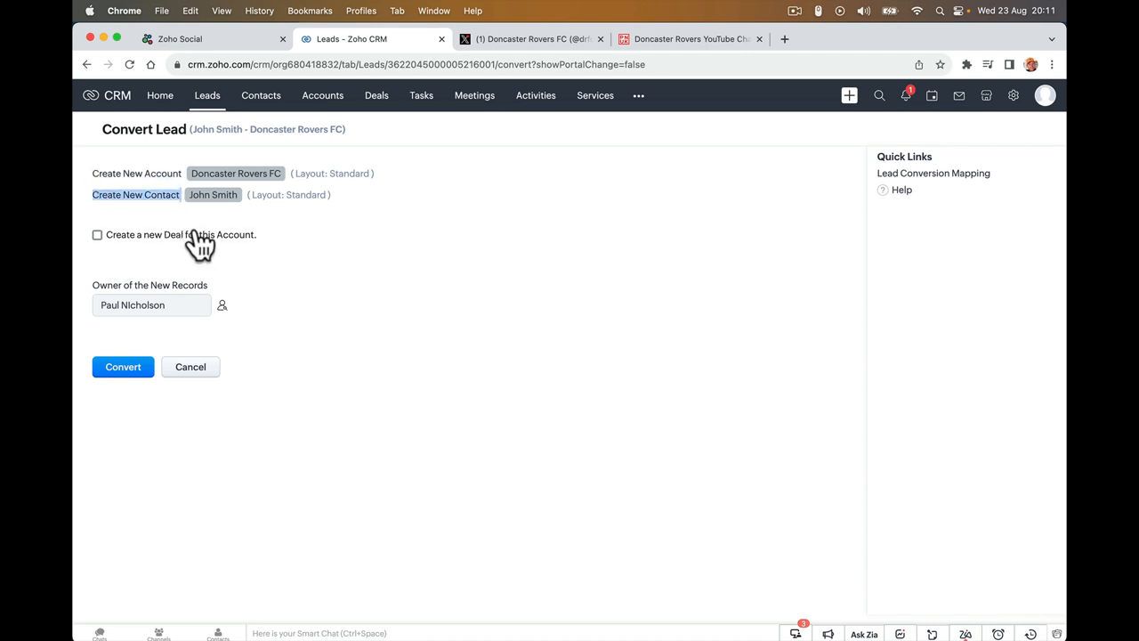
{"action": "left_click", "coordinate": [96, 236]}
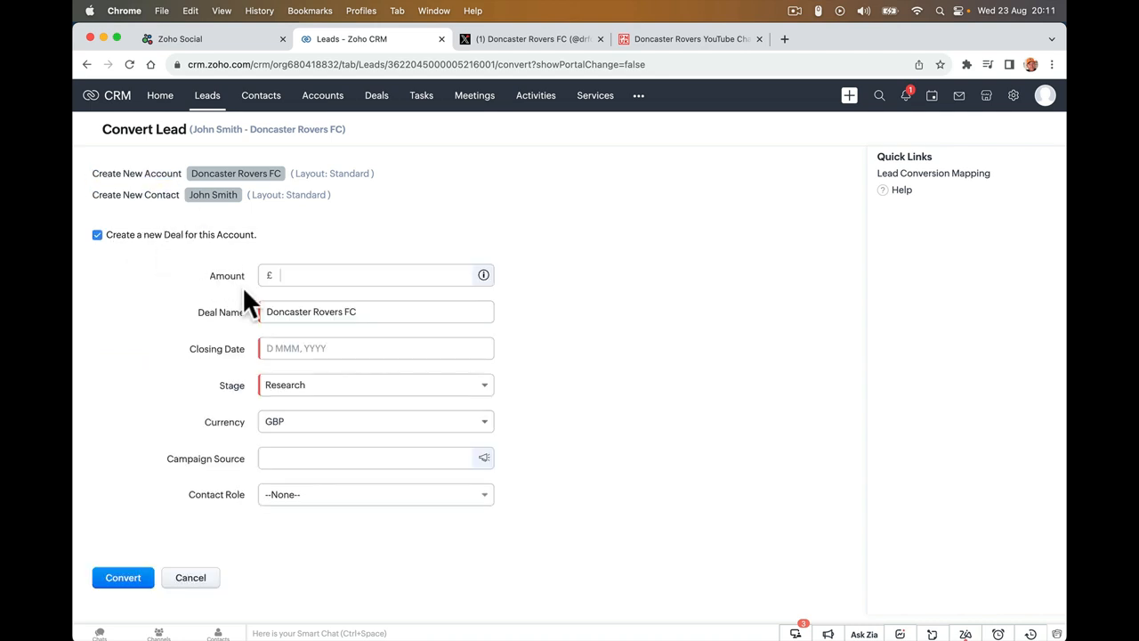
{"action": "left_click", "coordinate": [374, 275]}
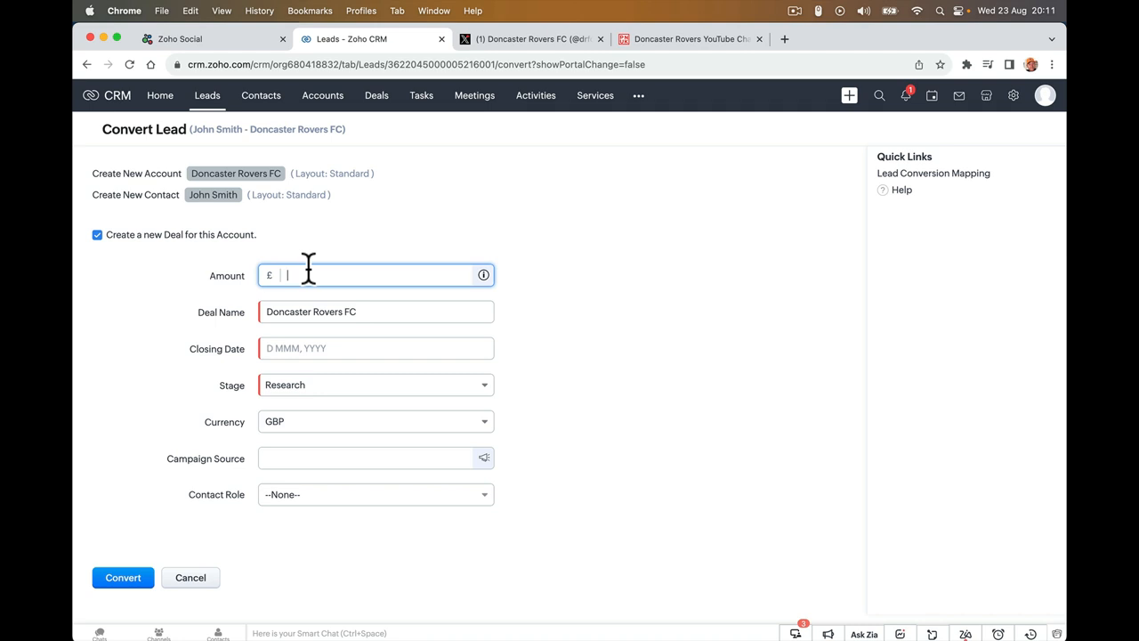
{"action": "mouse_move", "coordinate": [586, 59]}
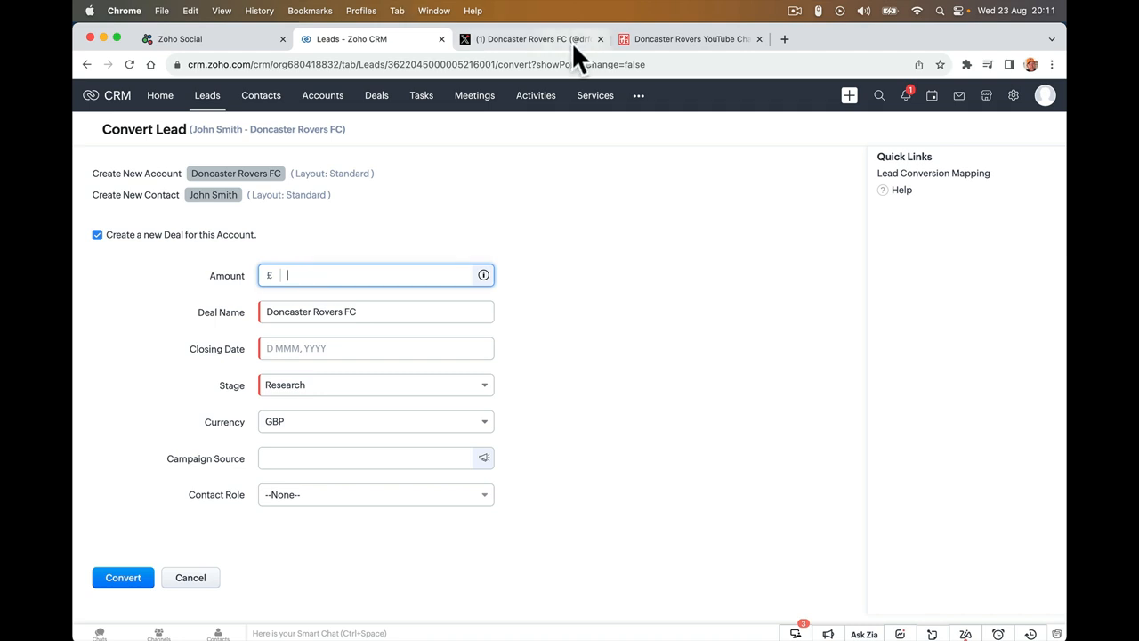
{"action": "left_click", "coordinate": [530, 39]}
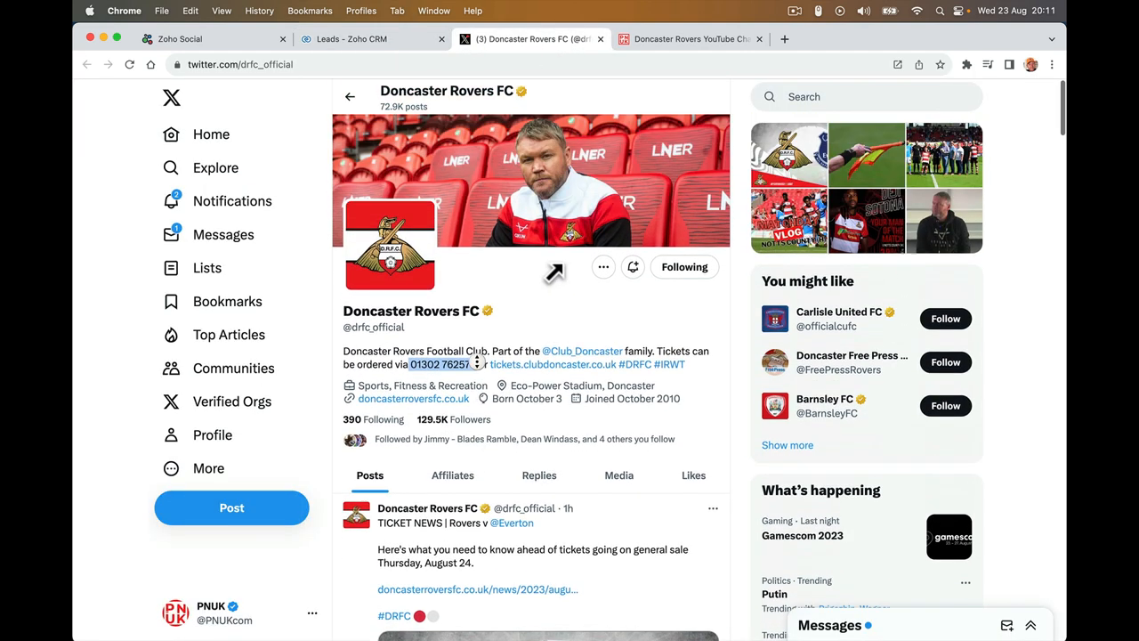
{"action": "scroll", "scroll_direction": "down", "scroll_amount": 3}
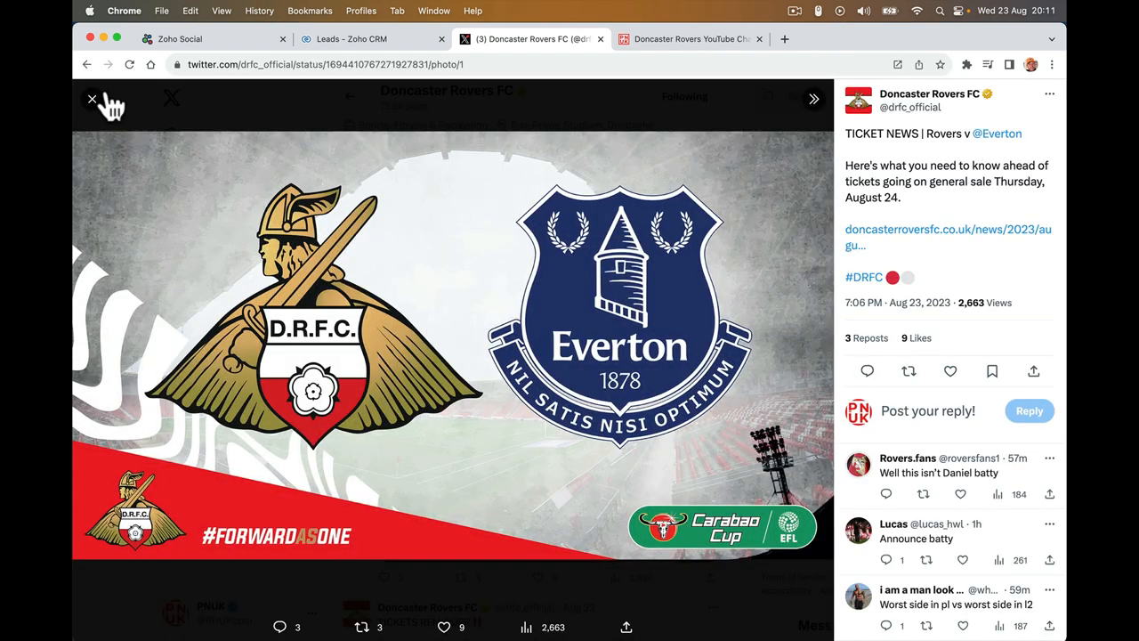
{"action": "left_click", "coordinate": [87, 99]}
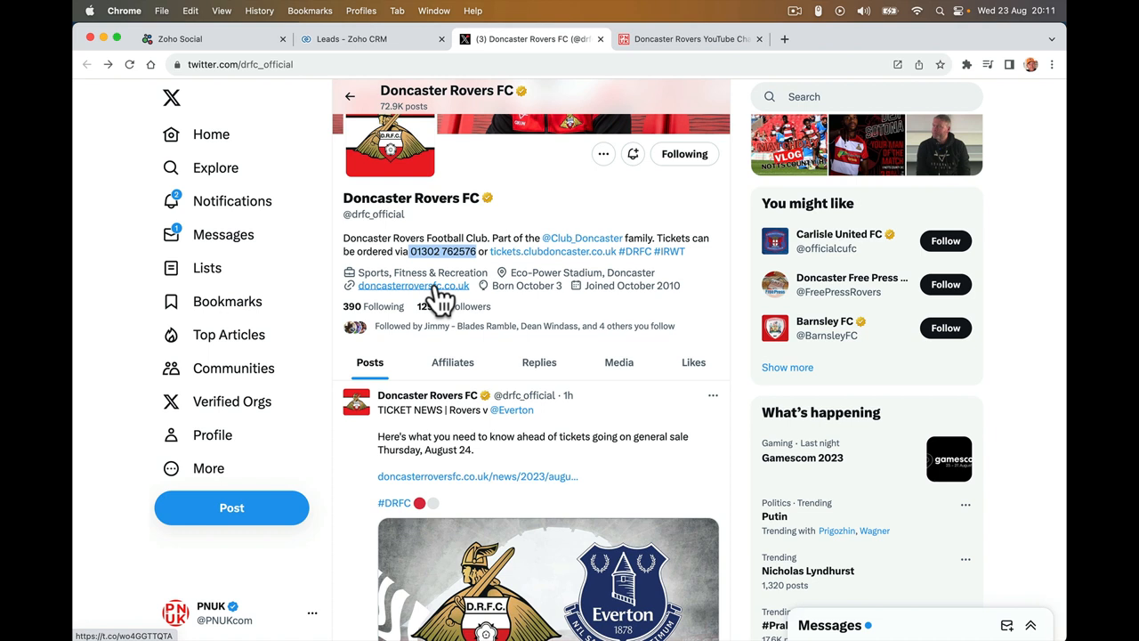
{"action": "left_click", "coordinate": [372, 38]}
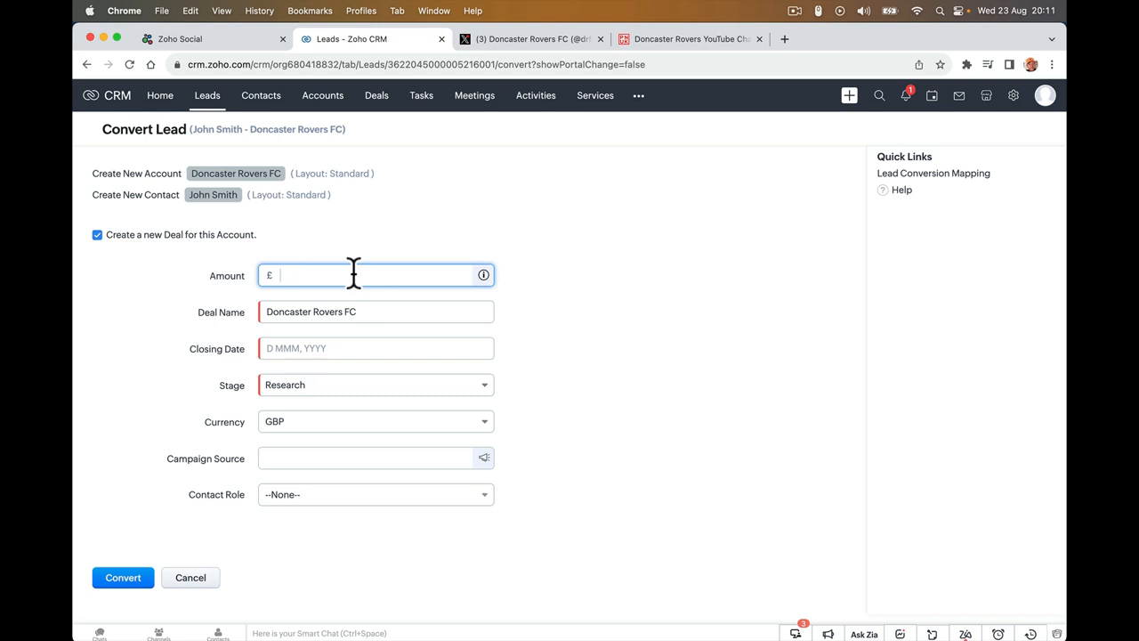
Set the deal amount to 36, closing date 6 Sep 2023 and stage Contact Customer.
{"action": "type", "text": "36"}
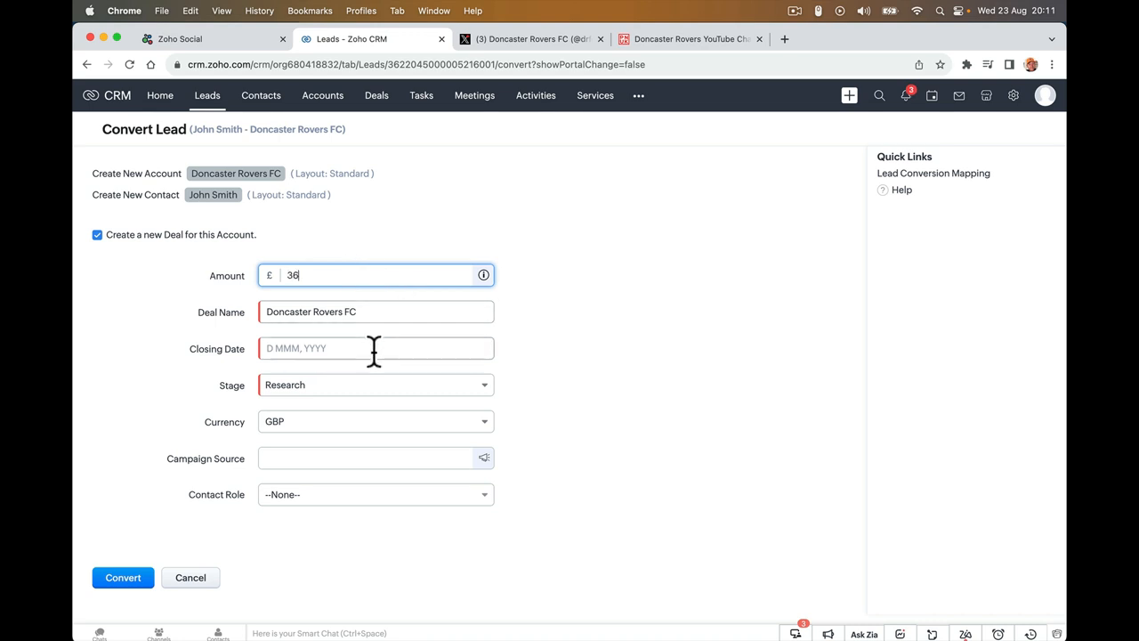
{"action": "left_click", "coordinate": [375, 348]}
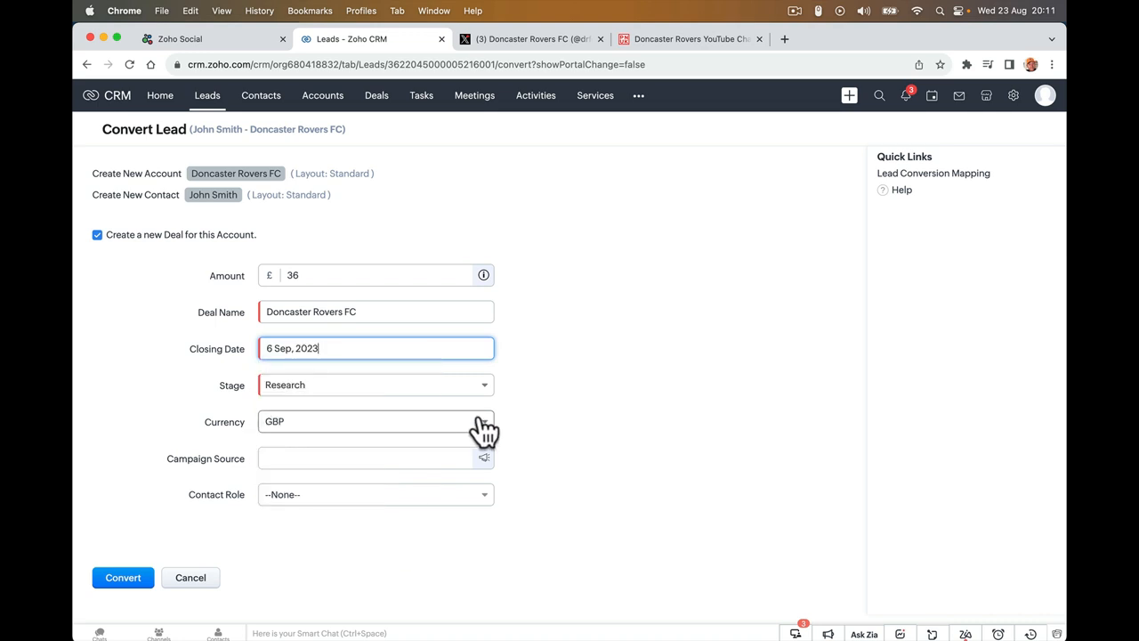
{"action": "left_click", "coordinate": [374, 385]}
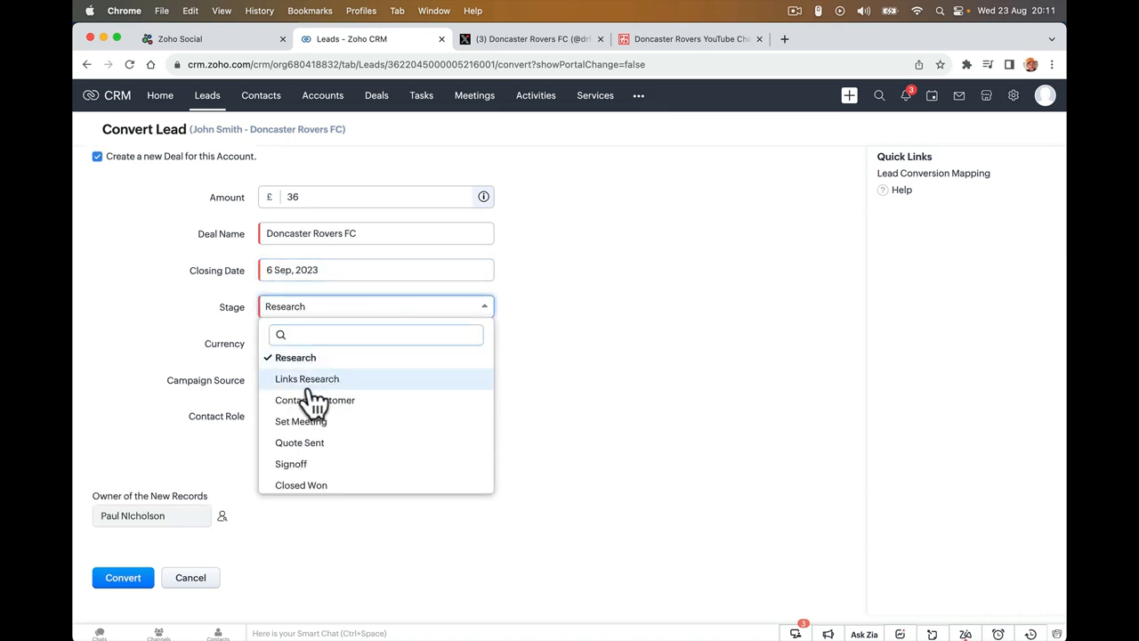
{"action": "mouse_move", "coordinate": [334, 410]}
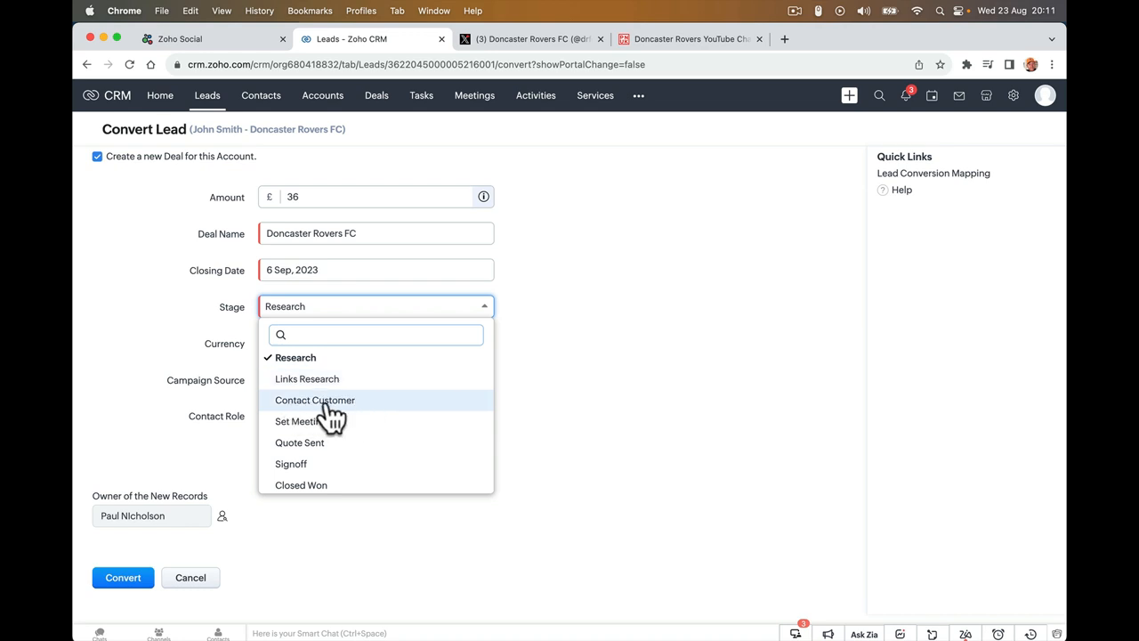
{"action": "left_click", "coordinate": [314, 399]}
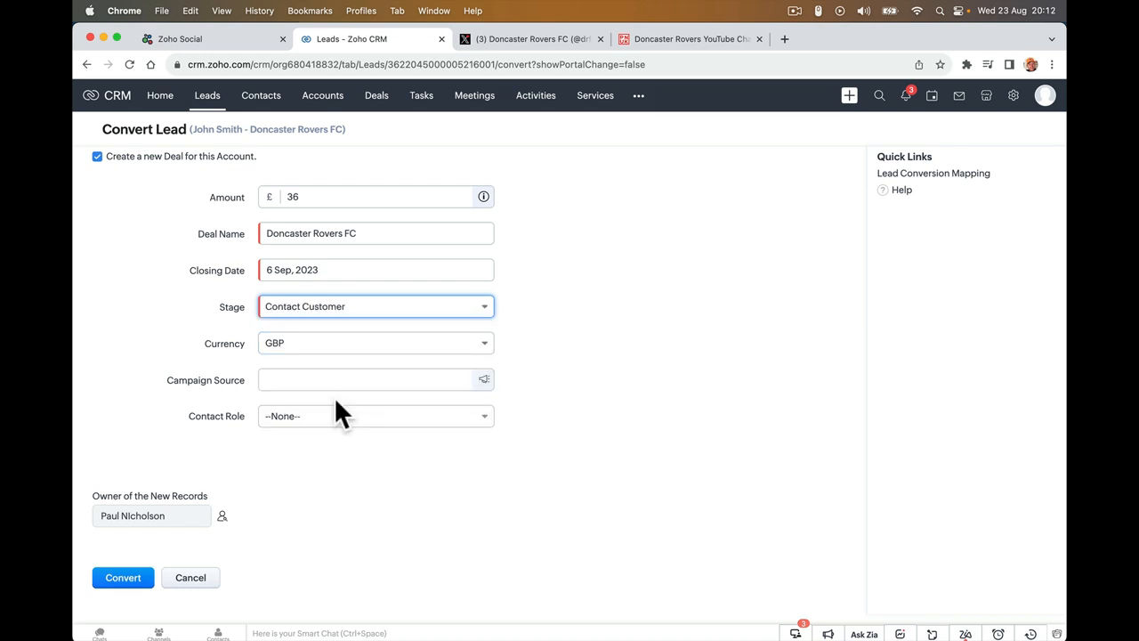
{"action": "mouse_move", "coordinate": [364, 461]}
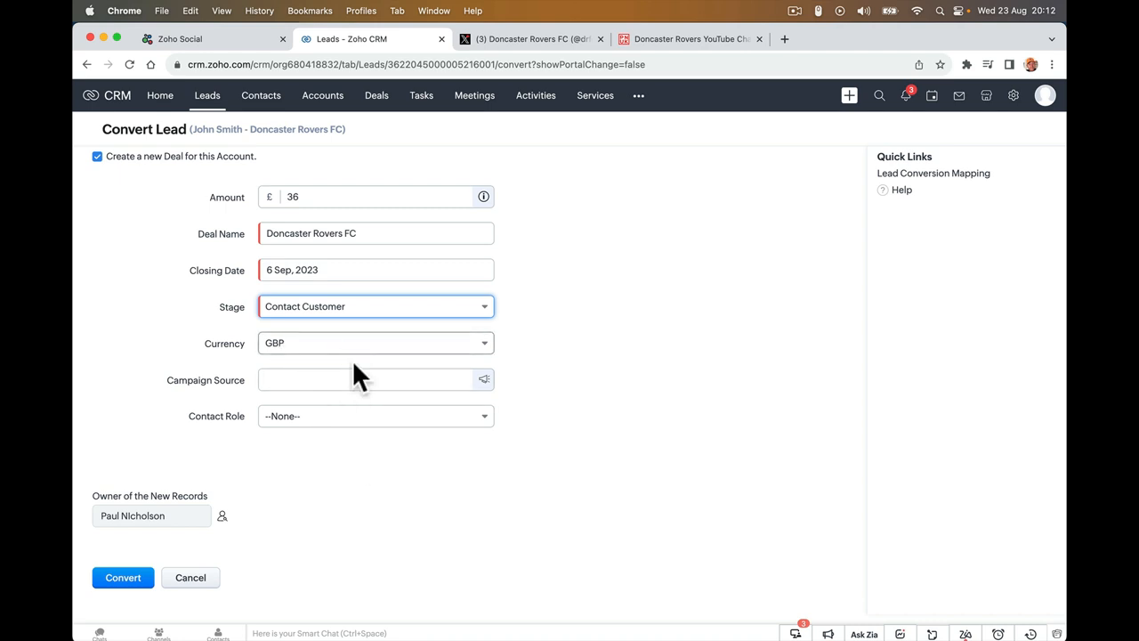
{"action": "left_click", "coordinate": [369, 379]}
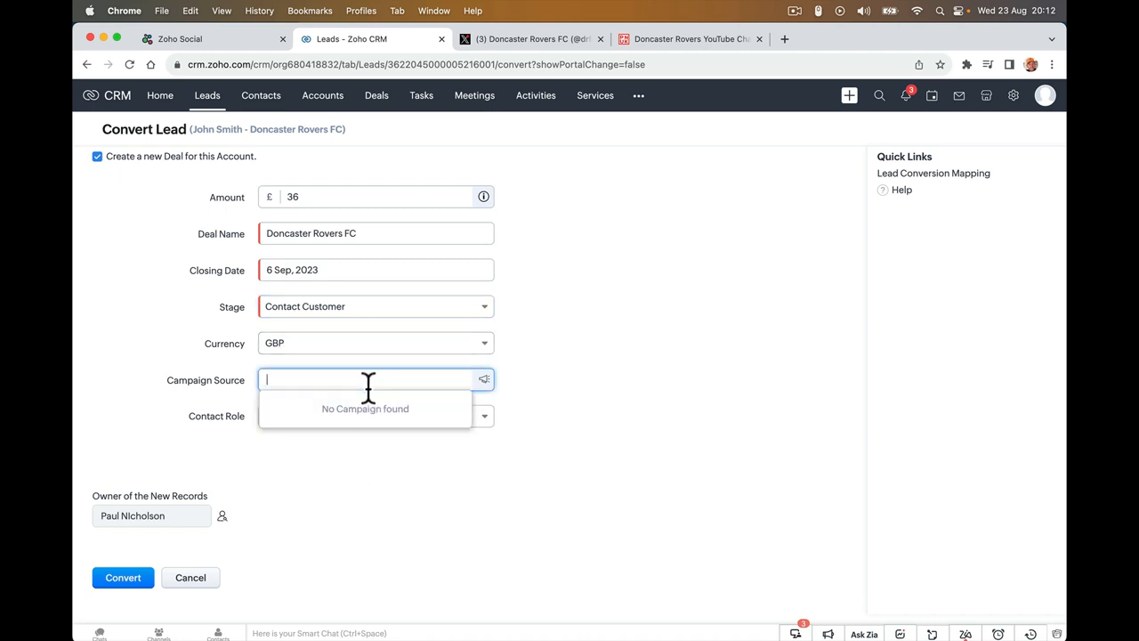
{"action": "mouse_move", "coordinate": [363, 426]}
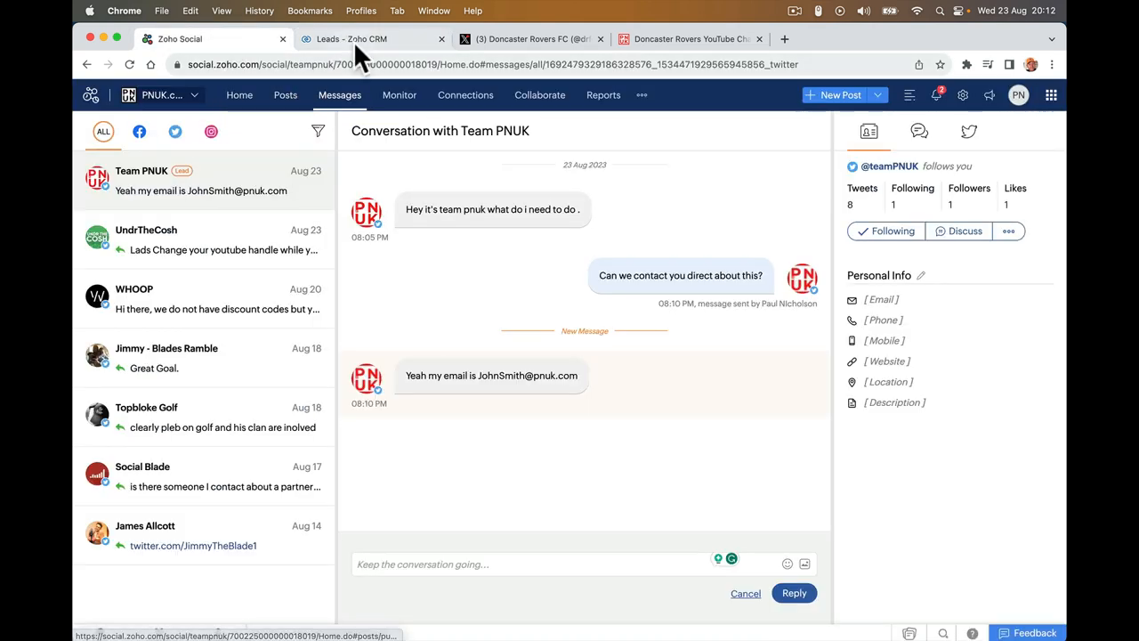
Revisit PNUK's League 2 YouTube rankings tweet on X, then return to the CRM conversion.
{"action": "left_click", "coordinate": [522, 38]}
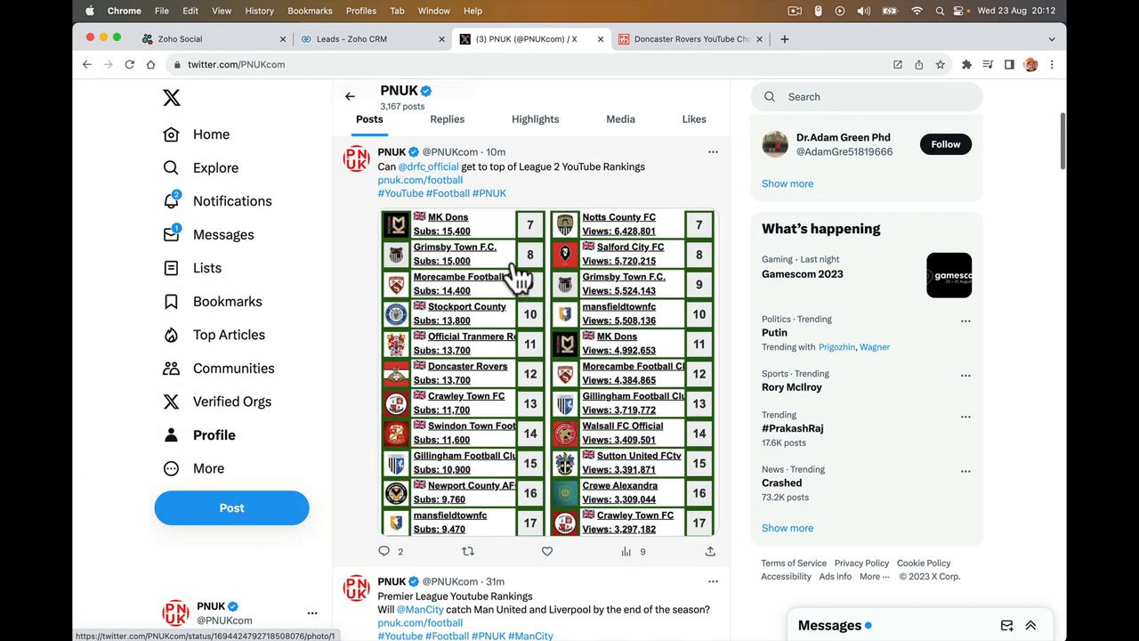
{"action": "mouse_move", "coordinate": [547, 555]}
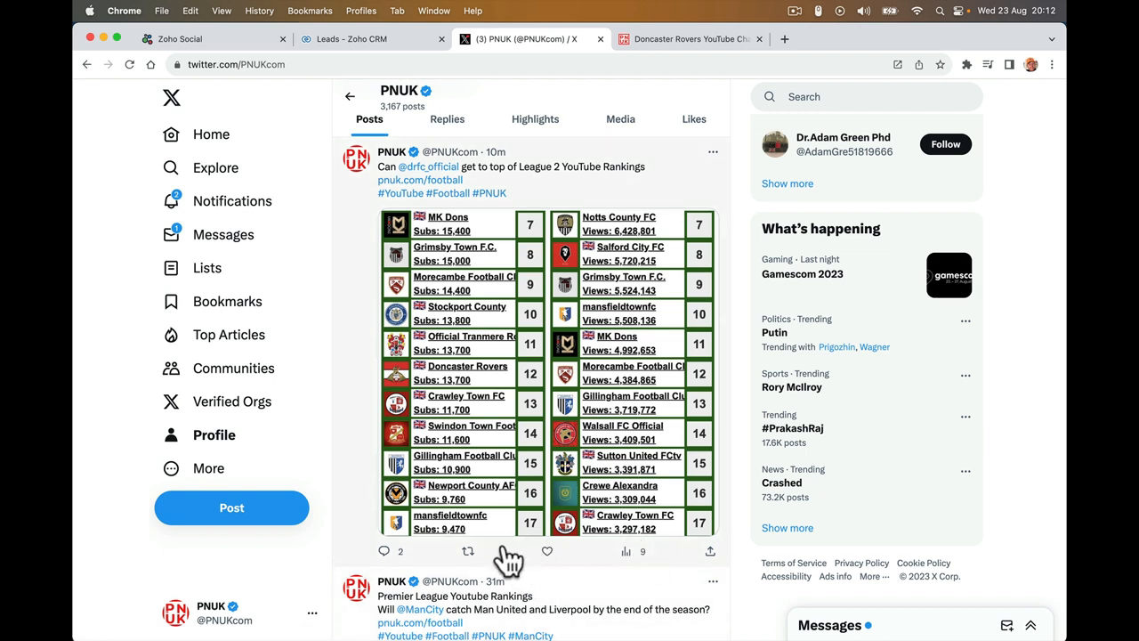
{"action": "mouse_move", "coordinate": [603, 404]}
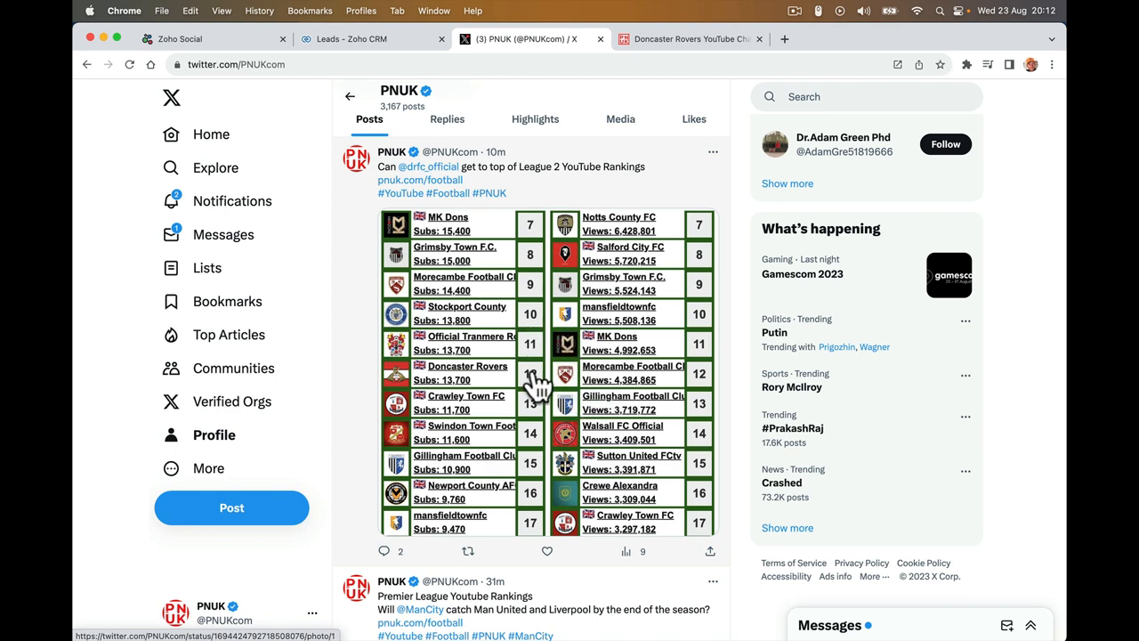
{"action": "left_click", "coordinate": [353, 38]}
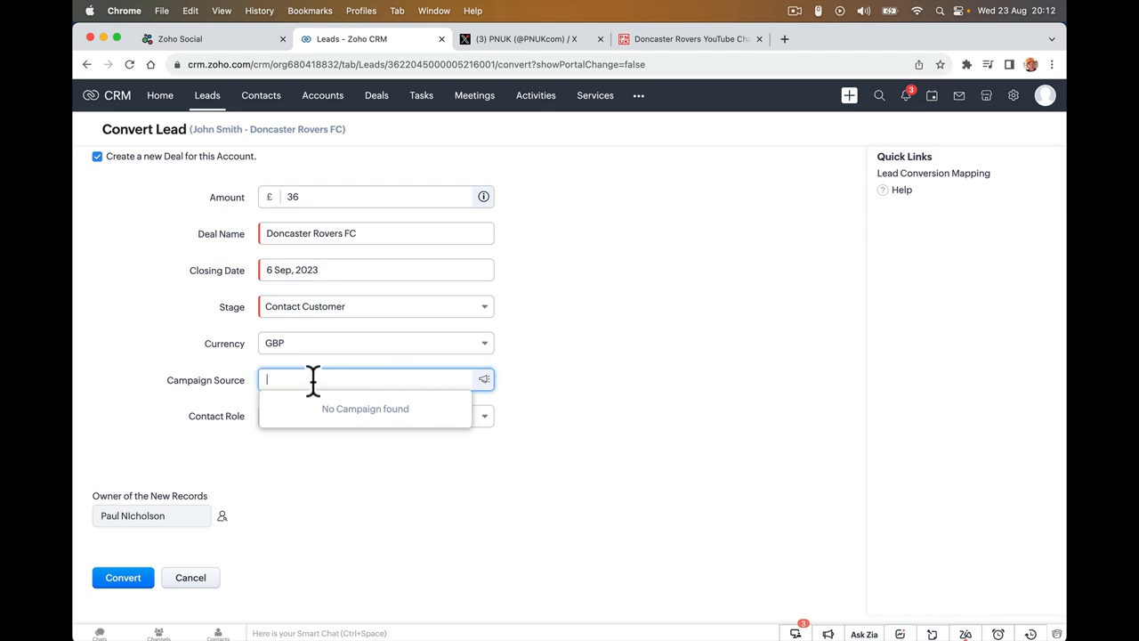
{"action": "mouse_move", "coordinate": [401, 373]}
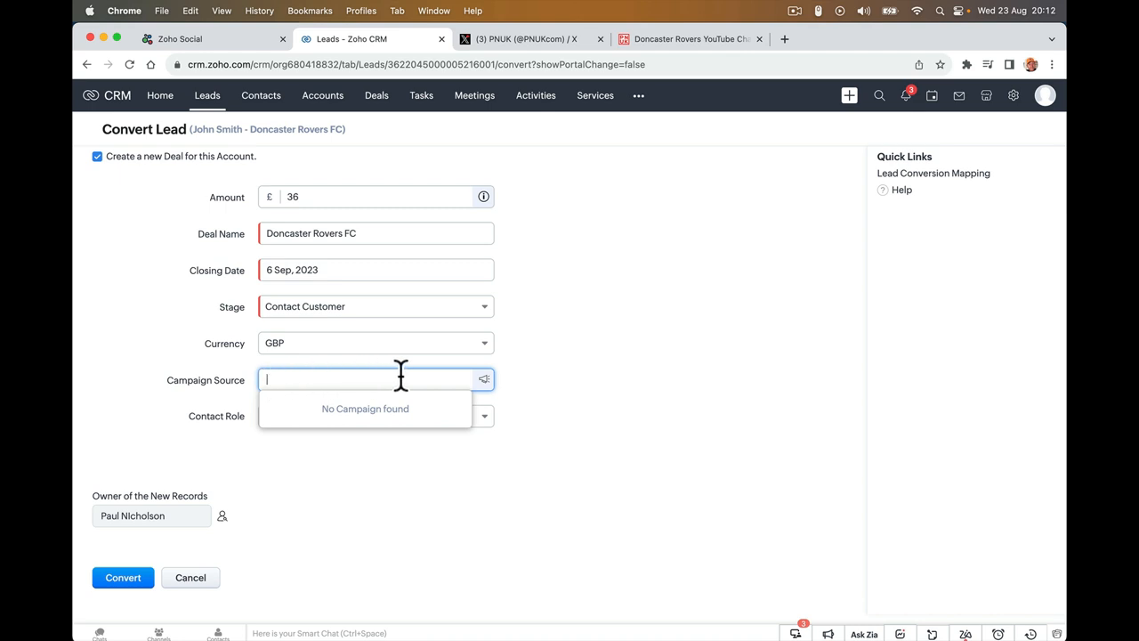
{"action": "mouse_move", "coordinate": [312, 218]}
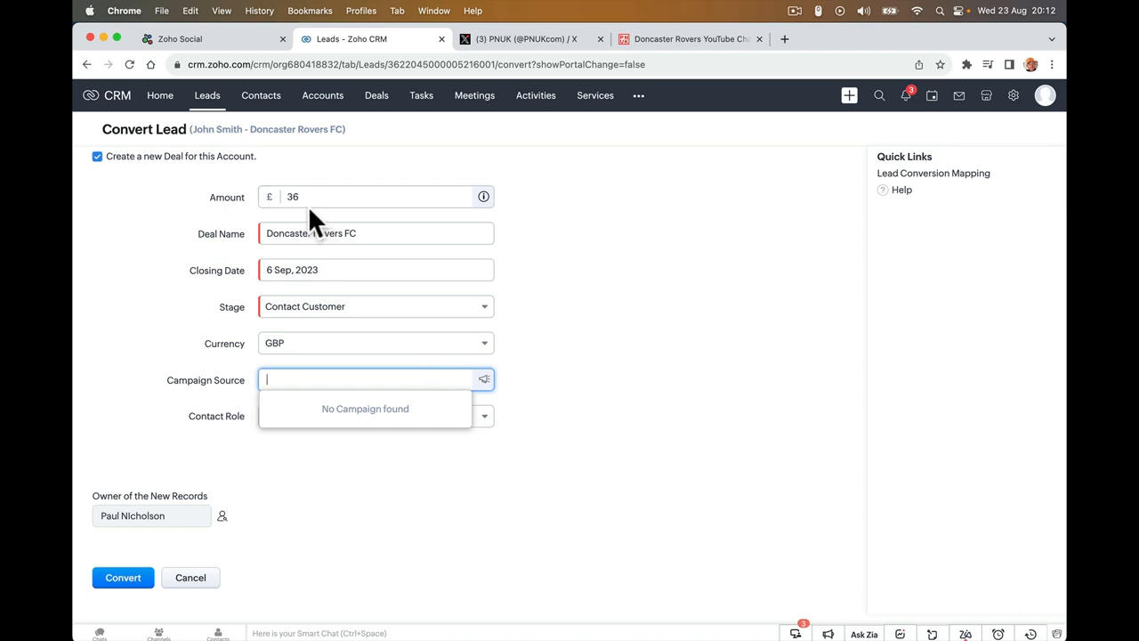
{"action": "mouse_move", "coordinate": [320, 196]}
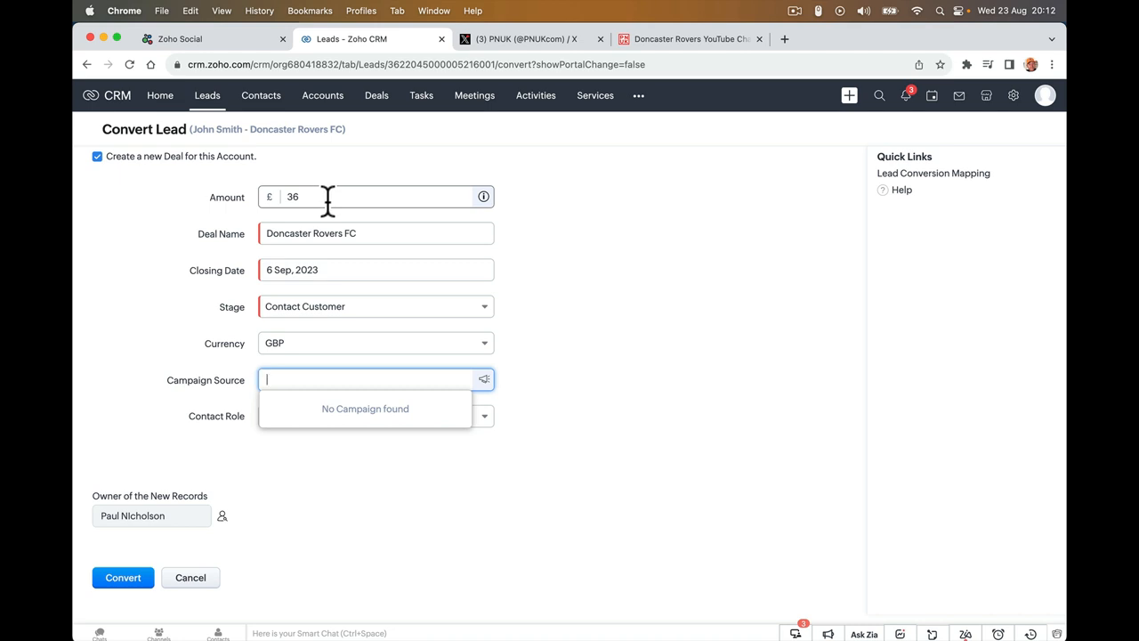
Set the new deal's contact role to Decision Maker.
{"action": "left_click", "coordinate": [375, 416]}
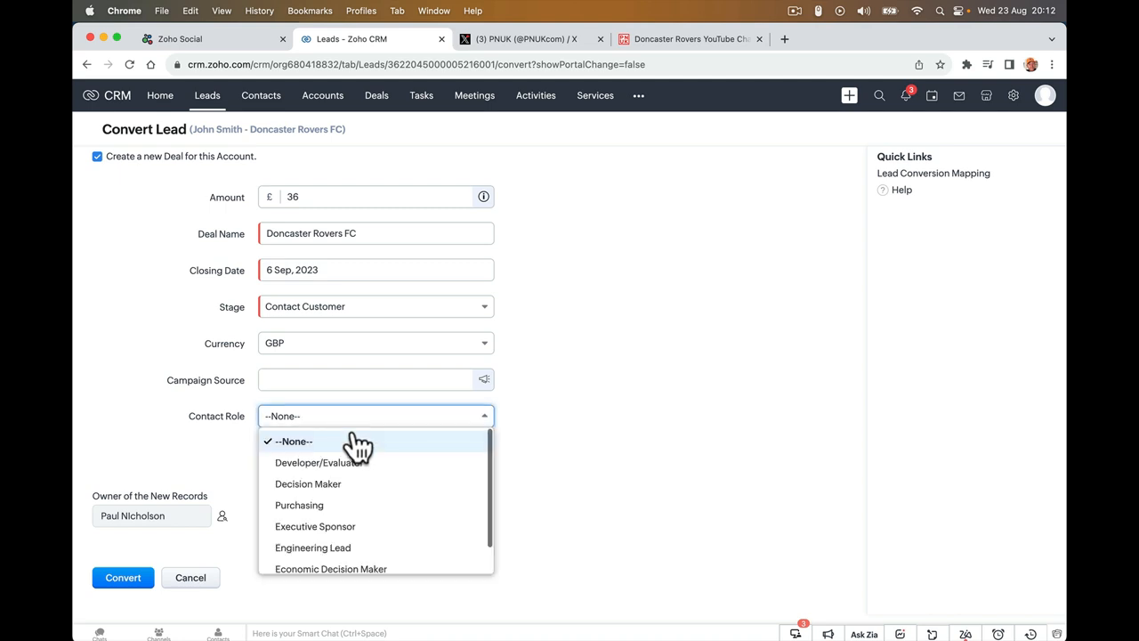
{"action": "left_click", "coordinate": [308, 484]}
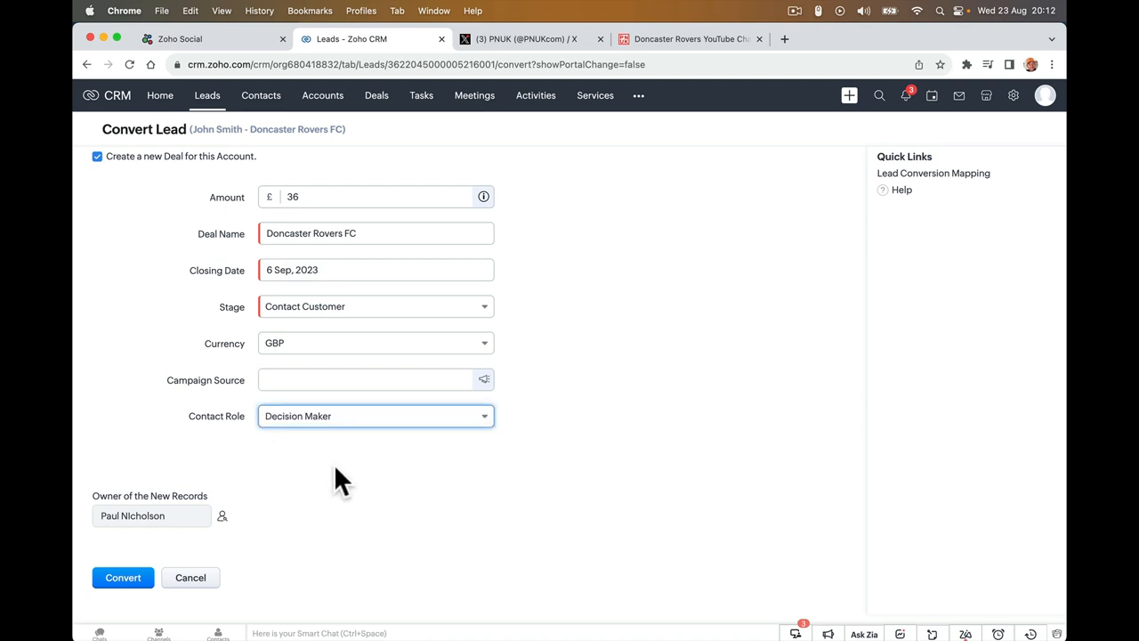
{"action": "left_click", "coordinate": [122, 577]}
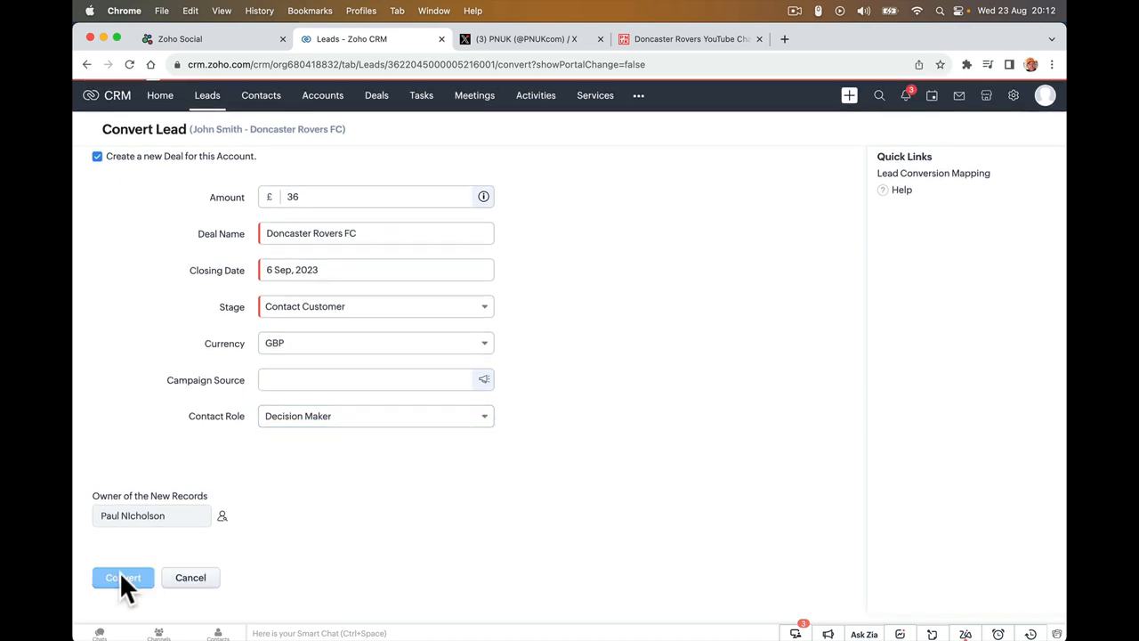
Confirm conversion of John Smith into Doncaster Rovers FC account, contact and Contact Customer deal.
{"action": "left_click", "coordinate": [123, 578]}
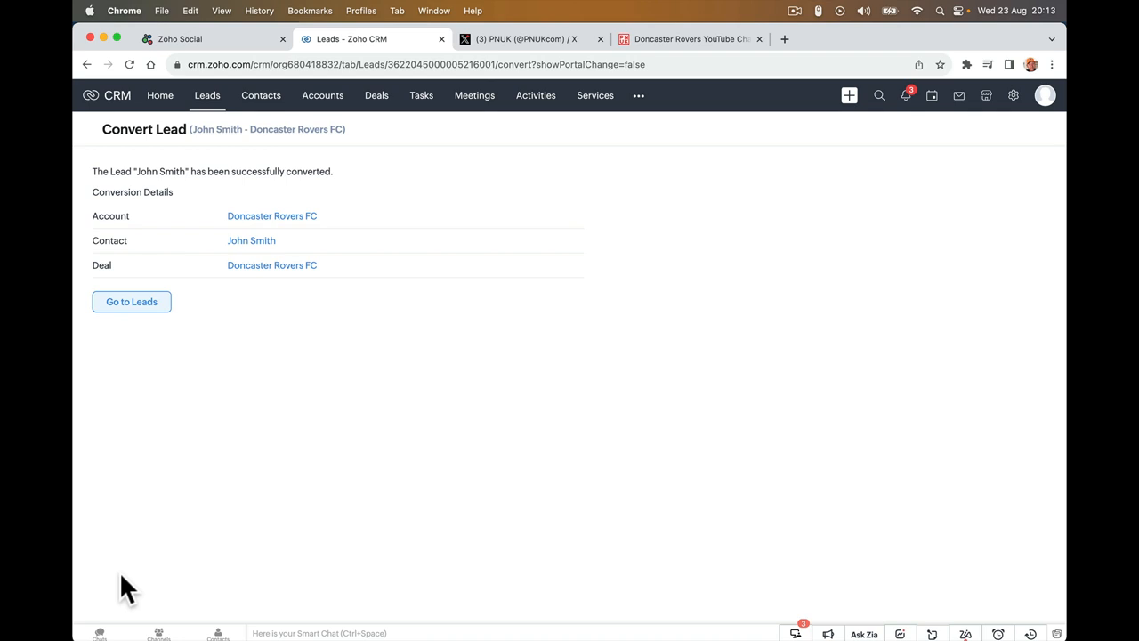
{"action": "right_click", "coordinate": [546, 608]}
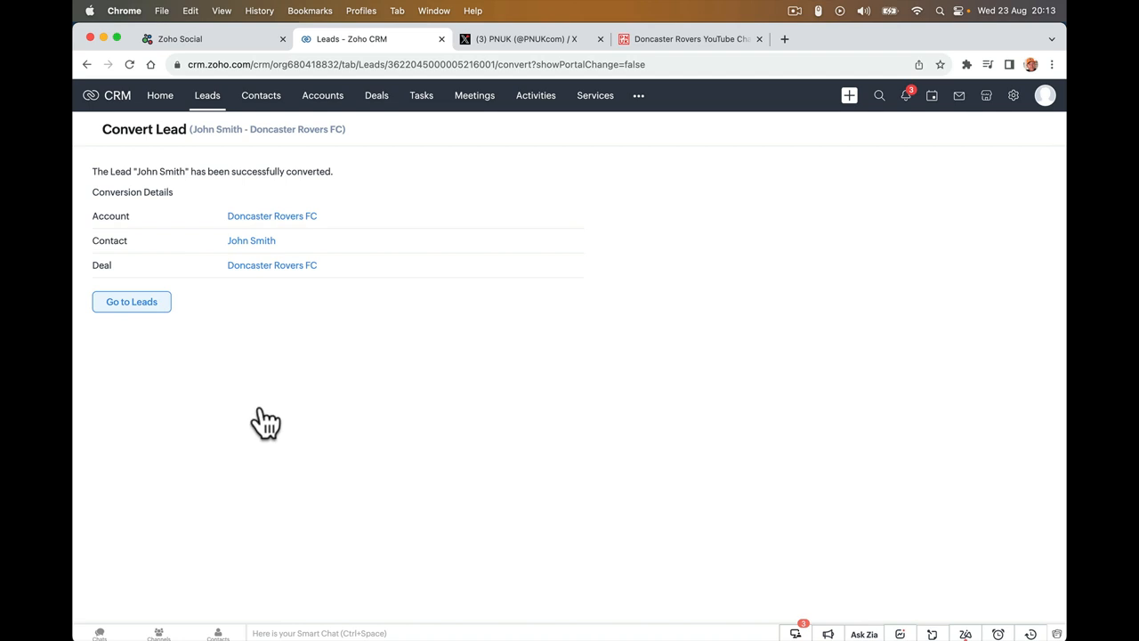
{"action": "left_click", "coordinate": [377, 96]}
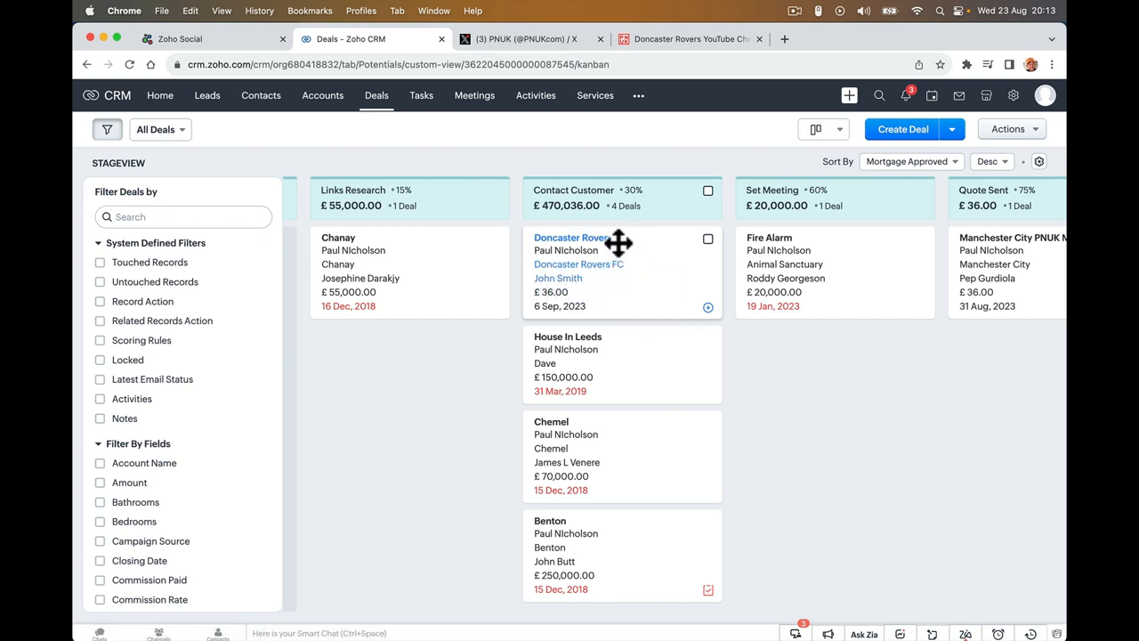
Open the Doncaster Rovers FC deal card and scroll through its details and related lists.
{"action": "left_click", "coordinate": [564, 237]}
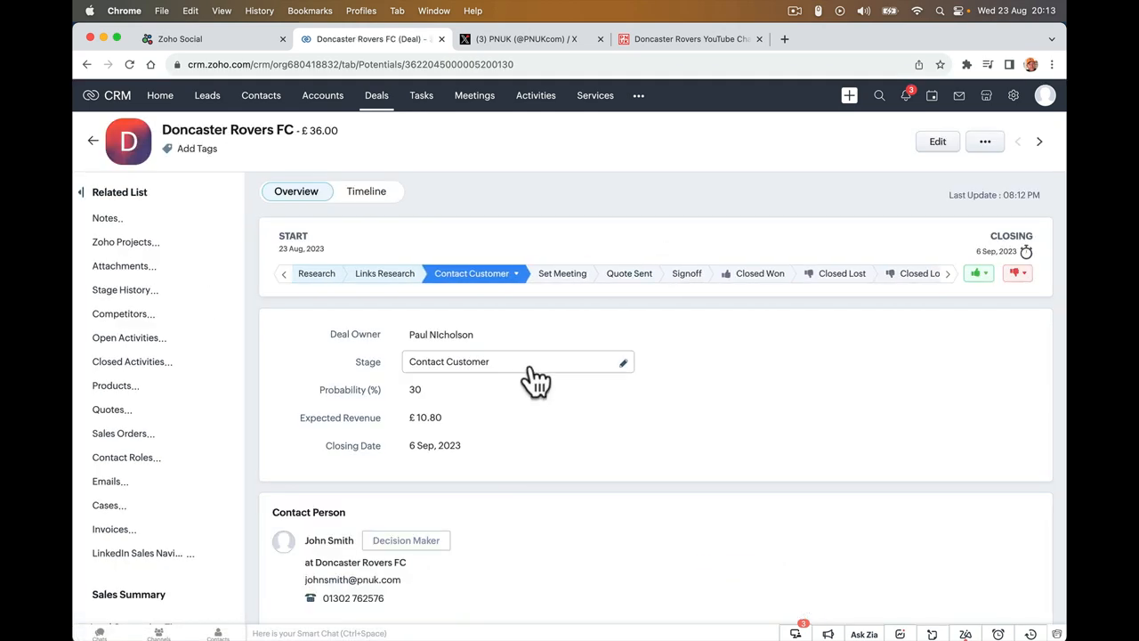
{"action": "scroll", "scroll_direction": "down", "scroll_amount": 3}
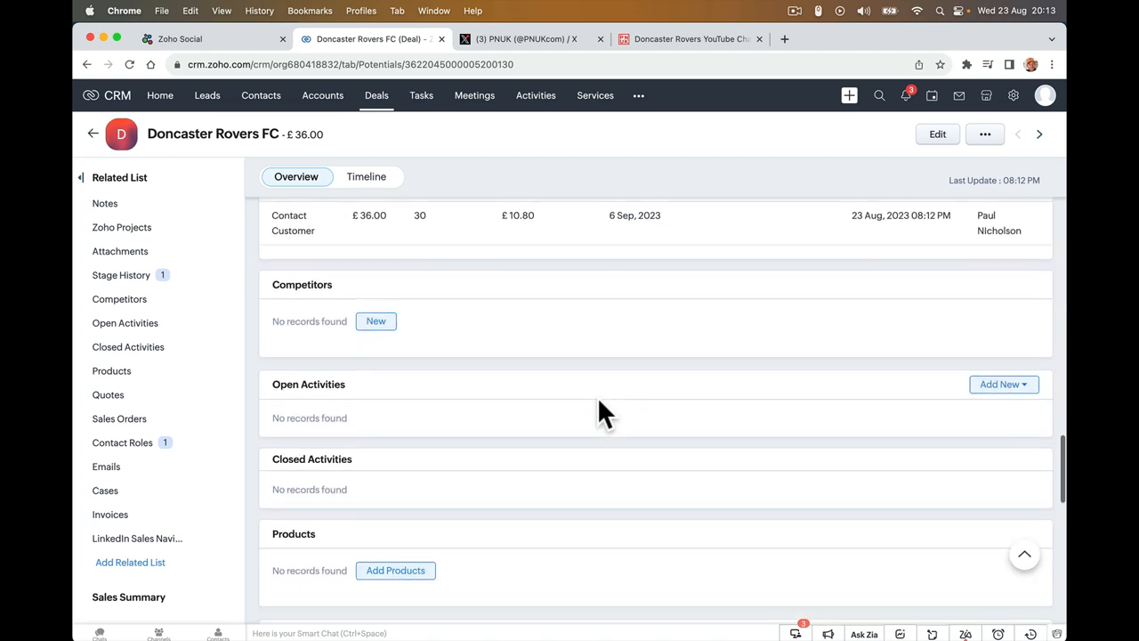
{"action": "scroll", "scroll_direction": "down", "scroll_amount": 3}
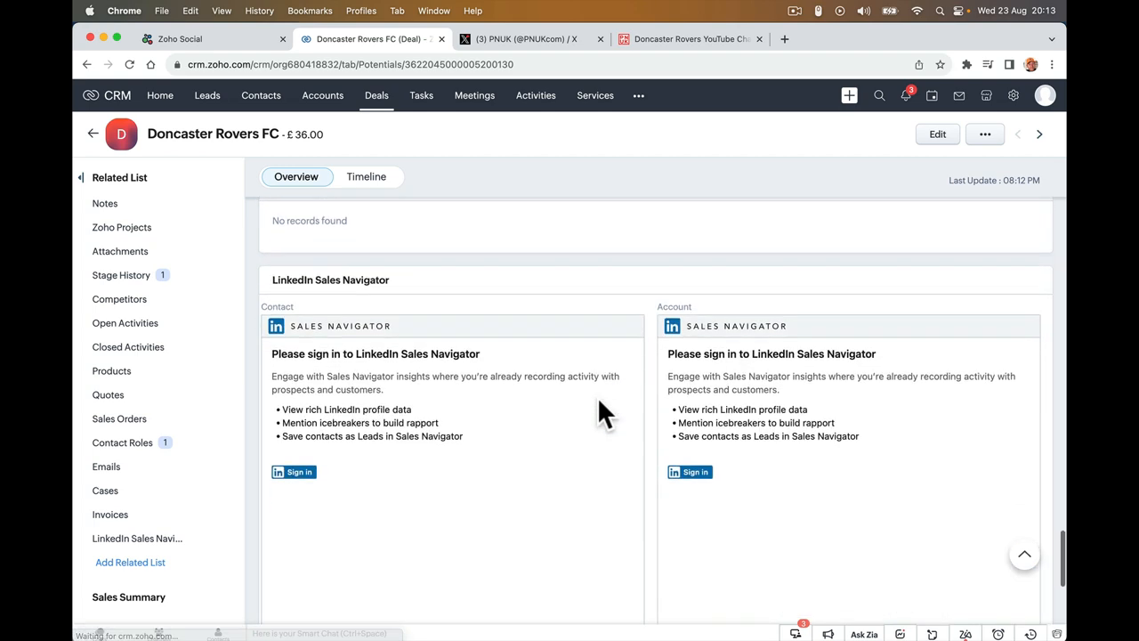
{"action": "scroll", "scroll_direction": "down", "scroll_amount": 3}
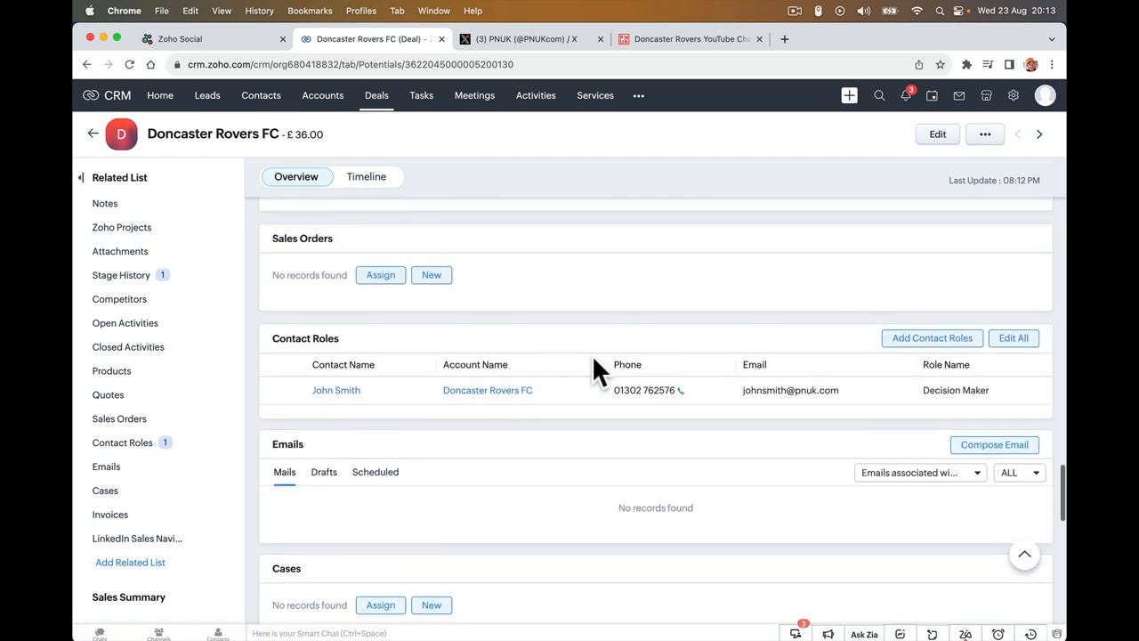
{"action": "scroll", "scroll_direction": "down", "scroll_amount": 3}
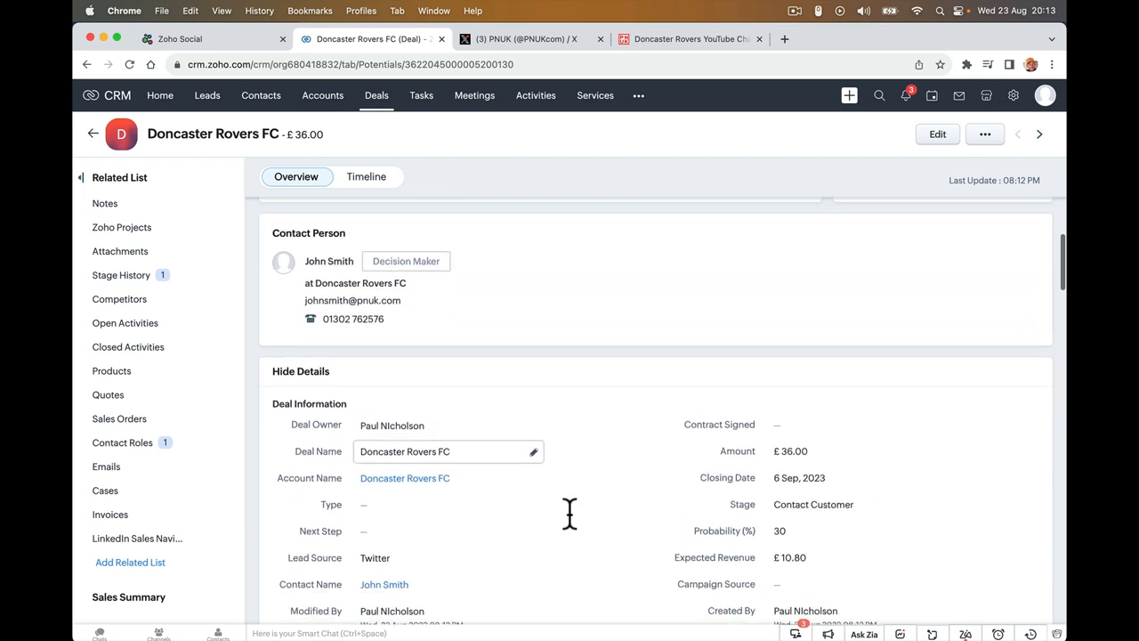
{"action": "mouse_move", "coordinate": [383, 526]}
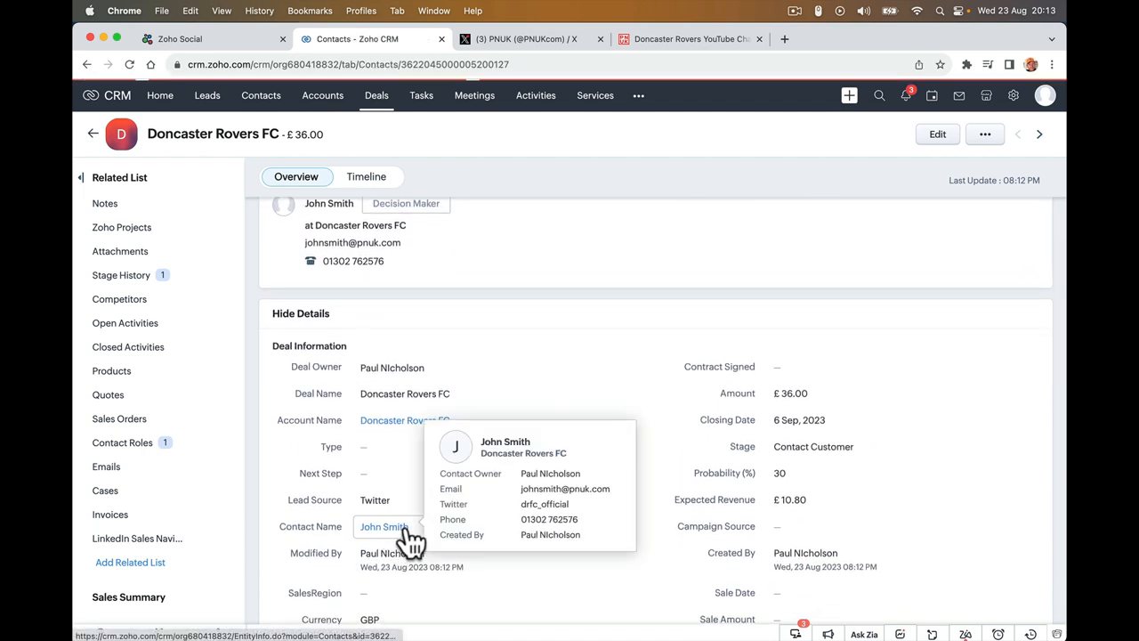
{"action": "left_click", "coordinate": [385, 526]}
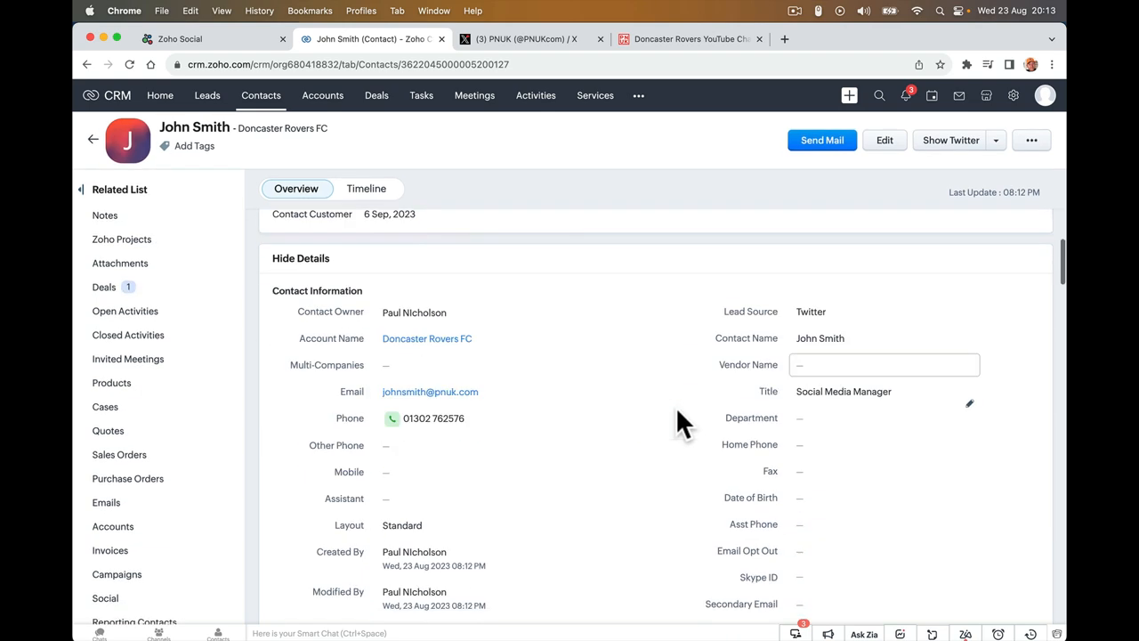
{"action": "scroll", "scroll_direction": "down", "scroll_amount": 3}
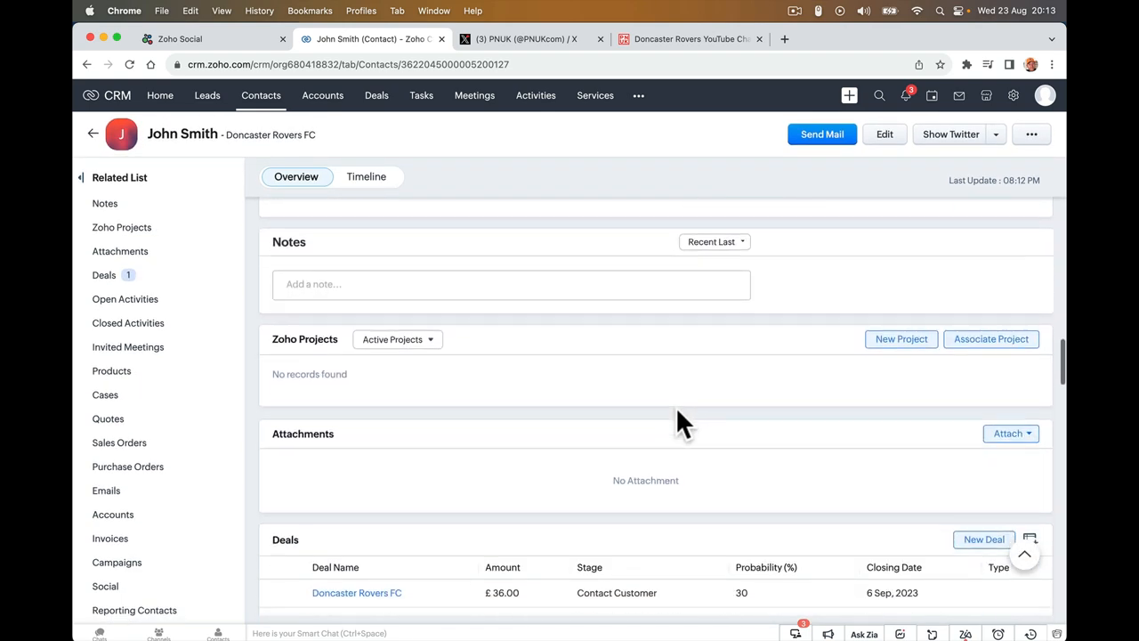
{"action": "scroll", "scroll_direction": "down", "scroll_amount": 3}
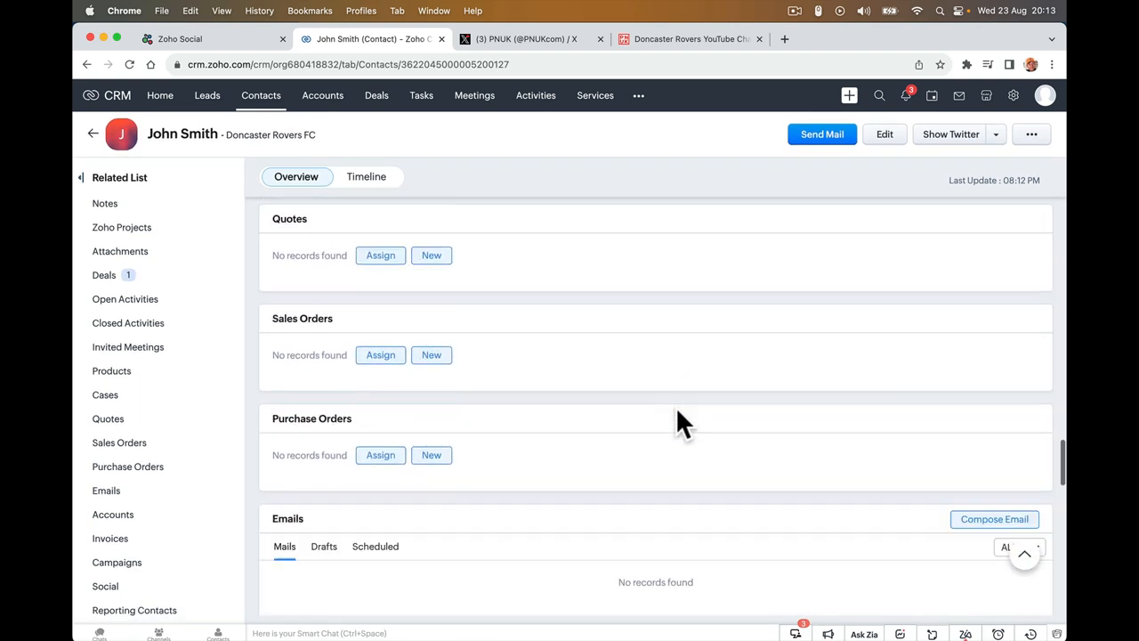
{"action": "scroll", "scroll_direction": "down", "scroll_amount": 3}
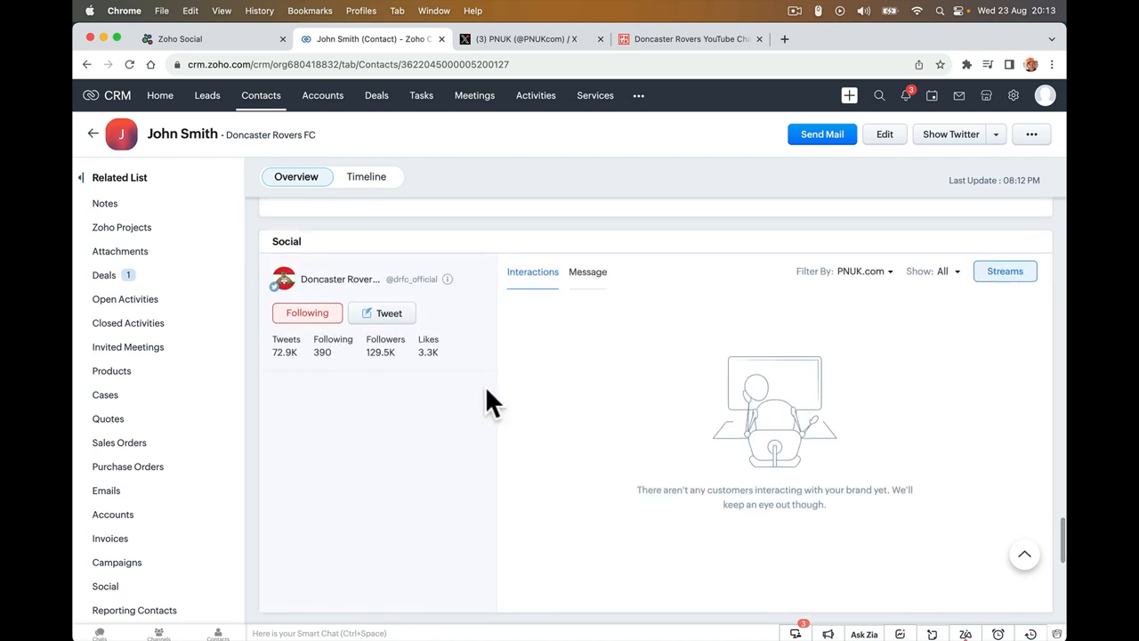
{"action": "mouse_move", "coordinate": [546, 397]}
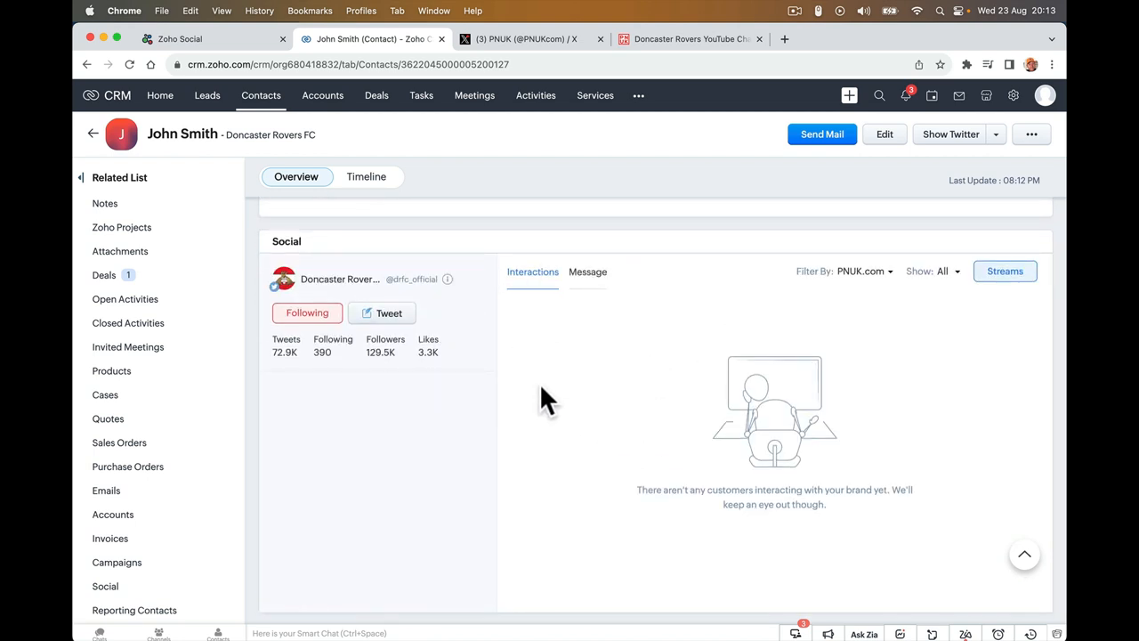
{"action": "mouse_move", "coordinate": [573, 338]}
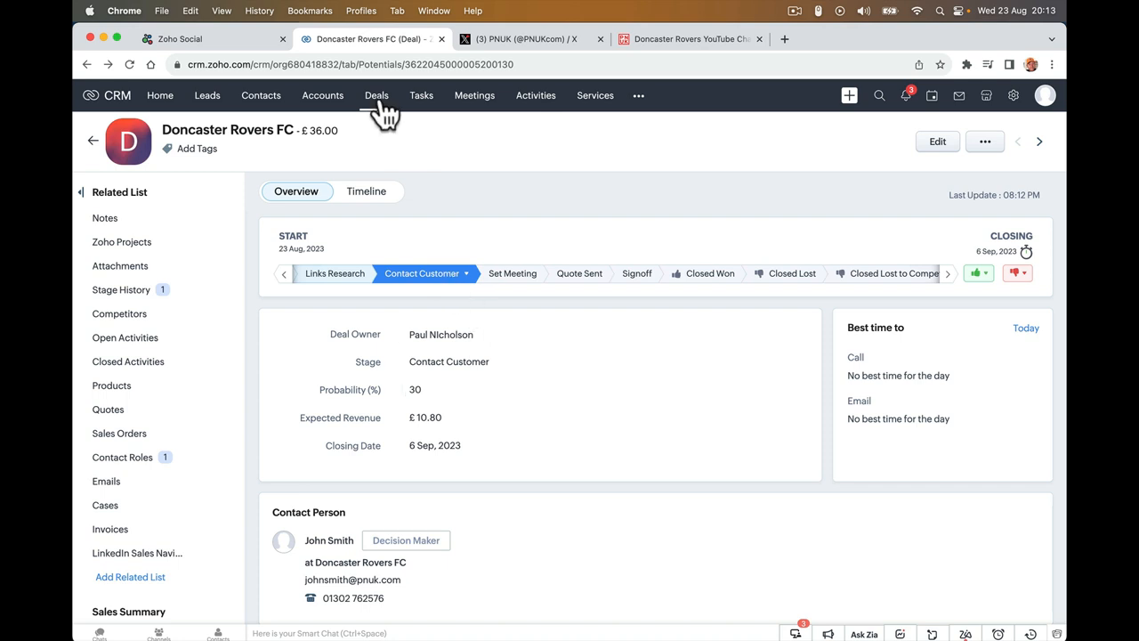
Scan the deals kanban toward Closed Won and back, then open Doncaster Rovers FC.
{"action": "left_click", "coordinate": [376, 96]}
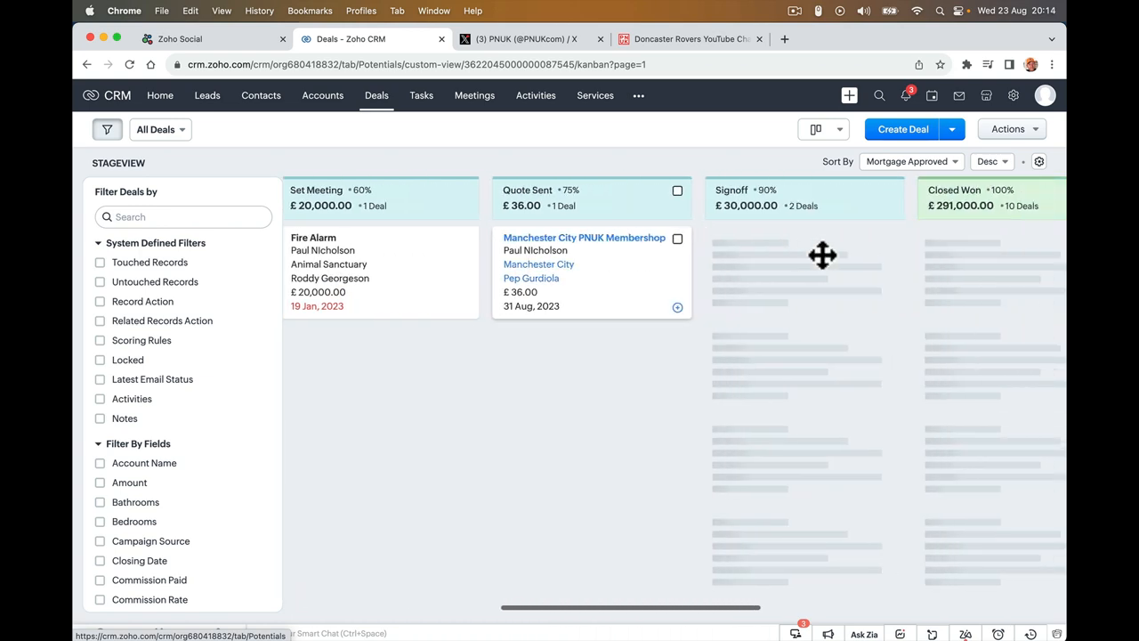
{"action": "scroll", "scroll_direction": "right", "scroll_amount": 3}
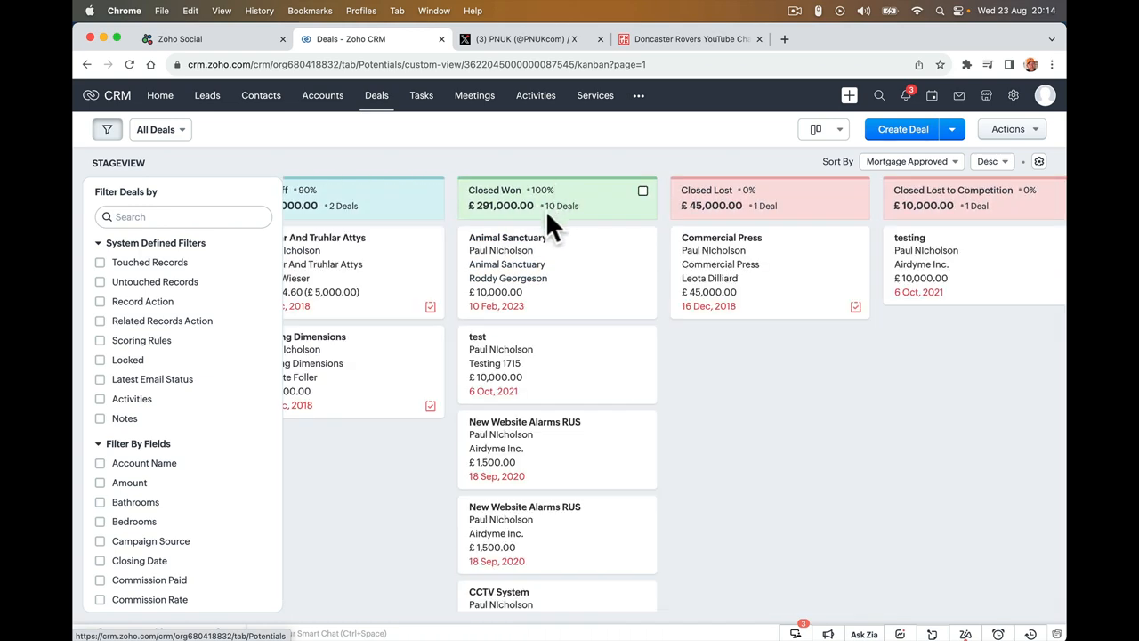
{"action": "scroll", "scroll_direction": "left", "scroll_amount": 3}
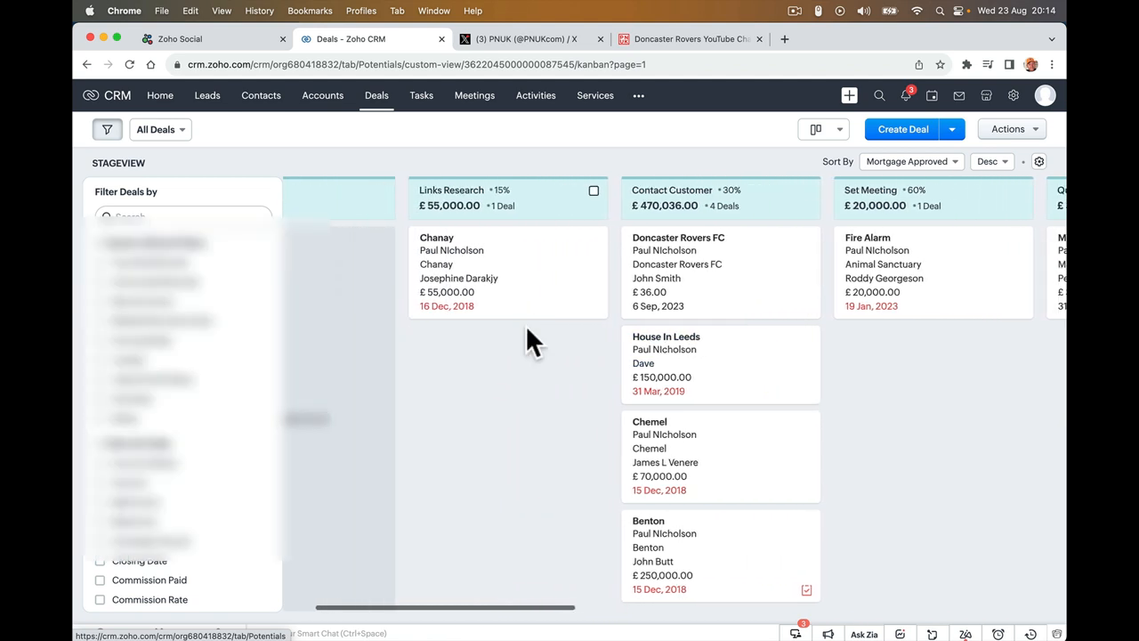
{"action": "mouse_move", "coordinate": [734, 264]}
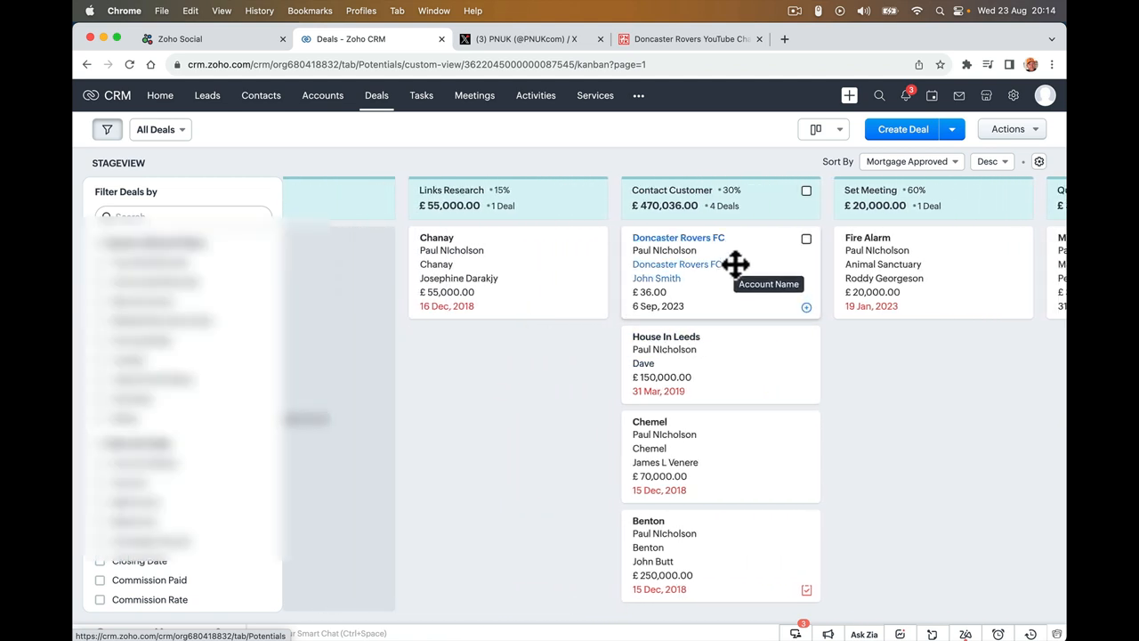
{"action": "left_click", "coordinate": [178, 39]}
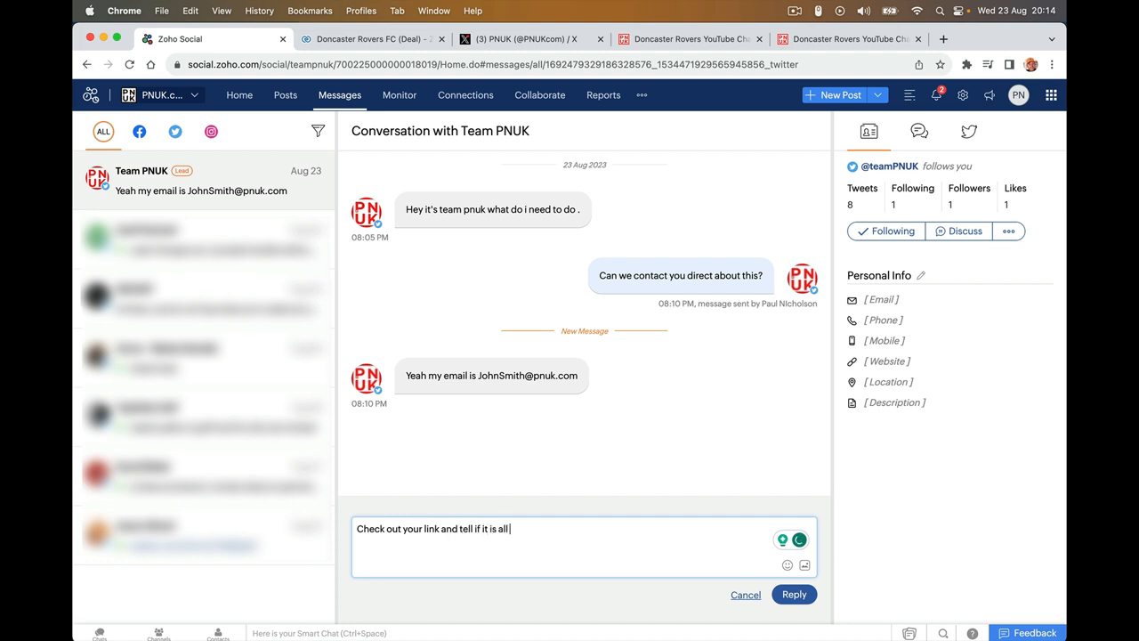
{"action": "type", "text": "correcto"}
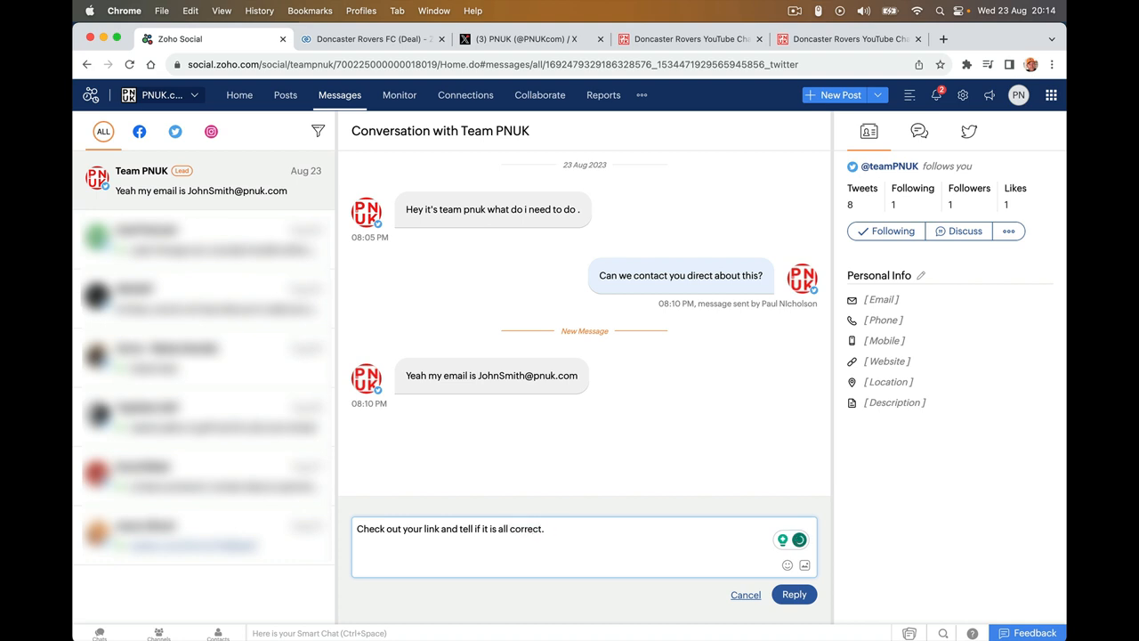
{"action": "type", "text": "https://pnuk.com/doncasterroversofficial"}
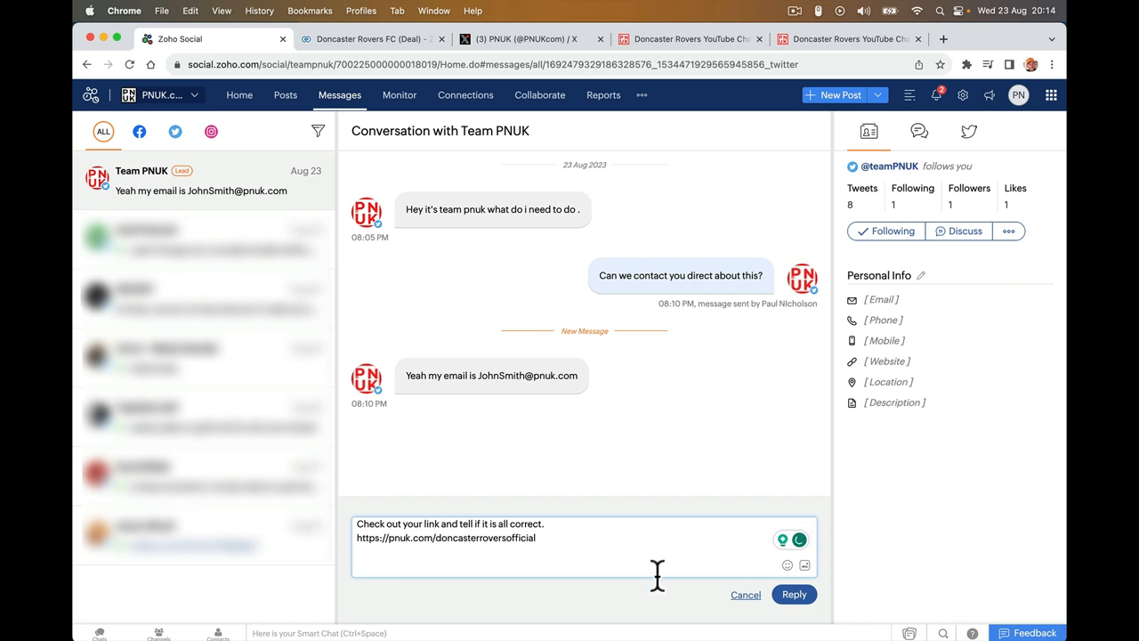
{"action": "left_click", "coordinate": [793, 594]}
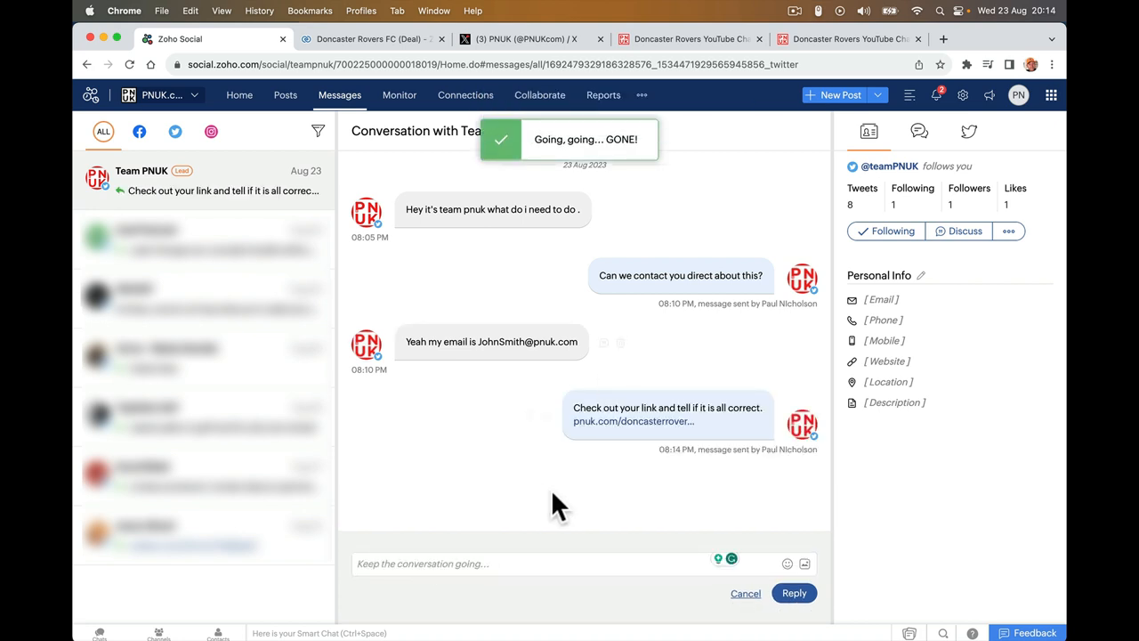
{"action": "mouse_move", "coordinate": [574, 213]}
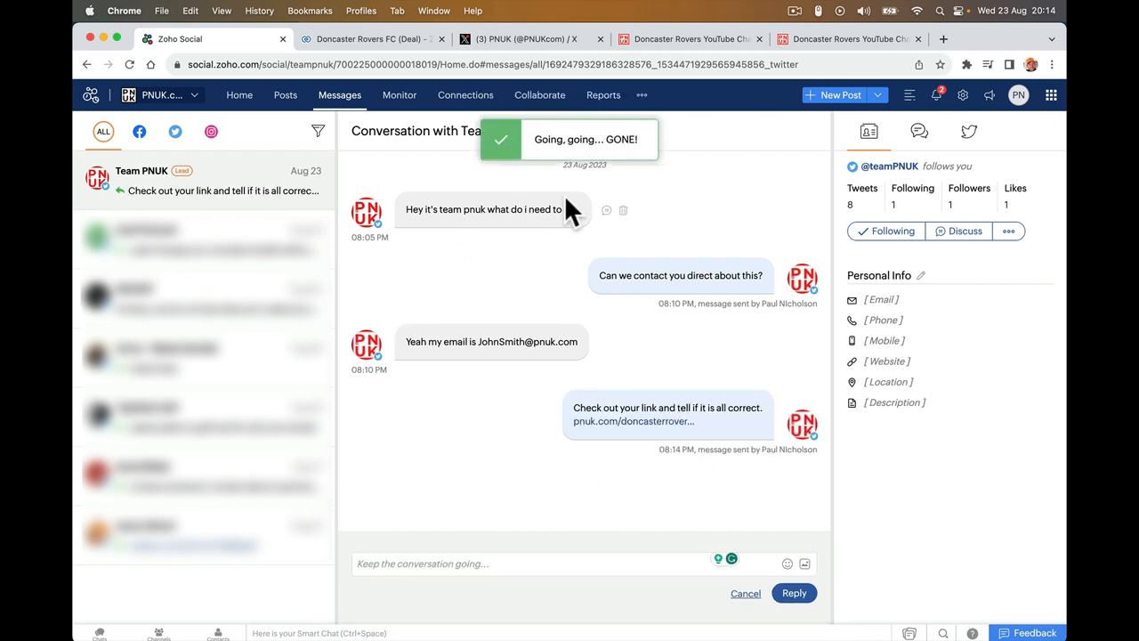
{"action": "left_click", "coordinate": [370, 38]}
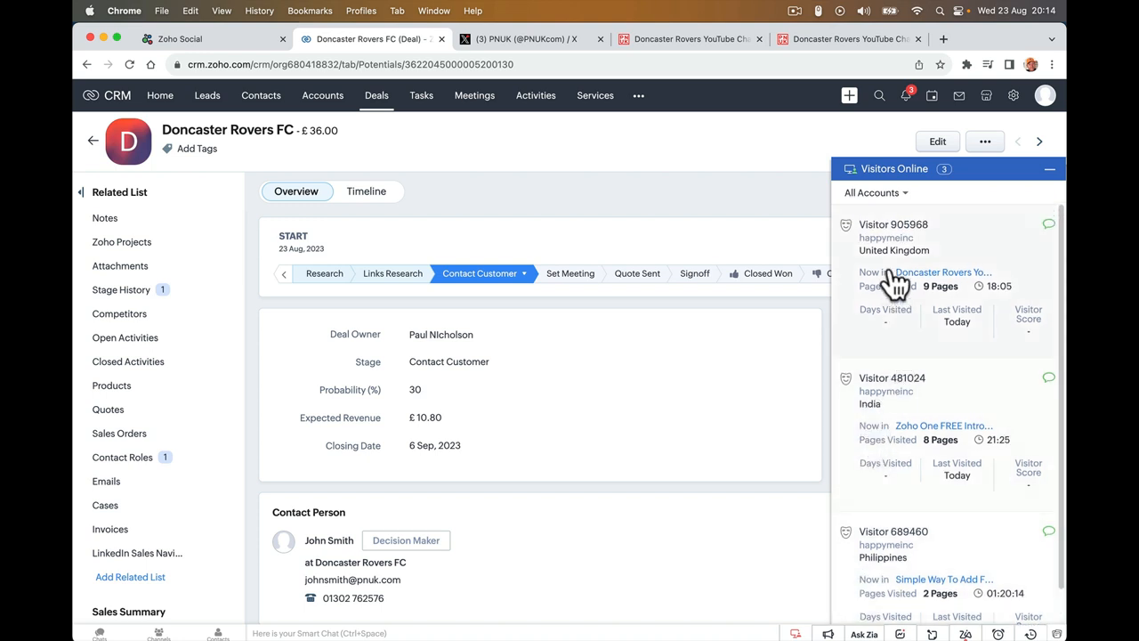
{"action": "mouse_move", "coordinate": [940, 299]}
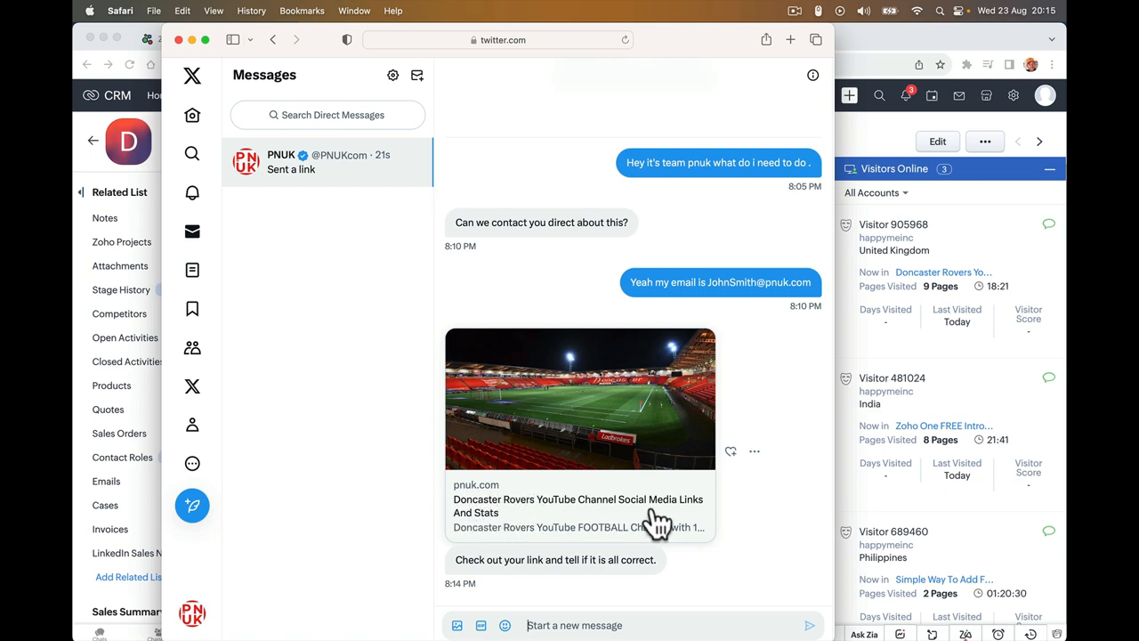
Open the pnuk.com Doncaster Rovers stats link preview from the PNUK message.
{"action": "left_click", "coordinate": [579, 506]}
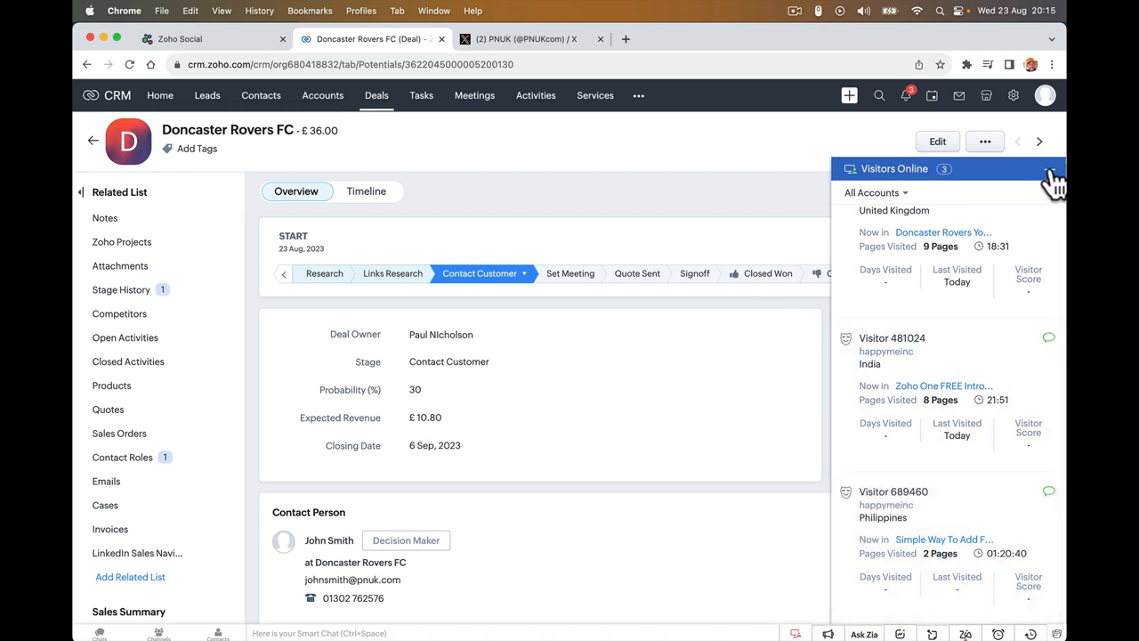
Reload the Doncaster Rovers FC deal page so Visitors Online lists UK visitor 109823.
{"action": "left_click", "coordinate": [1052, 169]}
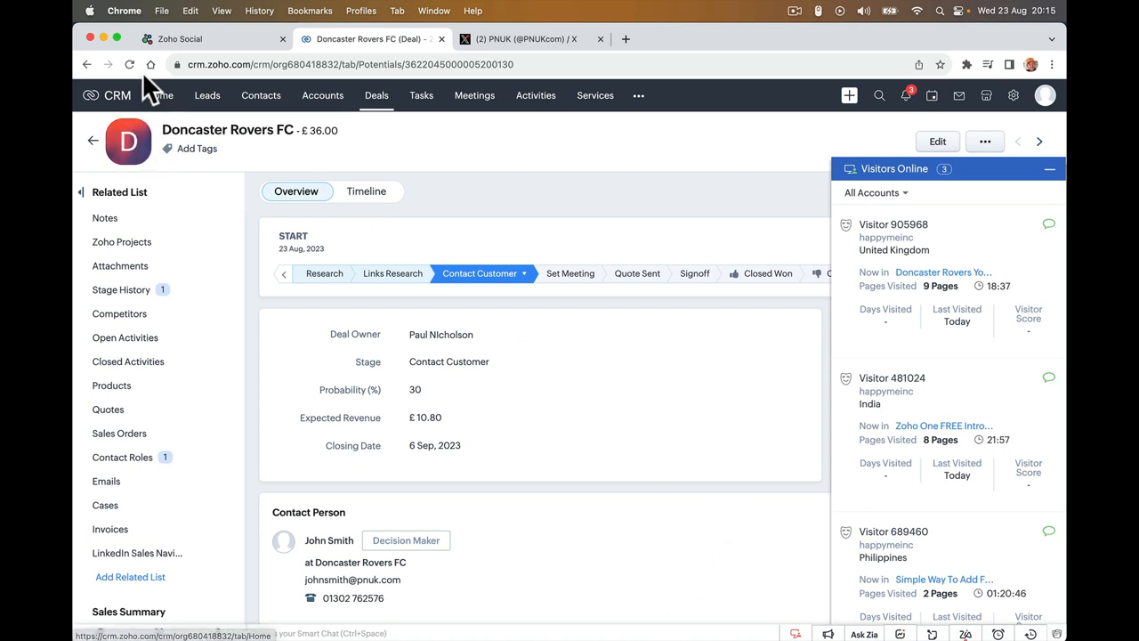
{"action": "left_click", "coordinate": [128, 64]}
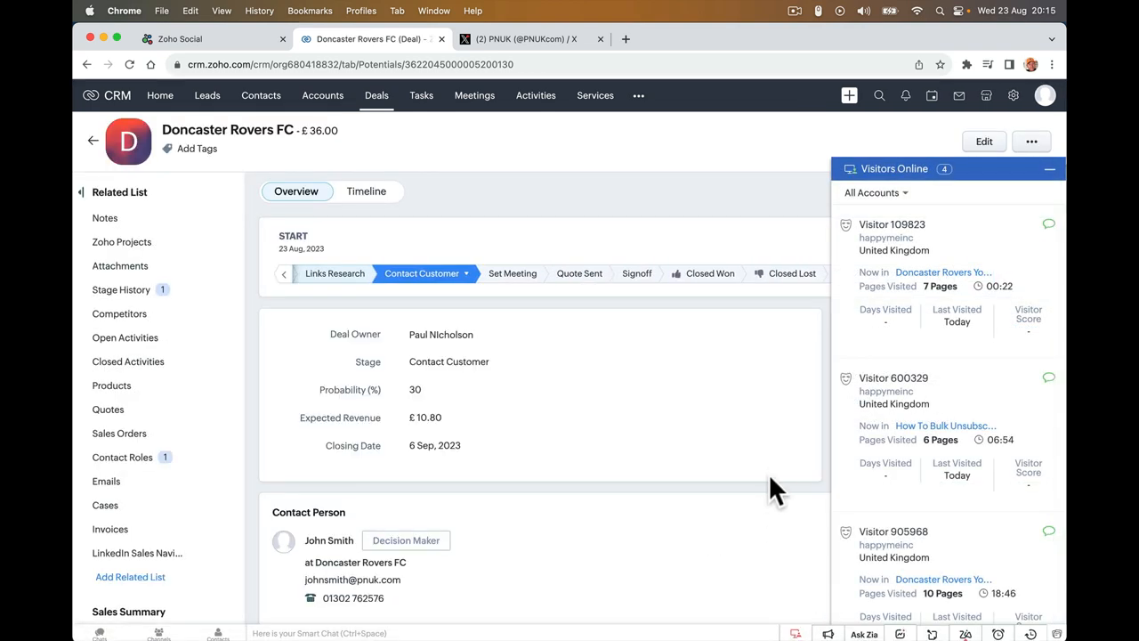
{"action": "scroll", "scroll_direction": "down", "scroll_amount": 3}
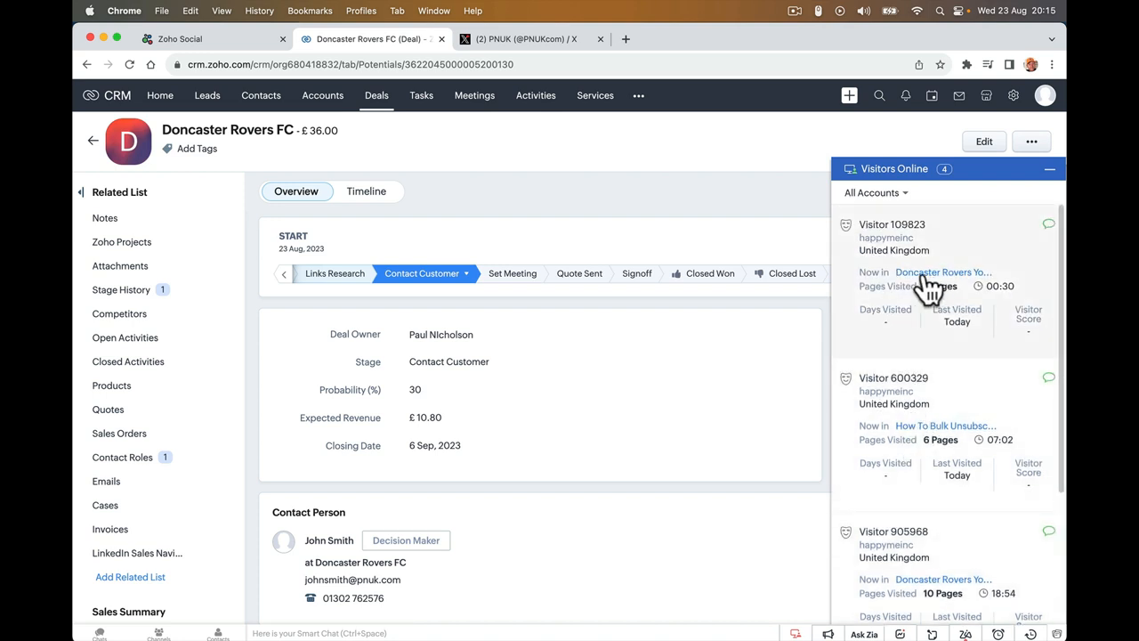
{"action": "mouse_move", "coordinate": [1043, 229]}
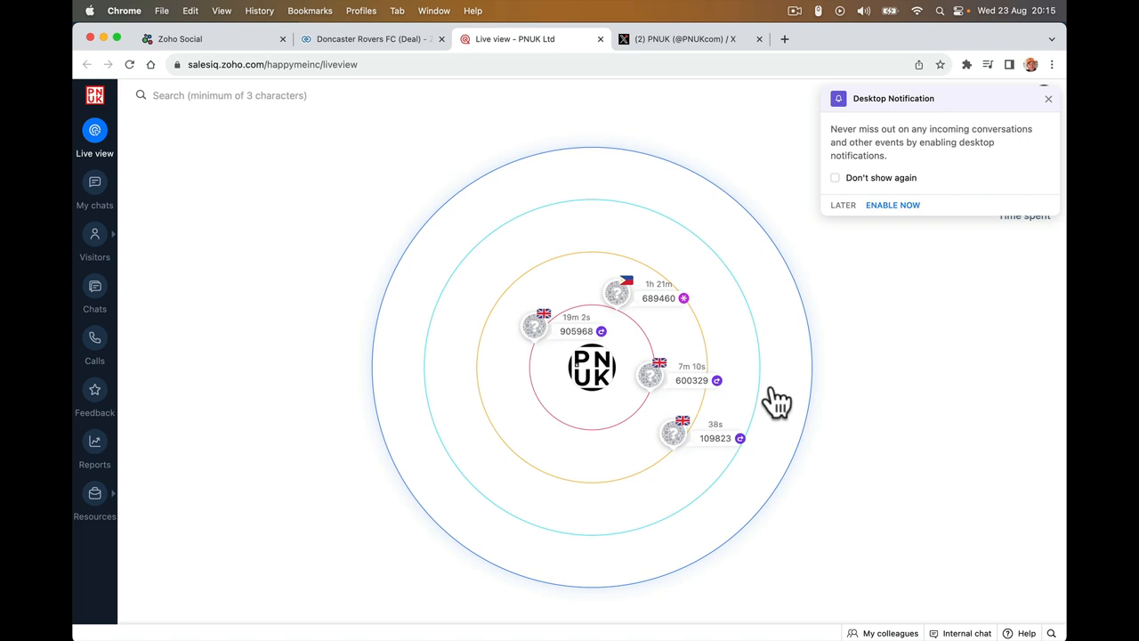
Open visitor 109823's details in Live view and start a proactive chat.
{"action": "left_click", "coordinate": [675, 433]}
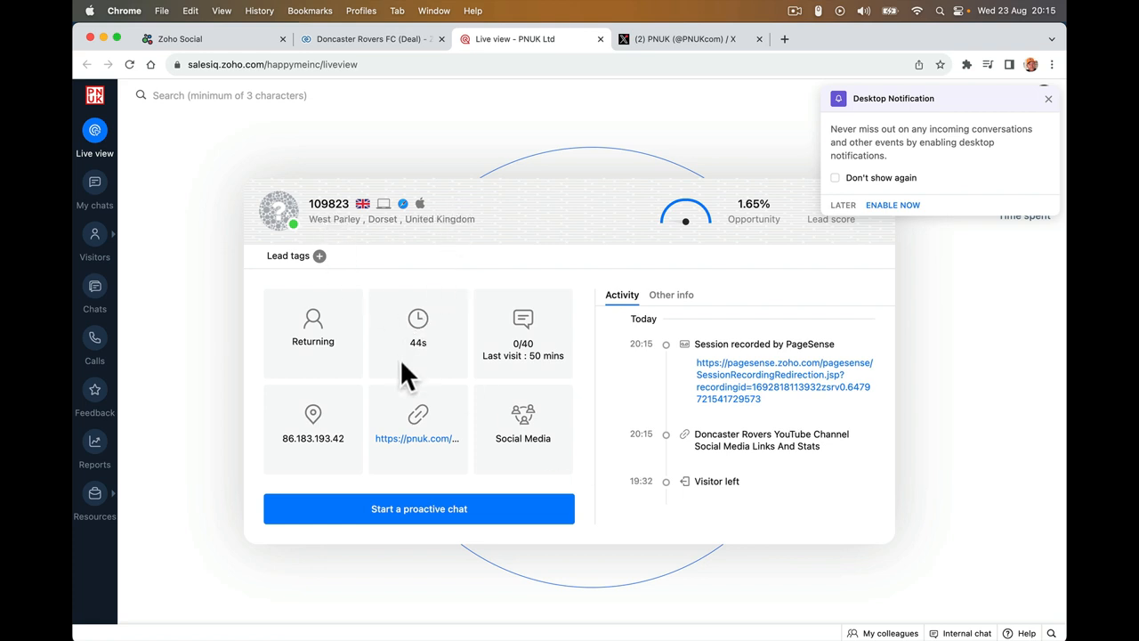
{"action": "mouse_move", "coordinate": [607, 447]}
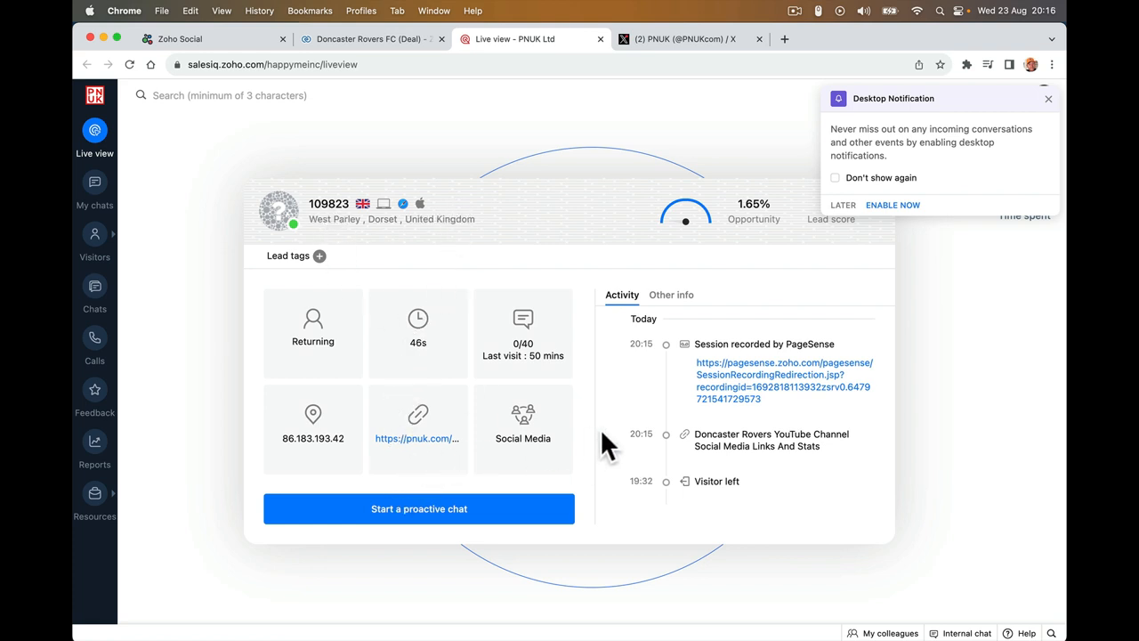
{"action": "mouse_move", "coordinate": [428, 503]}
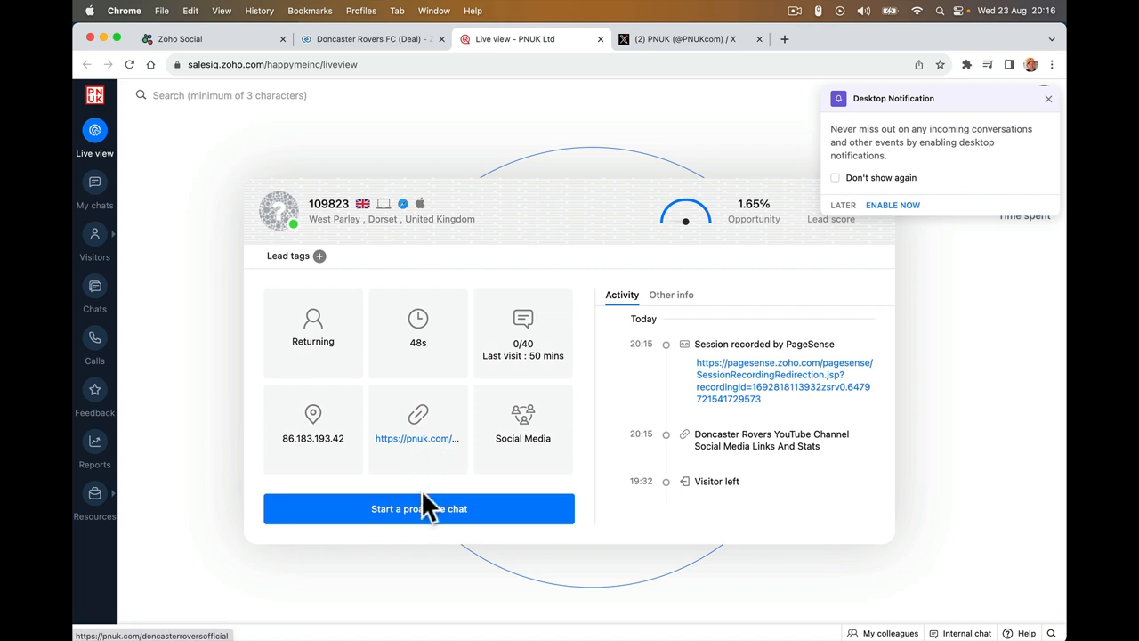
{"action": "left_click", "coordinate": [419, 508]}
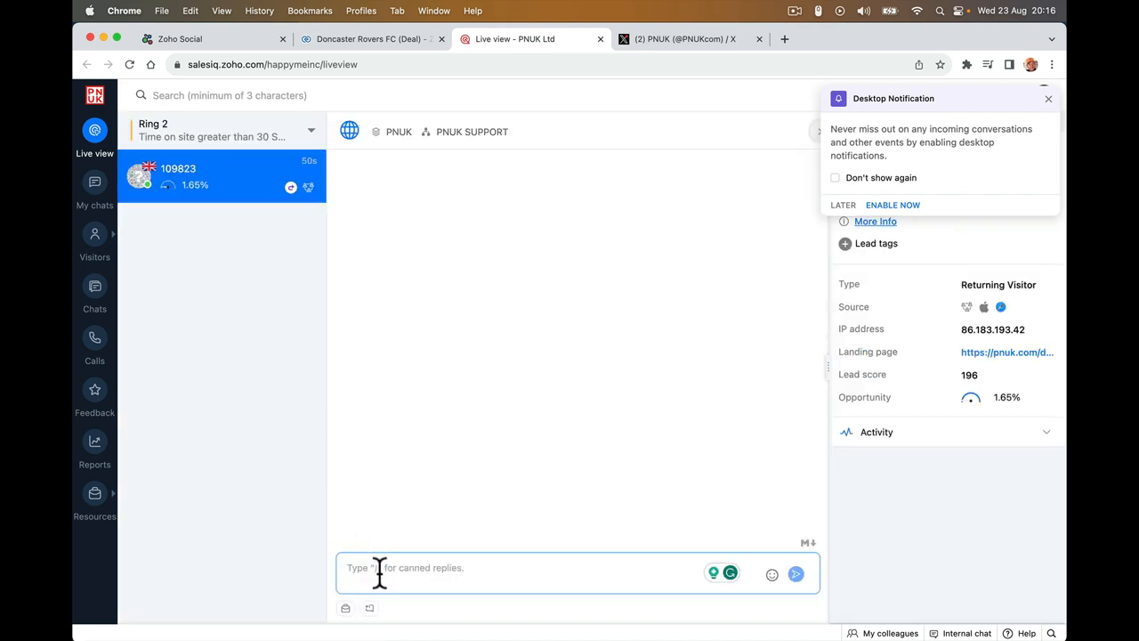
Type and send 'How does look Donny?' to visitor 109823.
{"action": "type", "text": "Hel"}
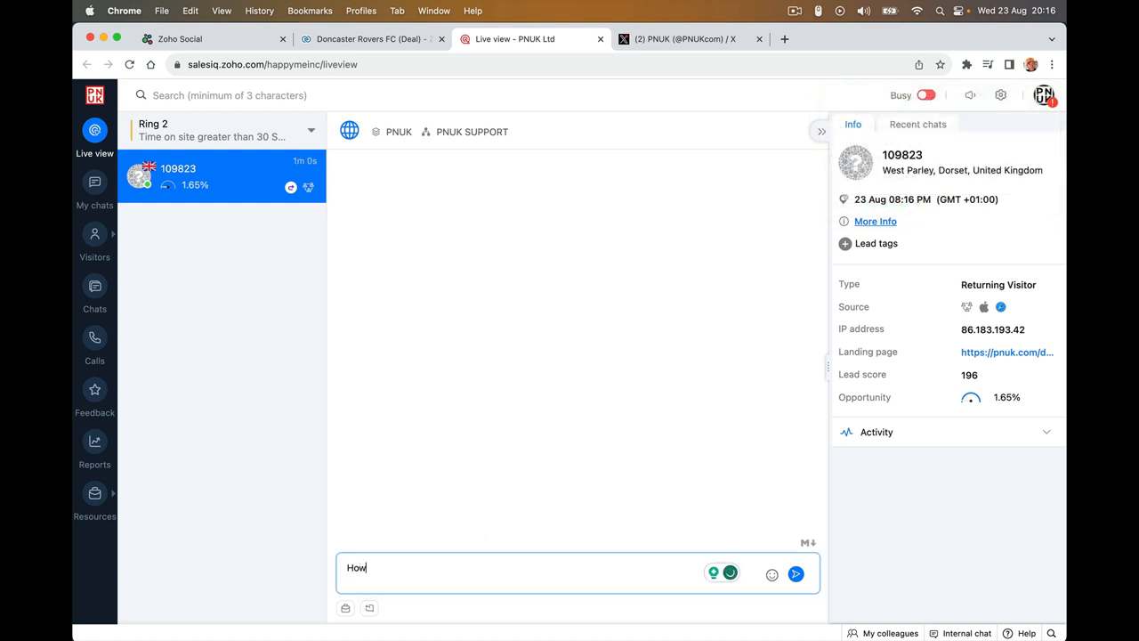
{"action": "type", "text": "does"}
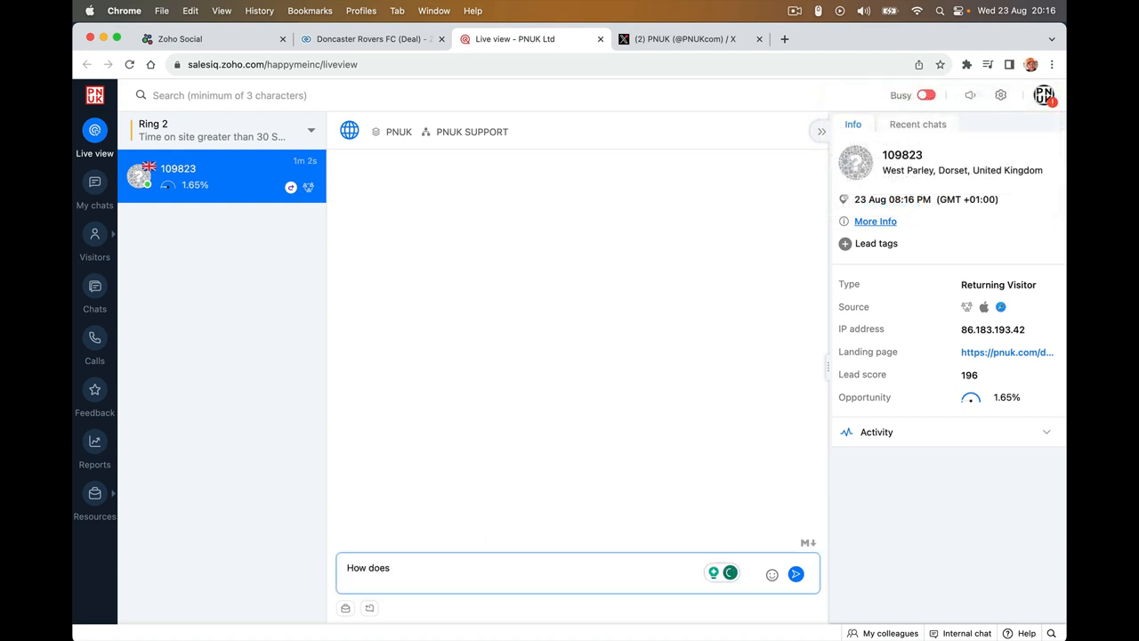
{"action": "type", "text": "look D"}
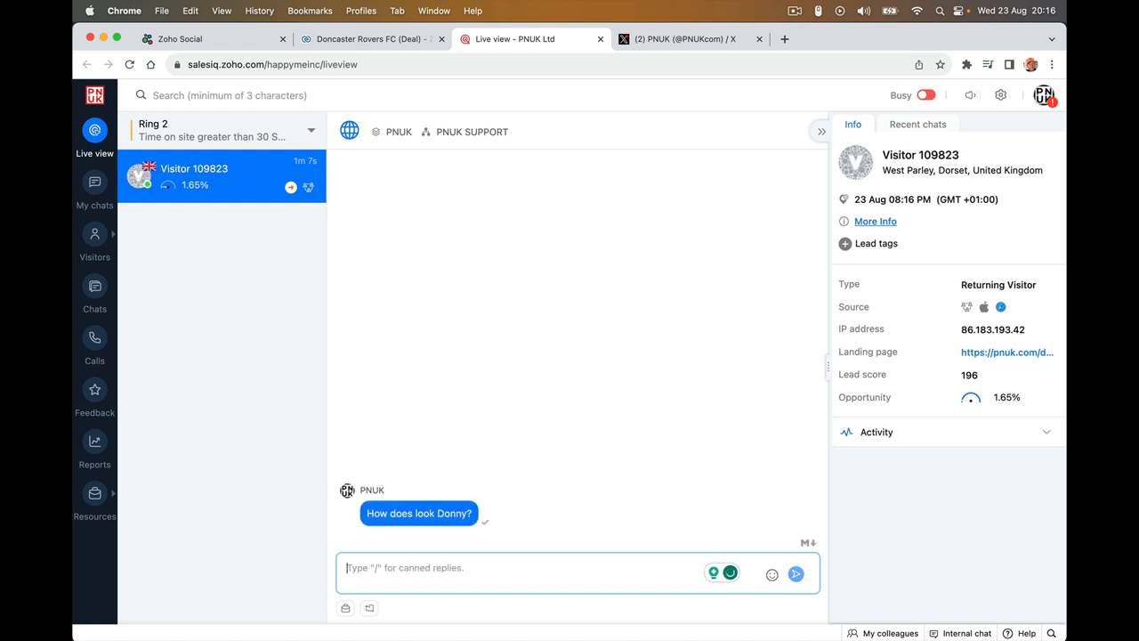
{"action": "mouse_move", "coordinate": [412, 625]}
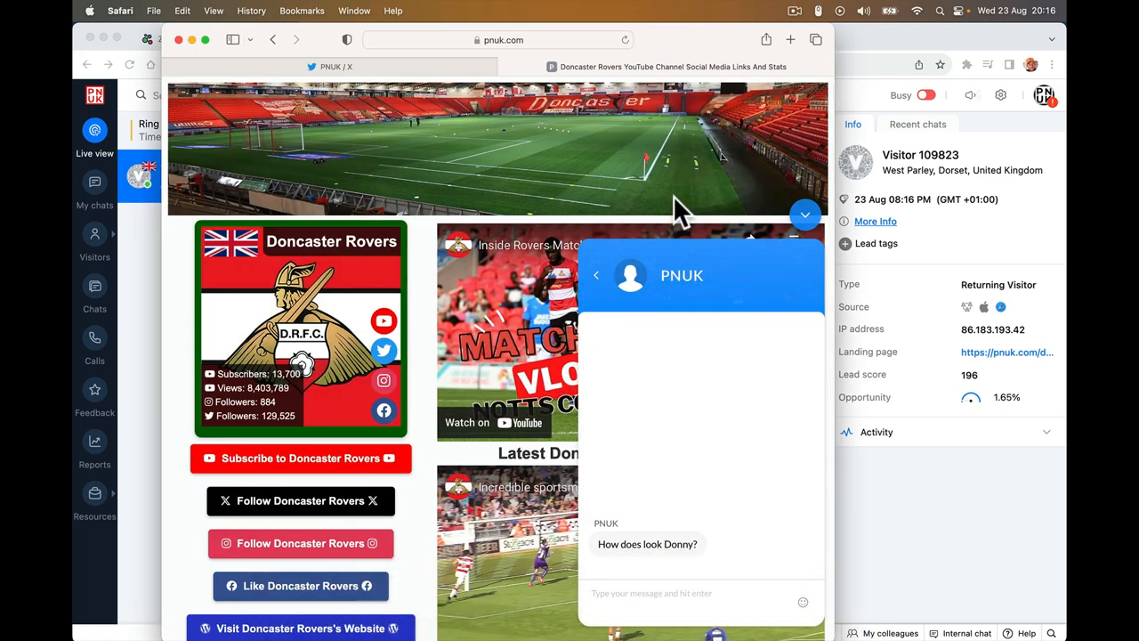
{"action": "mouse_move", "coordinate": [707, 363]}
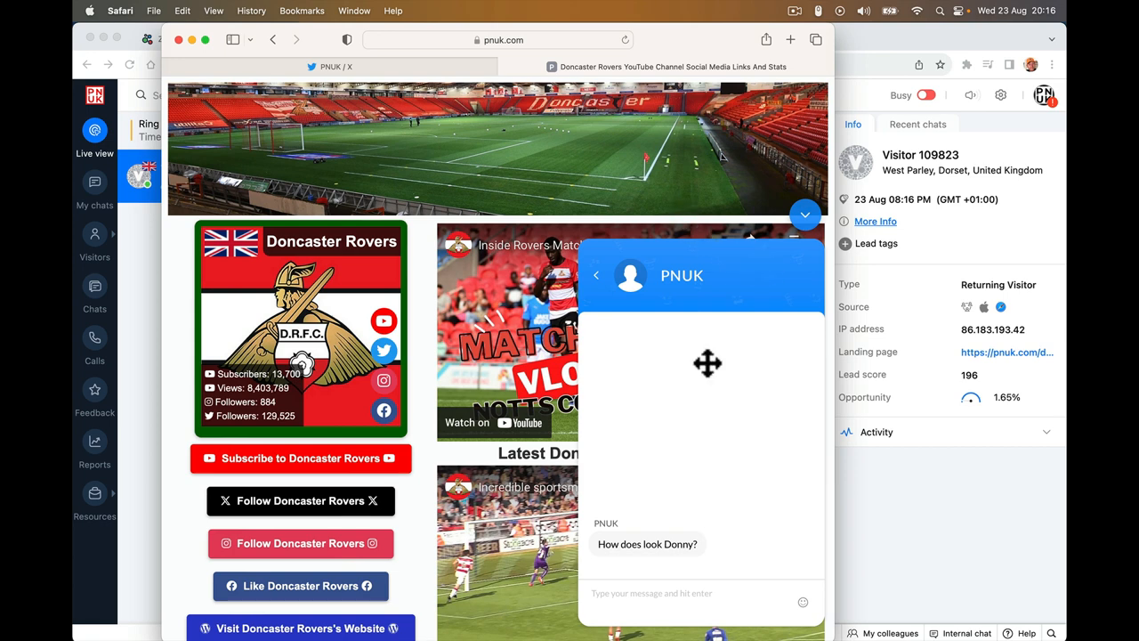
Type 'yeah it looks great' in the PNUK site chat widget.
{"action": "left_click", "coordinate": [667, 592]}
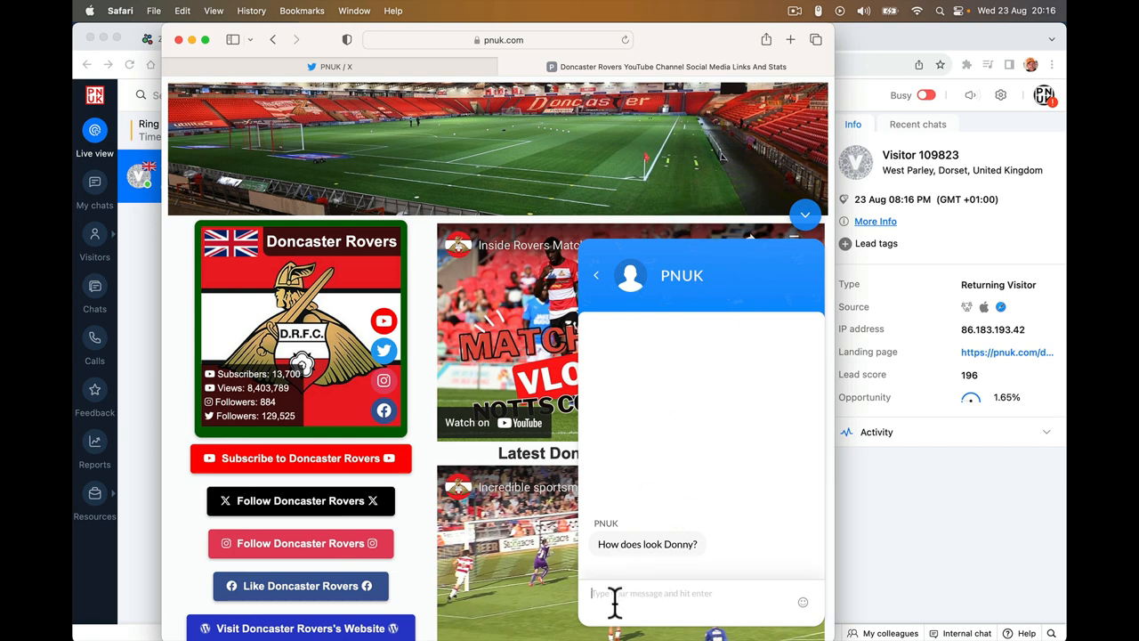
{"action": "type", "text": "yeah it lo"}
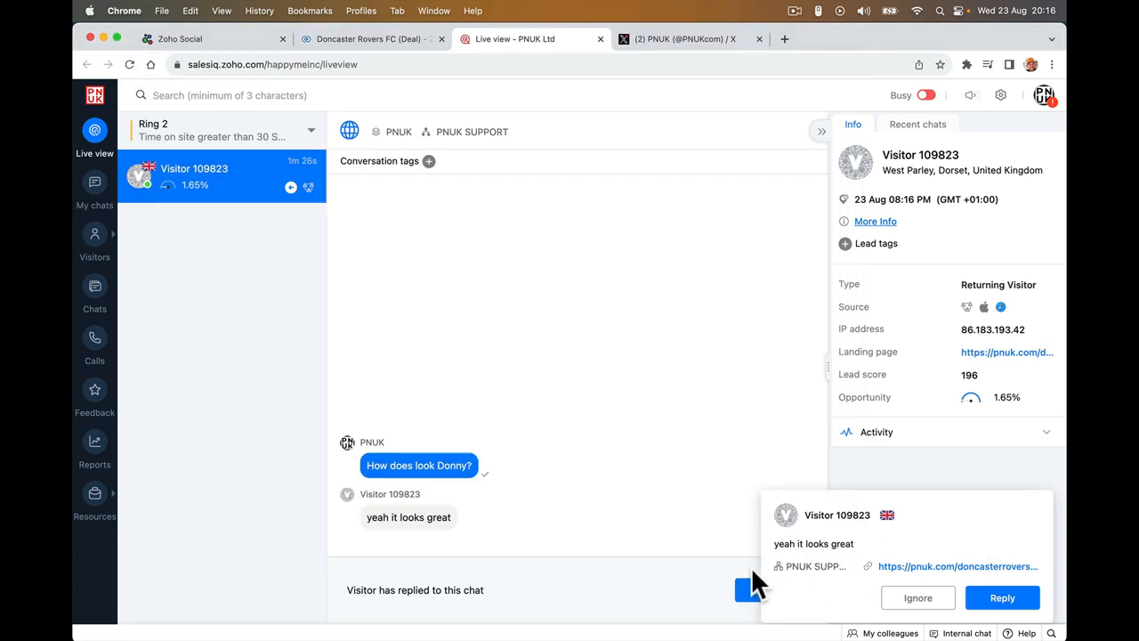
Ask the visitor "It's £3 a month is it any good to you?".
{"action": "left_click", "coordinate": [1003, 597]}
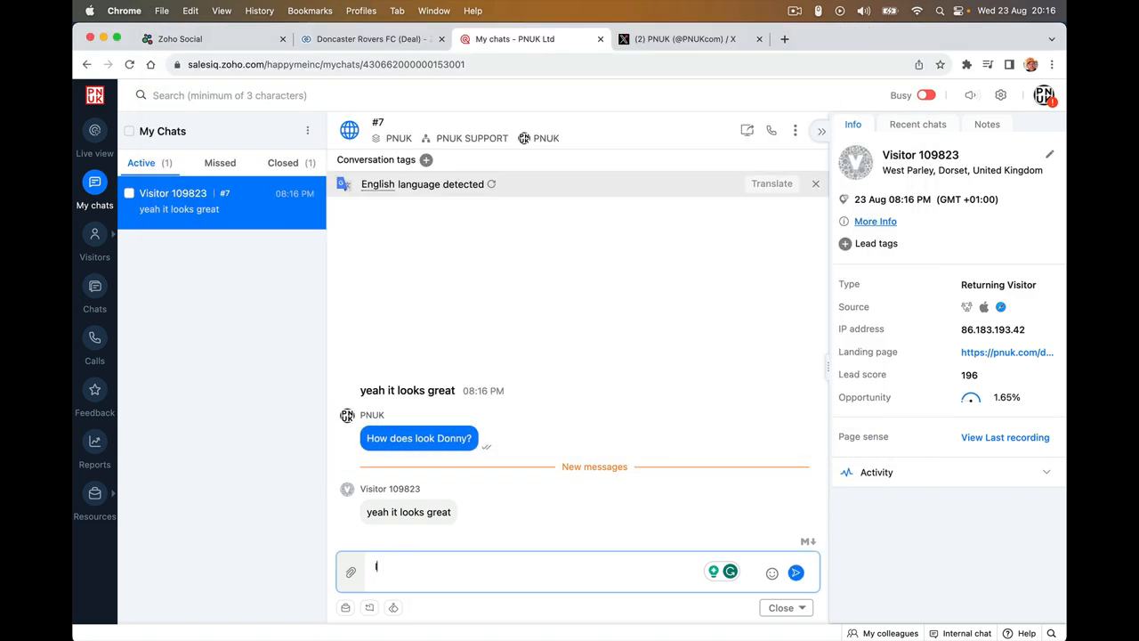
{"action": "type", "text": "It's"}
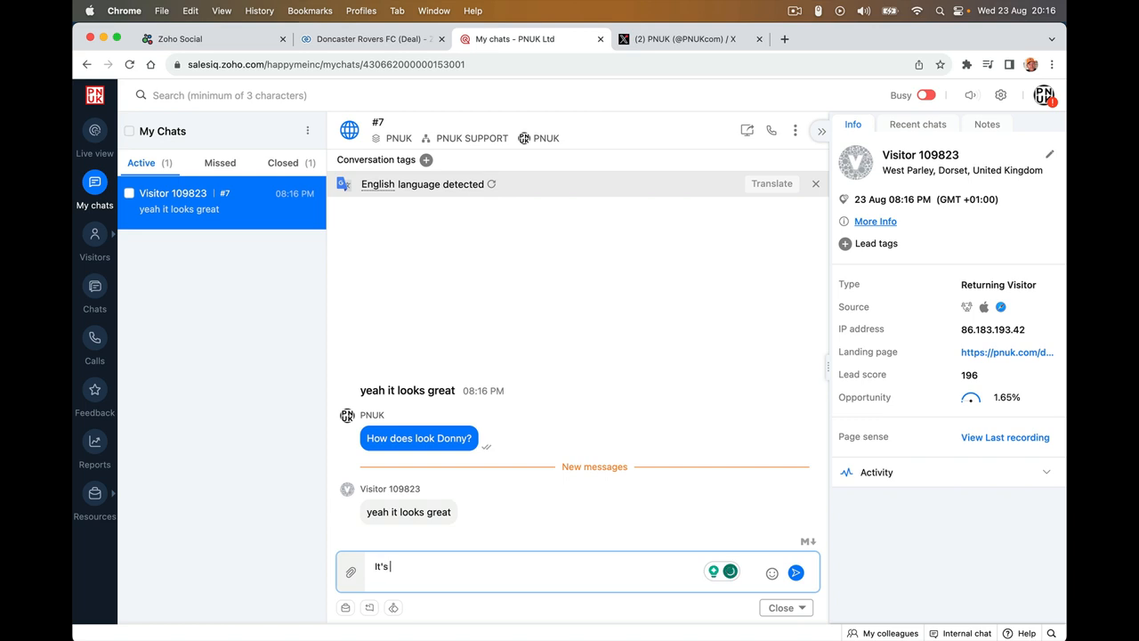
{"action": "type", "text": "£3 a month"}
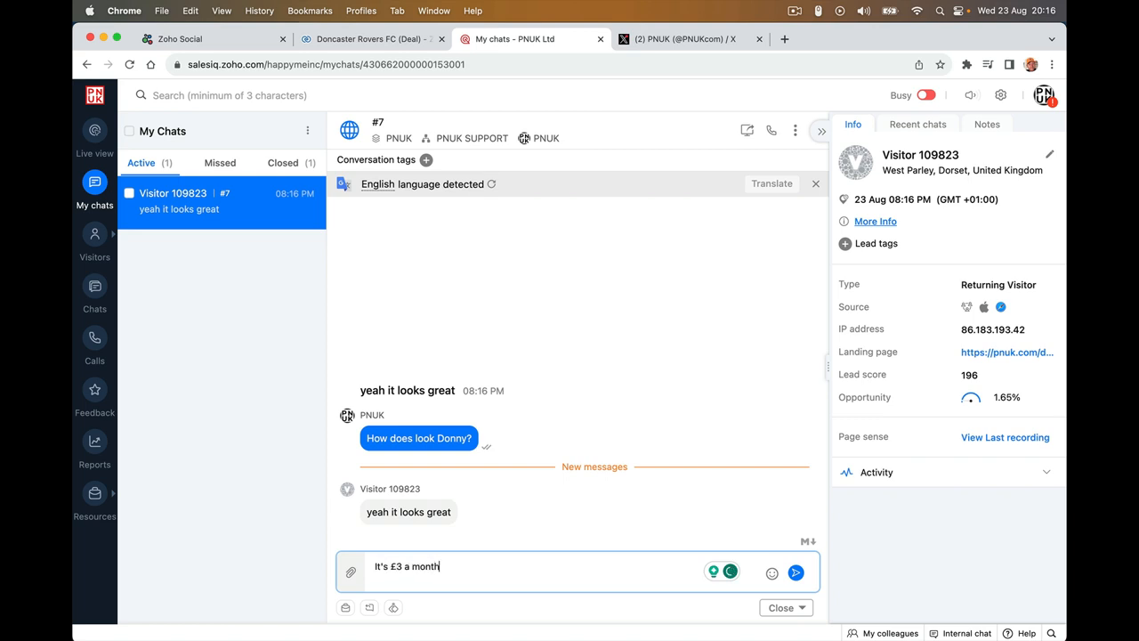
{"action": "type", "text": "is it an"}
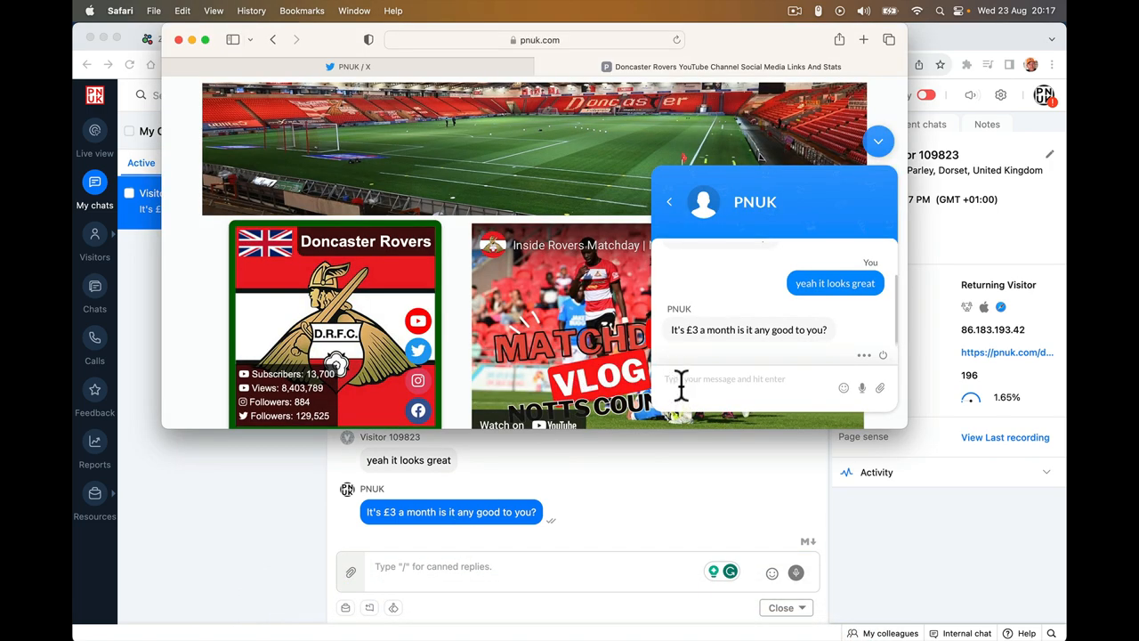
{"action": "type", "text": "y"}
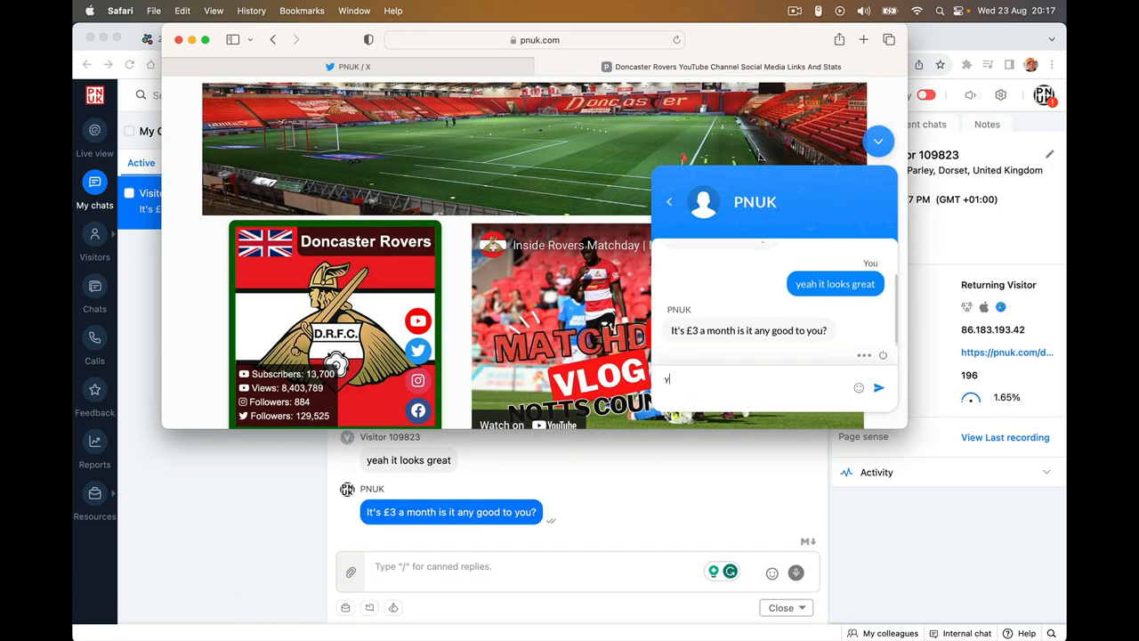
Type the visitor's lower-price reply, 'yeah that... no we'd pay @1 mo'.
{"action": "type", "text": "eah that"}
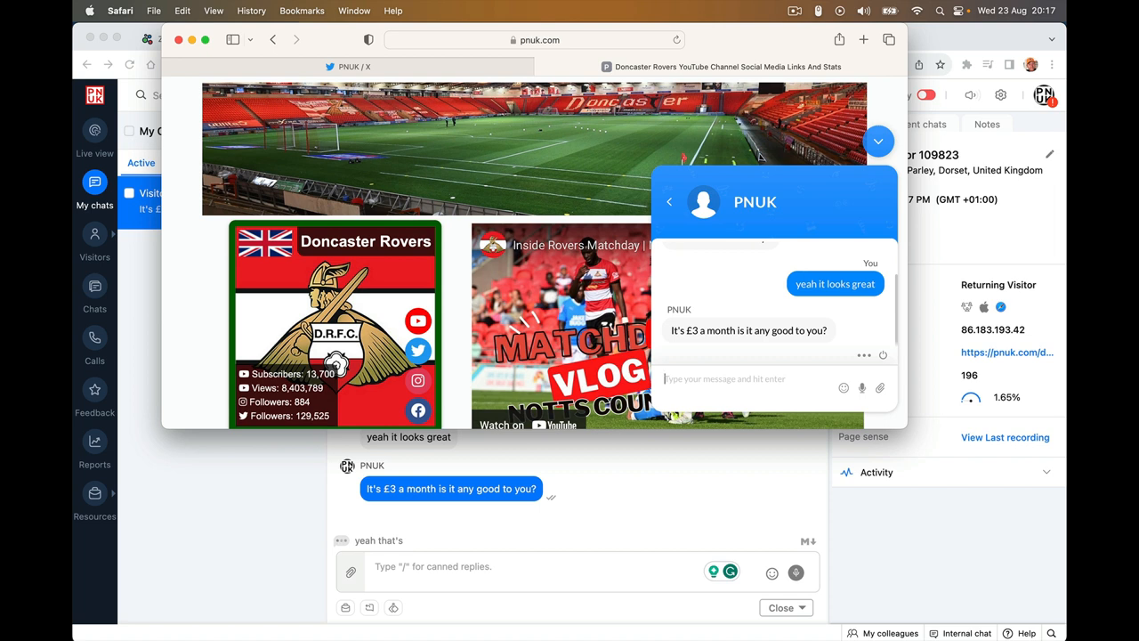
{"action": "type", "text": "no"}
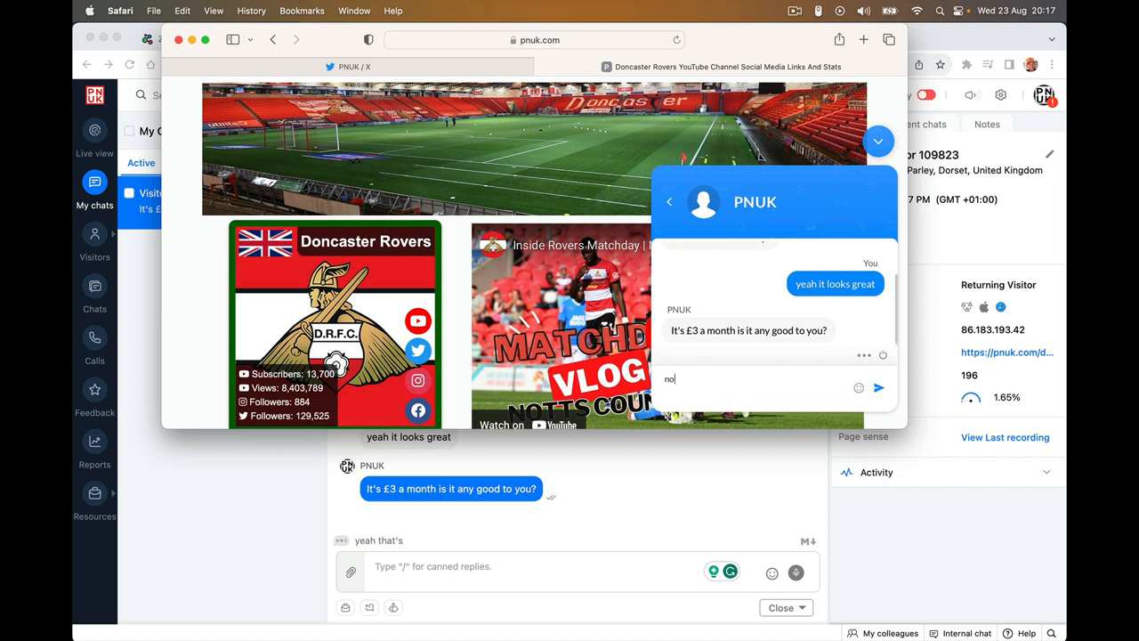
{"action": "type", "text": "we'd"}
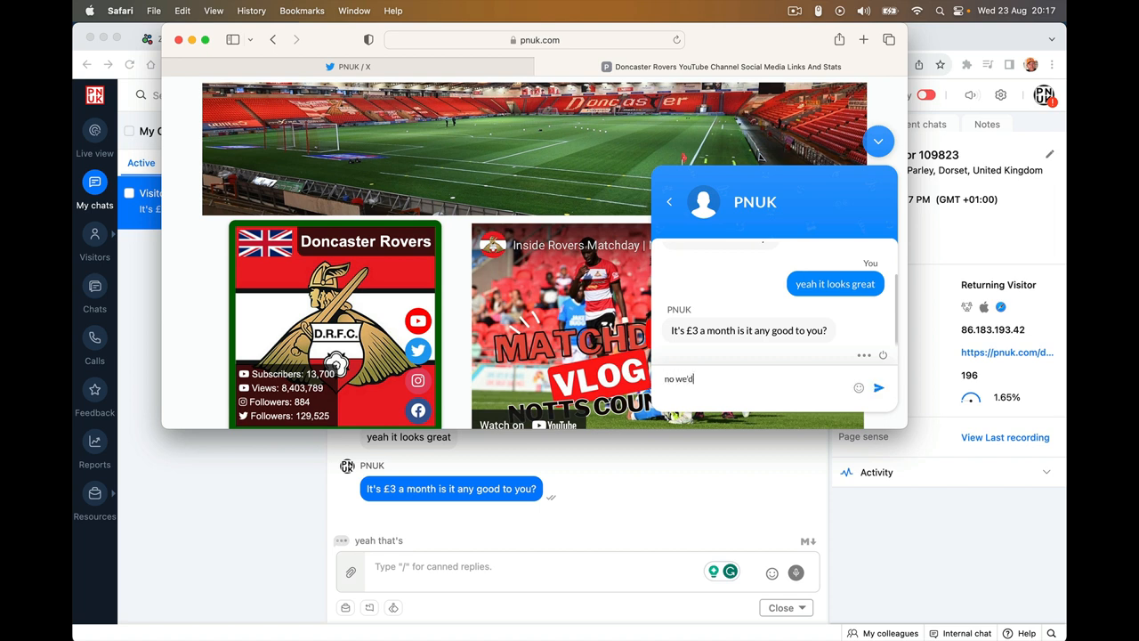
{"action": "type", "text": "pay @1"}
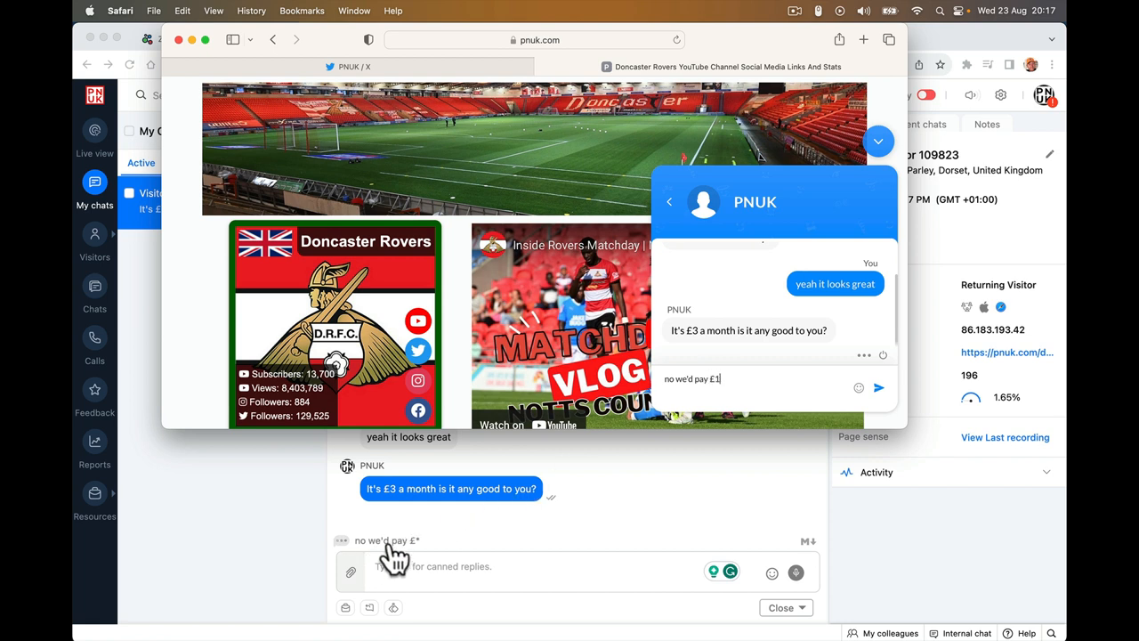
{"action": "mouse_move", "coordinate": [483, 570]}
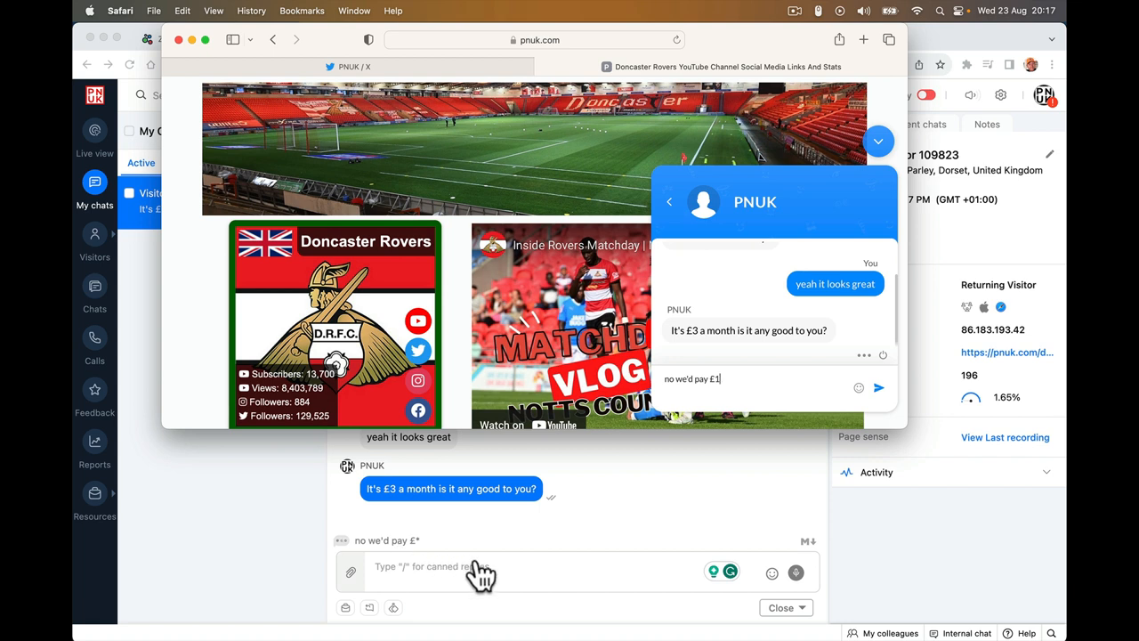
{"action": "mouse_move", "coordinate": [595, 550]}
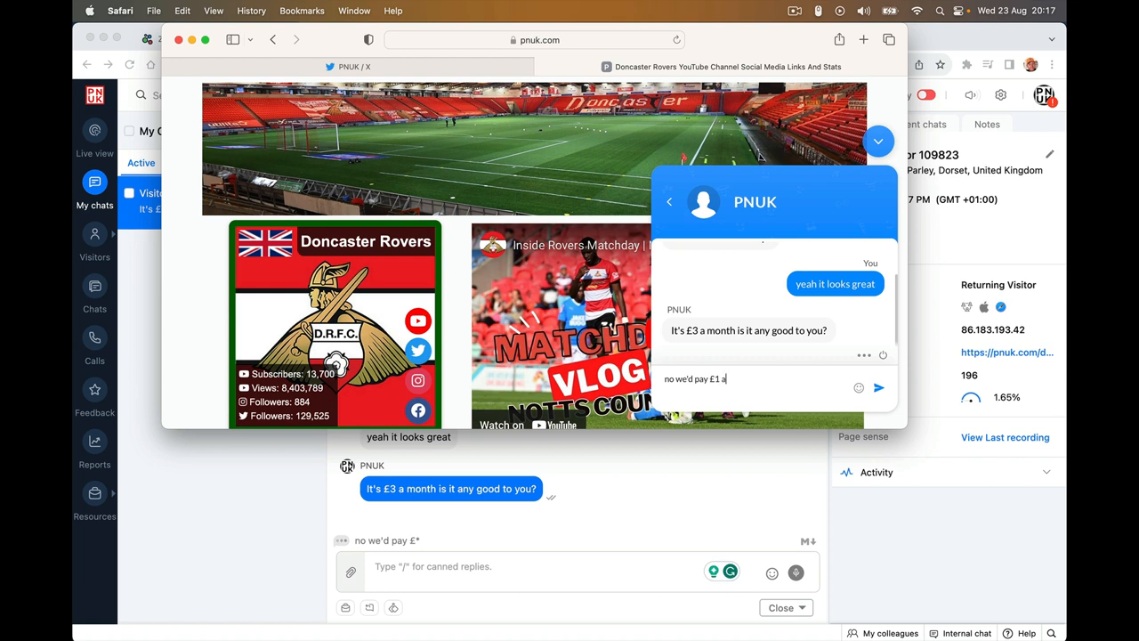
{"action": "type", "text": "mont"}
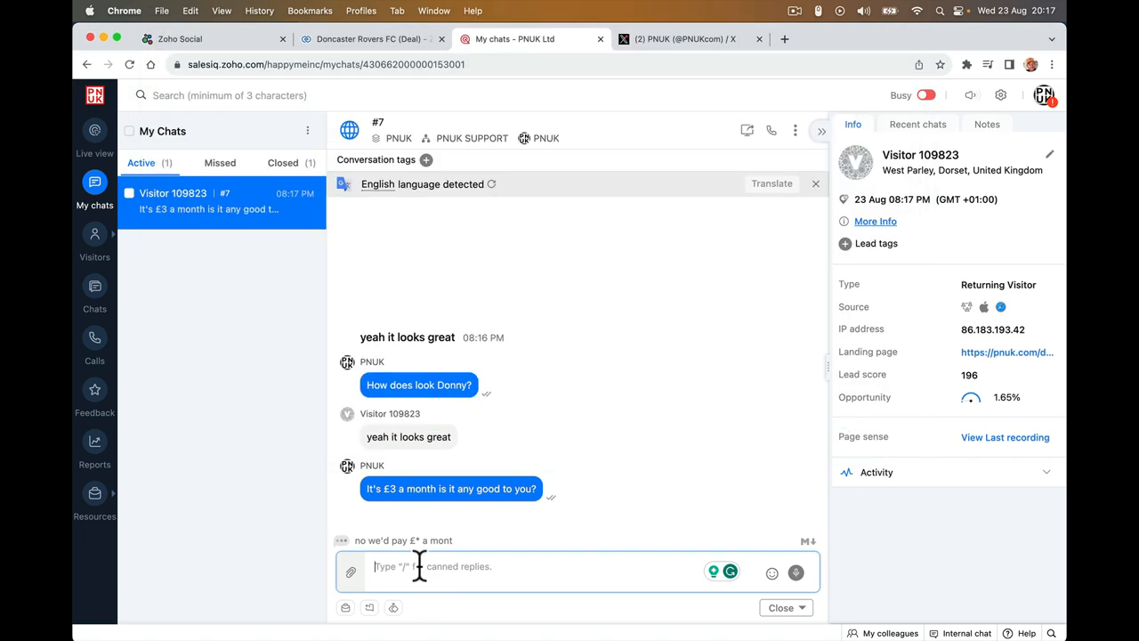
Offer the visitor one month free to see how it goes, revisiting in a month.
{"action": "type", "text": "Hey"}
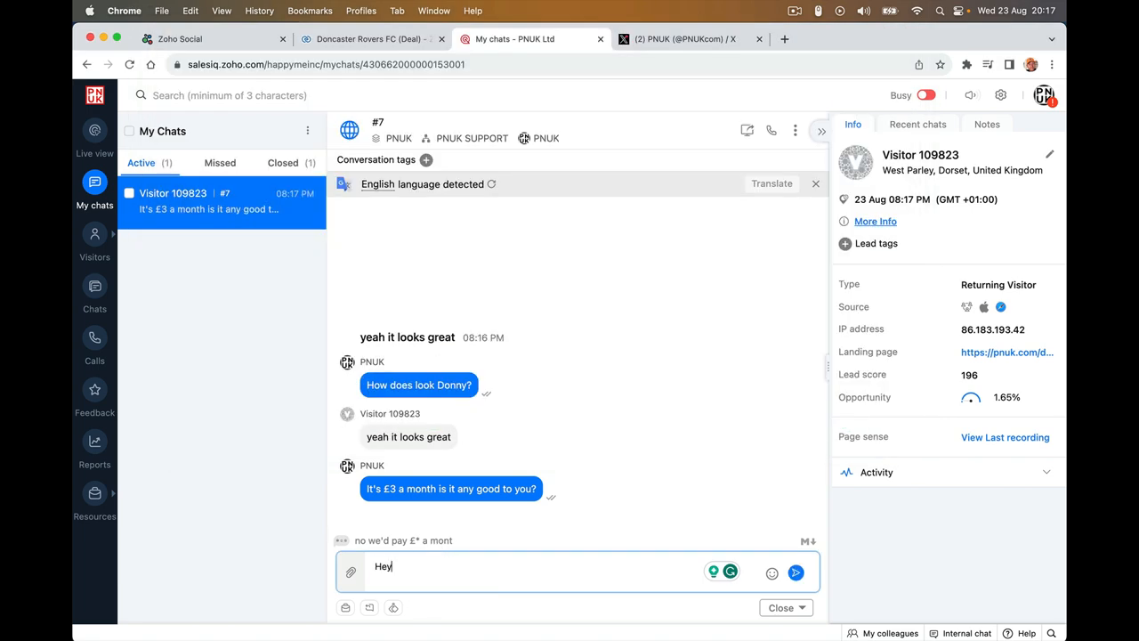
{"action": "type", "text": "how about"}
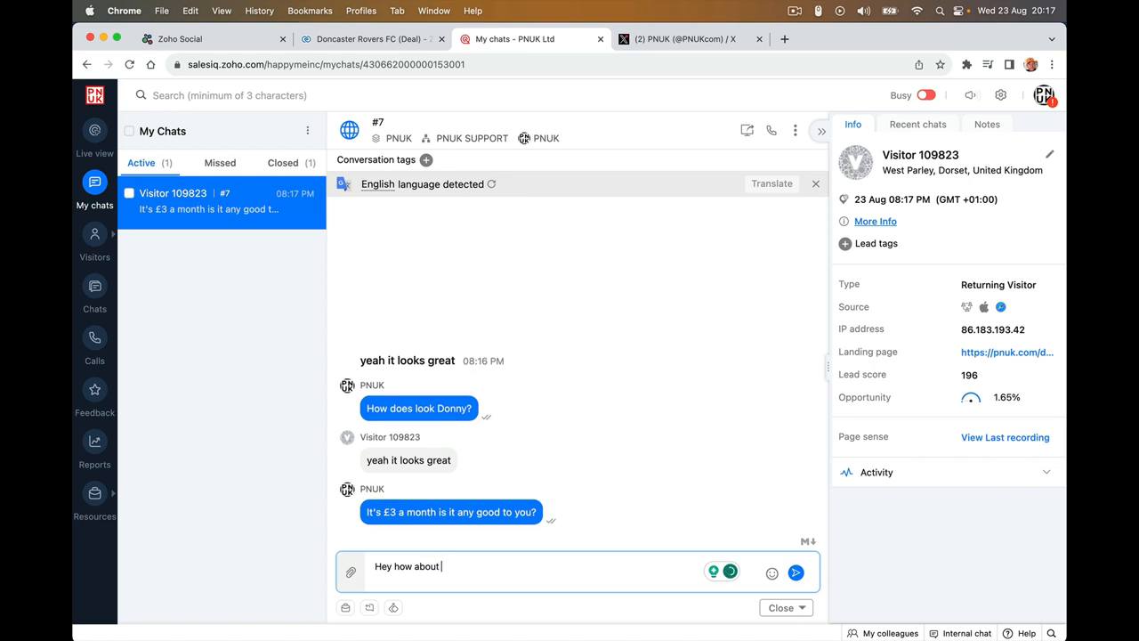
{"action": "type", "text": "1 month f"}
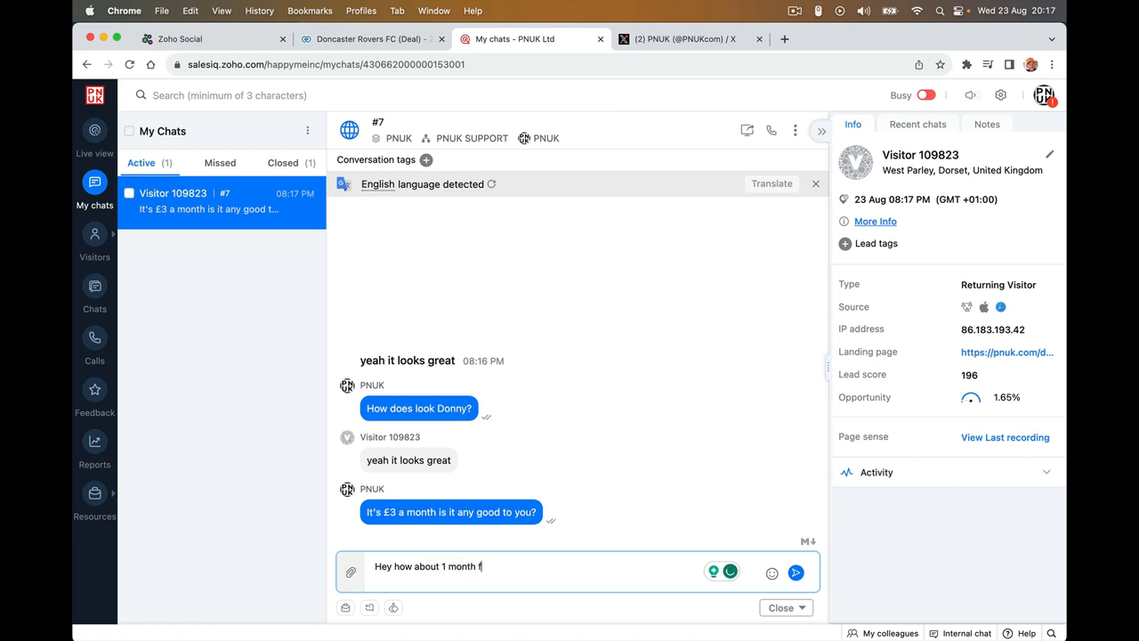
{"action": "type", "text": "or free to se"}
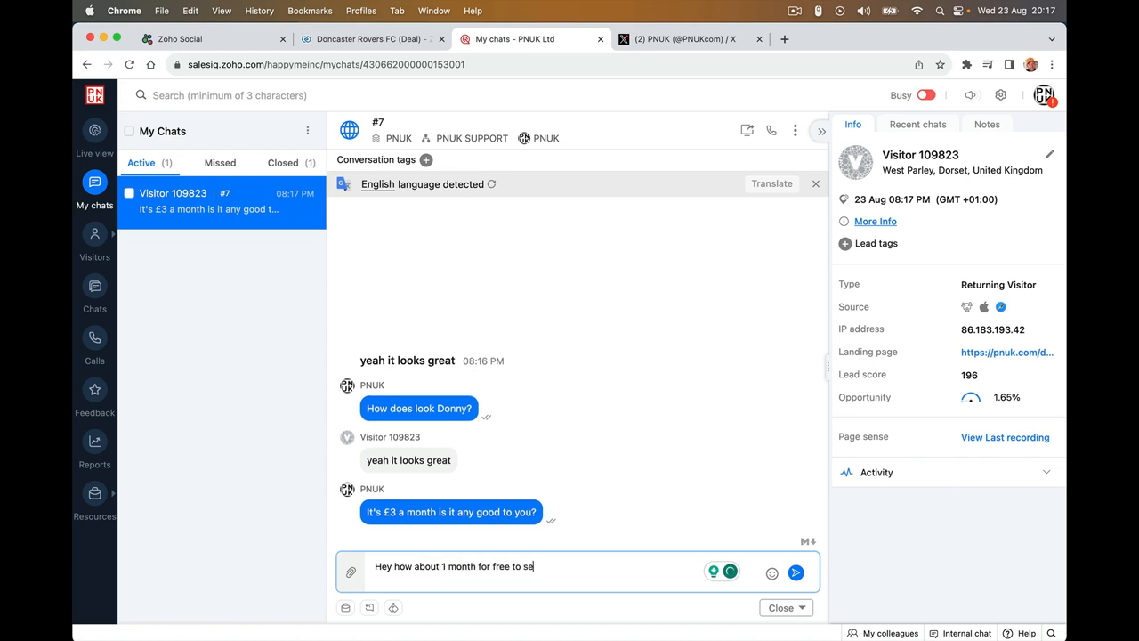
{"action": "type", "text": "e how it goes then we r"}
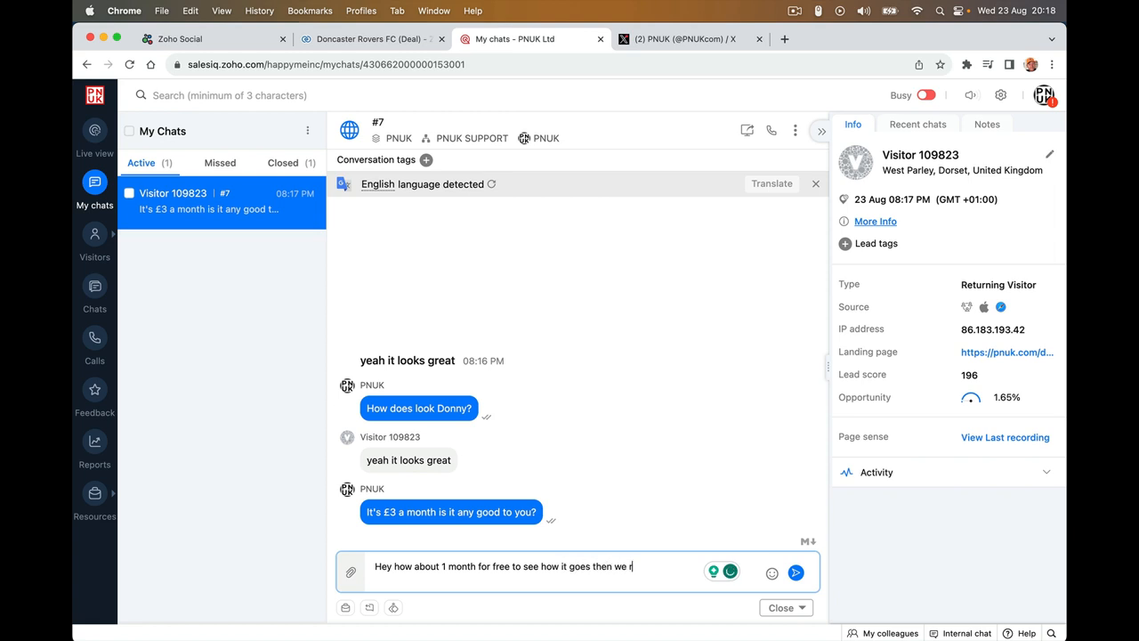
{"action": "type", "text": "evisit"}
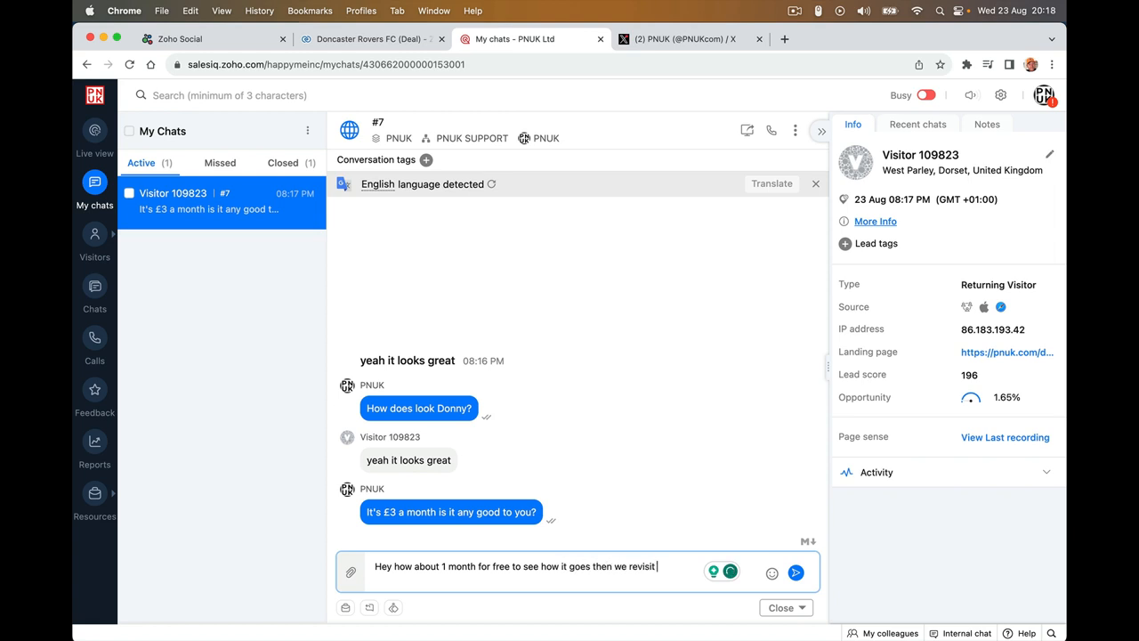
{"action": "type", "text": "in a mont"}
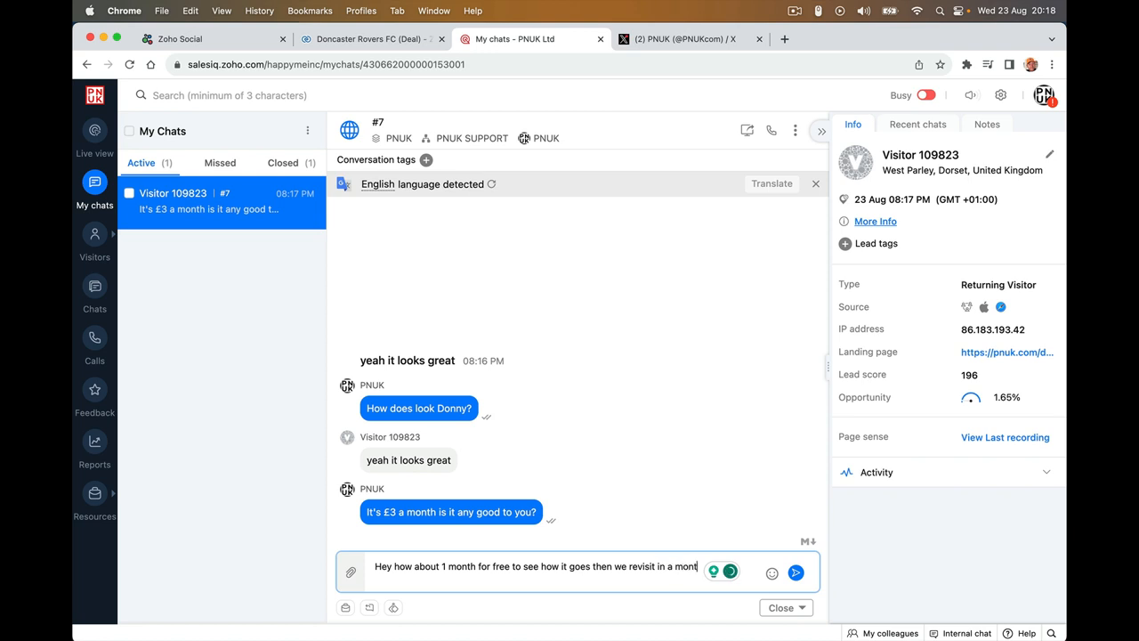
{"action": "left_click", "coordinate": [797, 573]}
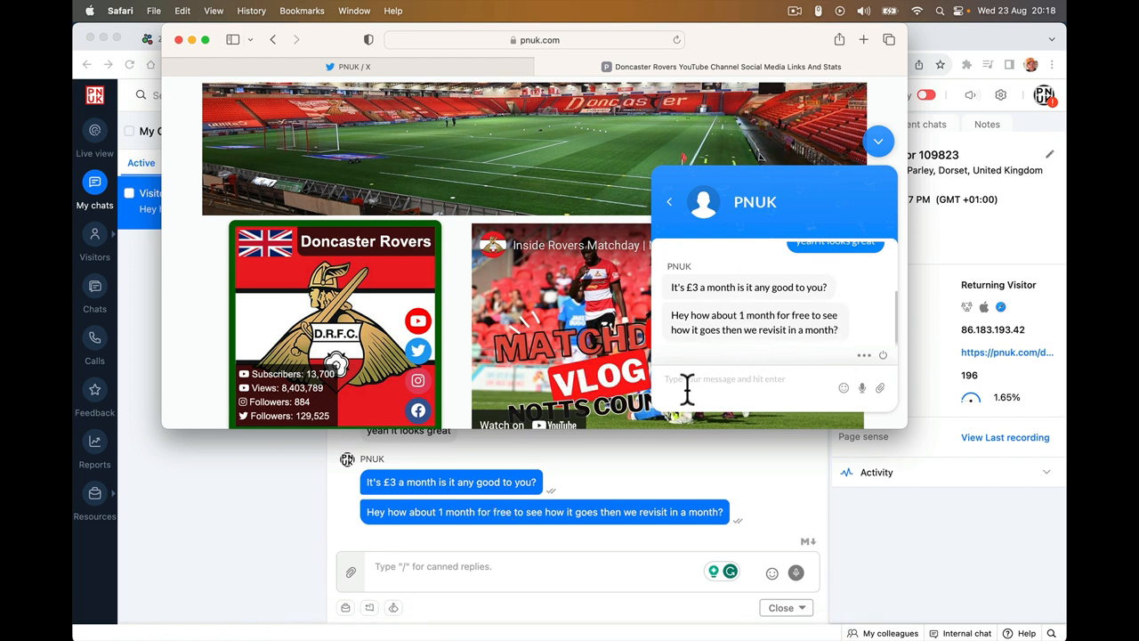
As the visitor, reply 'Yeah this good, can you track visitors and clicks' in the site widget.
{"action": "type", "text": "Yeah thi"}
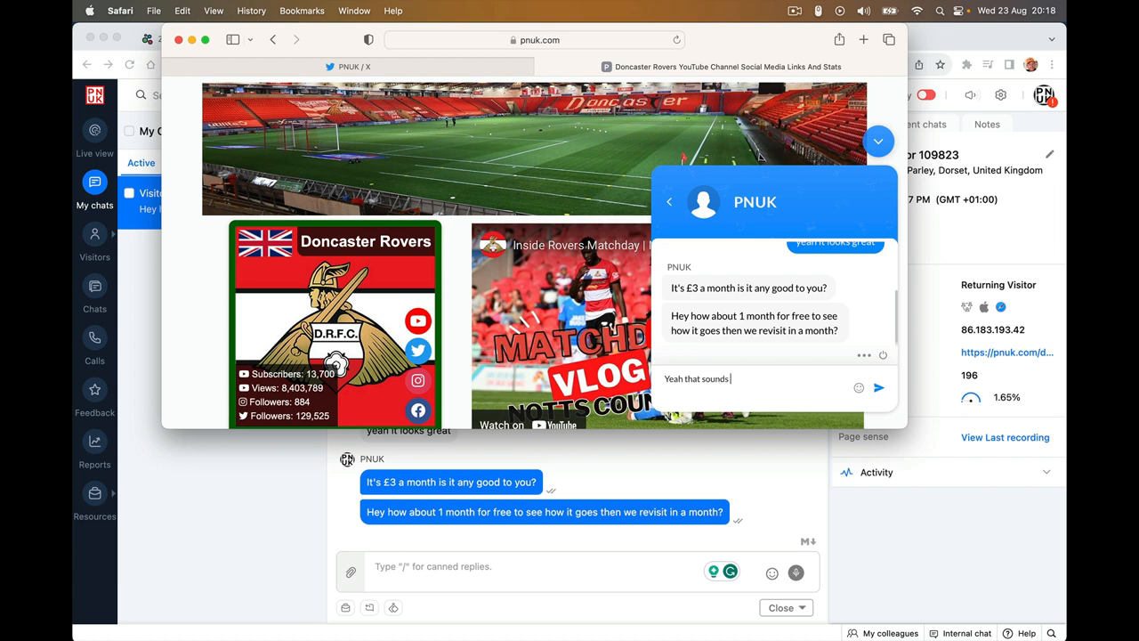
{"action": "type", "text": "good can"}
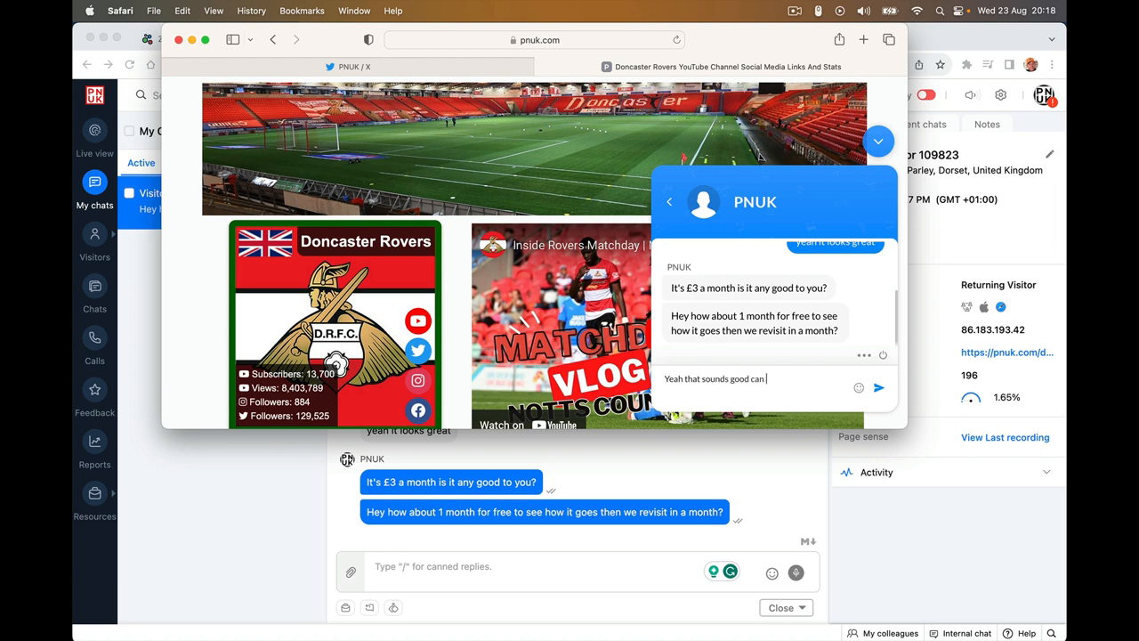
{"action": "type", "text": "you track"}
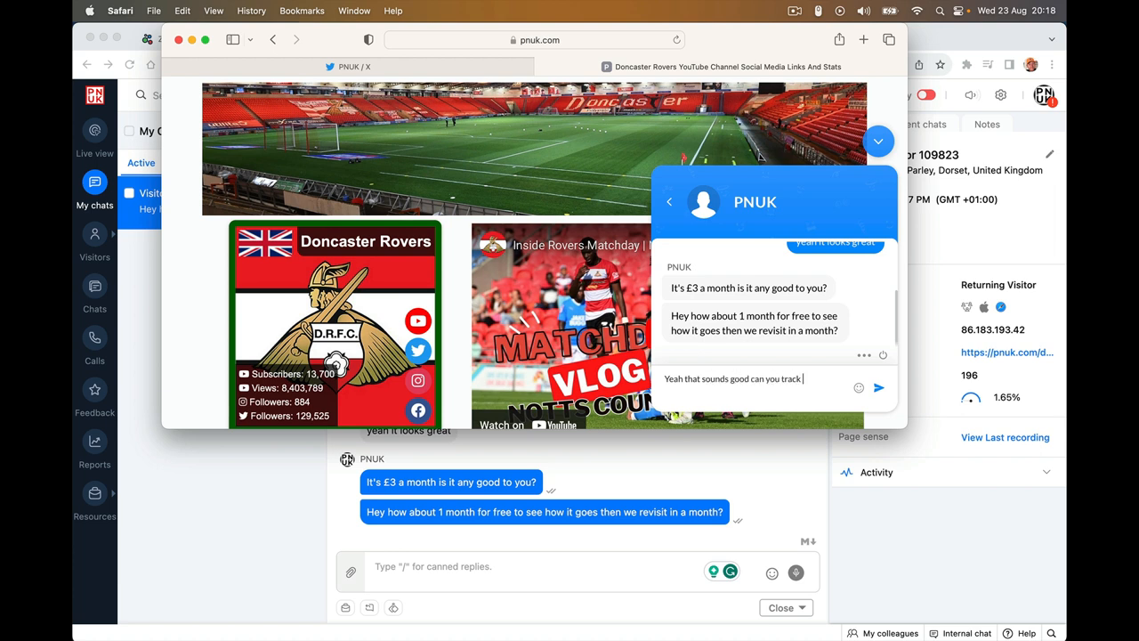
{"action": "type", "text": "visitors."}
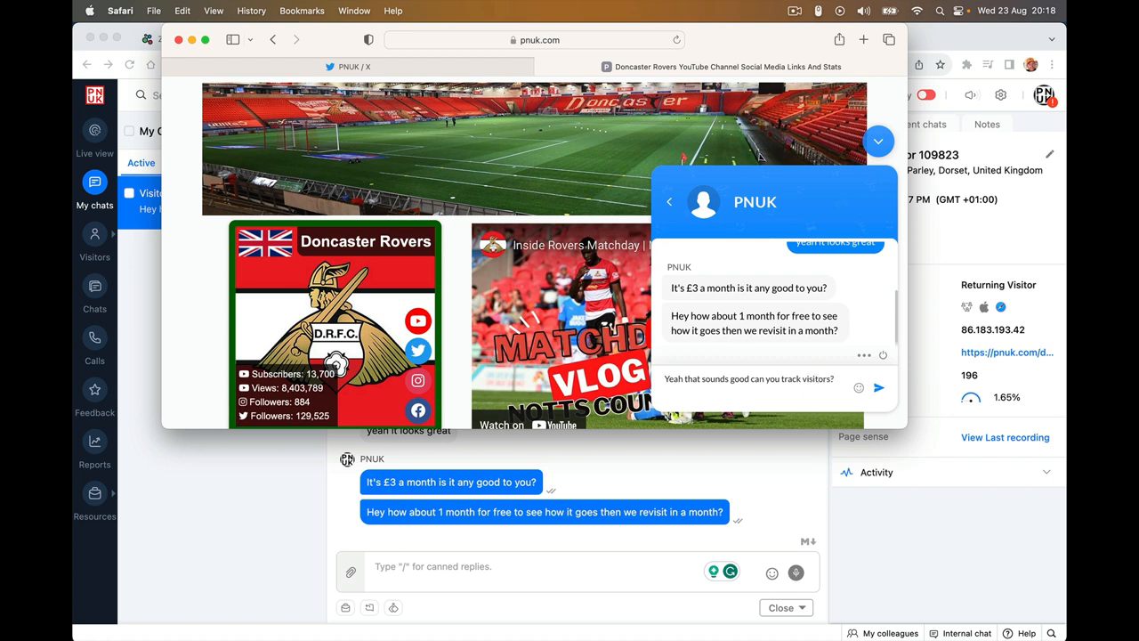
{"action": "type", "text": "and click"}
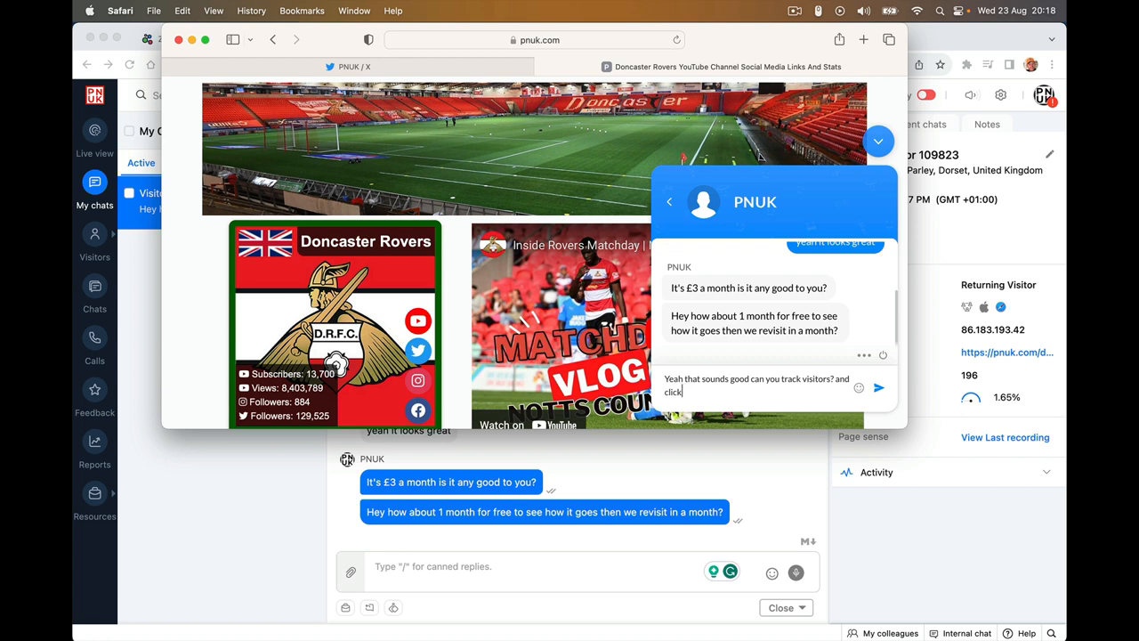
{"action": "left_click", "coordinate": [885, 387]}
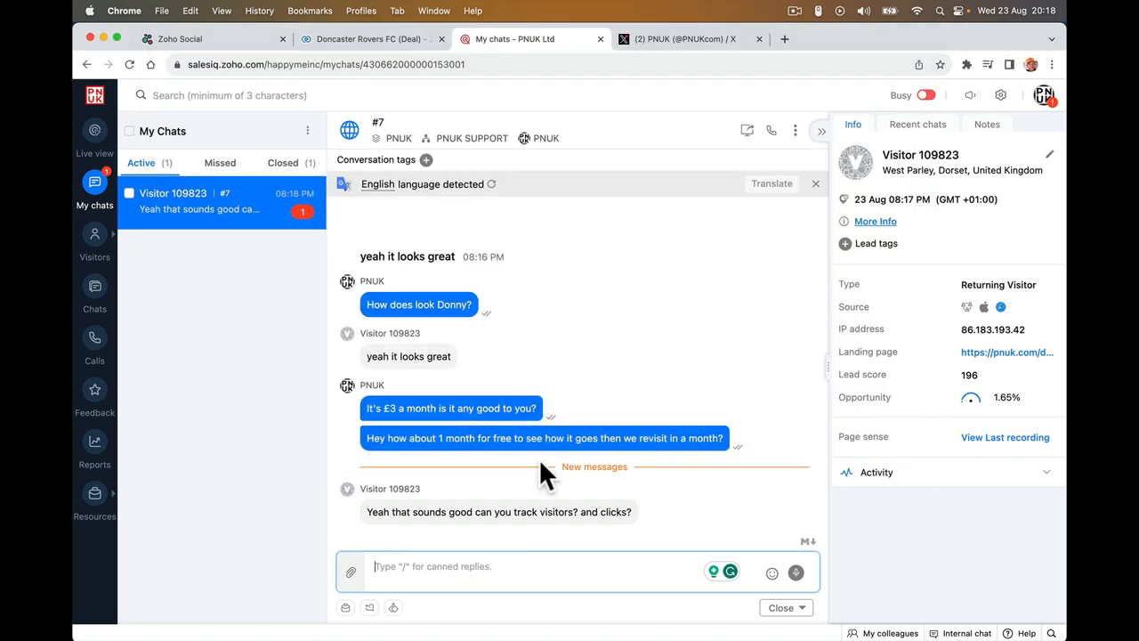
{"action": "mouse_move", "coordinate": [499, 512]}
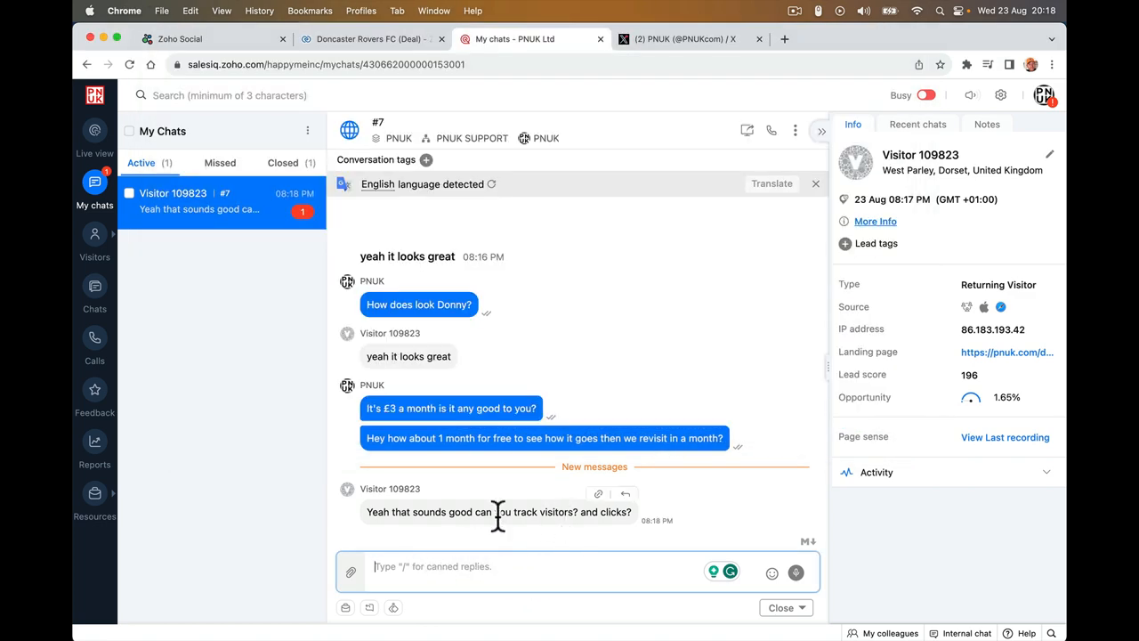
Quote the visitor's question and reply 'yeah no problem let me know what else you need.'.
{"action": "left_click", "coordinate": [625, 493]}
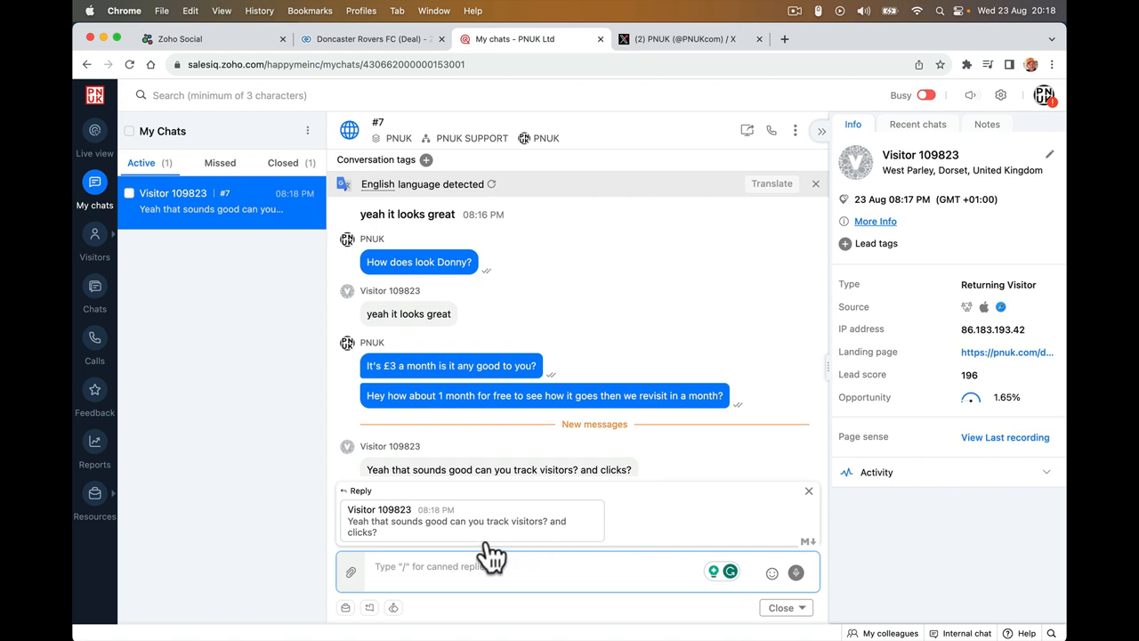
{"action": "mouse_move", "coordinate": [417, 625]}
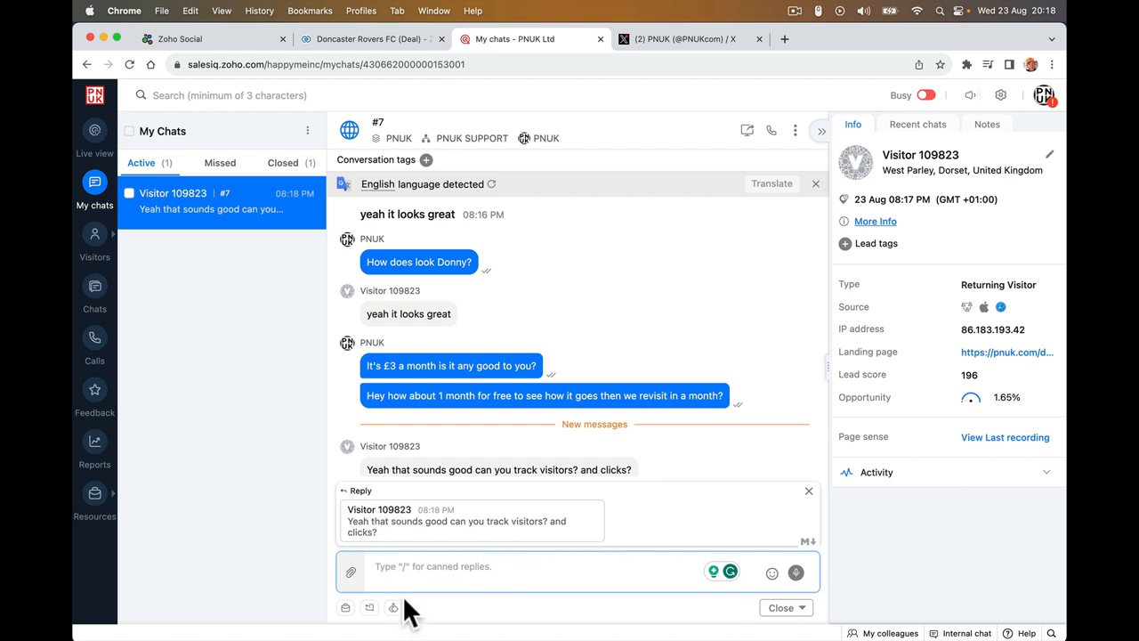
{"action": "type", "text": "yeah no"}
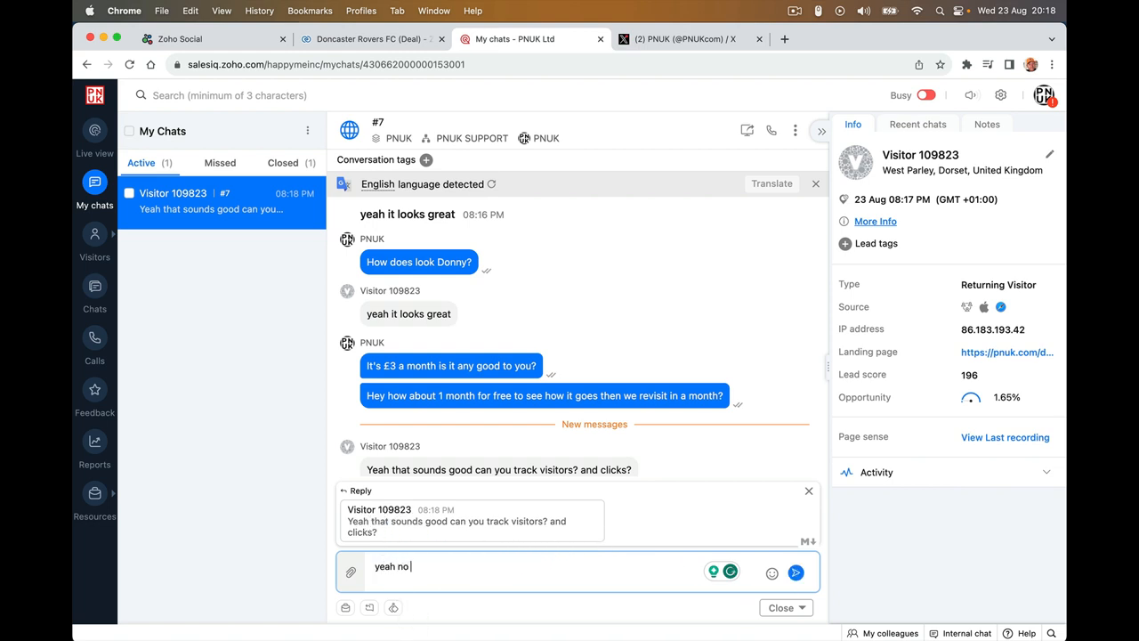
{"action": "type", "text": "problme"}
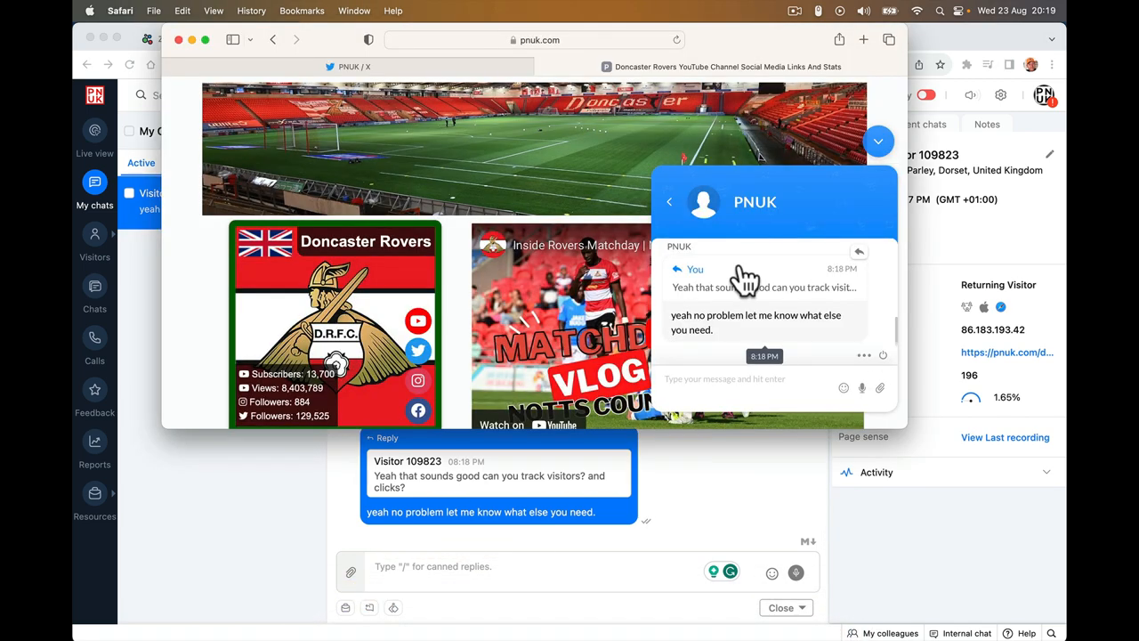
{"action": "mouse_move", "coordinate": [280, 521]}
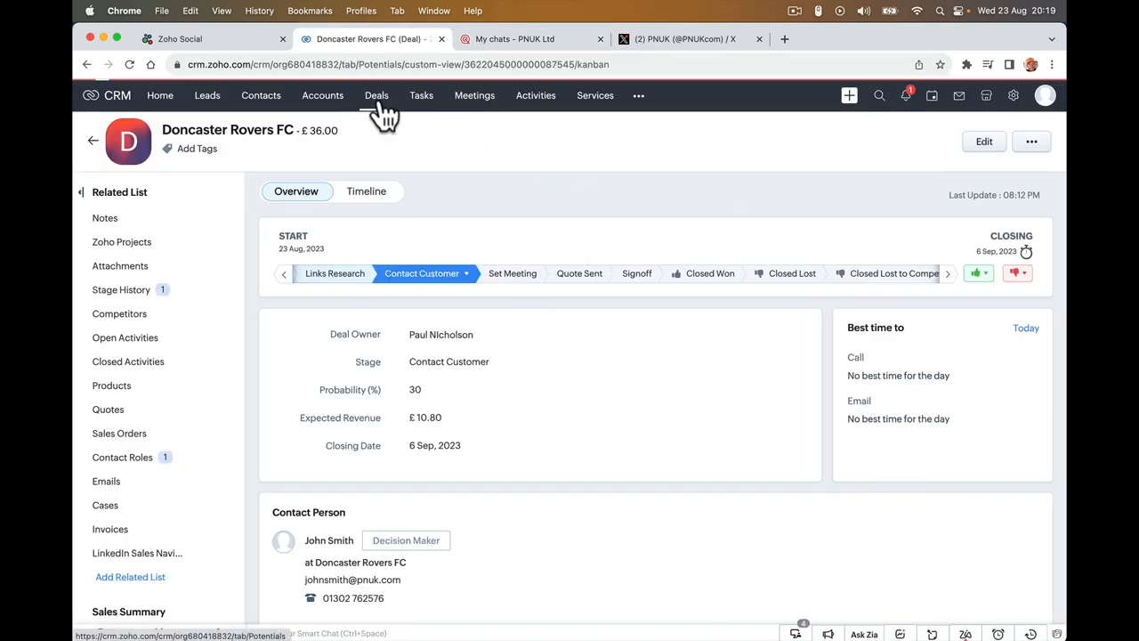
Open Stage-Probability Mapping from the Deals Standard layout menu, backing out of field dependencies first.
{"action": "left_click", "coordinate": [376, 96]}
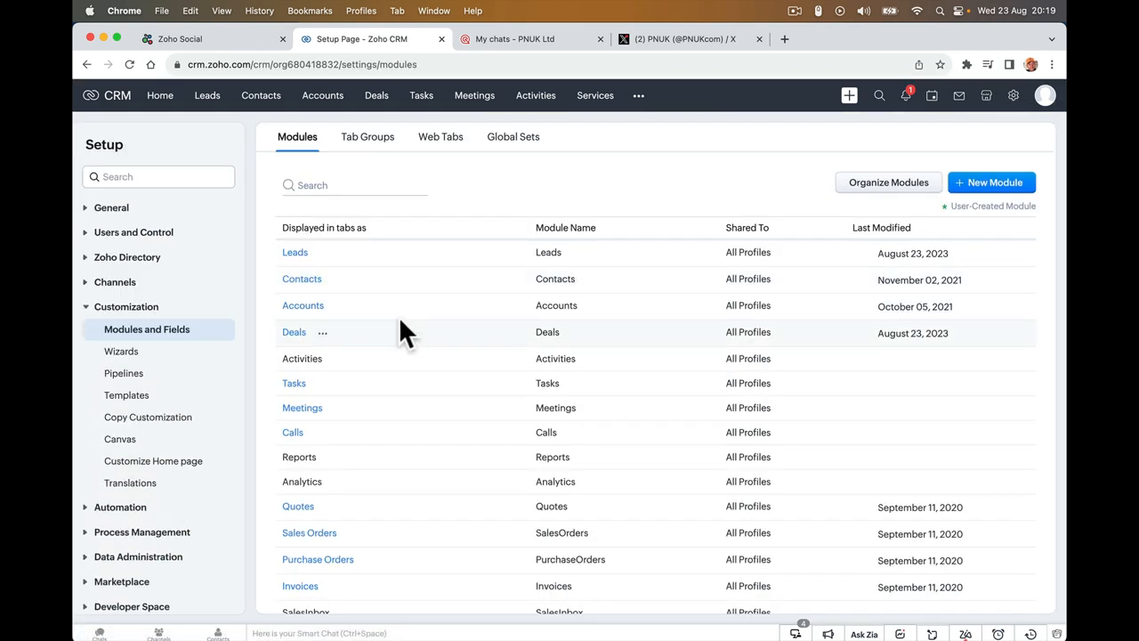
{"action": "left_click", "coordinate": [293, 332]}
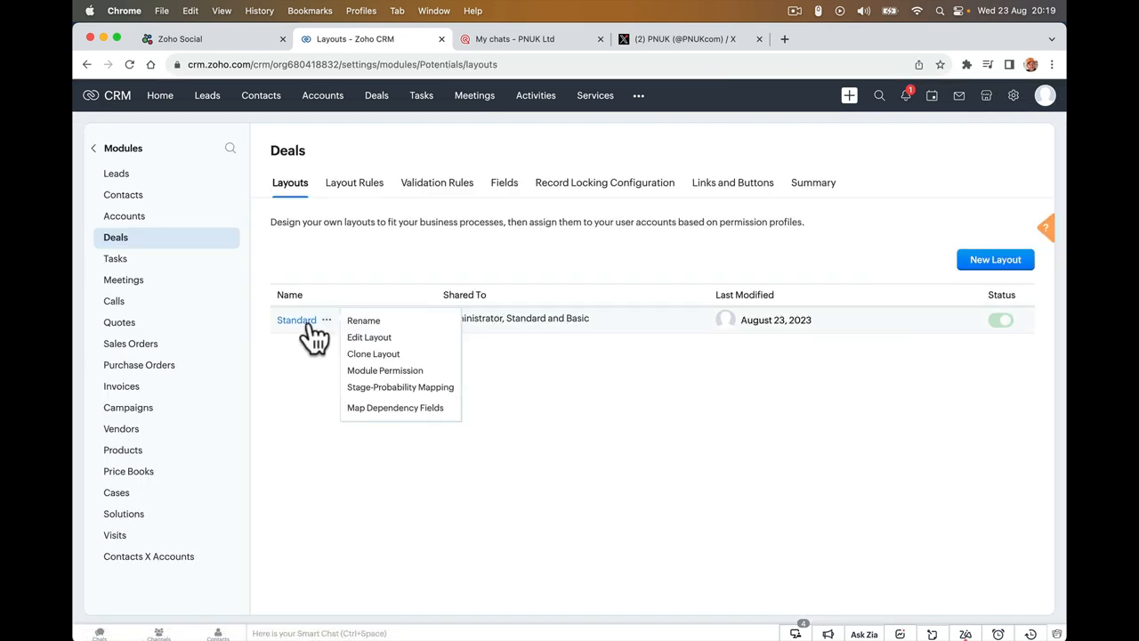
{"action": "mouse_move", "coordinate": [369, 337]}
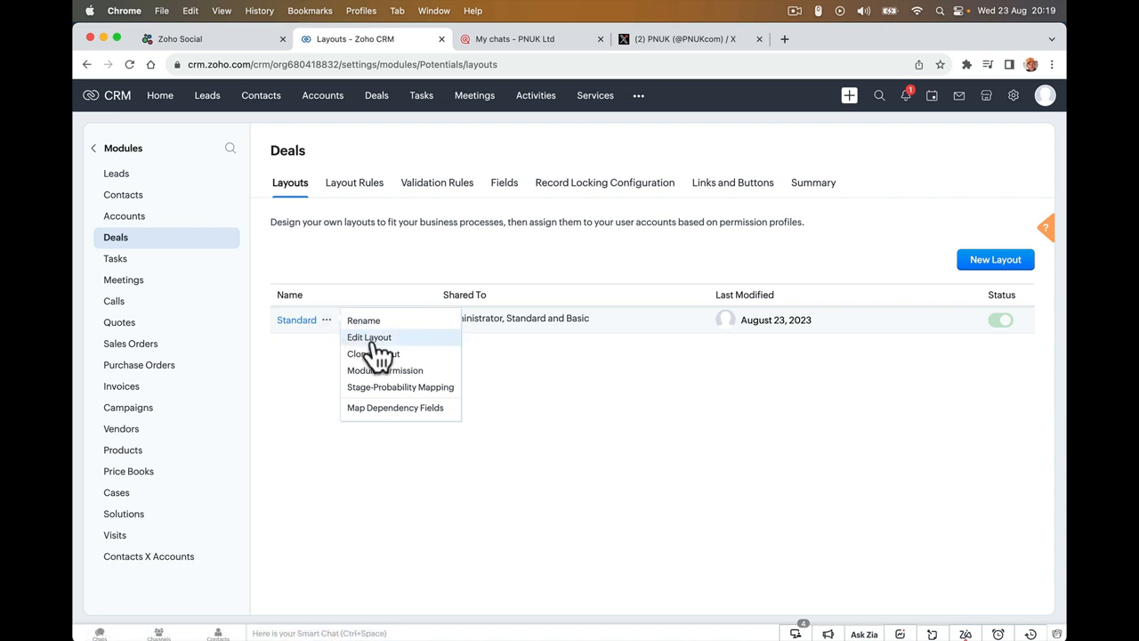
{"action": "mouse_move", "coordinate": [389, 370]}
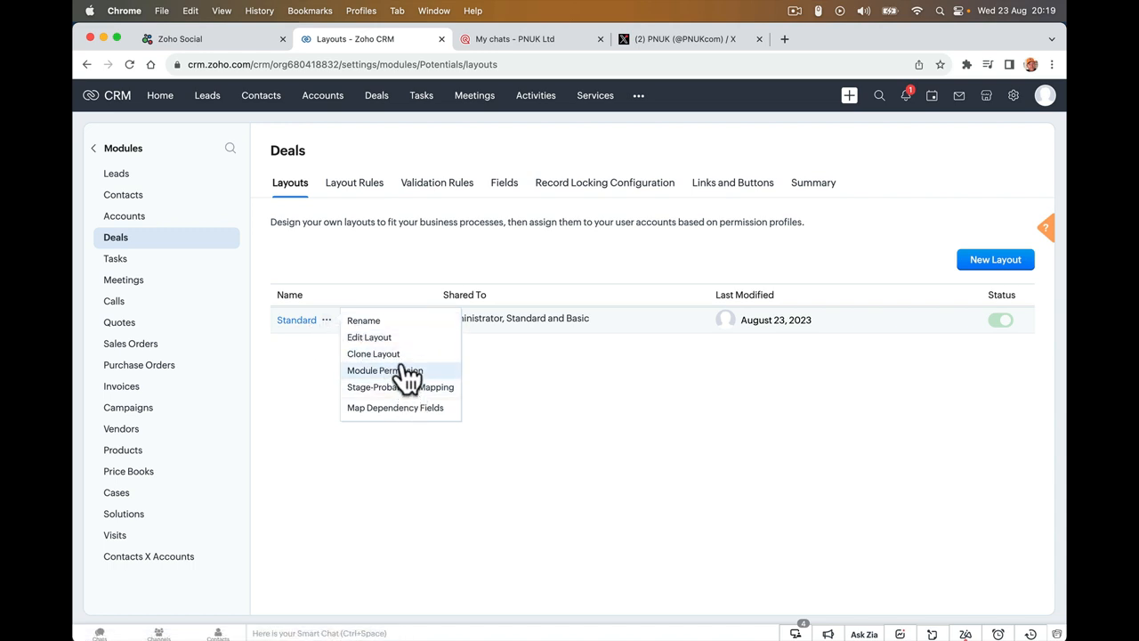
{"action": "mouse_move", "coordinate": [330, 333]}
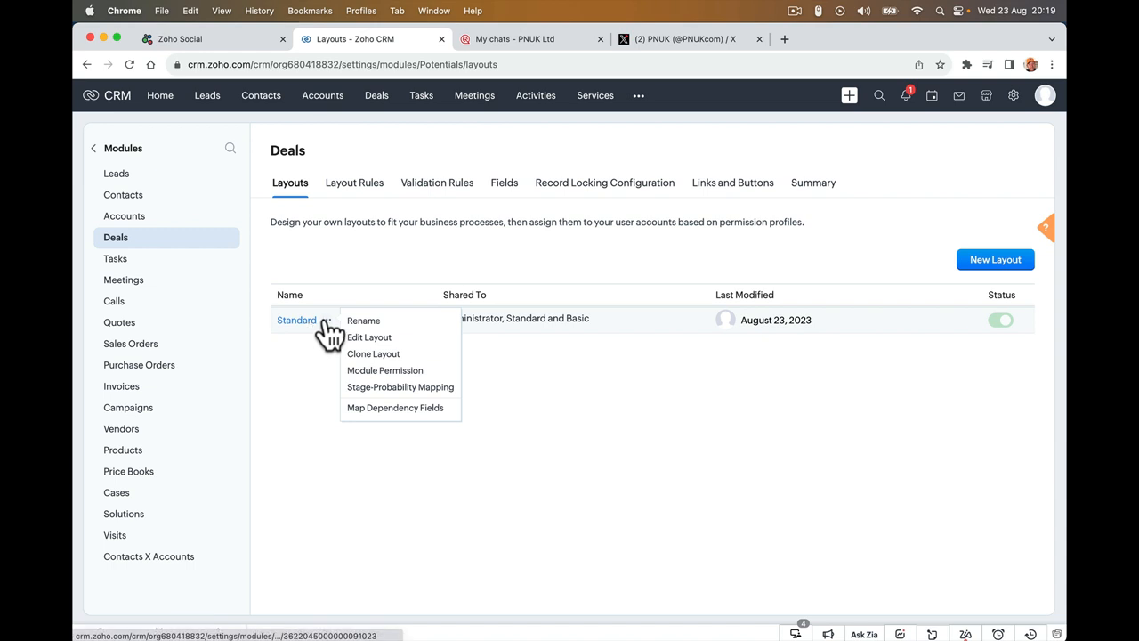
{"action": "mouse_move", "coordinate": [374, 361]}
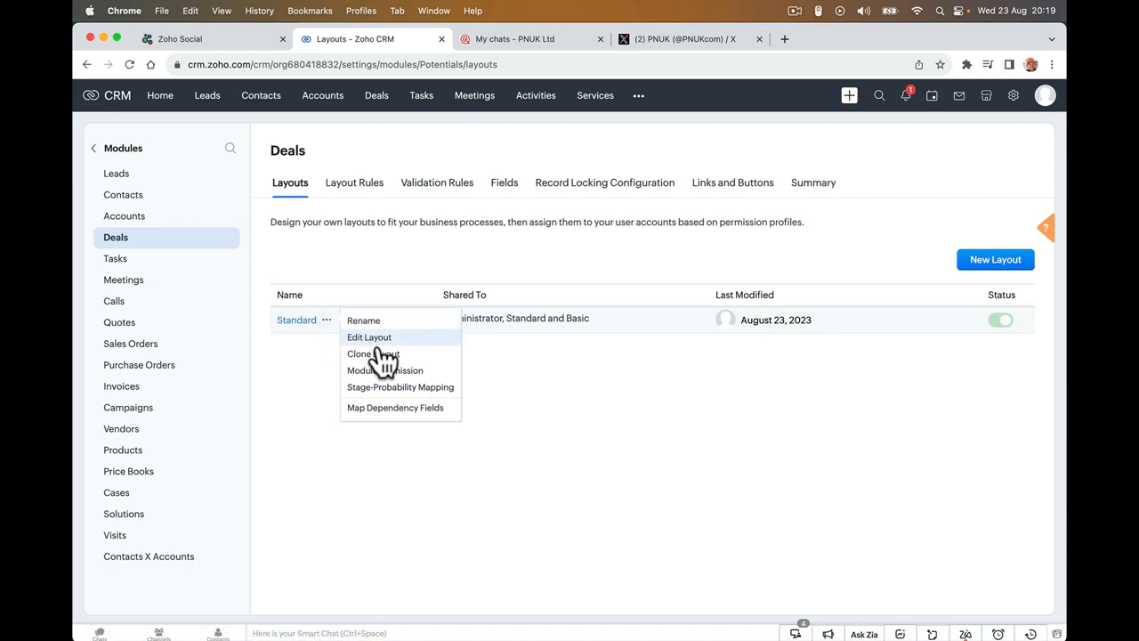
{"action": "left_click", "coordinate": [400, 408]}
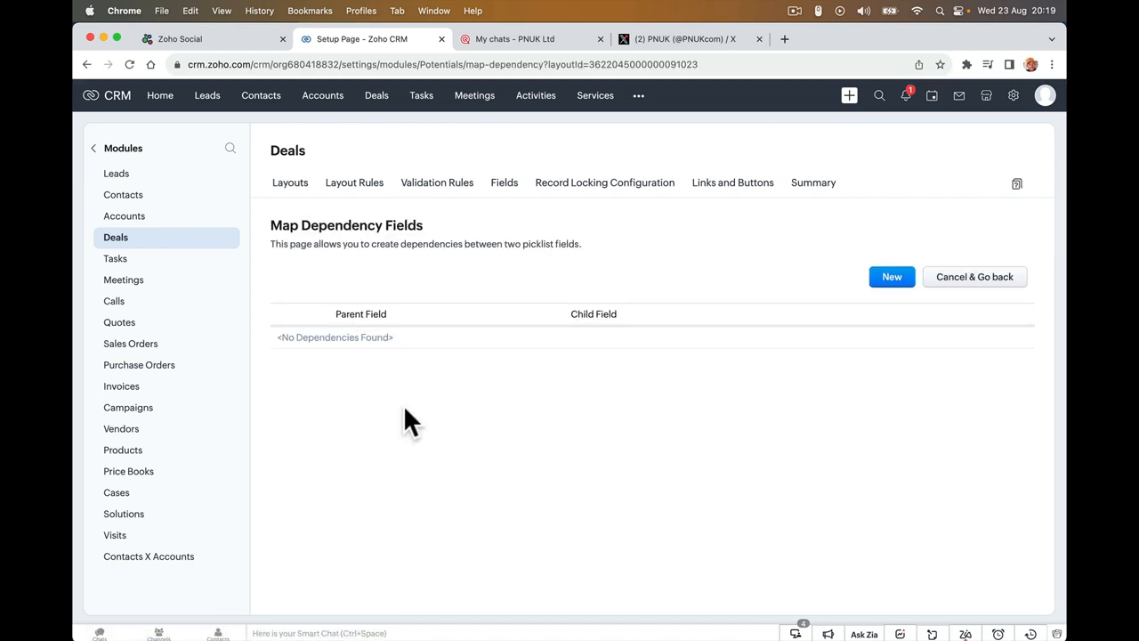
{"action": "left_click", "coordinate": [289, 182]}
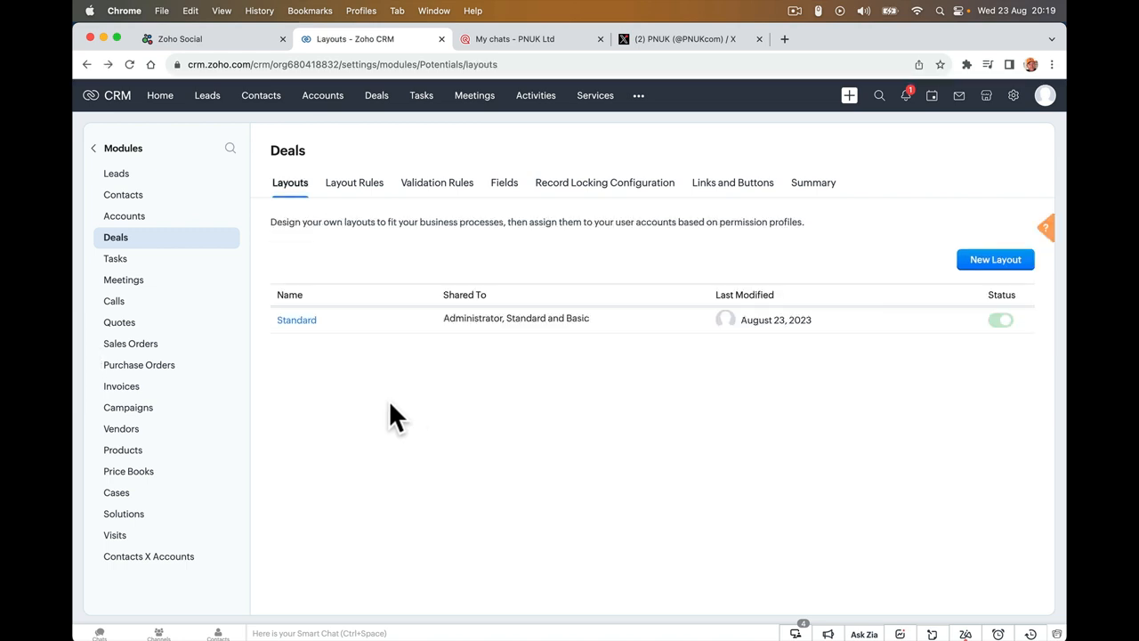
{"action": "mouse_move", "coordinate": [307, 322]}
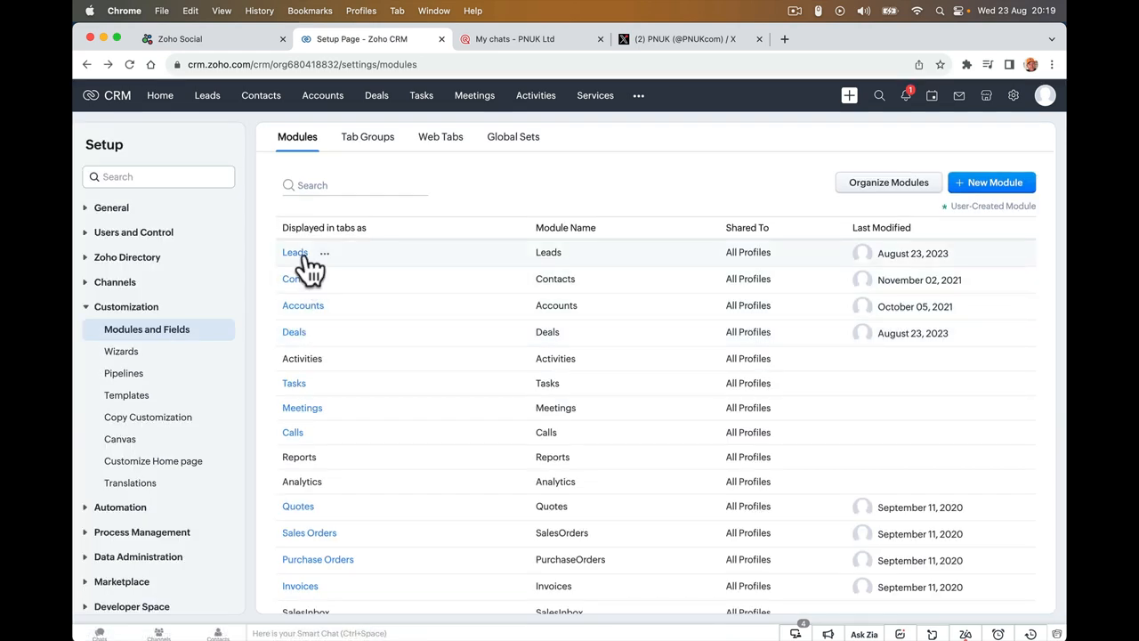
{"action": "left_click", "coordinate": [323, 332]}
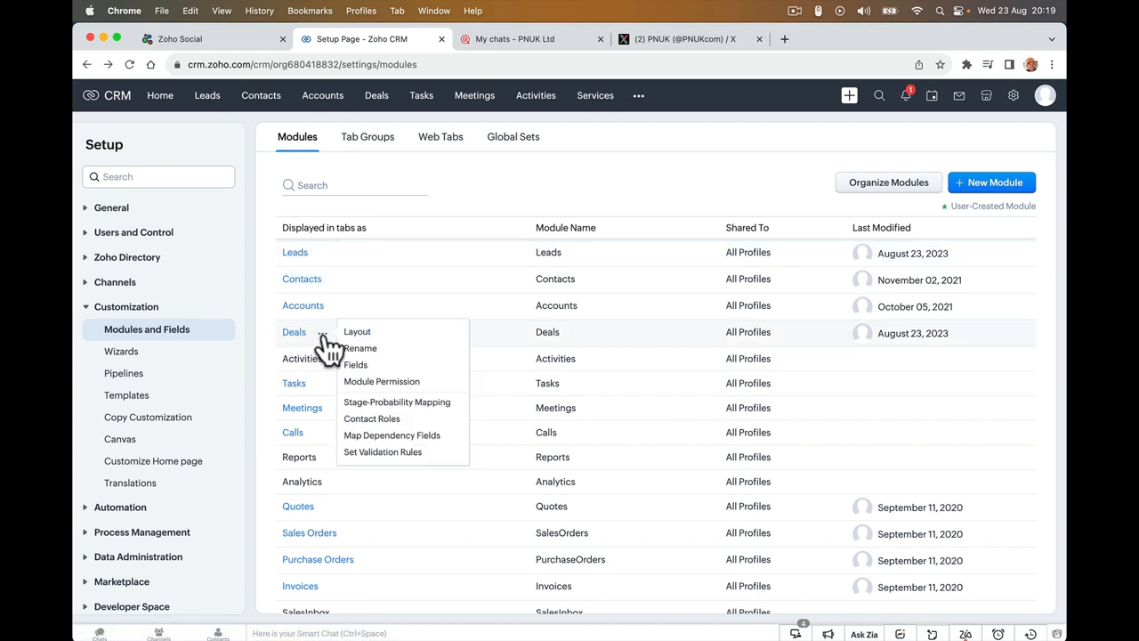
{"action": "mouse_move", "coordinate": [408, 404]}
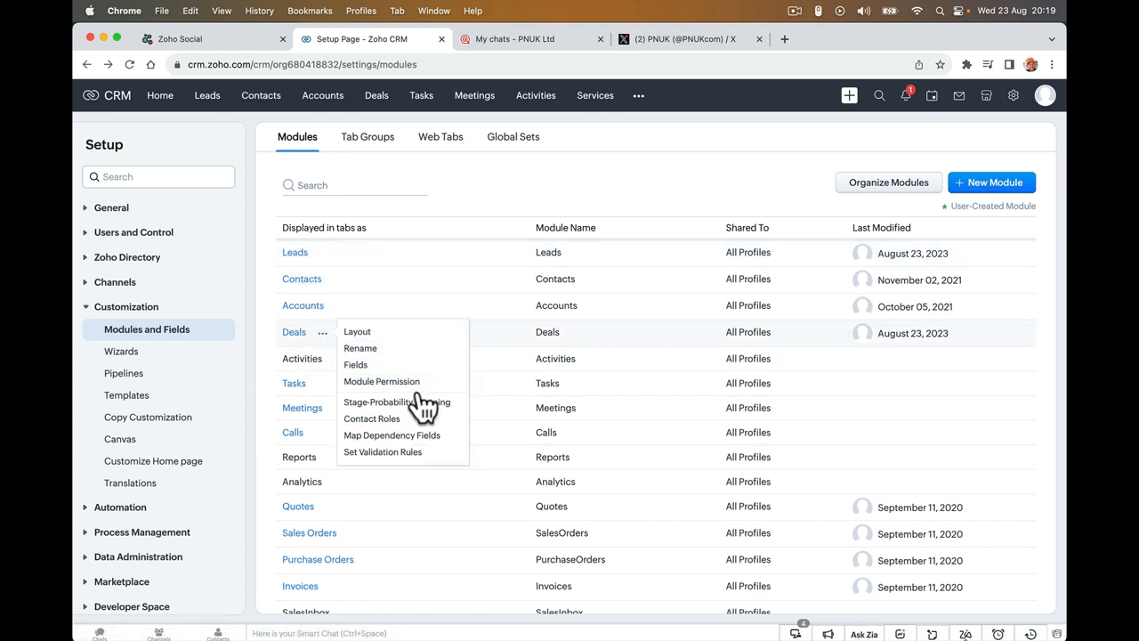
{"action": "left_click", "coordinate": [391, 436]}
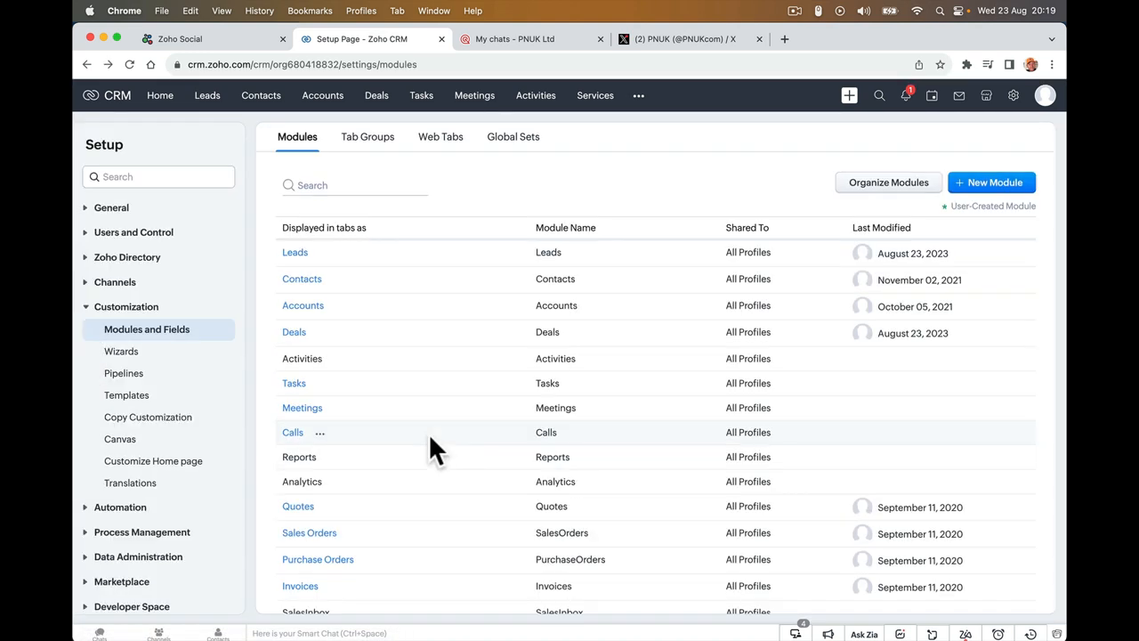
{"action": "mouse_move", "coordinate": [418, 392]}
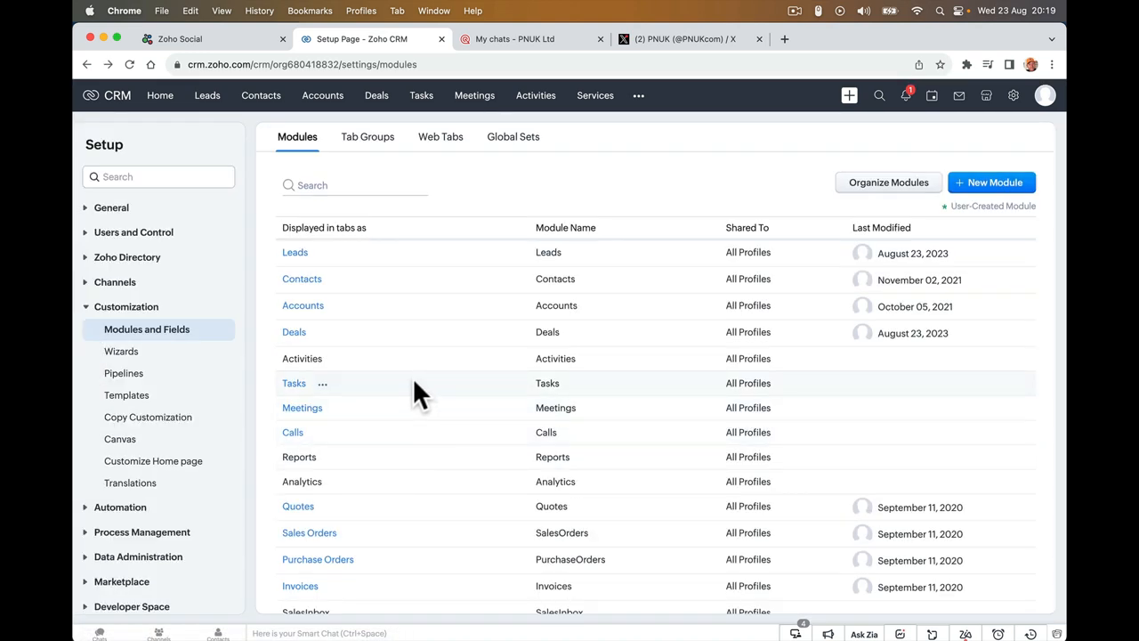
{"action": "left_click", "coordinate": [294, 332]}
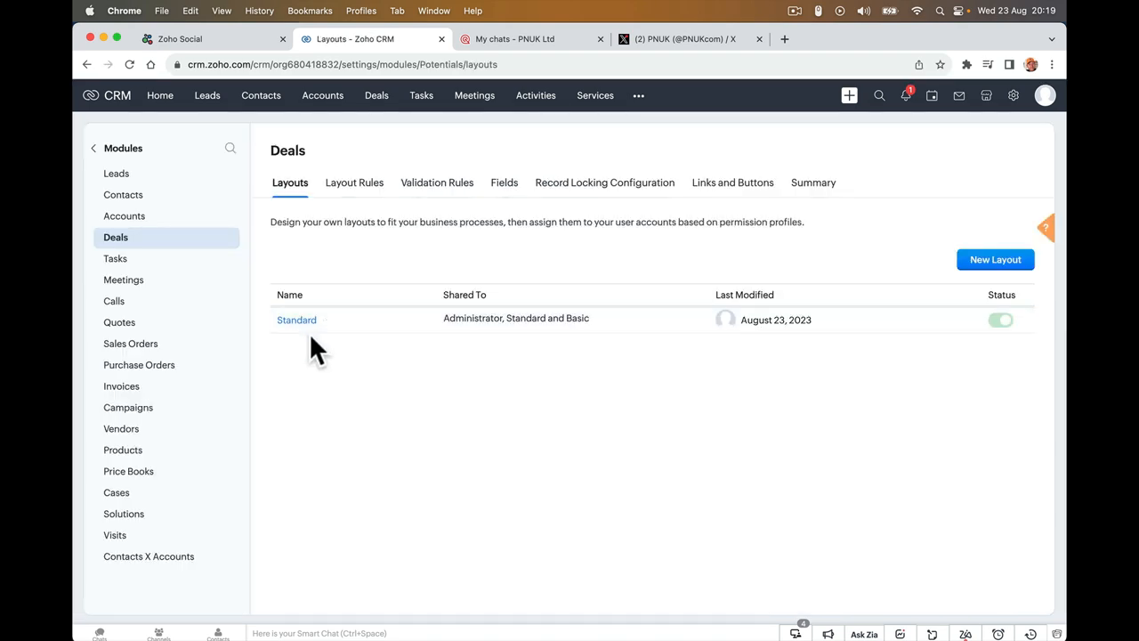
{"action": "left_click", "coordinate": [327, 319]}
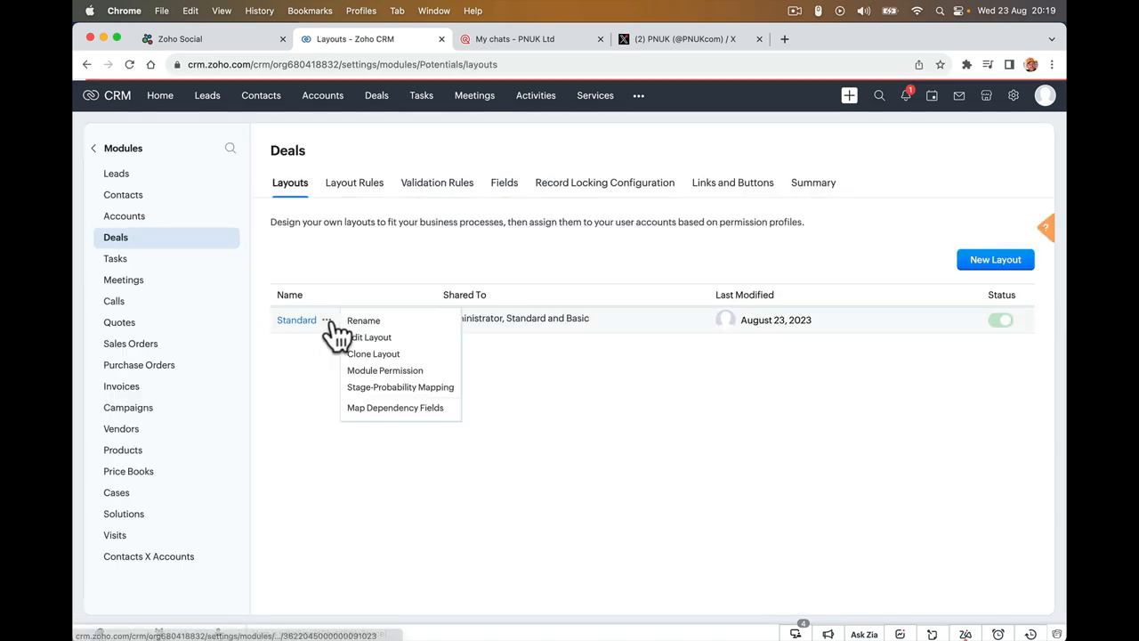
{"action": "left_click", "coordinate": [338, 354]}
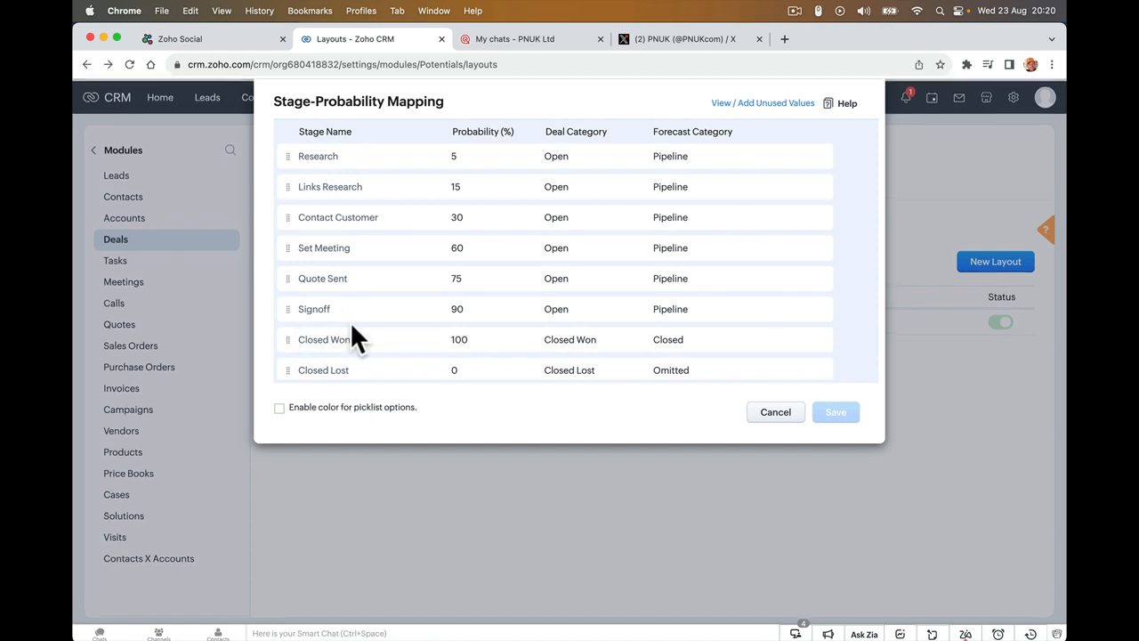
Insert a 'Free Trial' stage after Quote Sent at 85% probability, category Open, and save.
{"action": "left_click", "coordinate": [579, 277]}
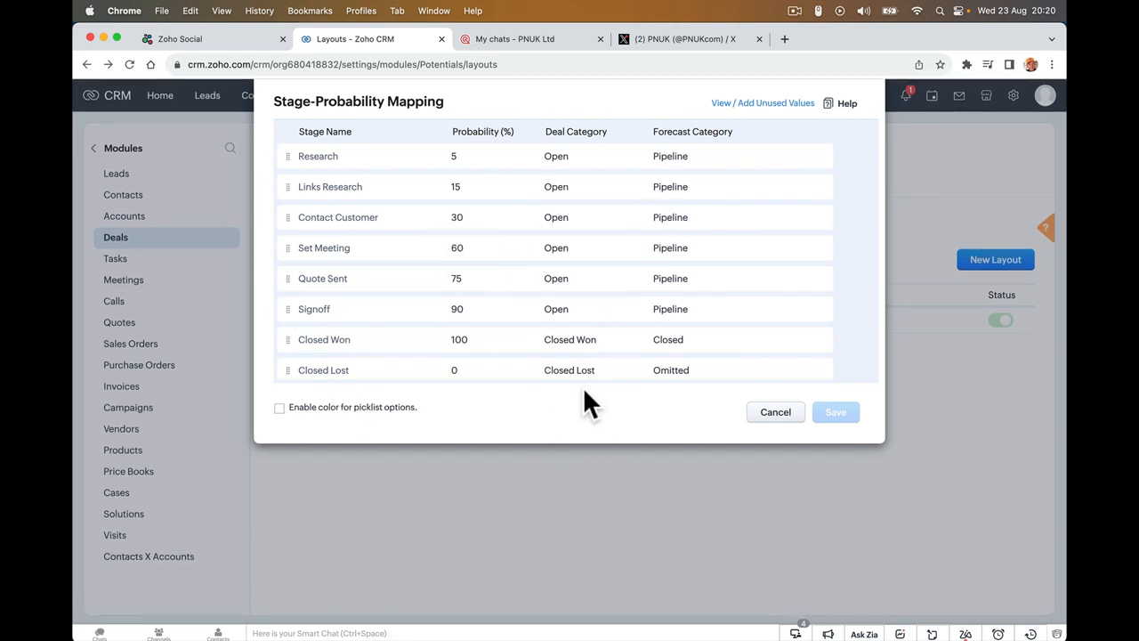
{"action": "mouse_move", "coordinate": [843, 334]}
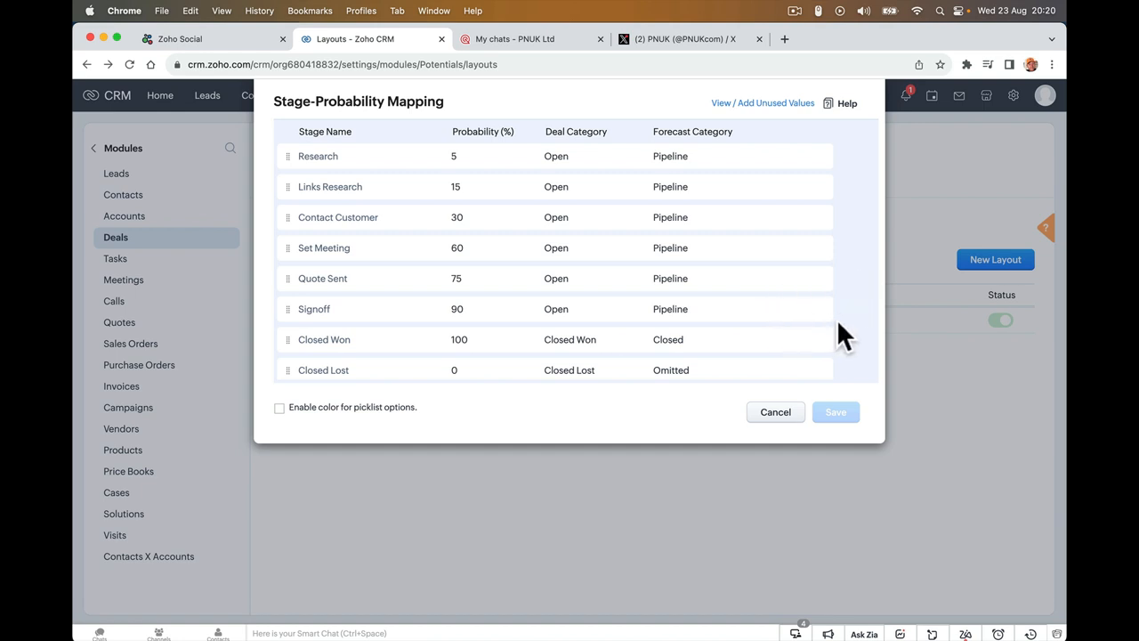
{"action": "mouse_move", "coordinate": [849, 294]}
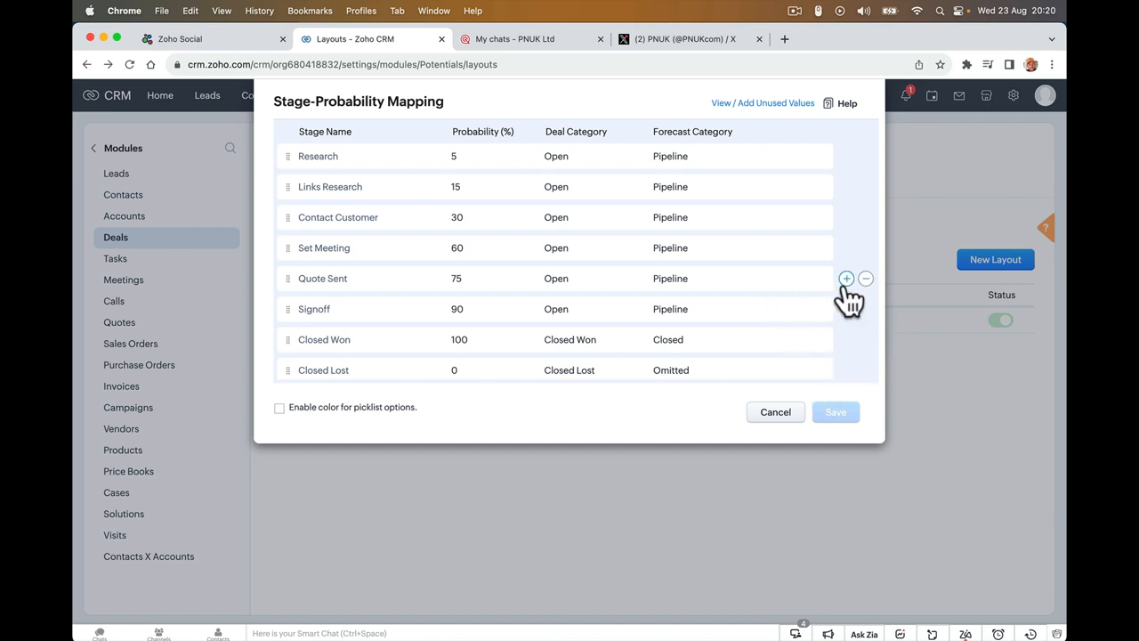
{"action": "left_click", "coordinate": [847, 277]}
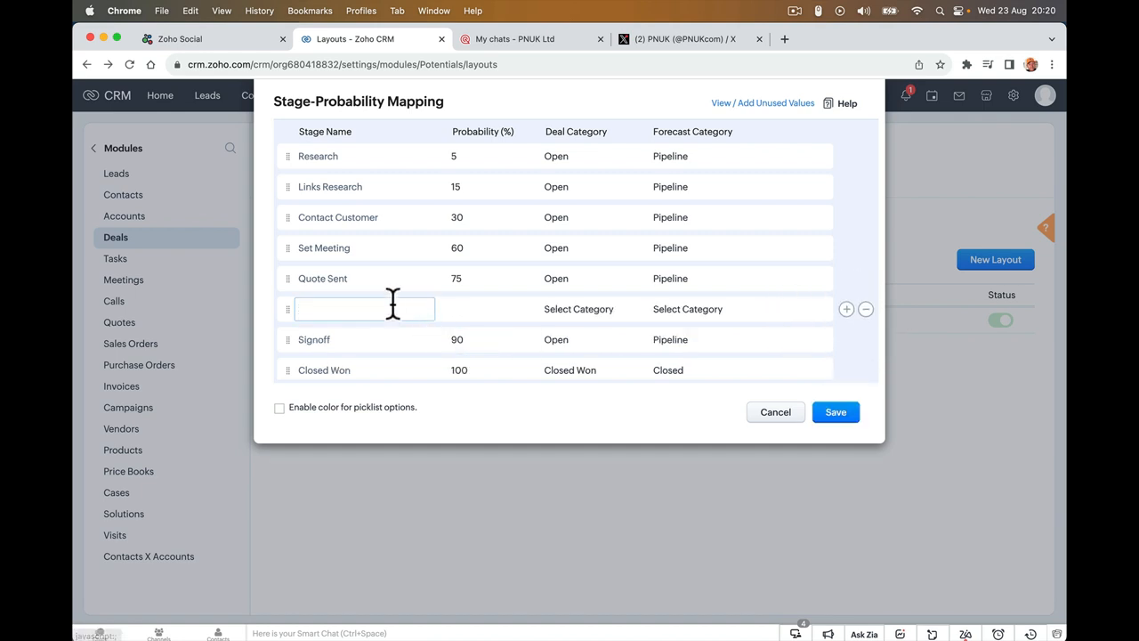
{"action": "type", "text": "F"}
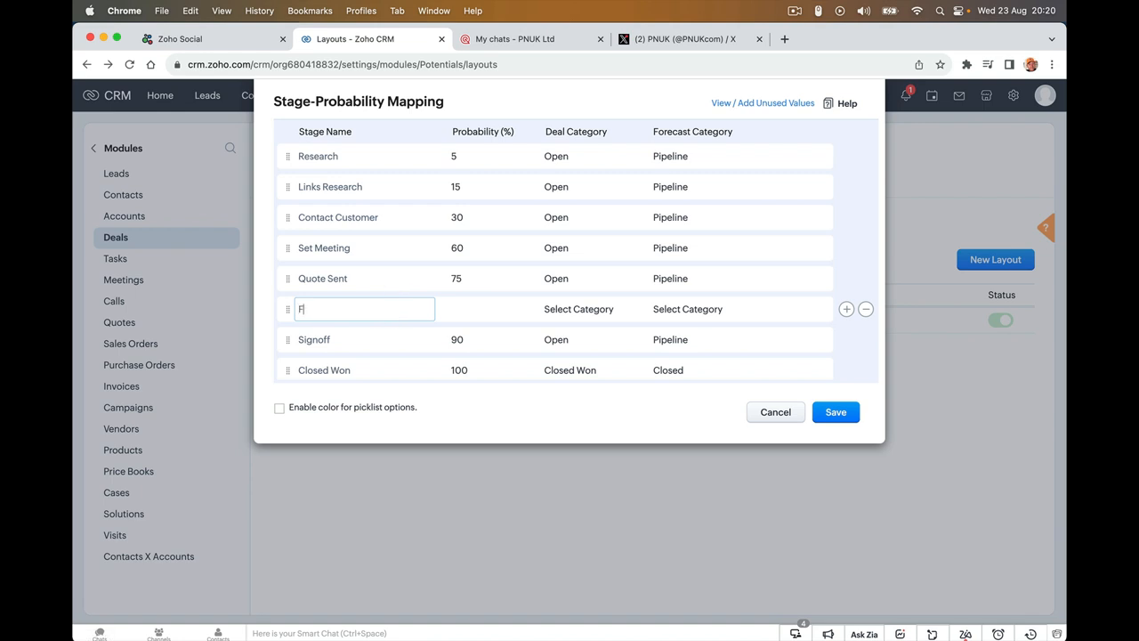
{"action": "type", "text": "ree Trial"}
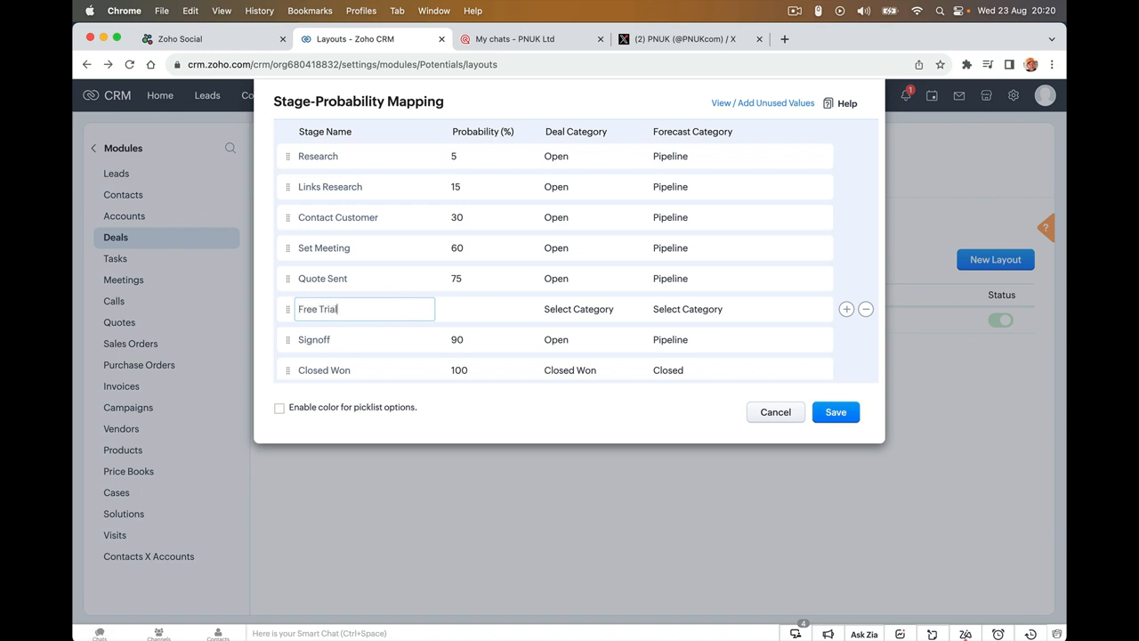
{"action": "left_click", "coordinate": [474, 309]}
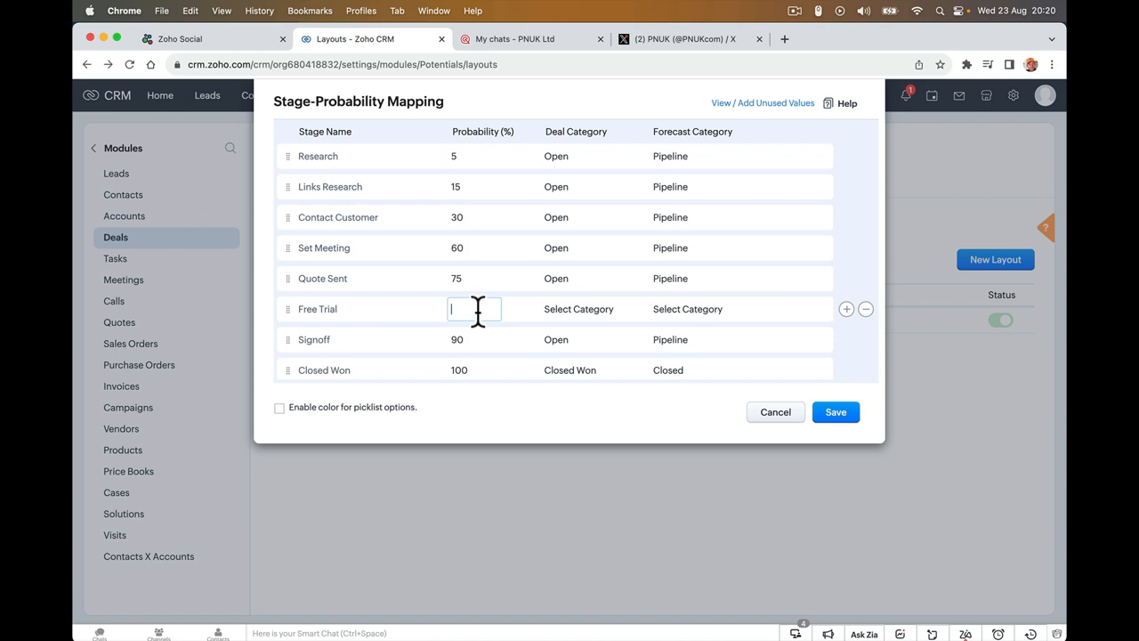
{"action": "type", "text": "85"}
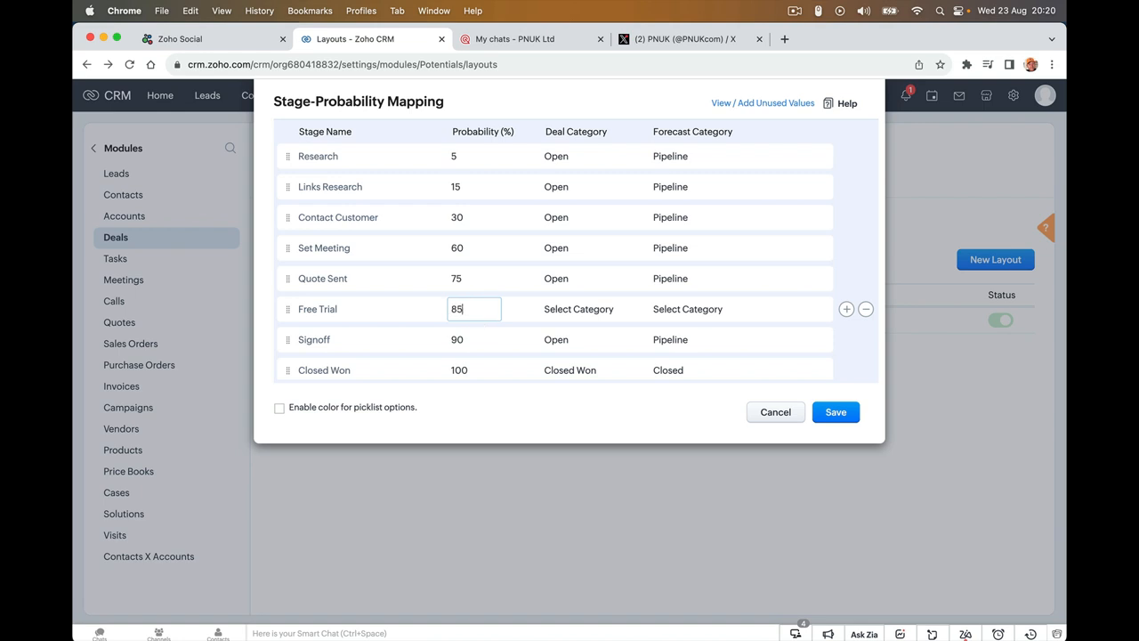
{"action": "left_click", "coordinate": [579, 309]}
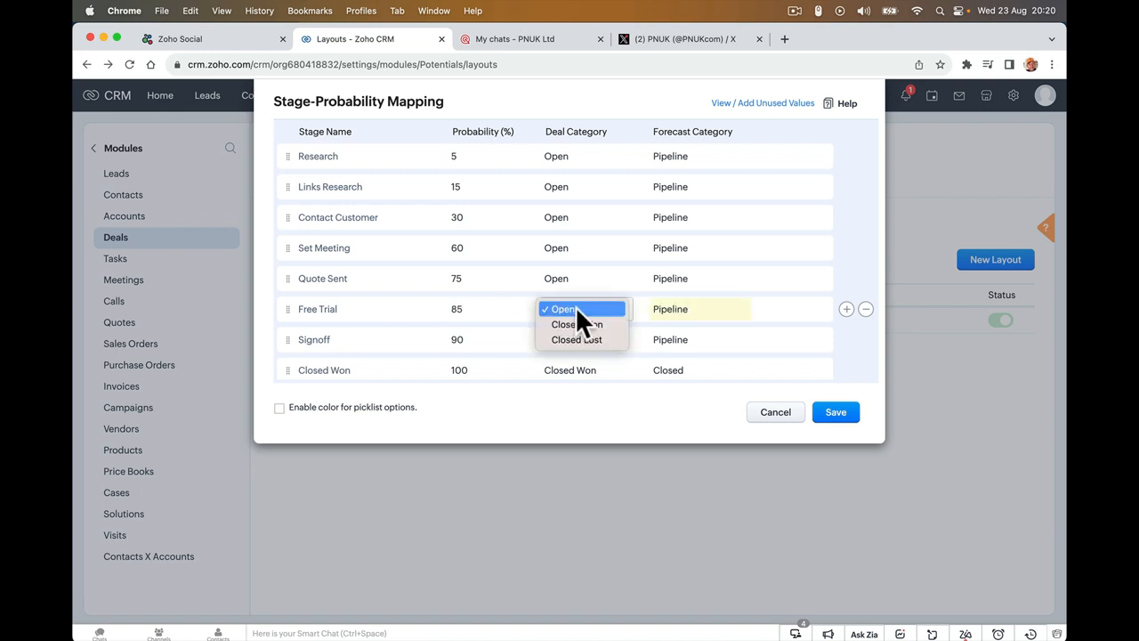
{"action": "left_click", "coordinate": [563, 309]}
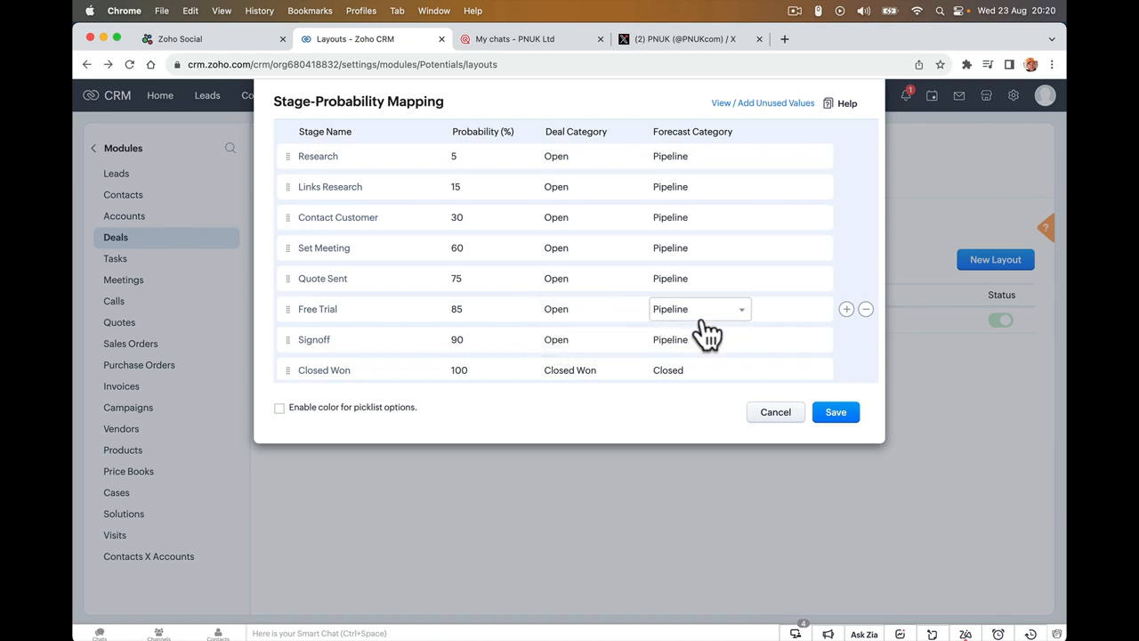
{"action": "left_click", "coordinate": [835, 412]}
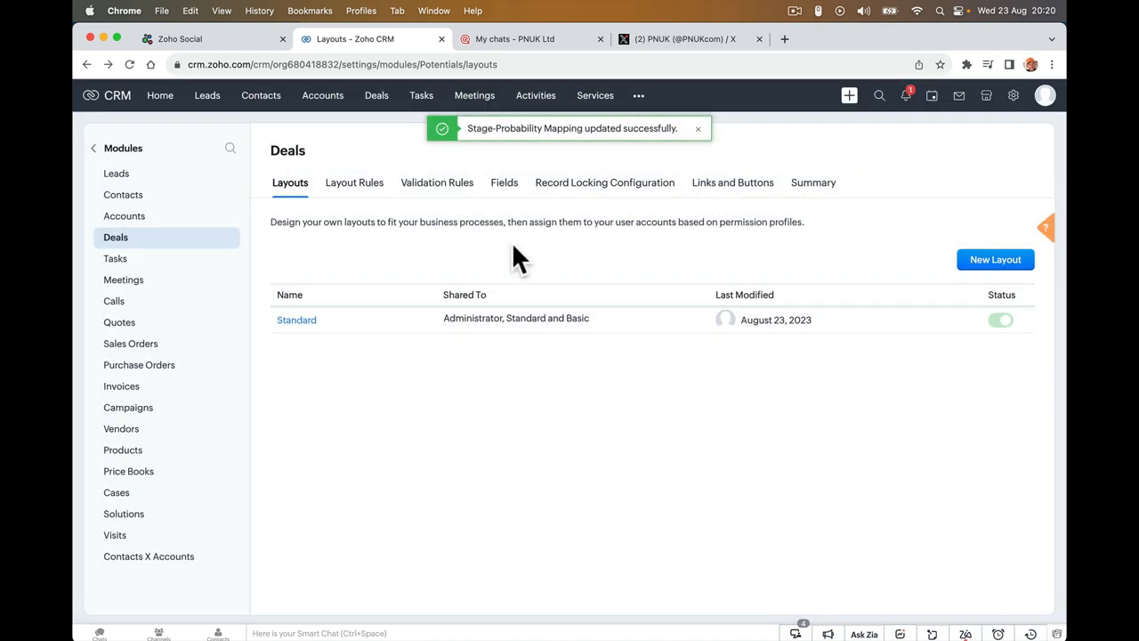
Drag the Doncaster Rovers FC card into the Free Trial column and open the deal.
{"action": "left_click", "coordinate": [376, 95]}
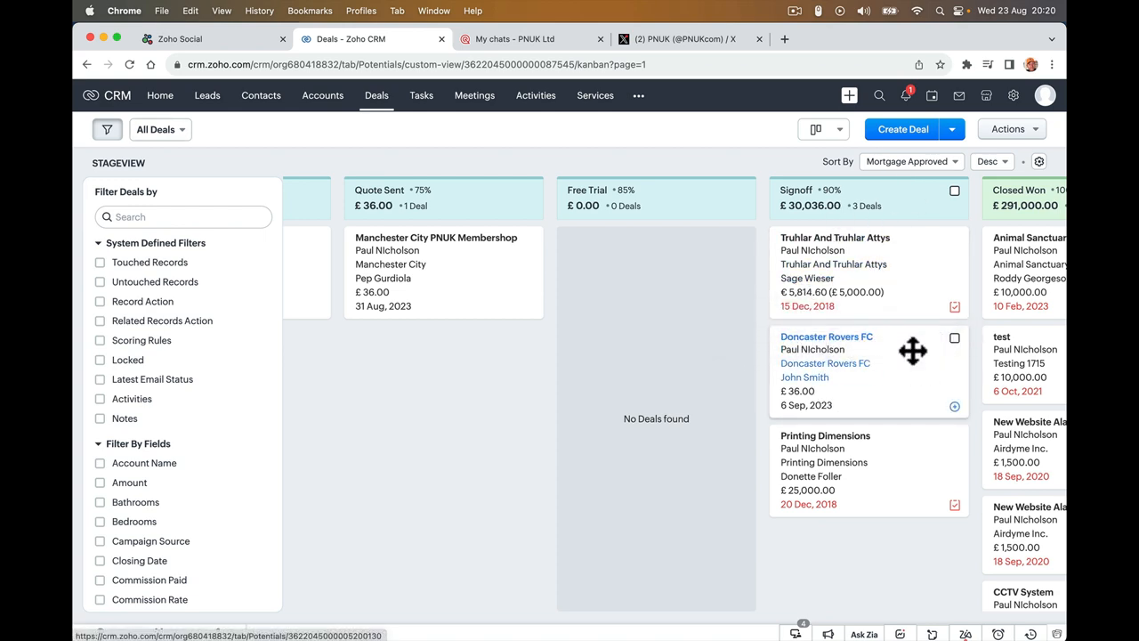
{"action": "left_click_drag", "start_coordinate": [912, 369], "coordinate": [711, 269]}
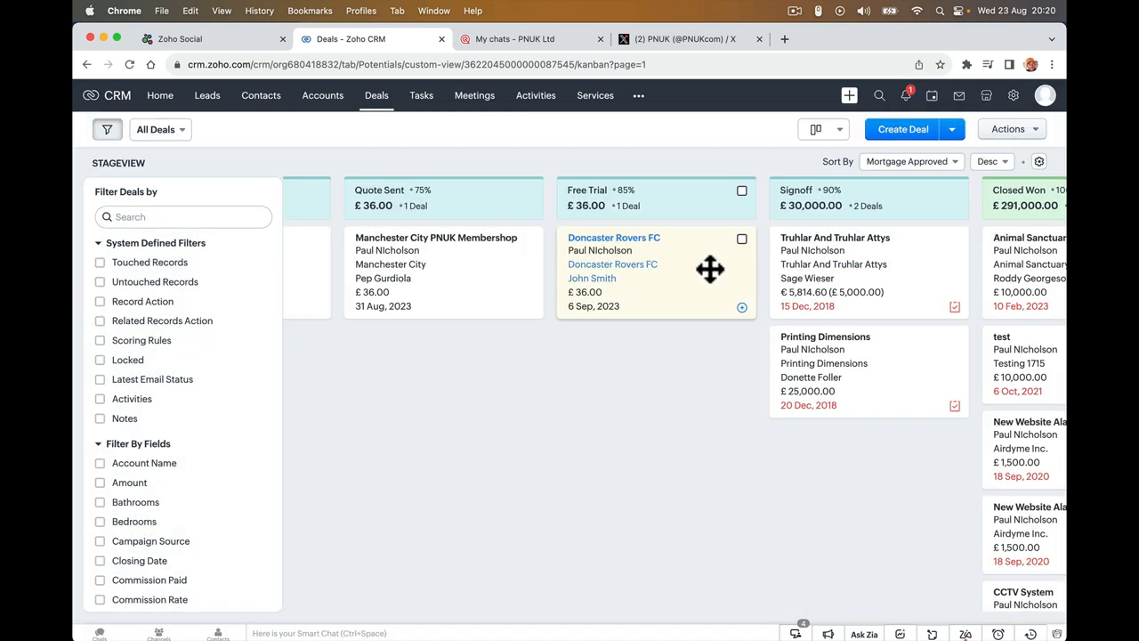
{"action": "mouse_move", "coordinate": [553, 253]}
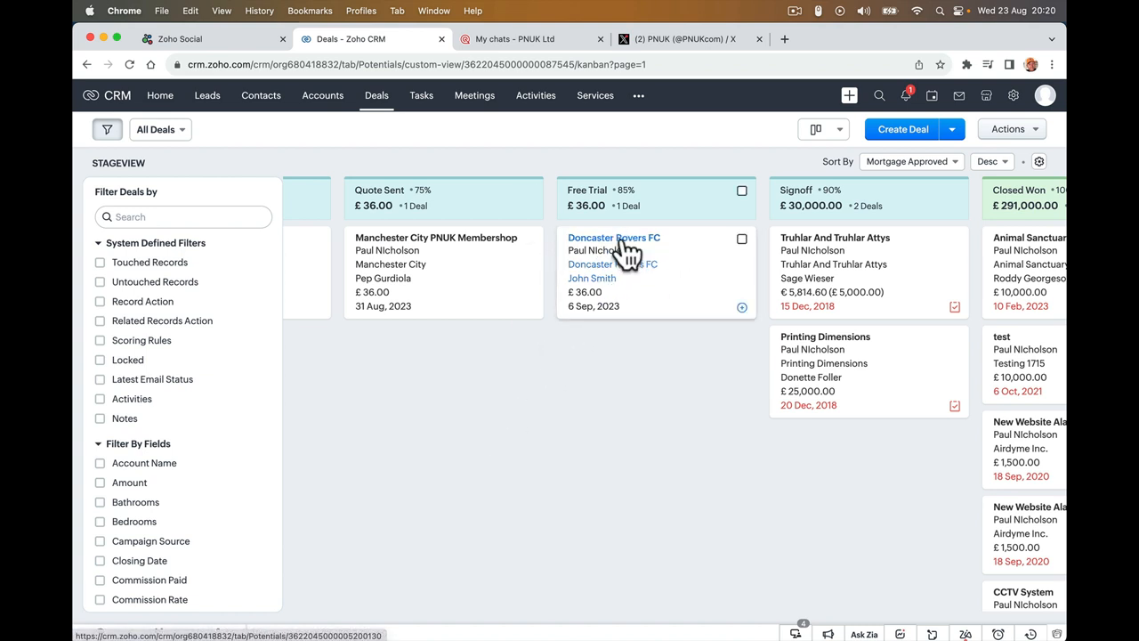
{"action": "left_click", "coordinate": [613, 238]}
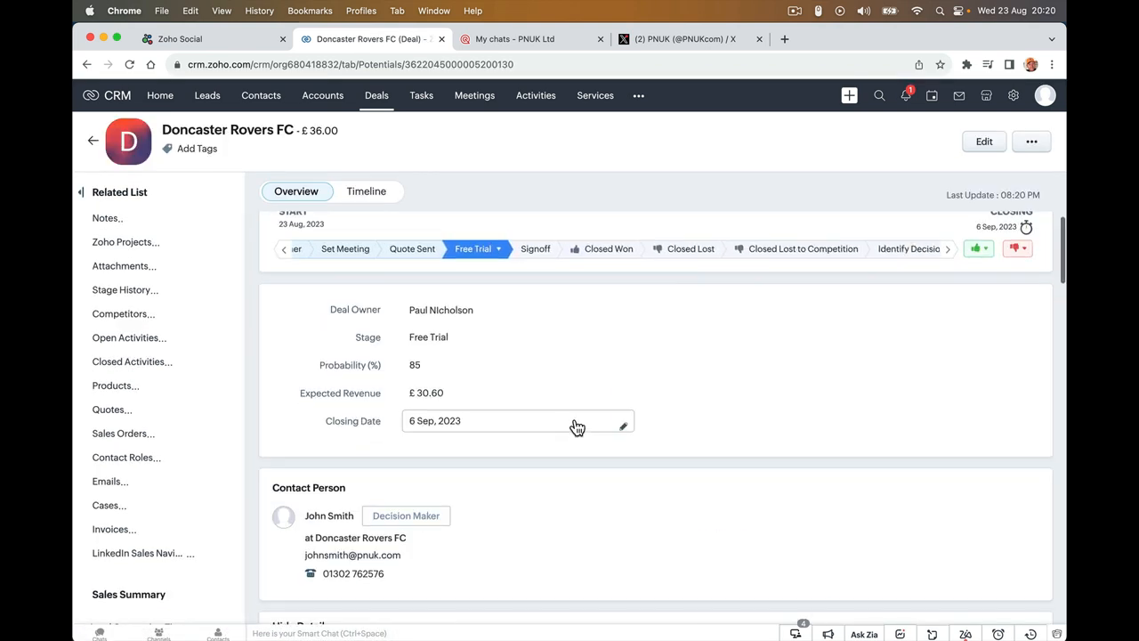
{"action": "scroll", "scroll_direction": "down", "scroll_amount": 3}
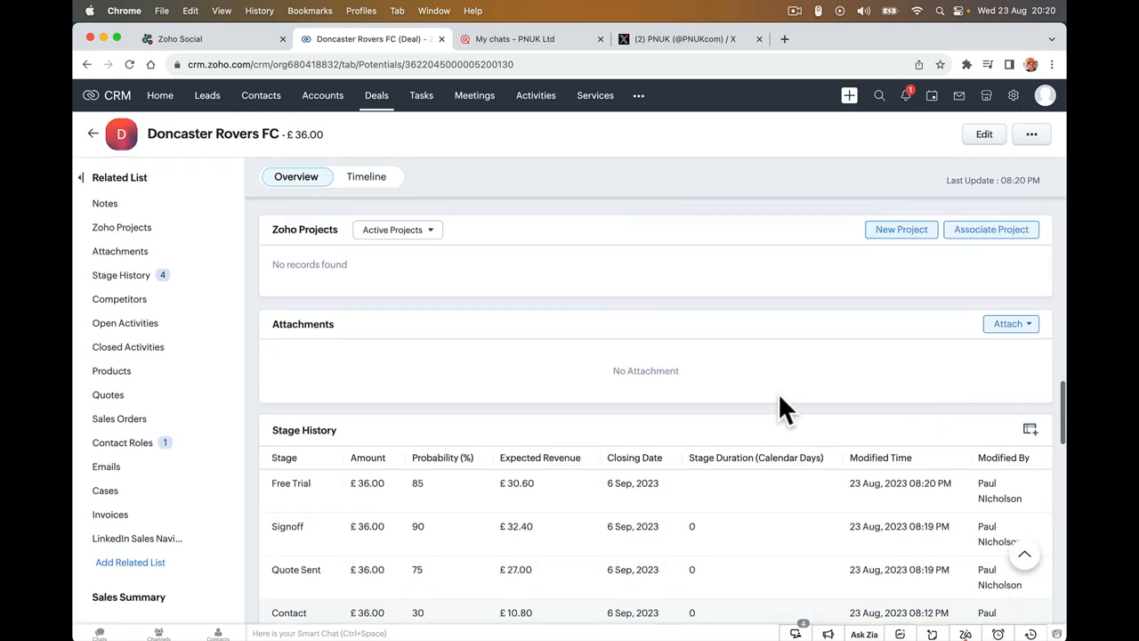
{"action": "left_click", "coordinate": [906, 94]}
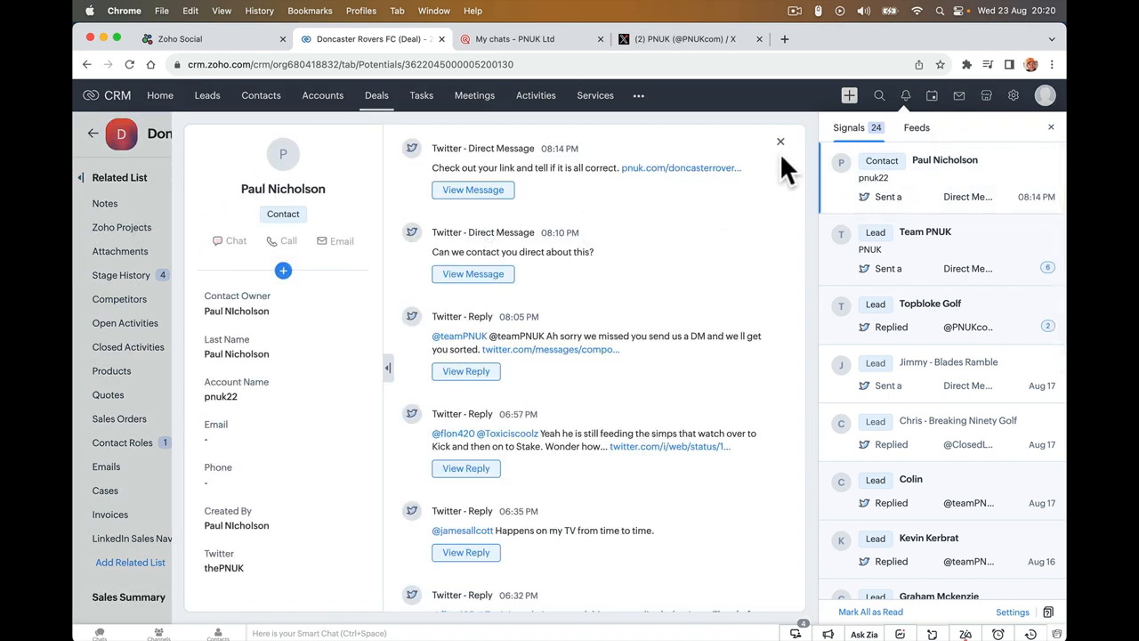
{"action": "left_click", "coordinate": [781, 141]}
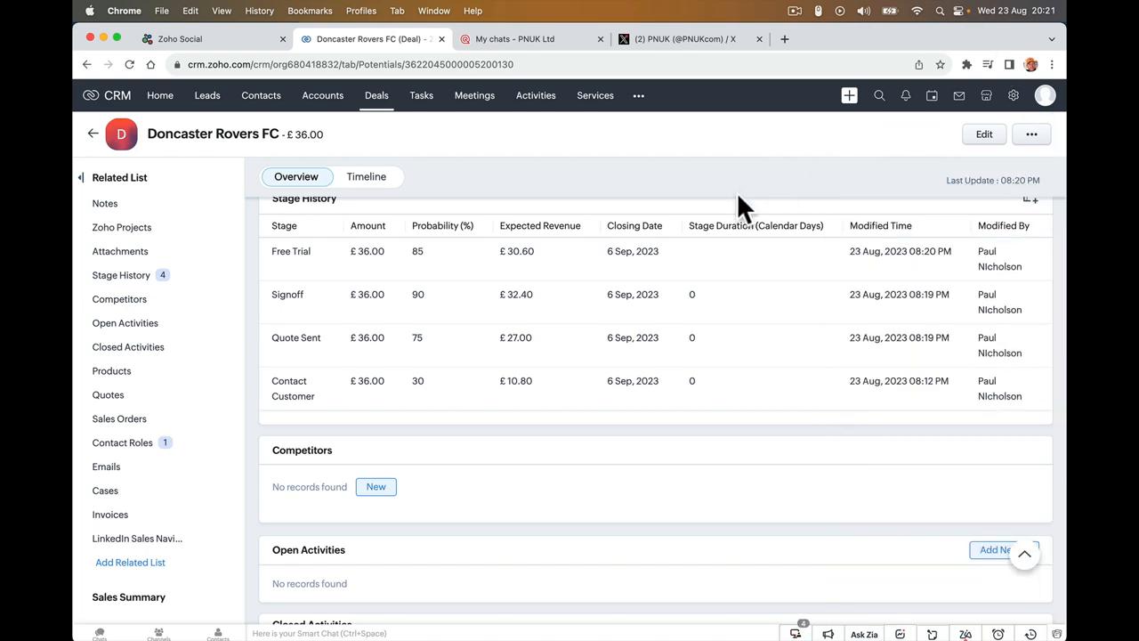
{"action": "scroll", "scroll_direction": "down", "scroll_amount": 3}
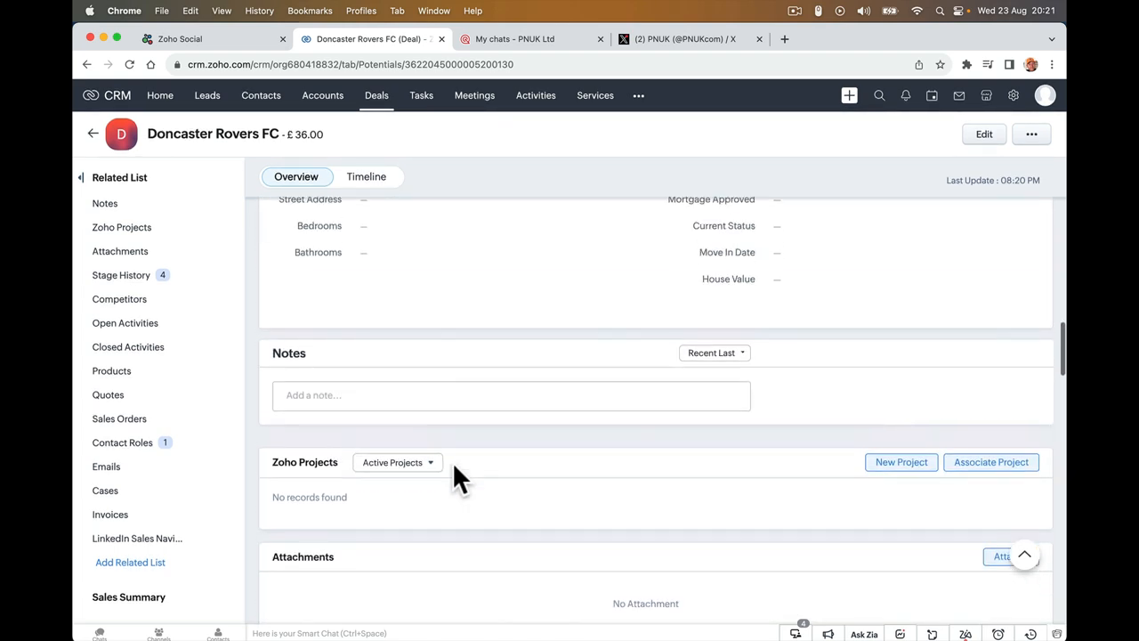
{"action": "scroll", "scroll_direction": "up", "scroll_amount": 3}
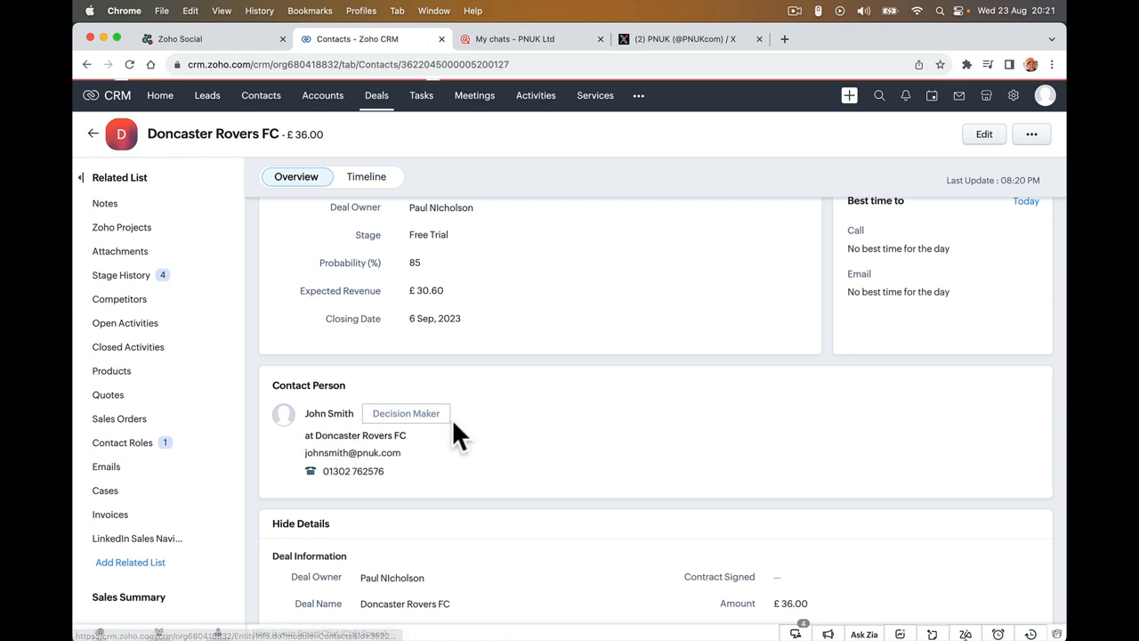
Open contact John Smith from the deal and scroll through the related lists.
{"action": "left_click", "coordinate": [329, 413]}
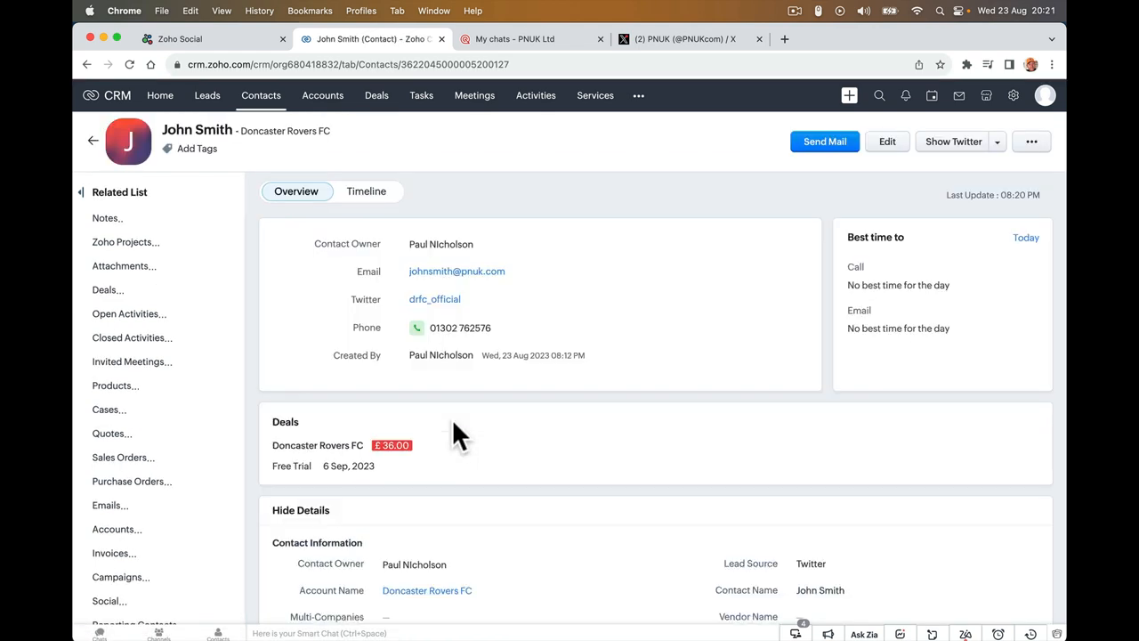
{"action": "scroll", "scroll_direction": "down", "scroll_amount": 3}
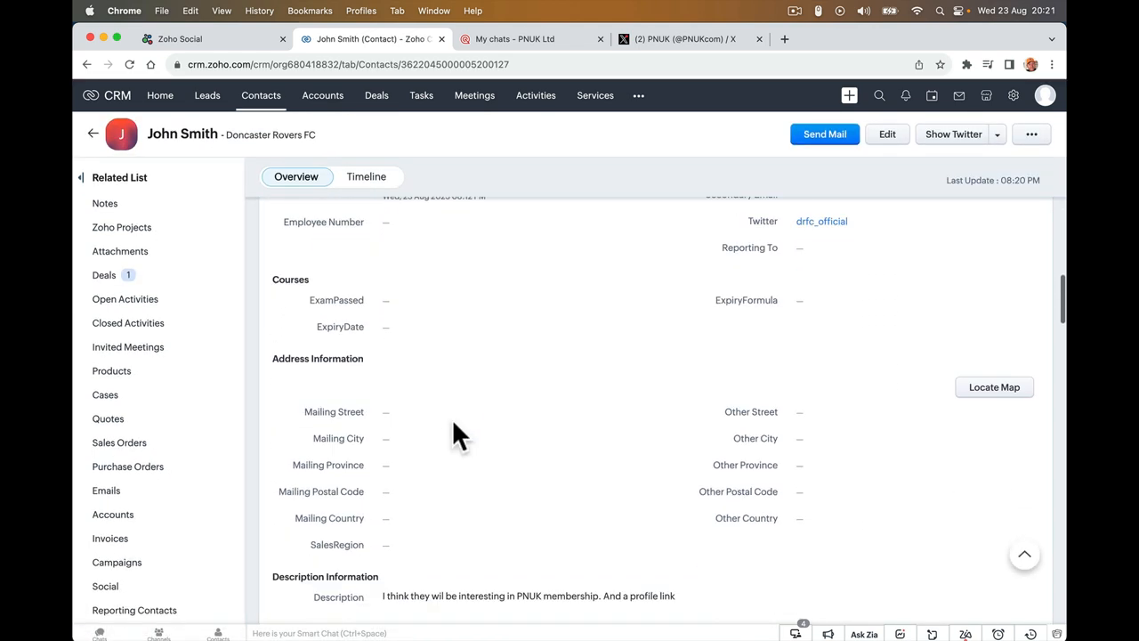
{"action": "scroll", "scroll_direction": "down", "scroll_amount": 3}
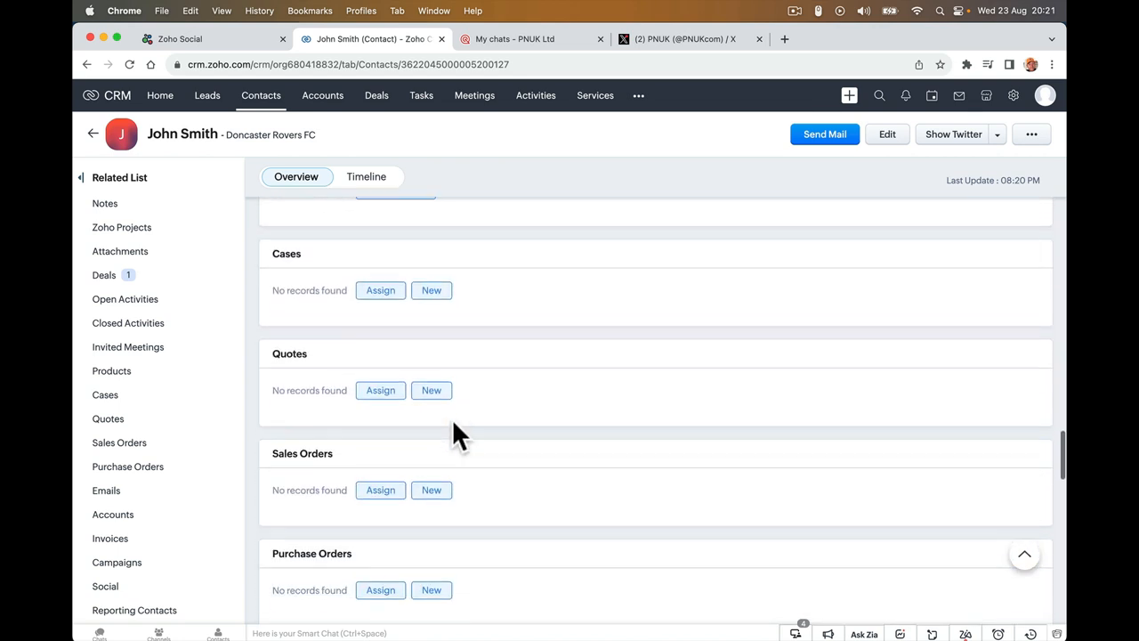
{"action": "scroll", "scroll_direction": "down", "scroll_amount": 3}
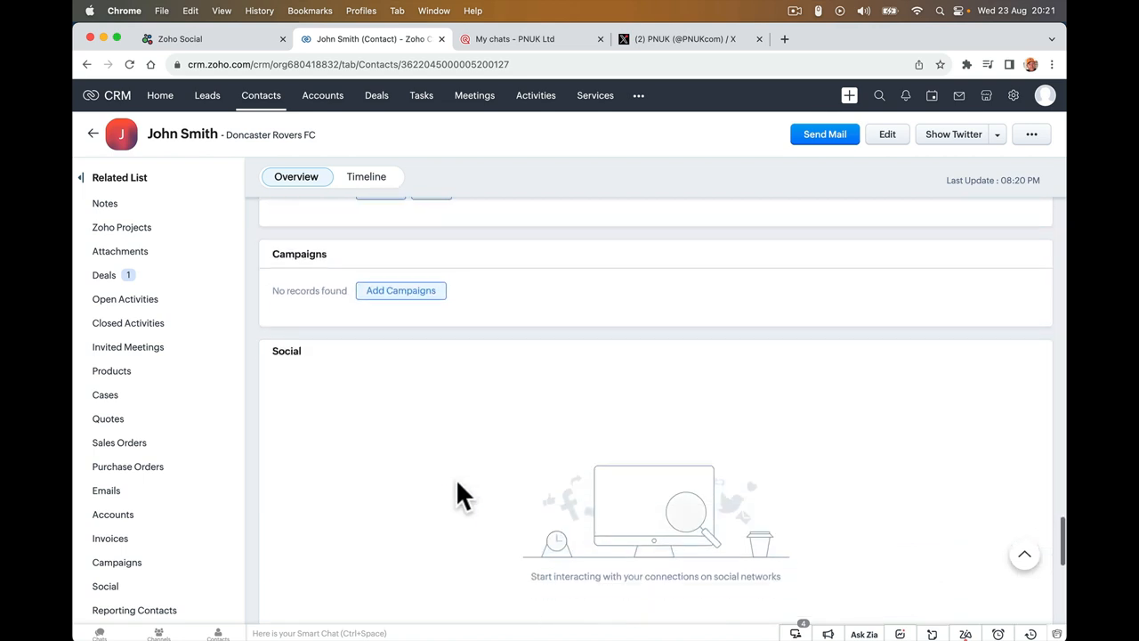
{"action": "scroll", "scroll_direction": "down", "scroll_amount": 3}
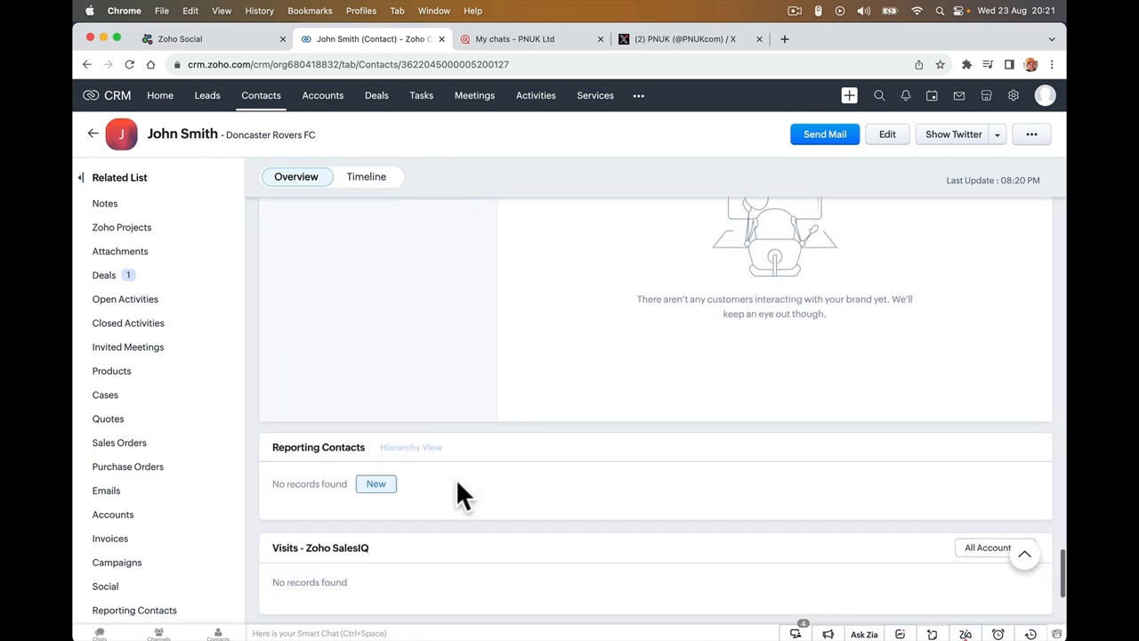
{"action": "scroll", "scroll_direction": "down", "scroll_amount": 3}
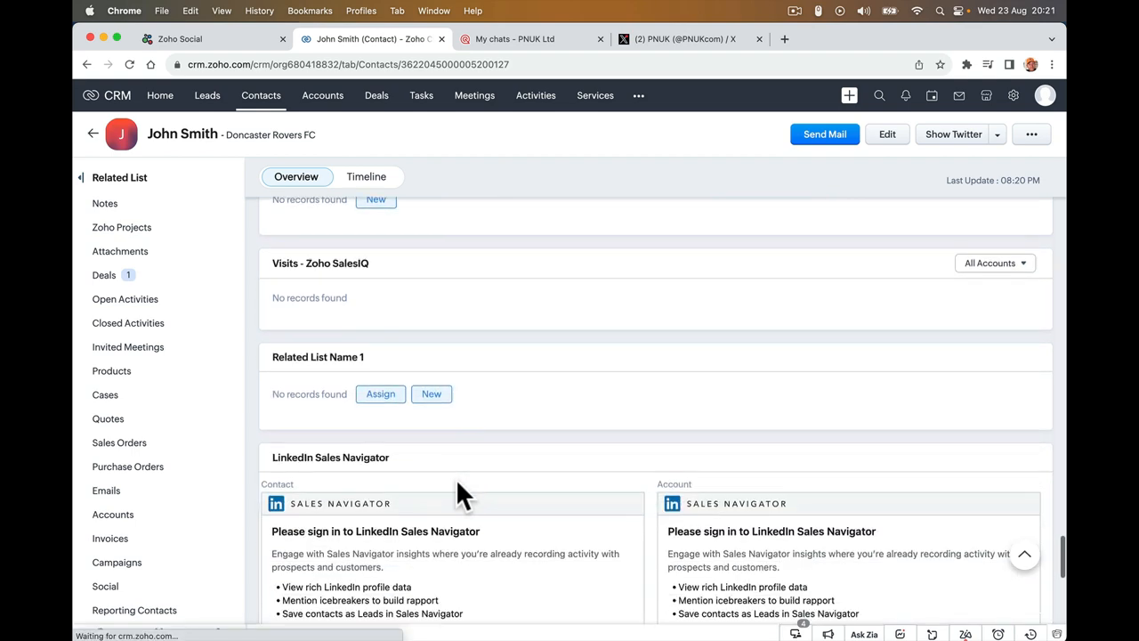
{"action": "scroll", "scroll_direction": "down", "scroll_amount": 3}
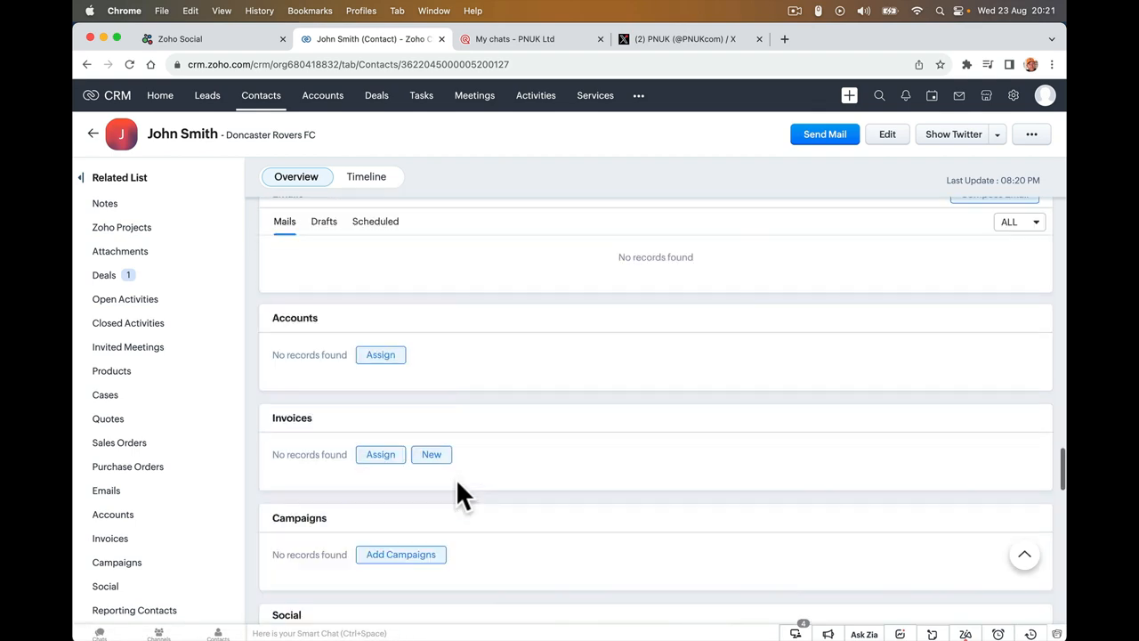
{"action": "scroll", "scroll_direction": "up", "scroll_amount": 3}
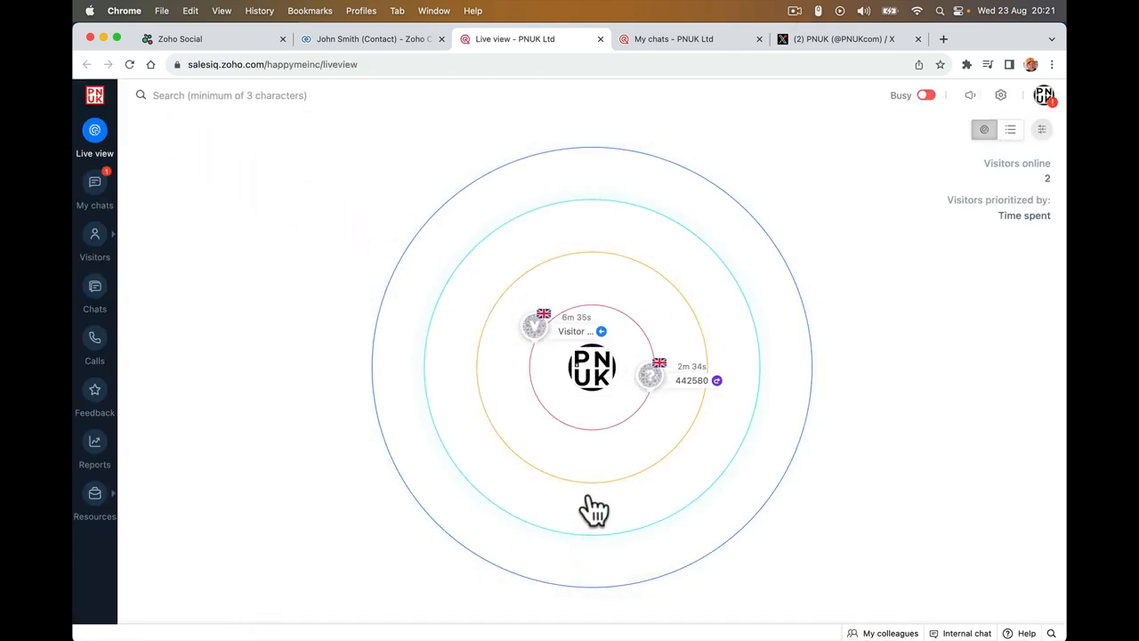
{"action": "mouse_move", "coordinate": [532, 341]}
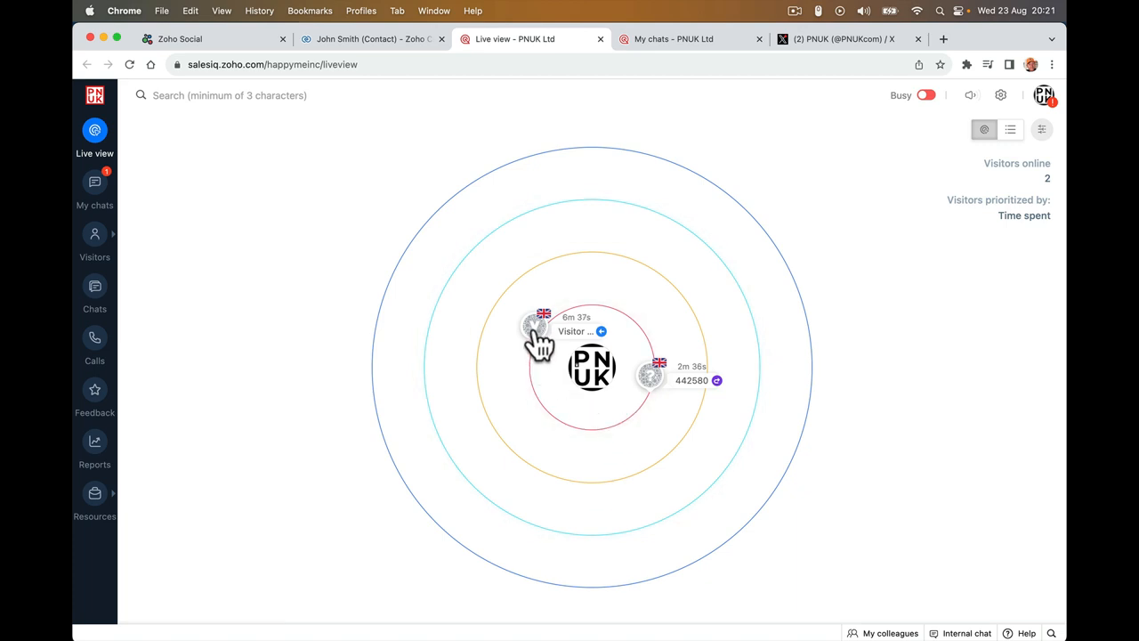
Check details for visitors 109823 and 442580, then go to My Chats.
{"action": "left_click", "coordinate": [525, 333]}
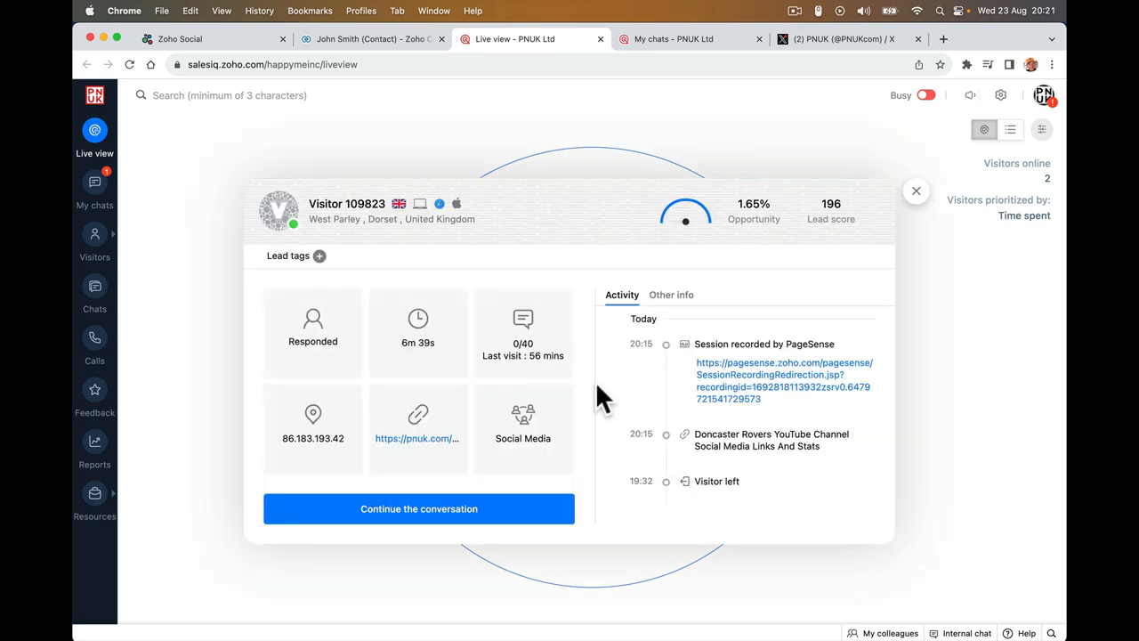
{"action": "scroll", "scroll_direction": "down", "scroll_amount": 3}
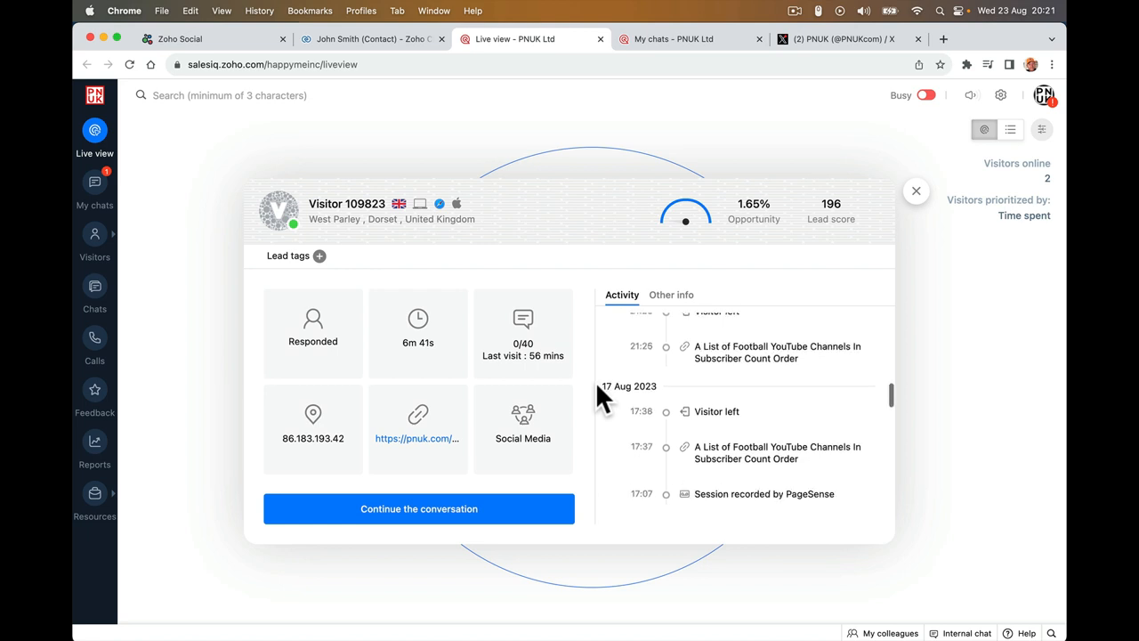
{"action": "left_click", "coordinate": [915, 190]}
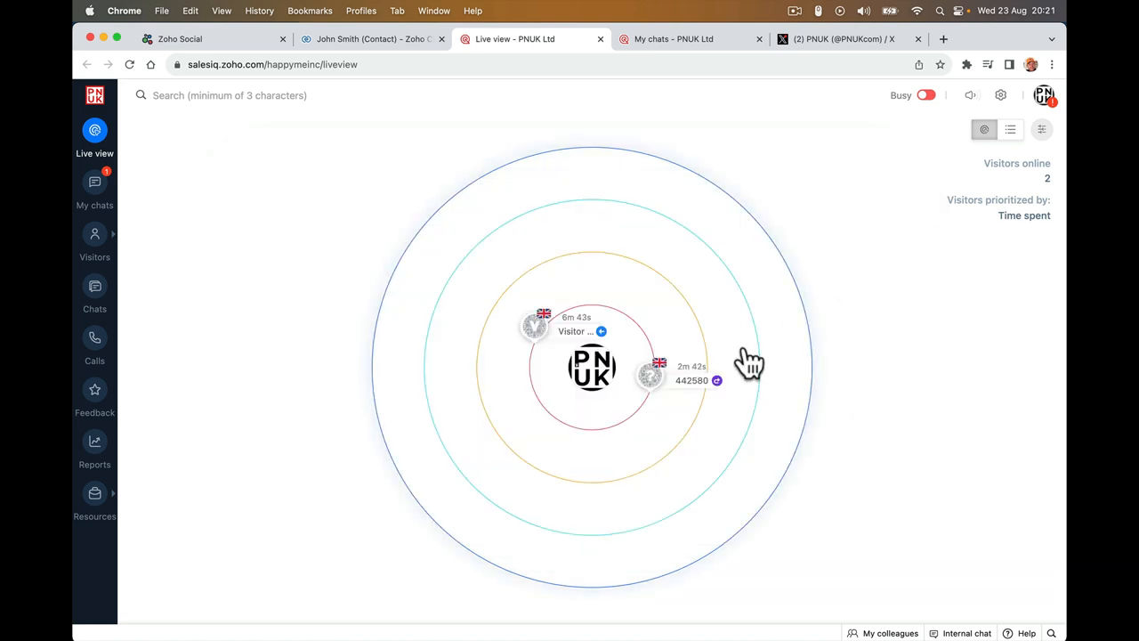
{"action": "left_click", "coordinate": [649, 376]}
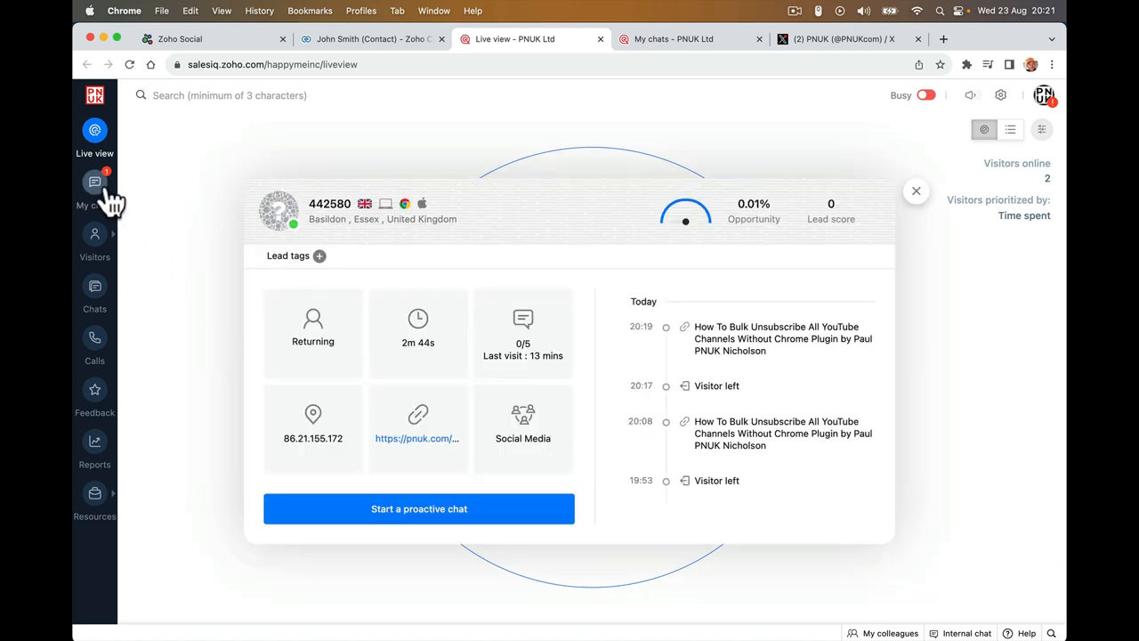
{"action": "left_click", "coordinate": [95, 183]}
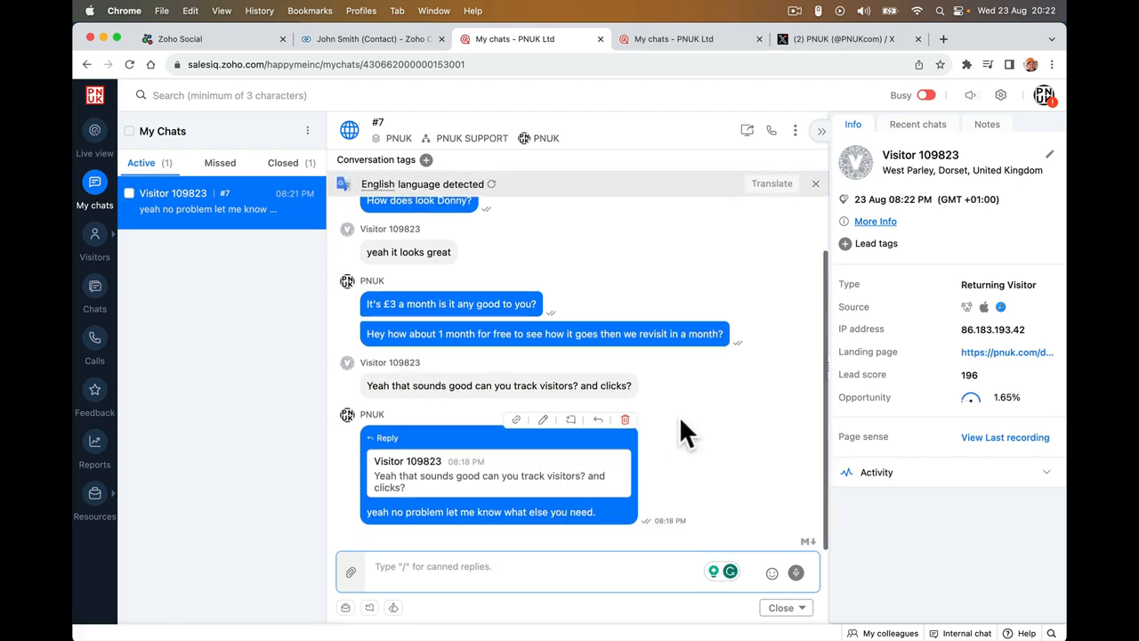
{"action": "mouse_move", "coordinate": [686, 430]}
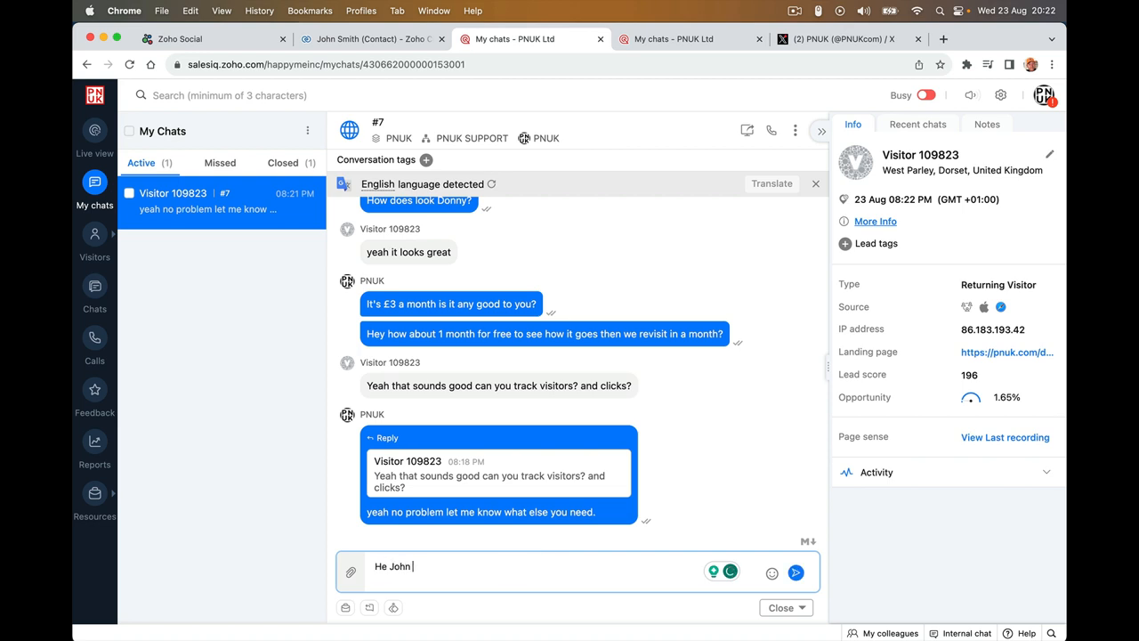
Send John 'a month is up on Friday what do you need join?'.
{"action": "type", "text": "a month is up on"}
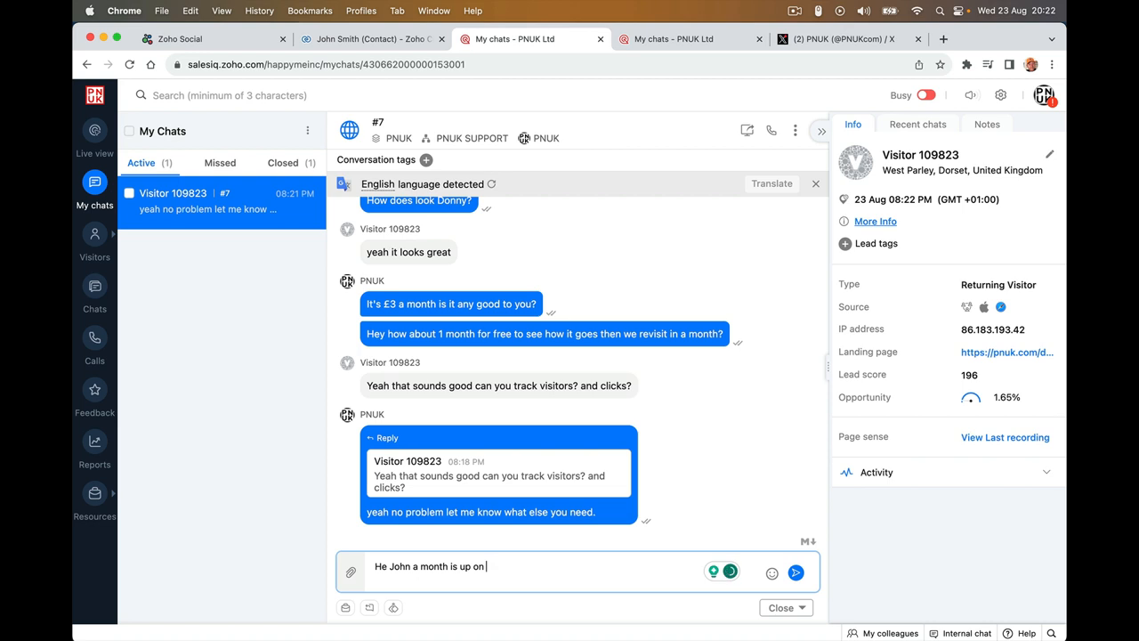
{"action": "type", "text": "Friday"}
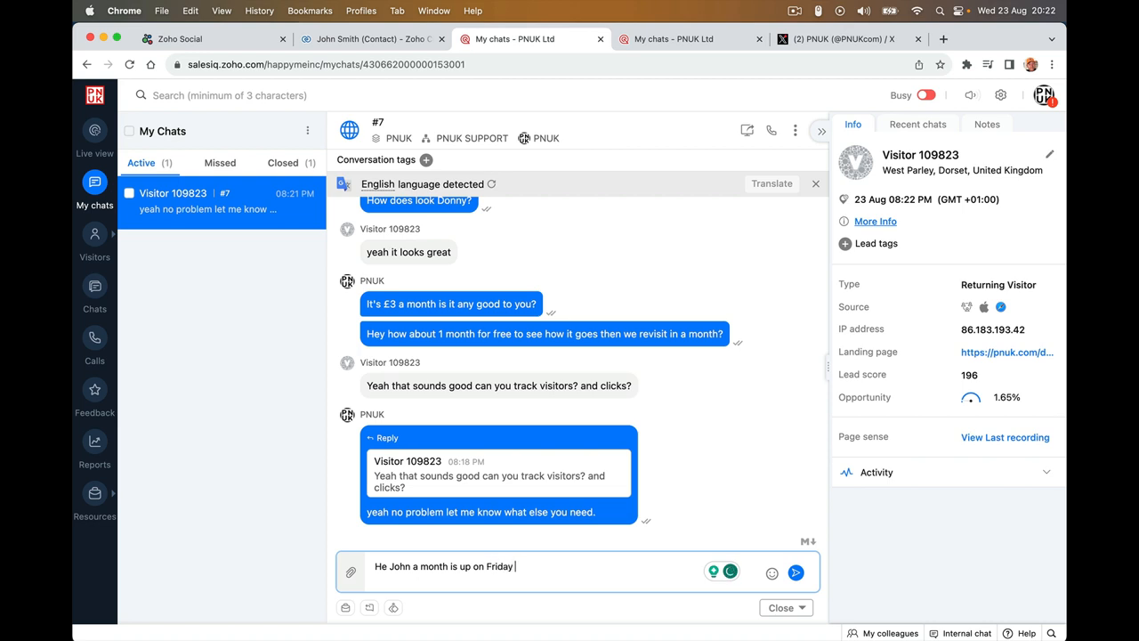
{"action": "type", "text": "what"}
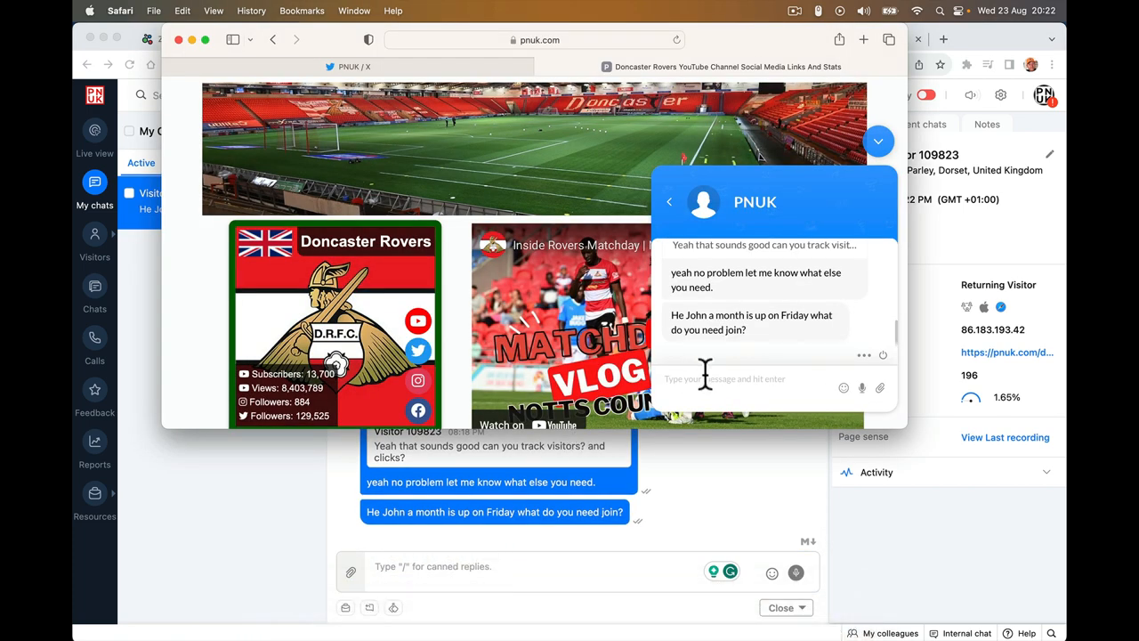
As the visitor, send 'Just the signup link thanks.' in the pnuk.com chat widget.
{"action": "type", "text": "Just"}
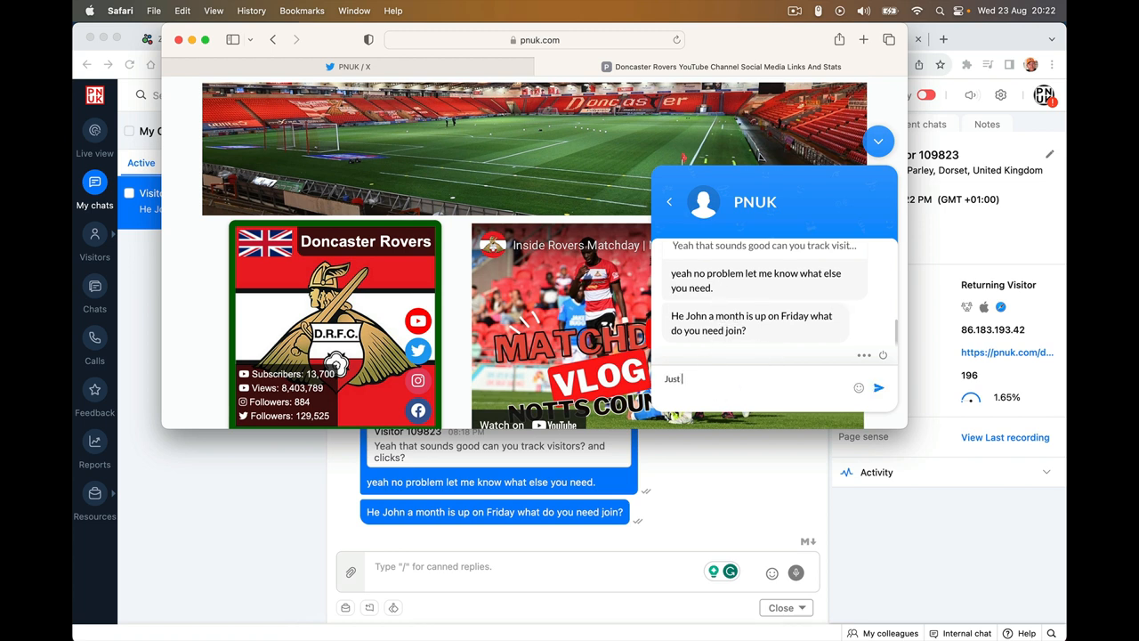
{"action": "type", "text": "the signup l"}
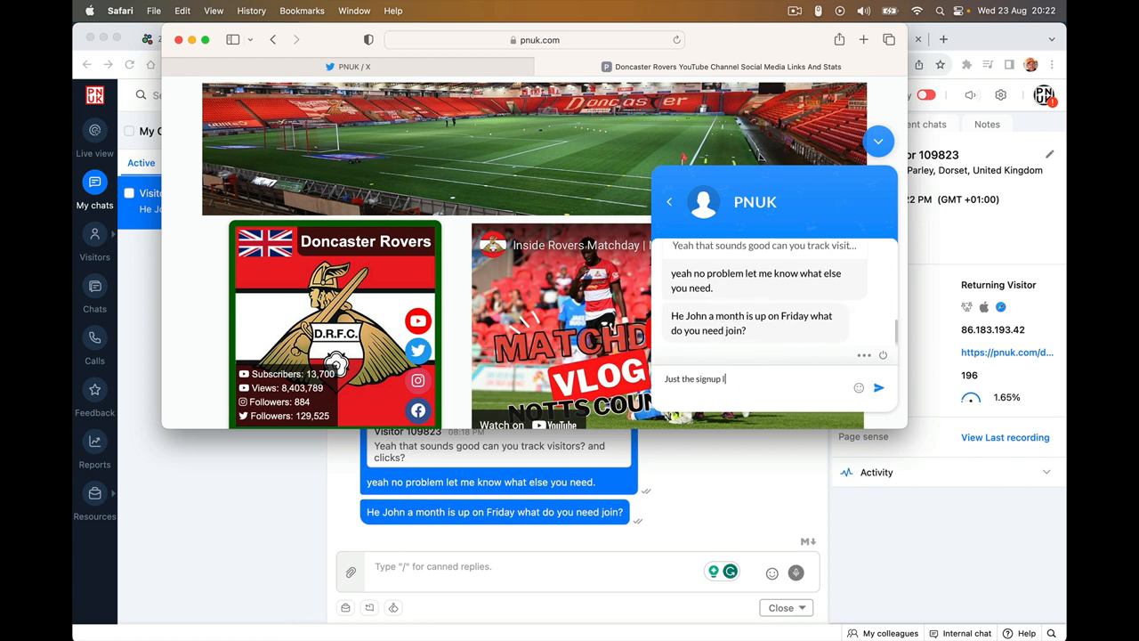
{"action": "type", "text": "ink"}
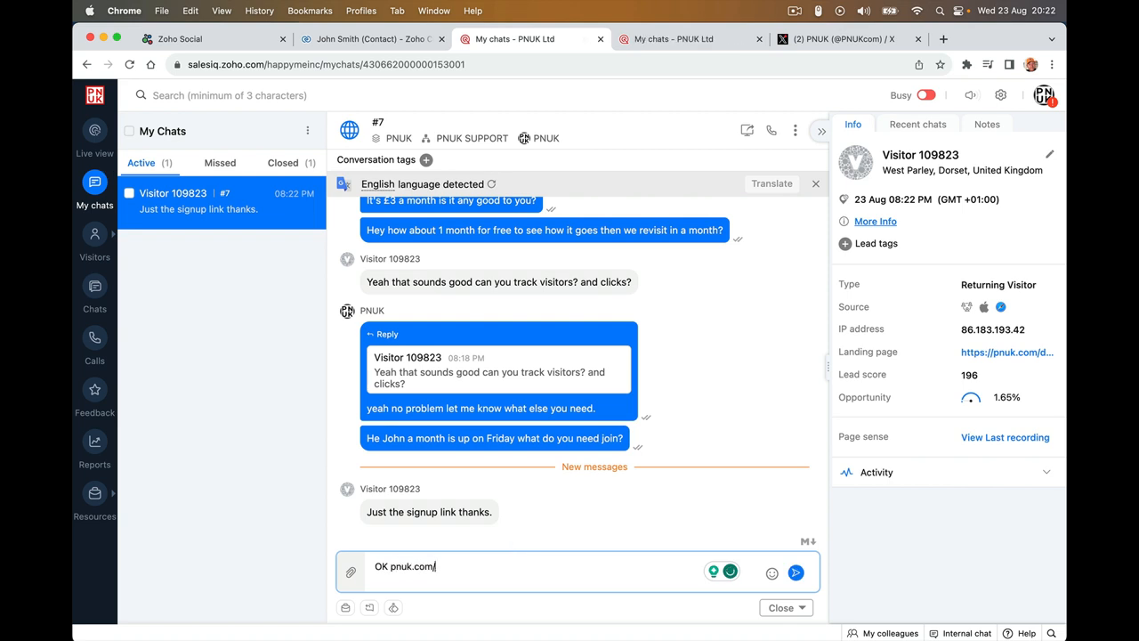
{"action": "left_click", "coordinate": [798, 572]}
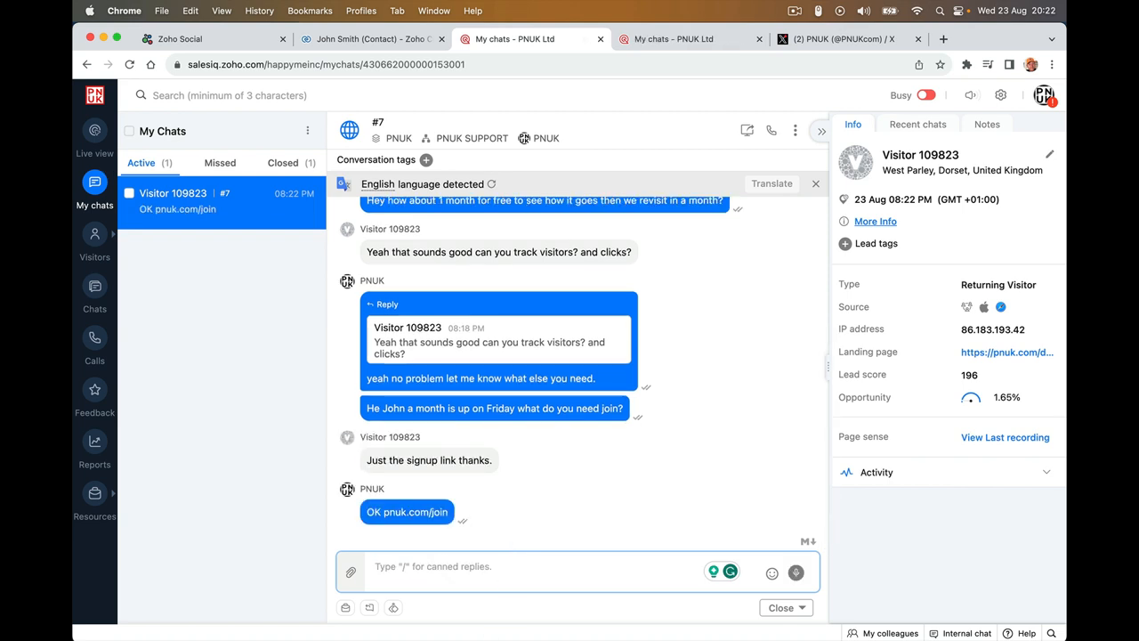
{"action": "left_click", "coordinate": [410, 605]}
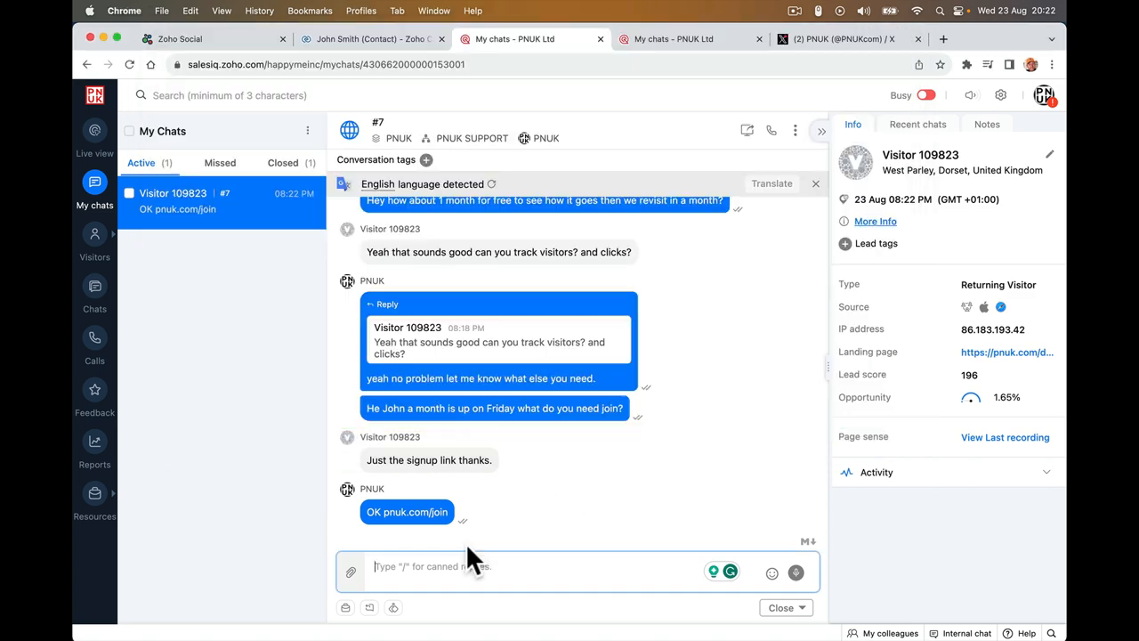
{"action": "type", "text": "https://"}
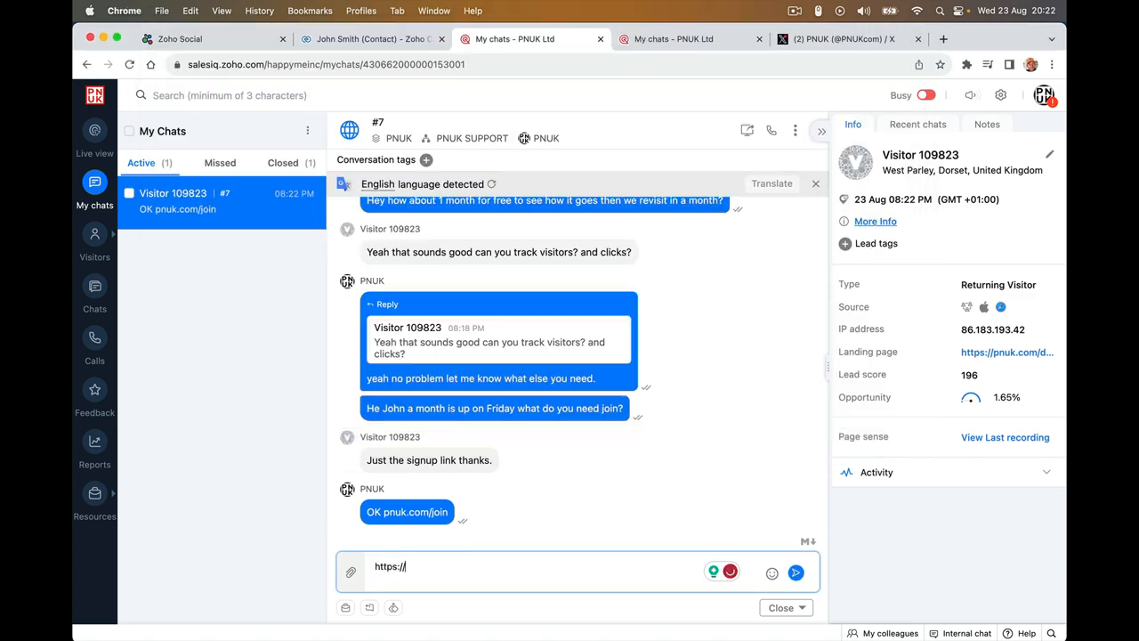
{"action": "type", "text": "pnuk.com/"}
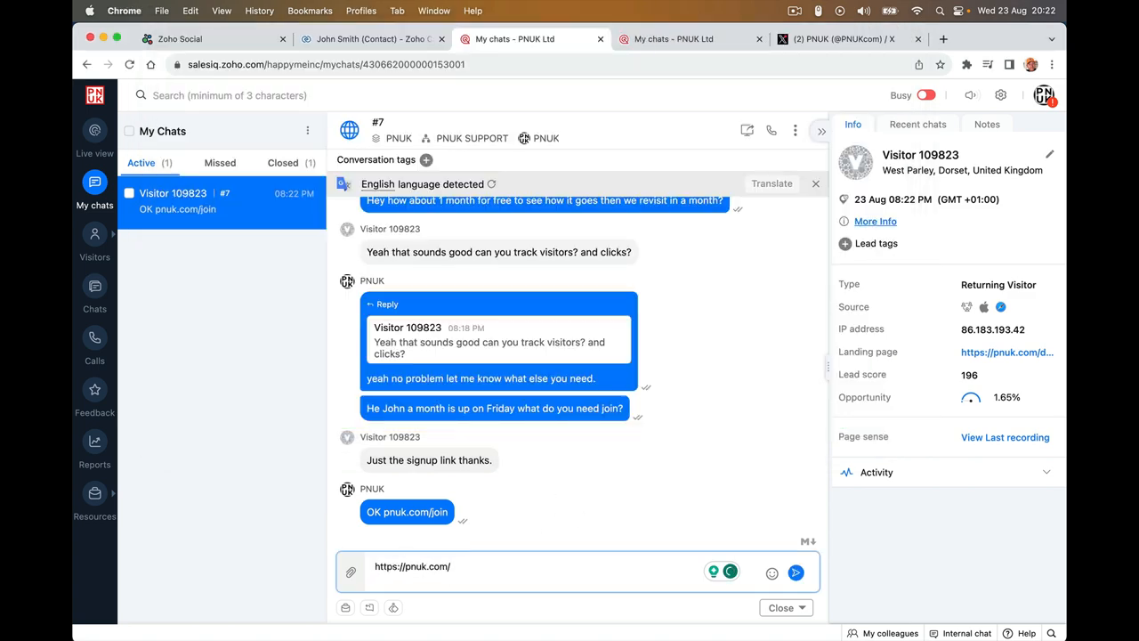
{"action": "type", "text": "join"}
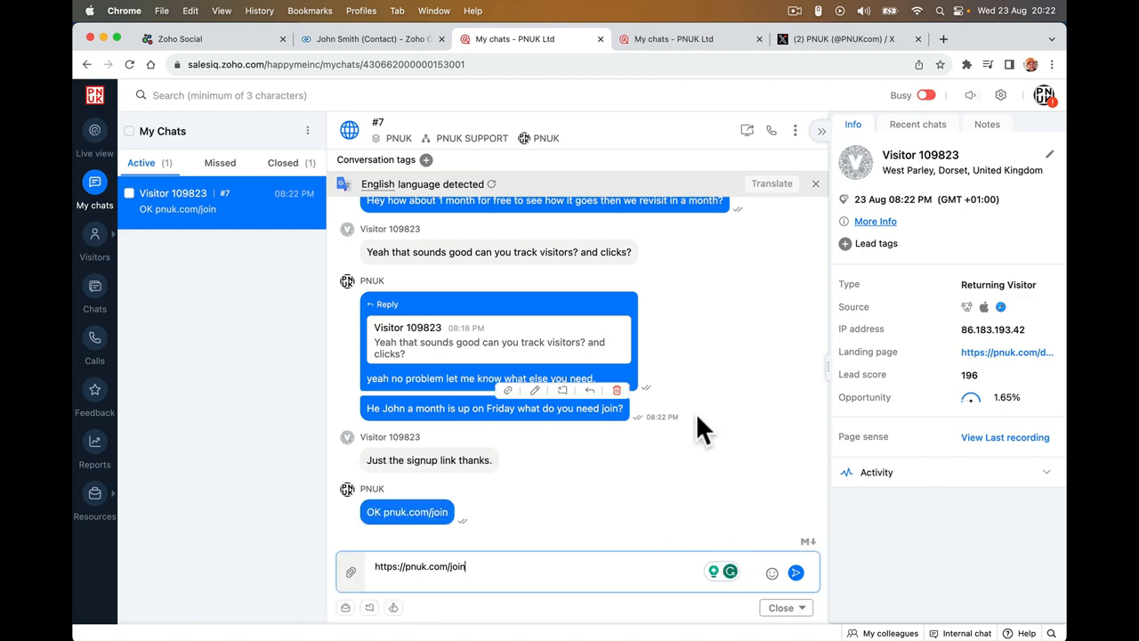
{"action": "left_click", "coordinate": [795, 571]}
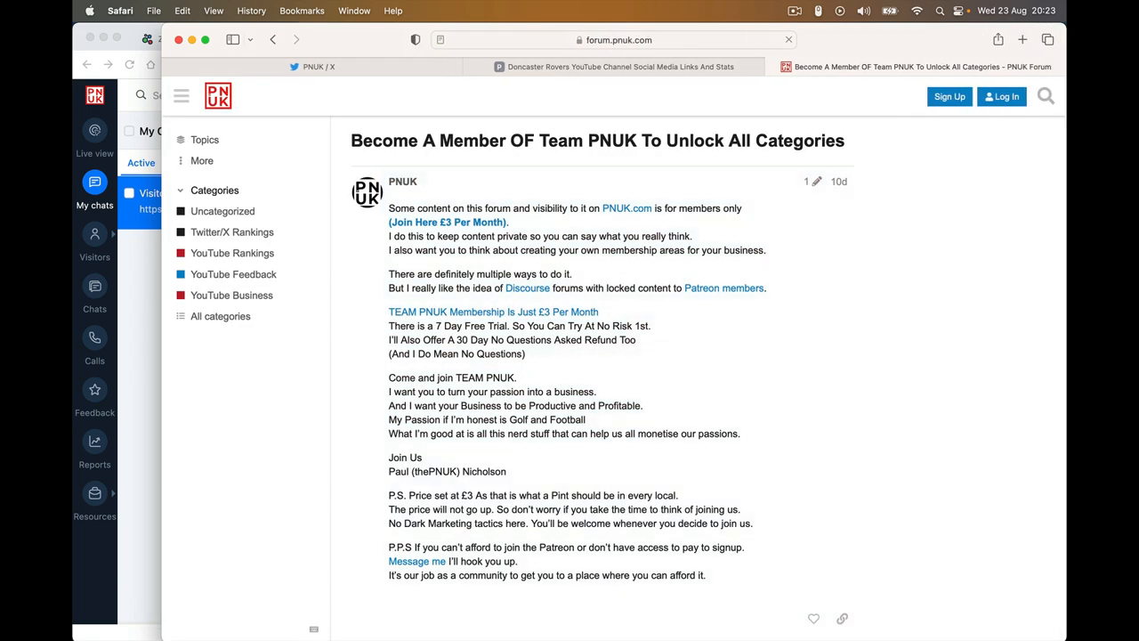
{"action": "mouse_move", "coordinate": [610, 233]}
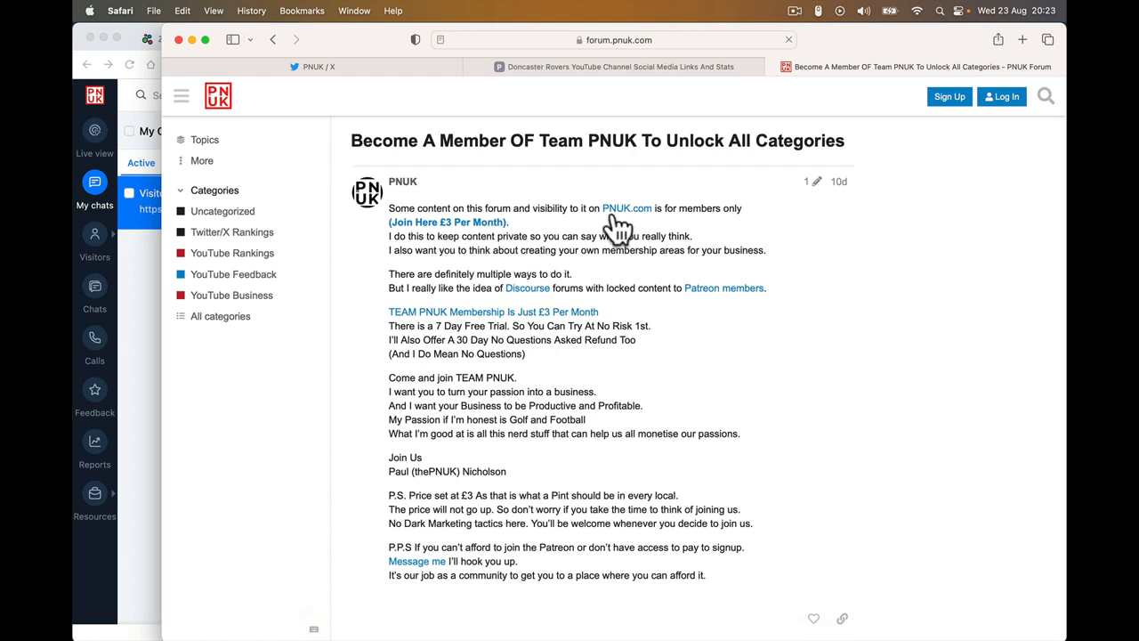
{"action": "mouse_move", "coordinate": [723, 285]}
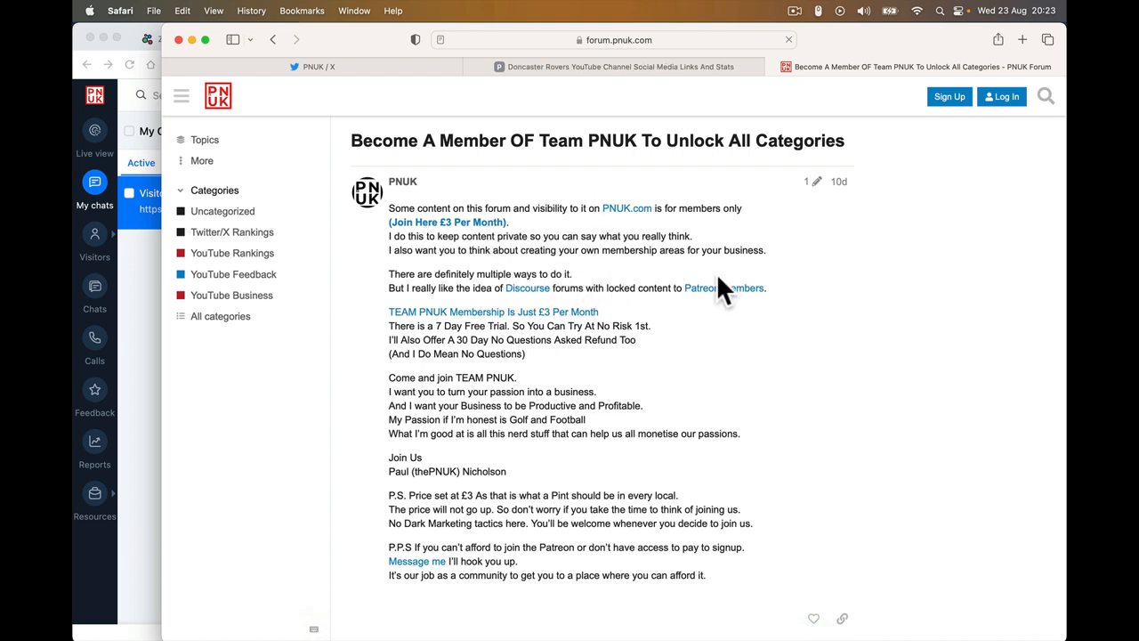
Follow the 'Patreon members' link to open patreon.com/pnuk.
{"action": "left_click", "coordinate": [723, 287]}
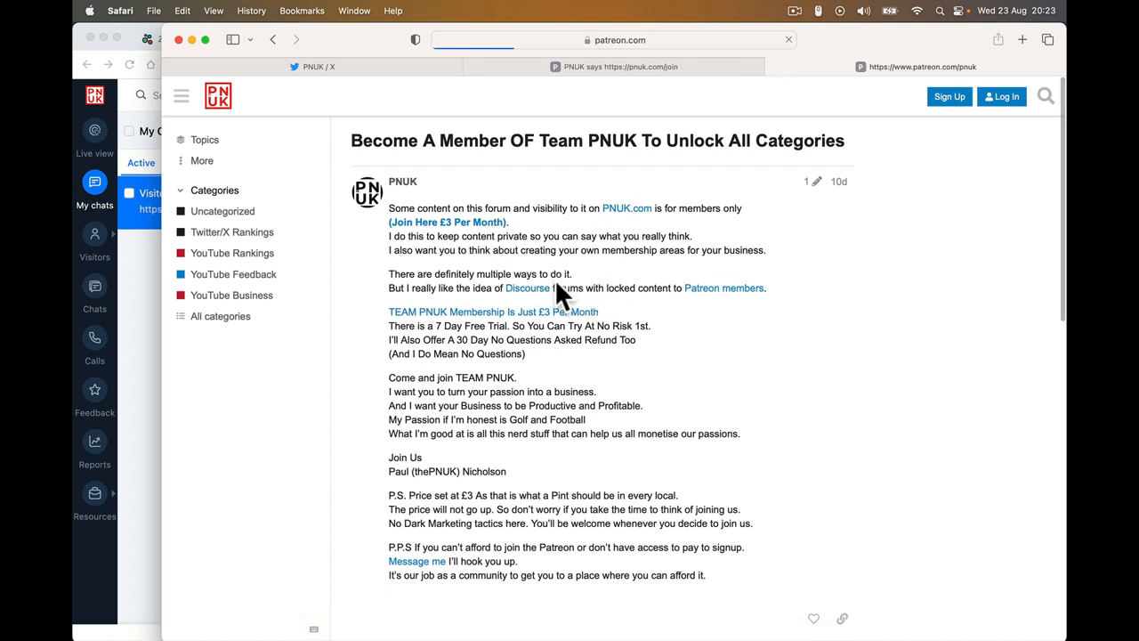
{"action": "mouse_move", "coordinate": [438, 438]}
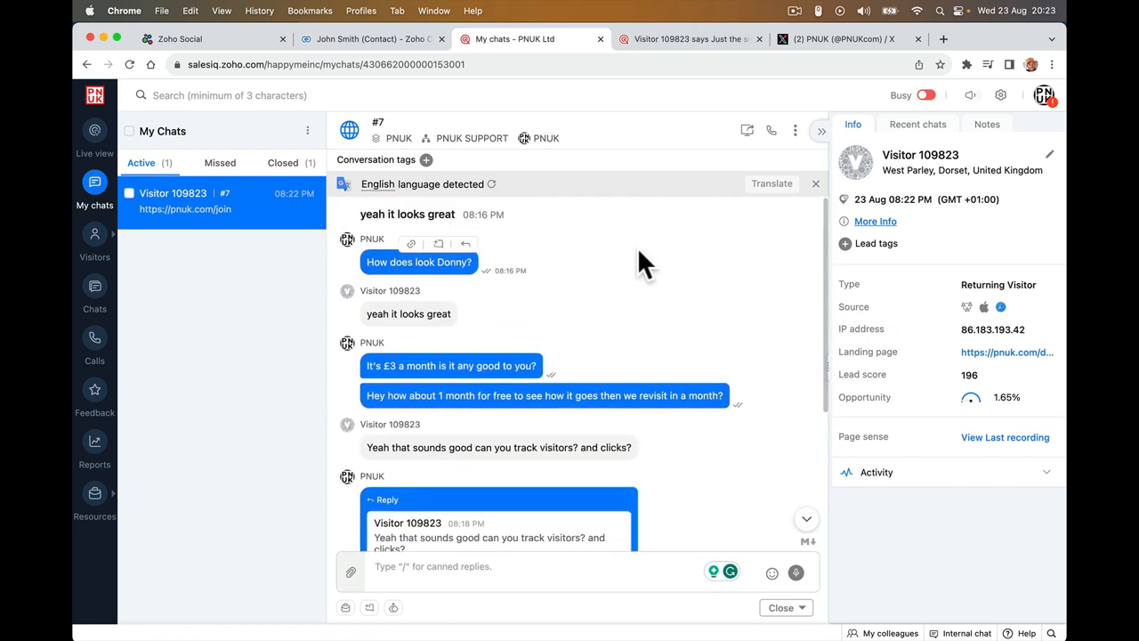
Check visitor 109823's recent SalesIQ chats, then return to the Info view.
{"action": "scroll", "scroll_direction": "down", "scroll_amount": 3}
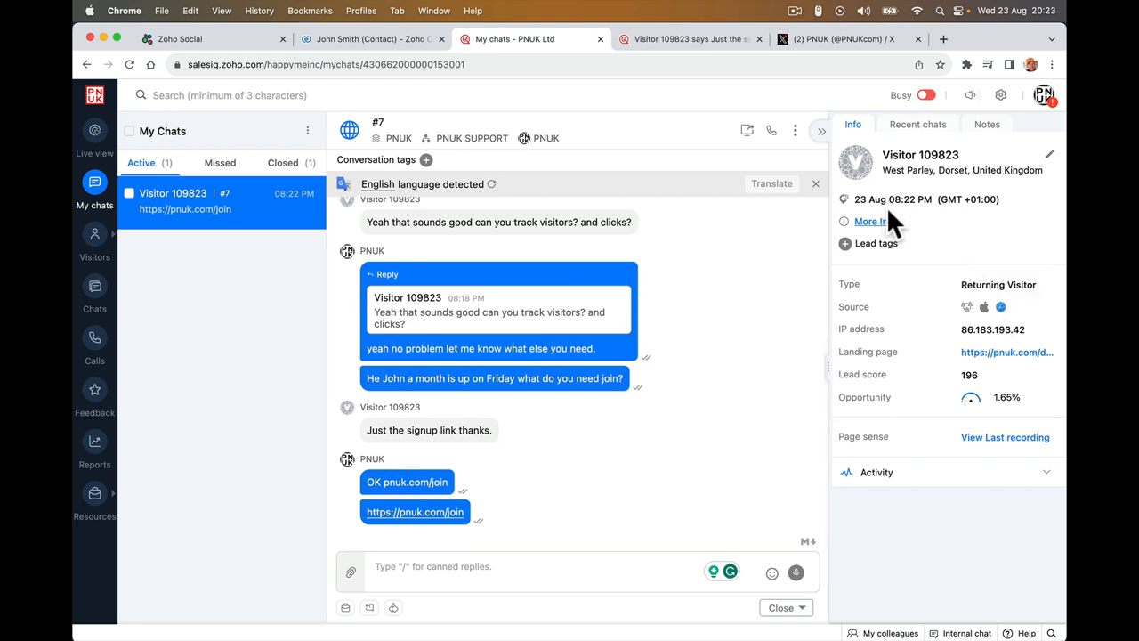
{"action": "mouse_move", "coordinate": [992, 258]}
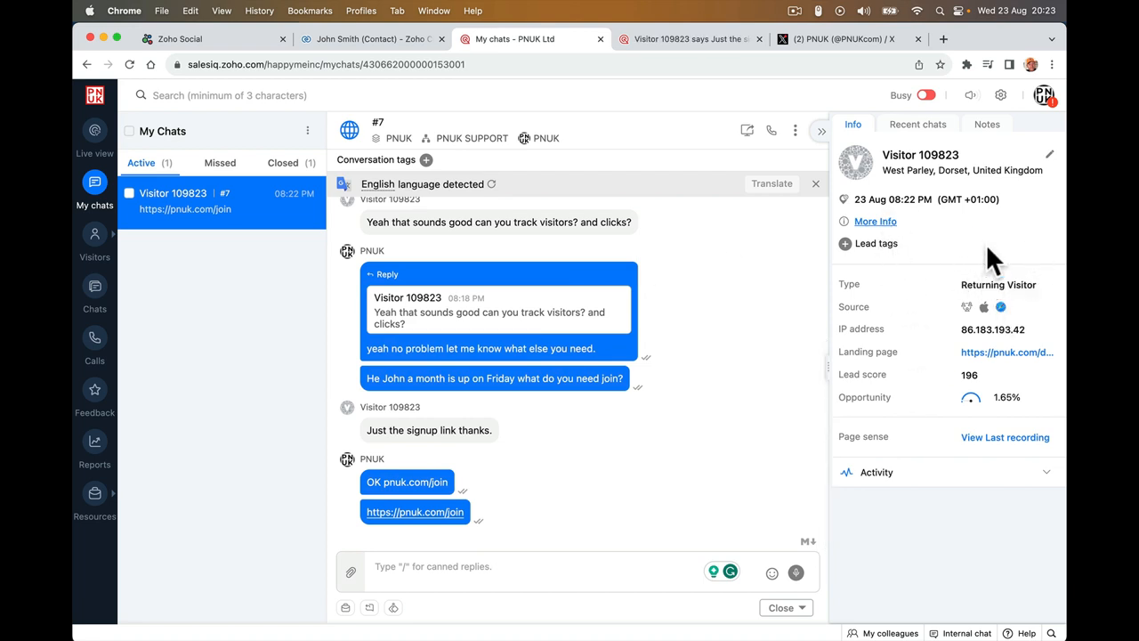
{"action": "left_click", "coordinate": [917, 124]}
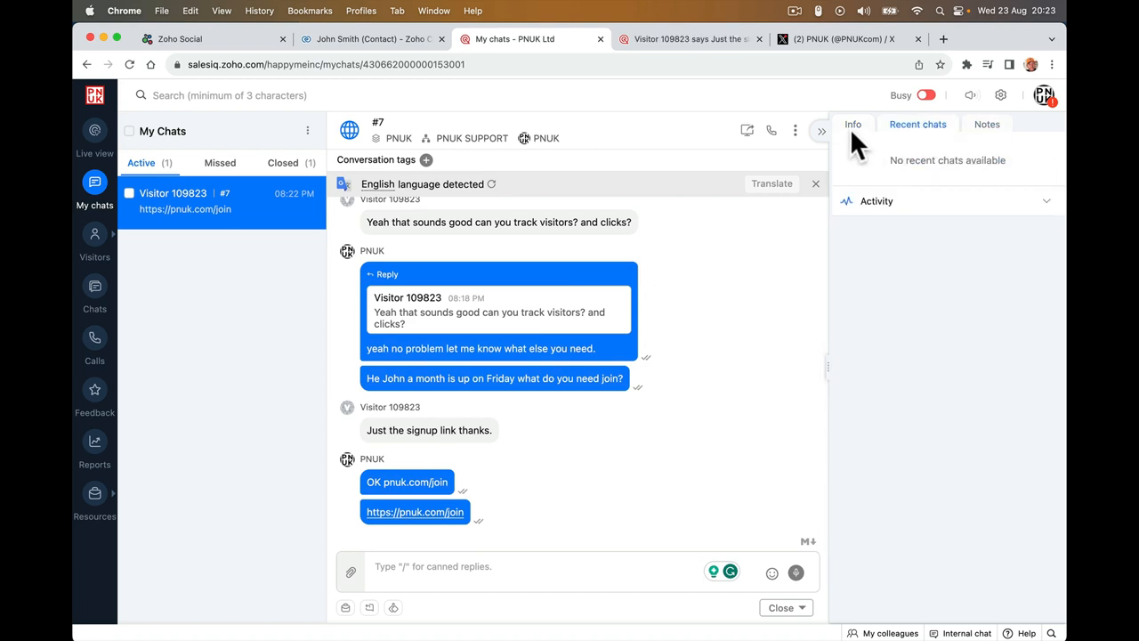
{"action": "left_click", "coordinate": [853, 124]}
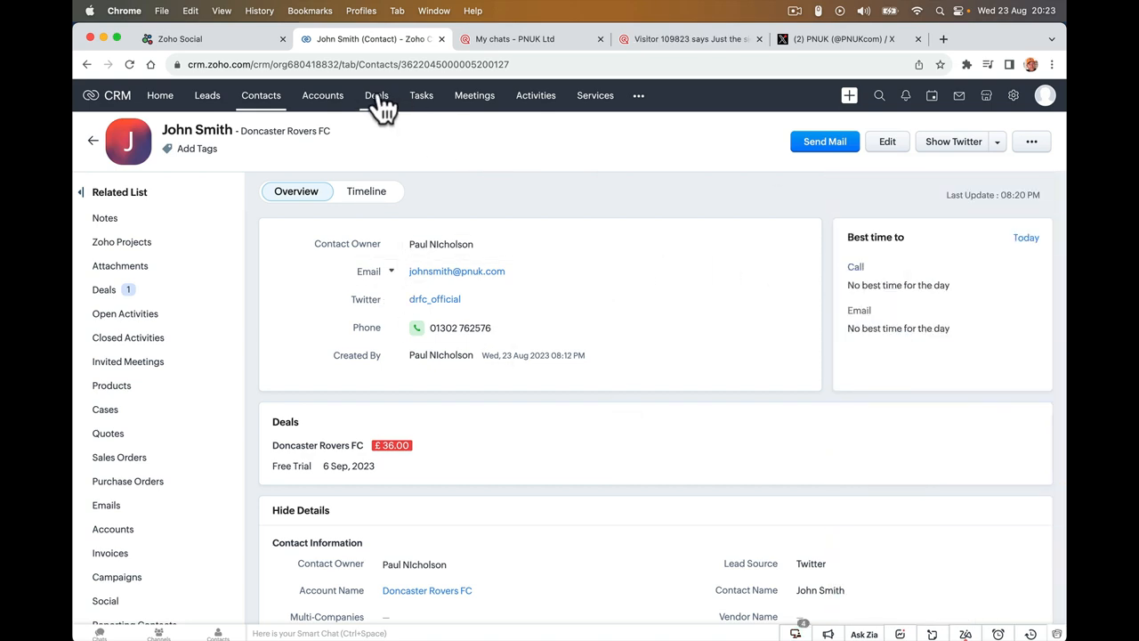
Move the £36 Doncaster Rovers FC deal to Closed Won in the Deals pipeline.
{"action": "left_click", "coordinate": [376, 95]}
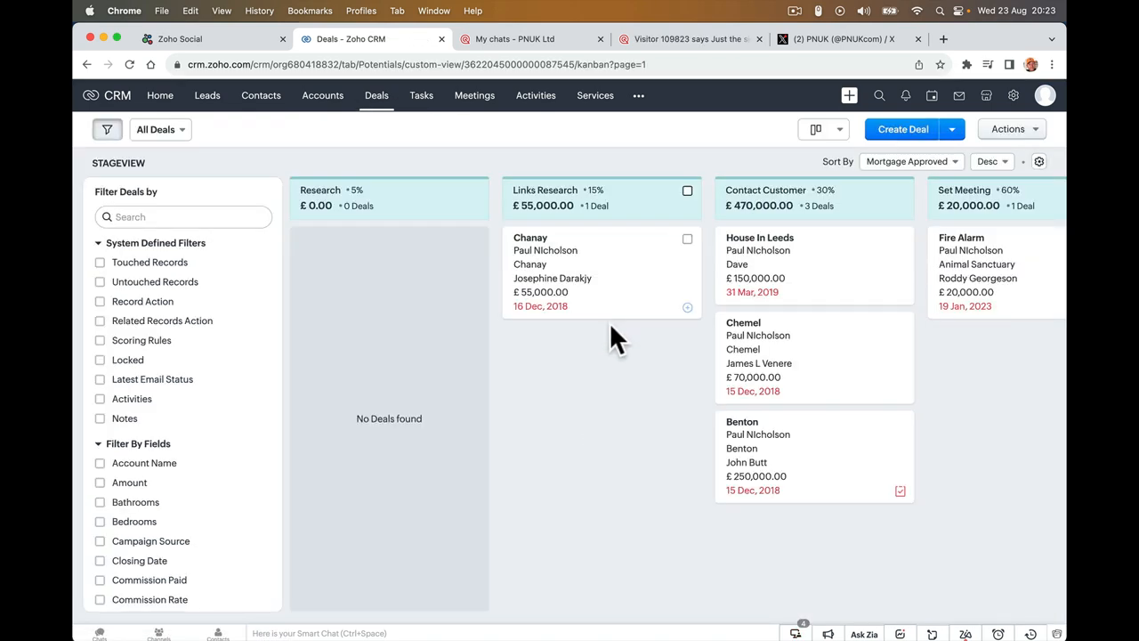
{"action": "scroll", "scroll_direction": "right", "scroll_amount": 3}
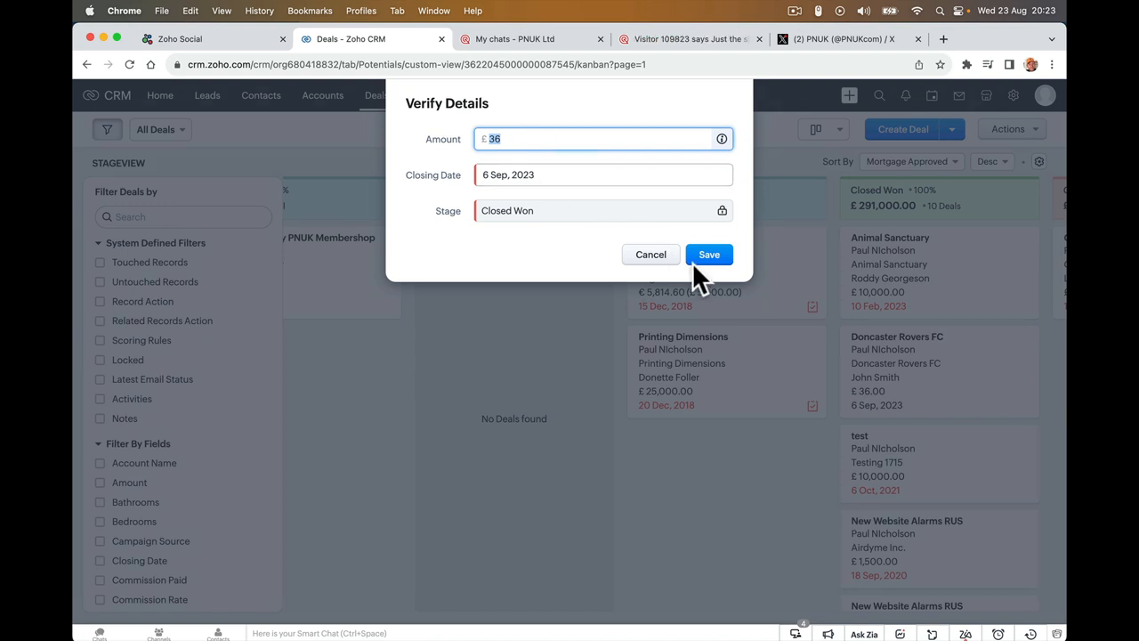
{"action": "left_click", "coordinate": [708, 255]}
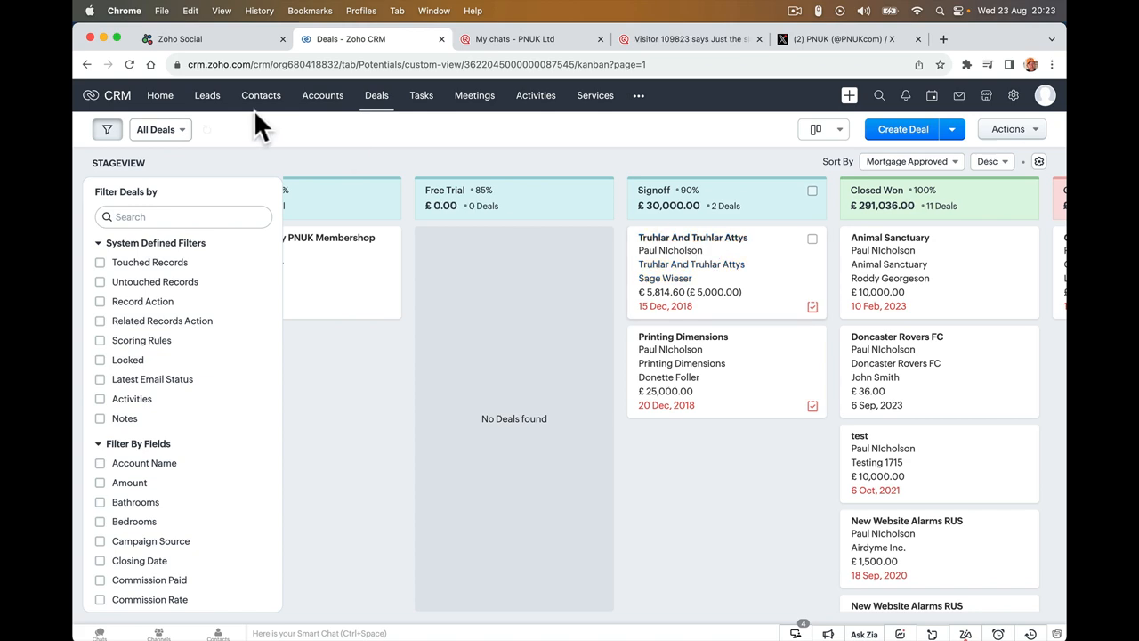
{"action": "left_click", "coordinate": [209, 39]}
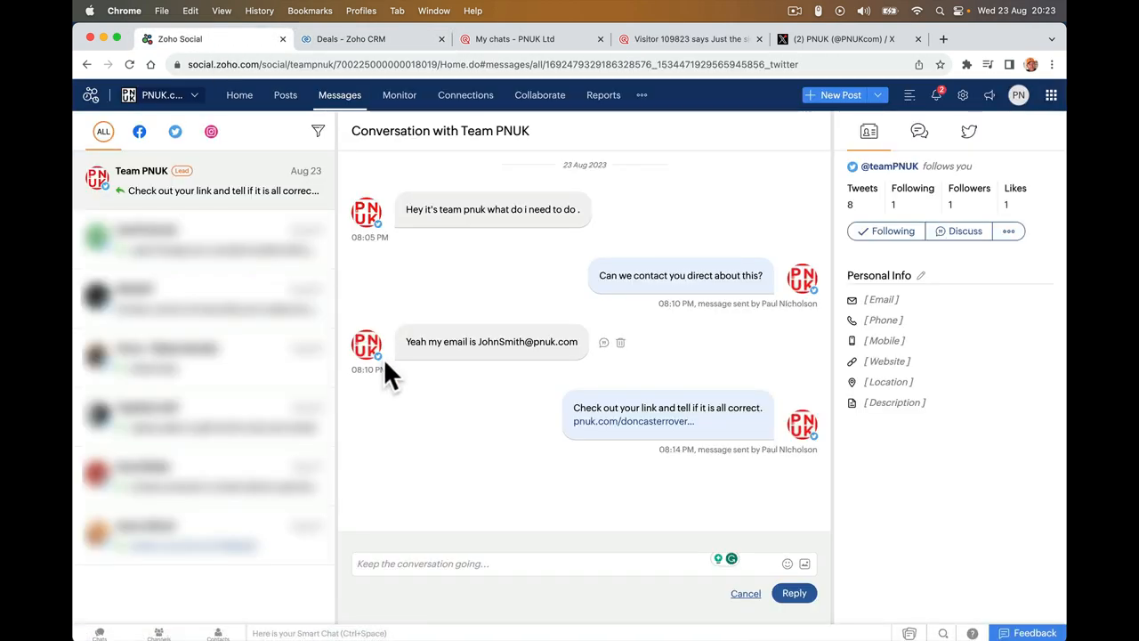
Recheck the Closed Won pipeline, then return to the Team PNUK Twitter conversation.
{"action": "left_click", "coordinate": [365, 39]}
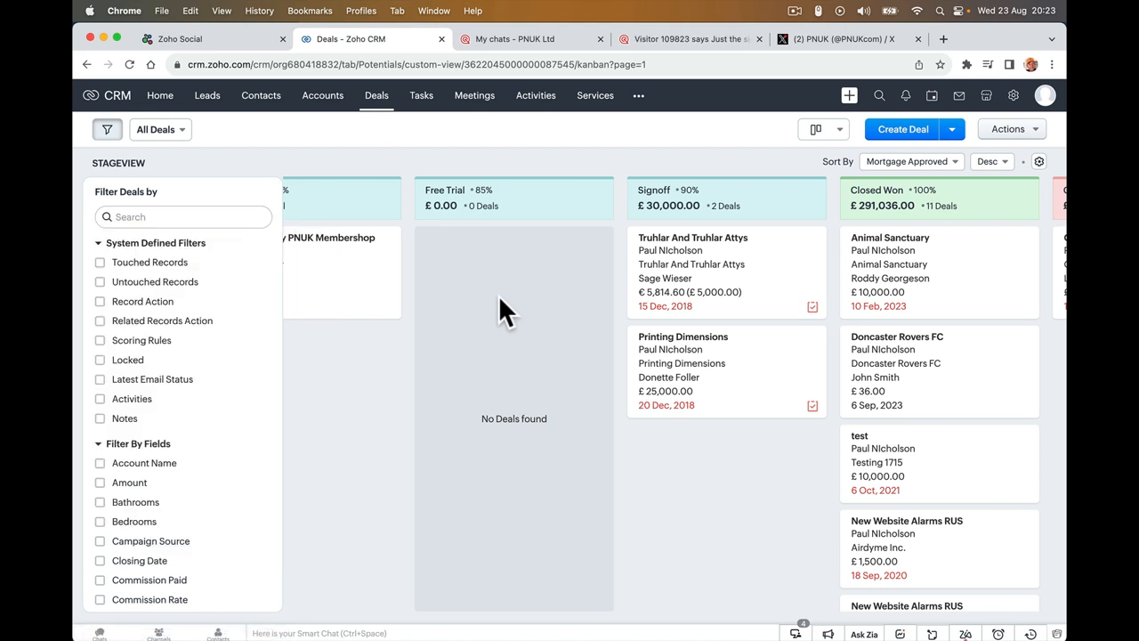
{"action": "mouse_move", "coordinate": [212, 98]}
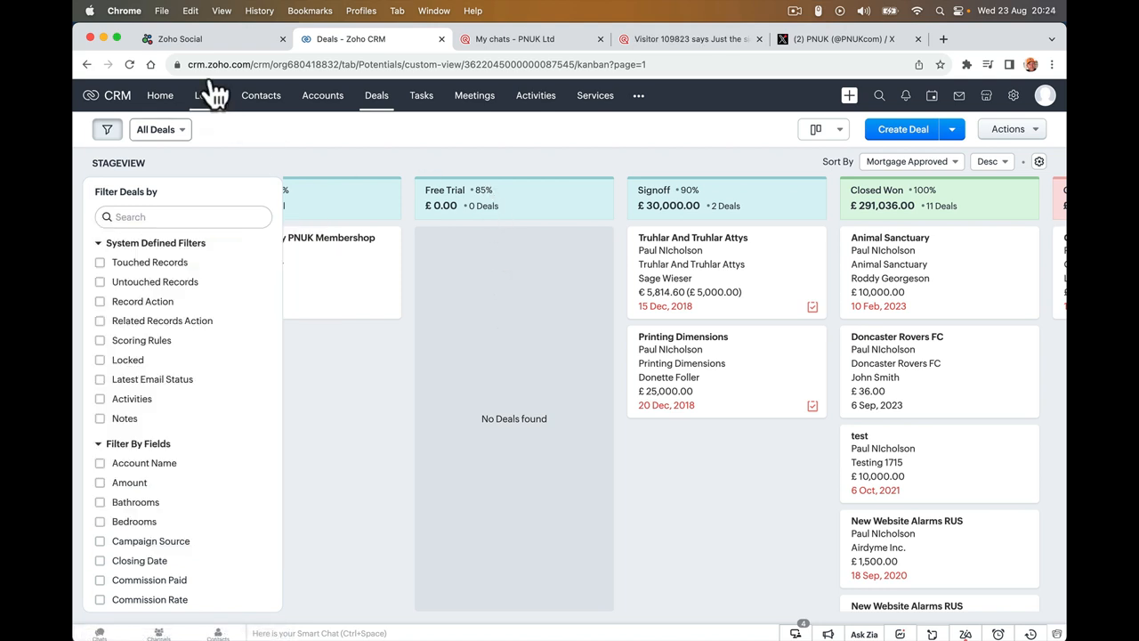
{"action": "left_click", "coordinate": [205, 38]}
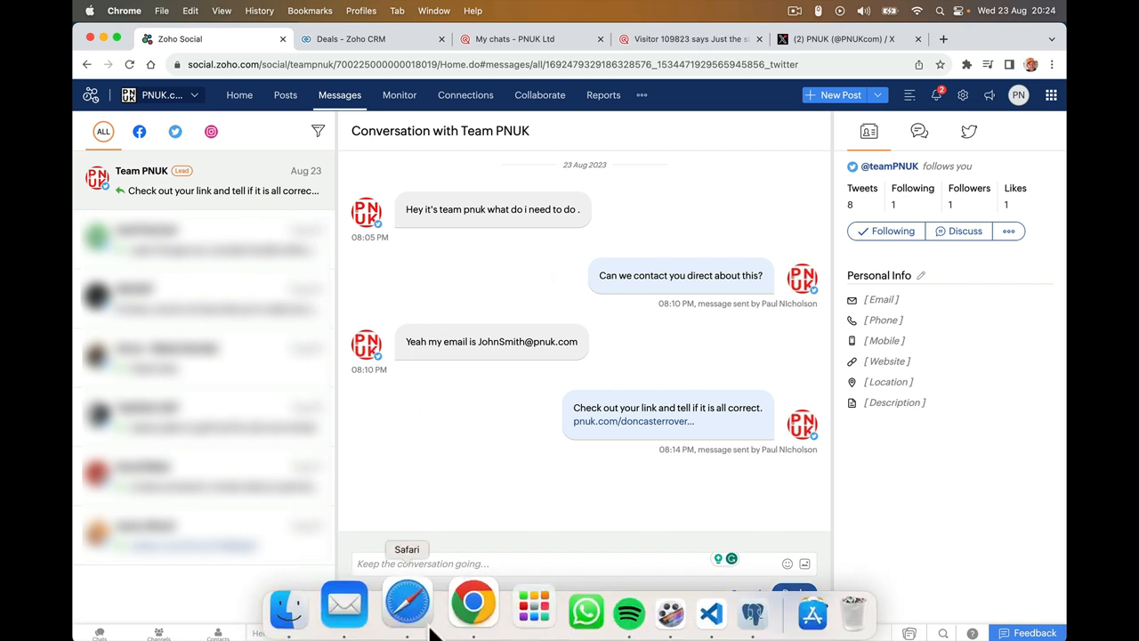
Load social.zoho.com in Safari and view Team PNUK's 8:04 PM reply.
{"action": "left_click", "coordinate": [405, 612]}
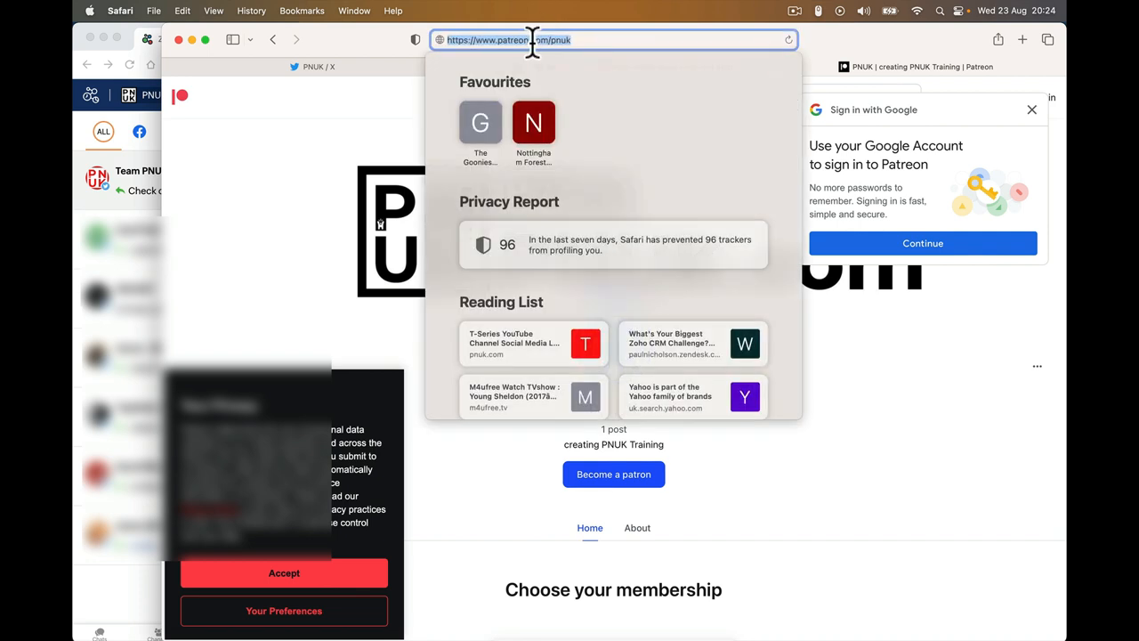
{"action": "type", "text": "social.zoho.com"}
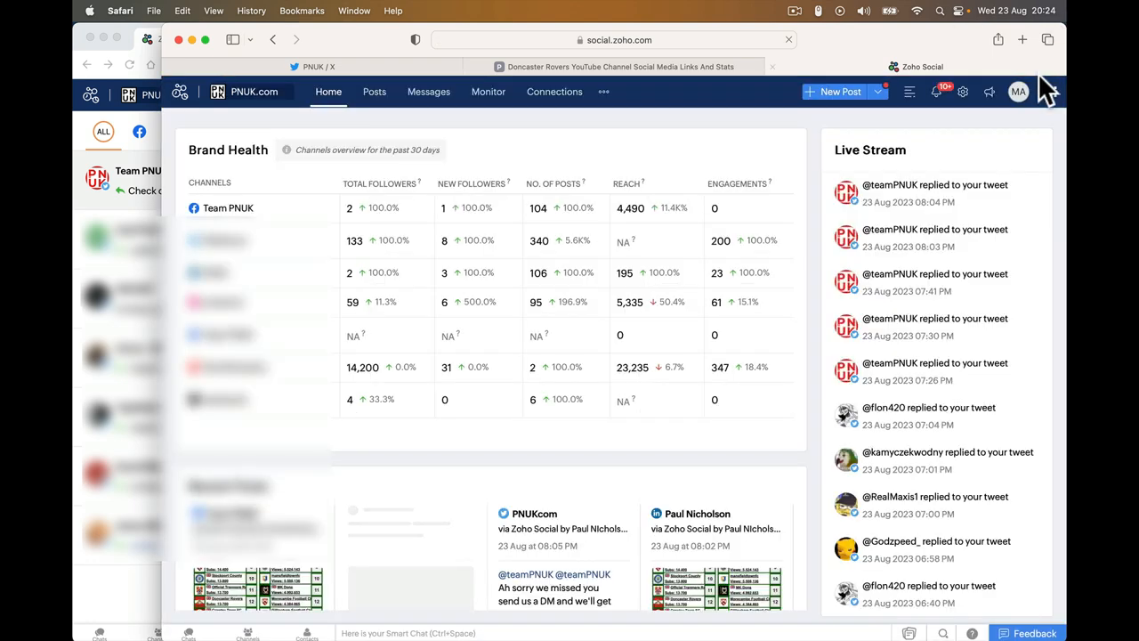
{"action": "left_click", "coordinate": [1016, 92]}
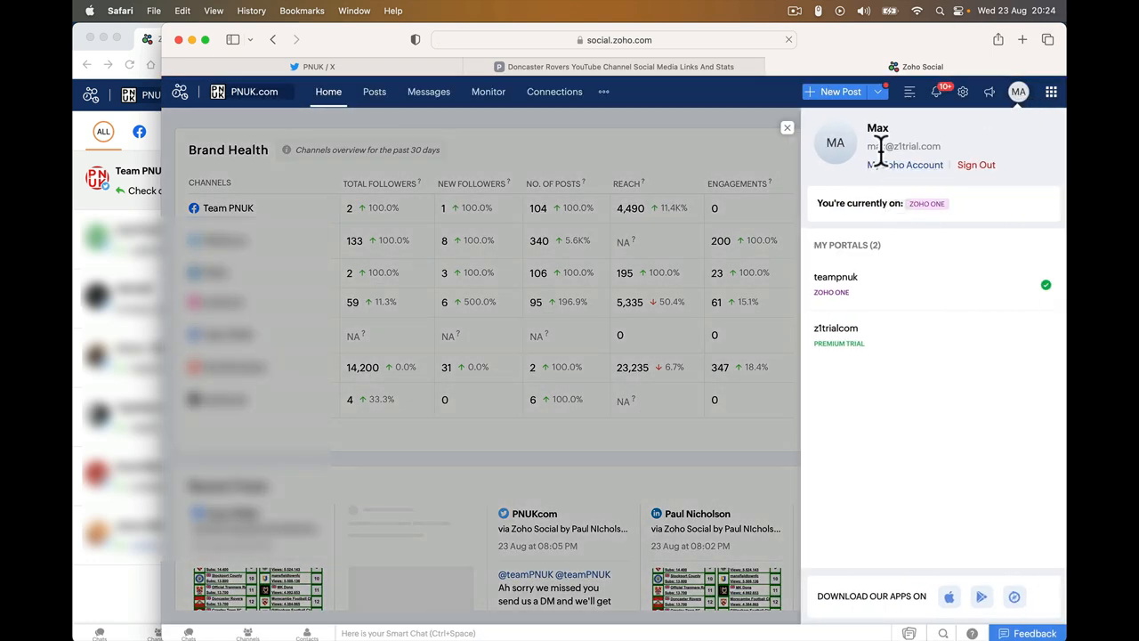
{"action": "left_click", "coordinate": [786, 127]}
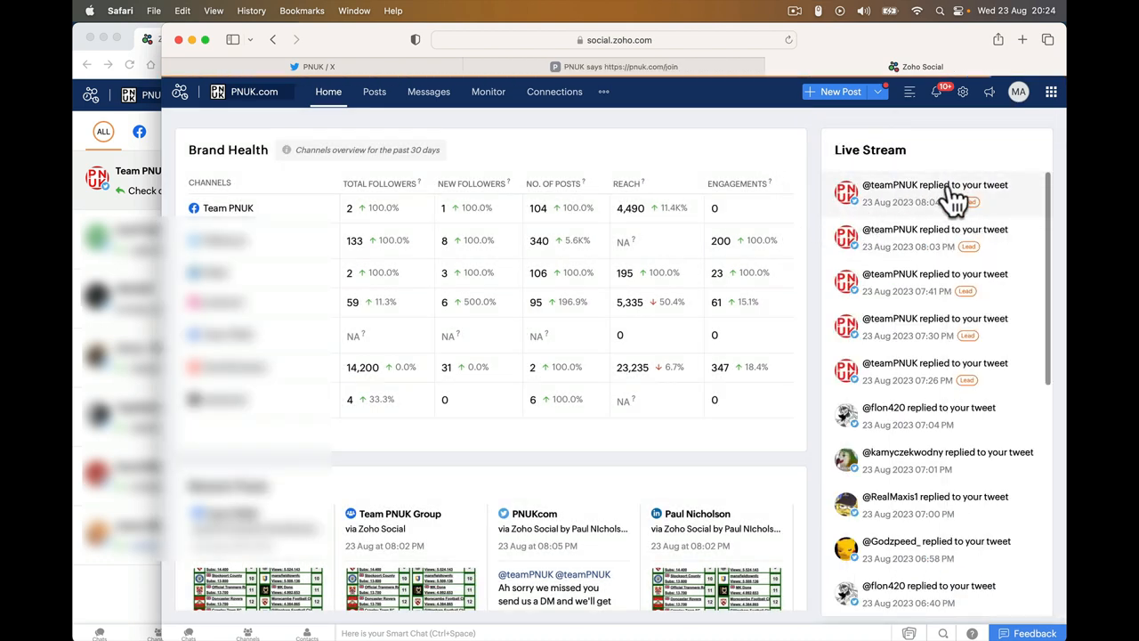
{"action": "left_click", "coordinate": [934, 193]}
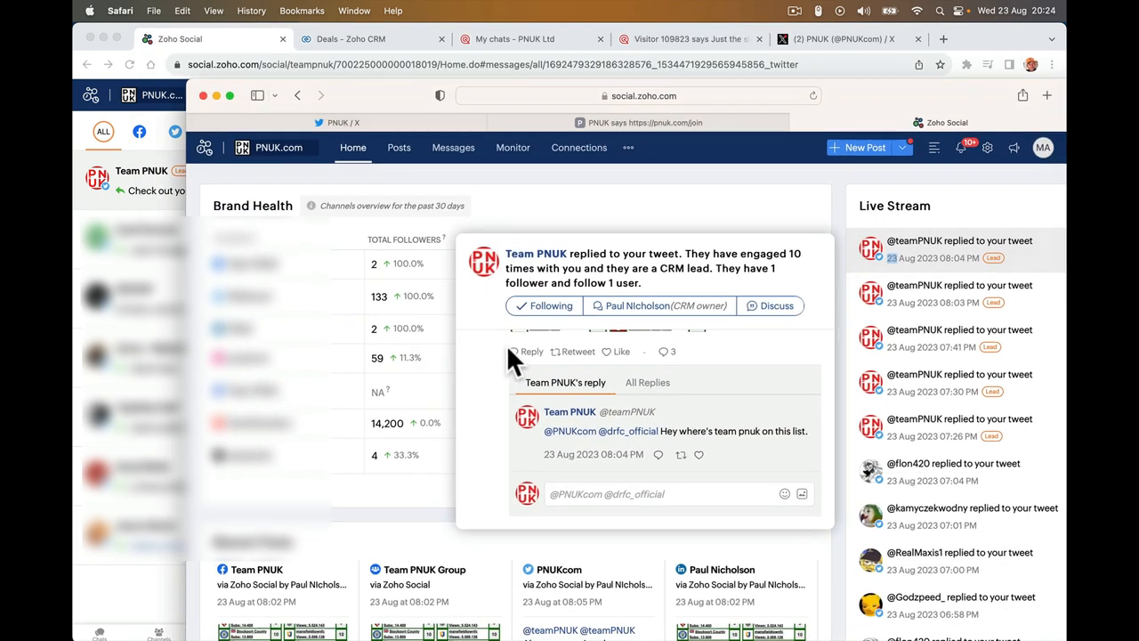
{"action": "mouse_move", "coordinate": [591, 468]}
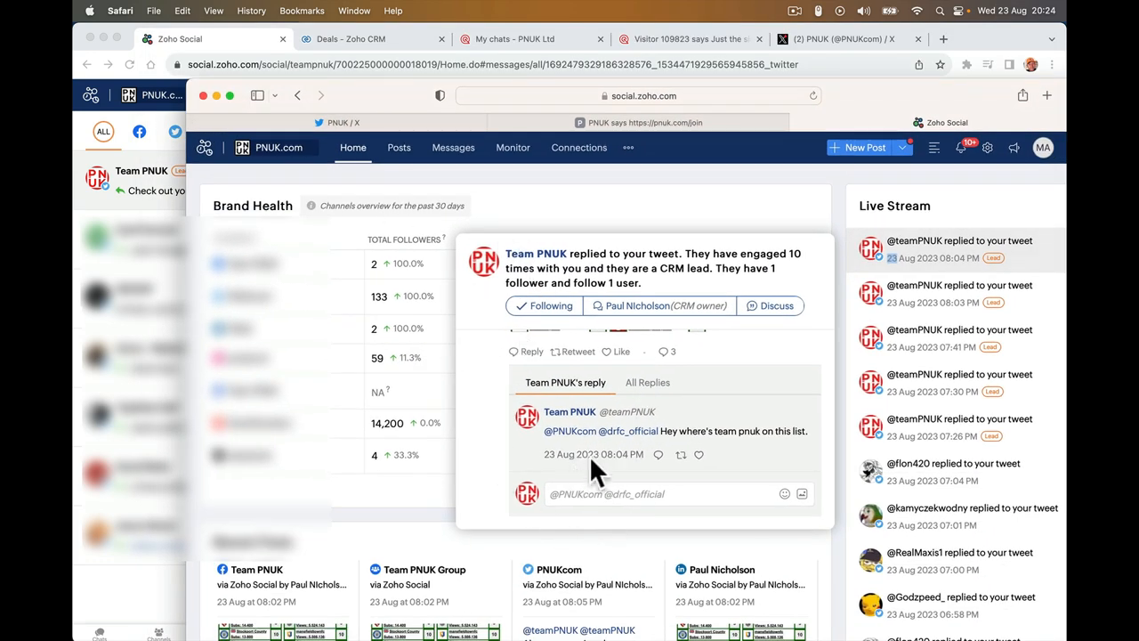
Write the reply 'Great to have you on board! Thanks' to Team PNUK's tweet.
{"action": "left_click", "coordinate": [647, 383]}
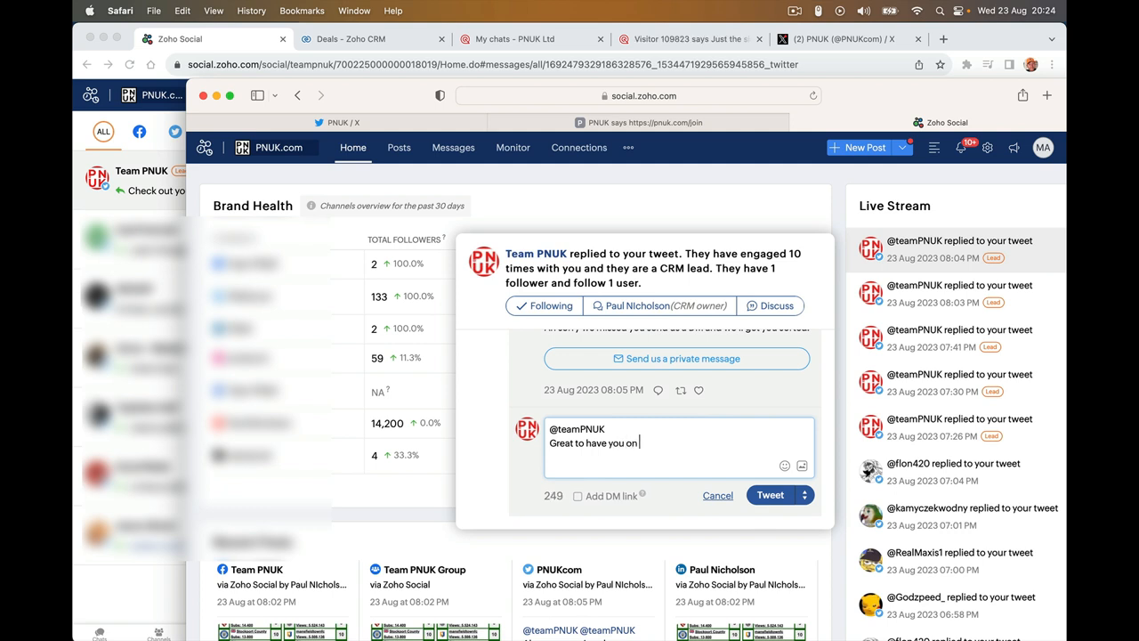
{"action": "type", "text": "boards!"}
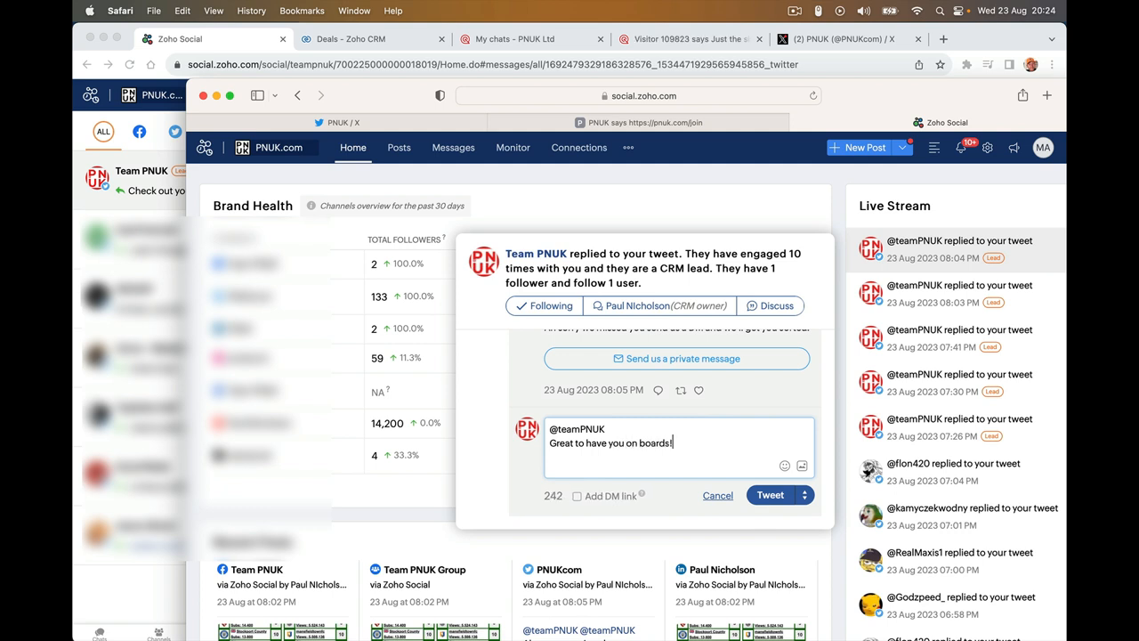
{"action": "type", "text": "Thnak"}
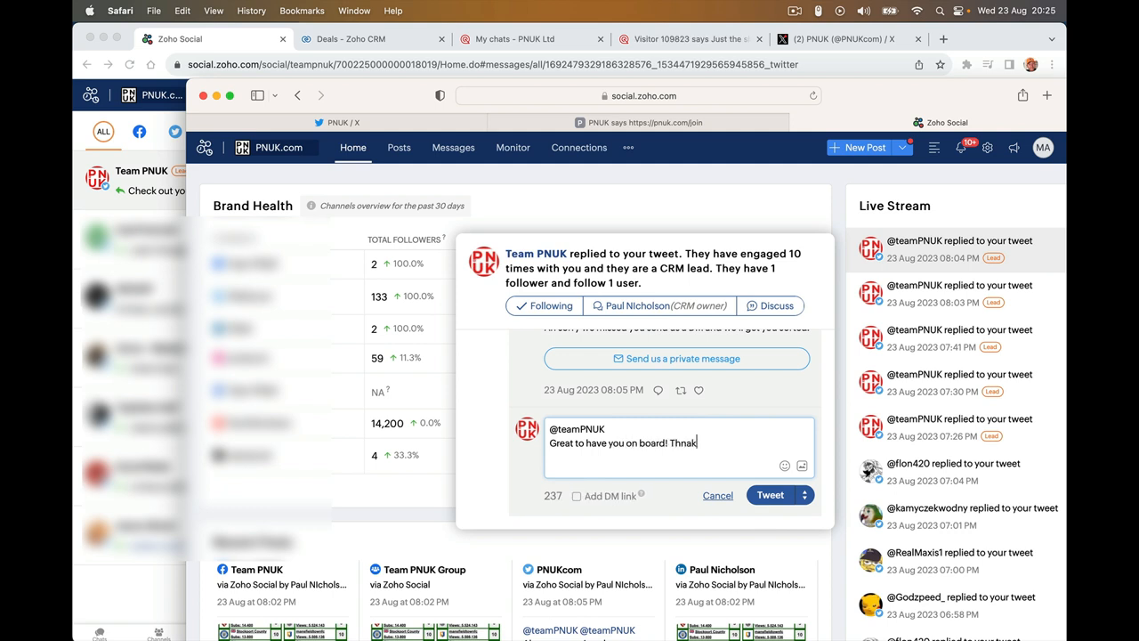
{"action": "type", "text": "Thanks"}
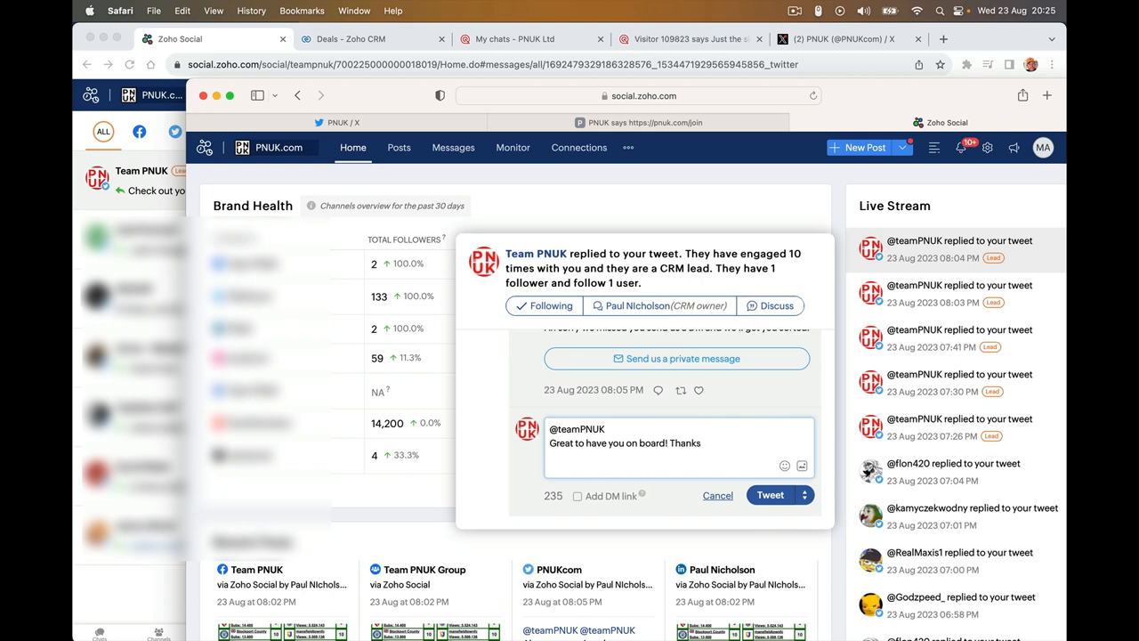
{"action": "mouse_move", "coordinate": [808, 427]}
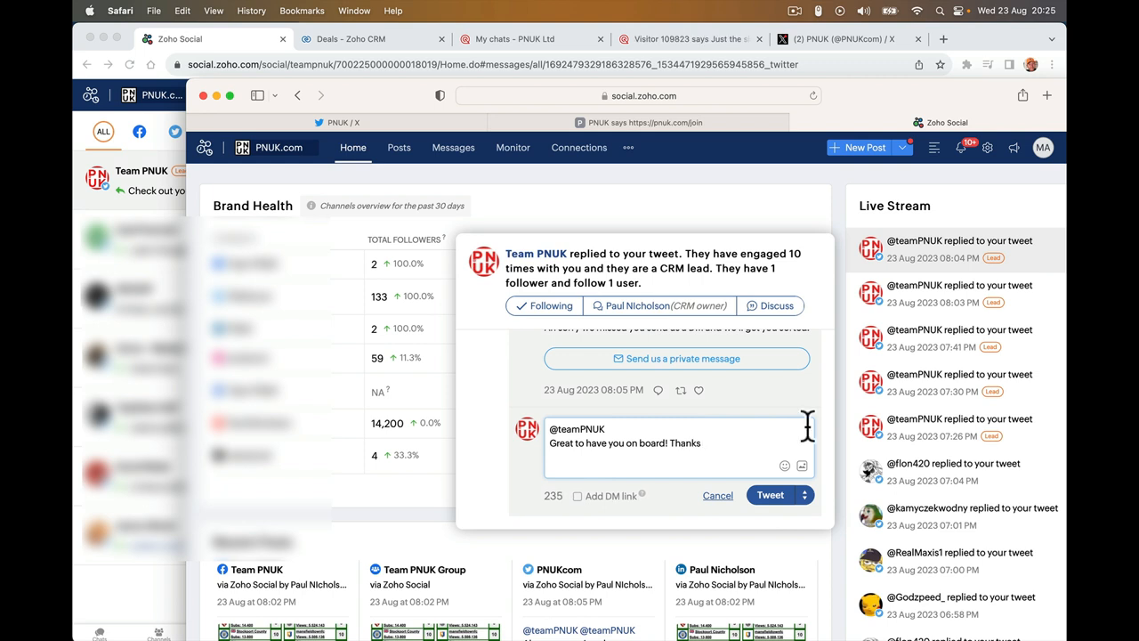
{"action": "left_click", "coordinate": [770, 495]}
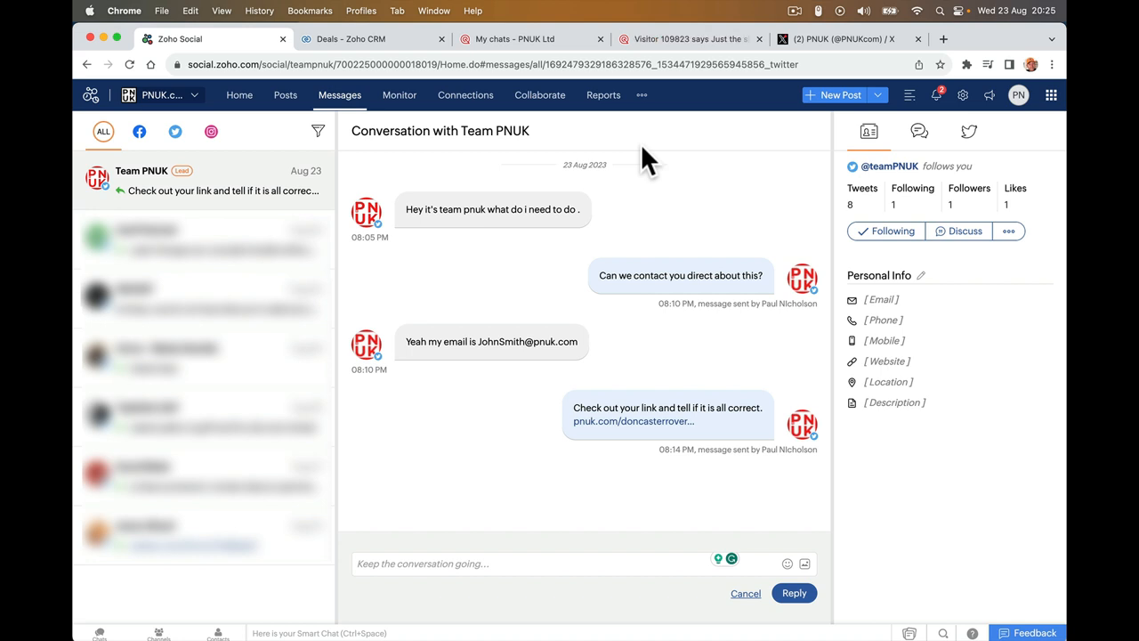
Switch to the tab with PNUK's Zoho One introduction page.
{"action": "left_click", "coordinate": [374, 39]}
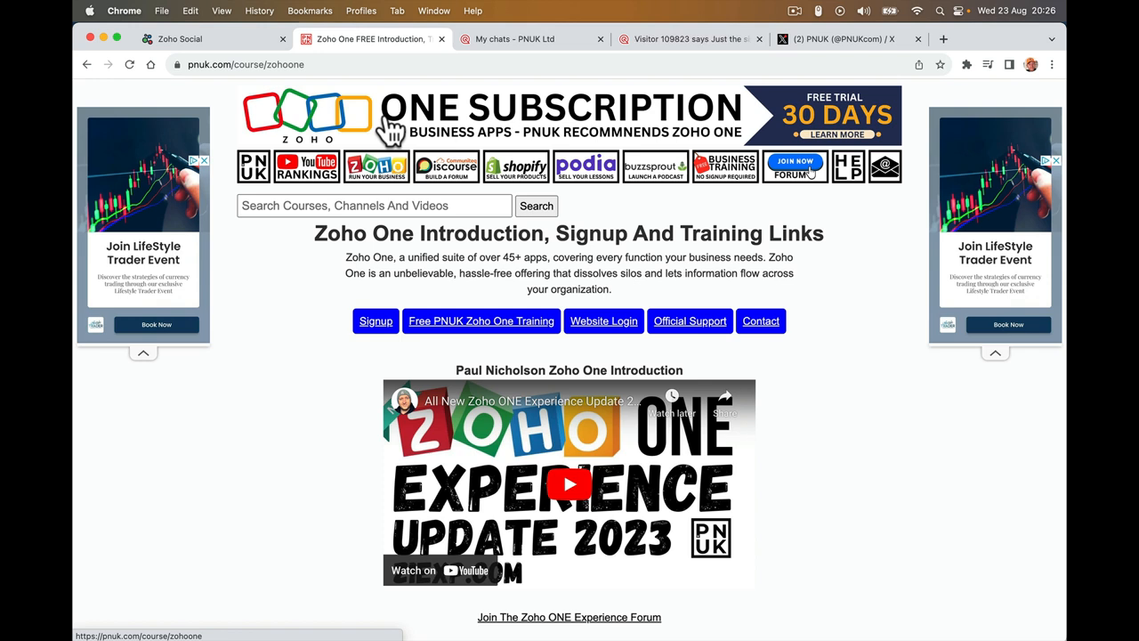
Search the PNUK site for 'veed' and open the VEED STUDIO channel page.
{"action": "left_click", "coordinate": [373, 206]}
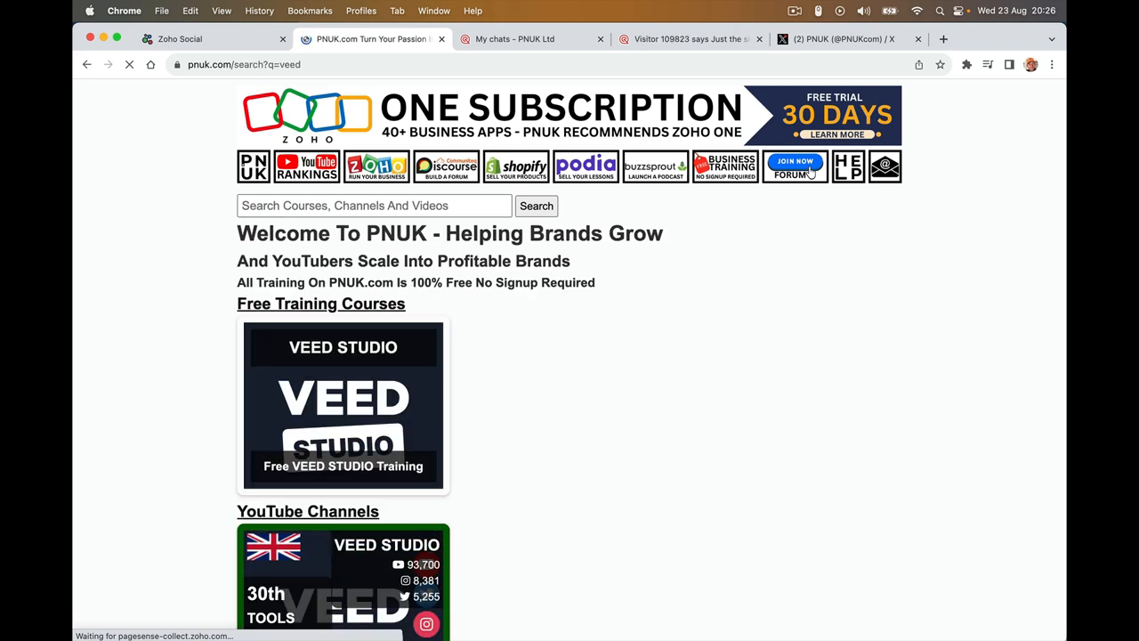
{"action": "scroll", "scroll_direction": "down", "scroll_amount": 3}
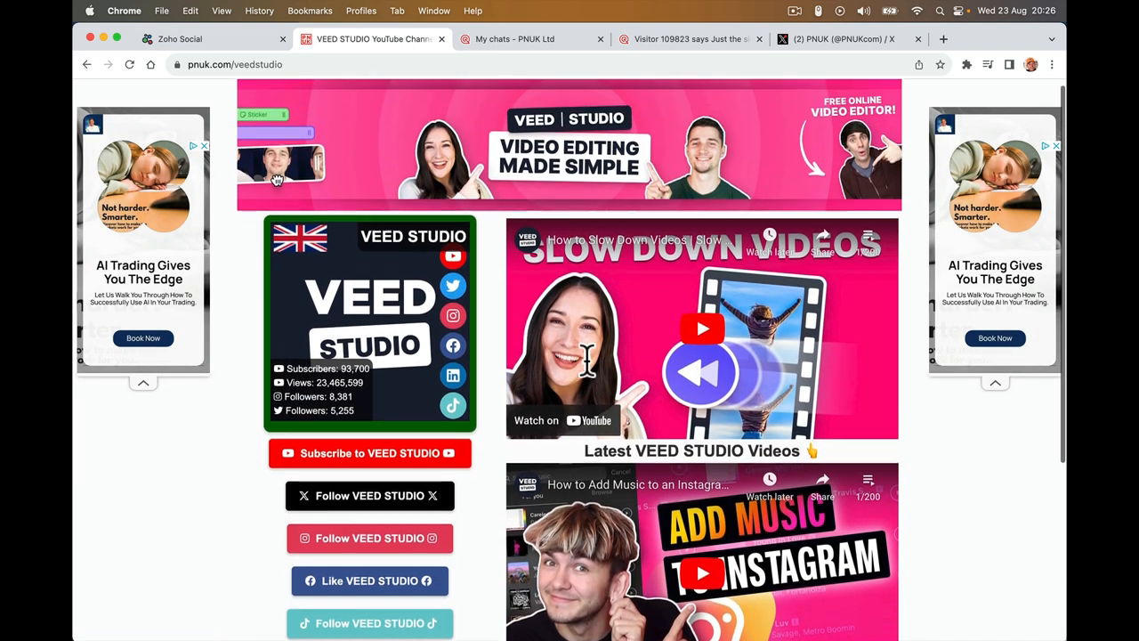
{"action": "scroll", "scroll_direction": "down", "scroll_amount": 3}
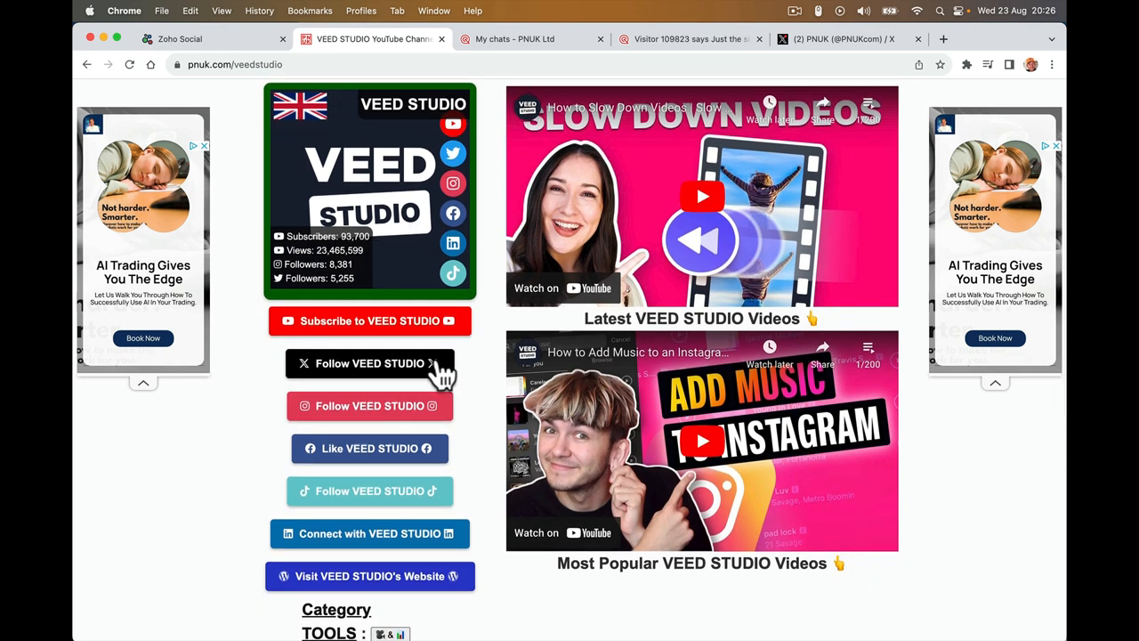
{"action": "left_click", "coordinate": [369, 363]}
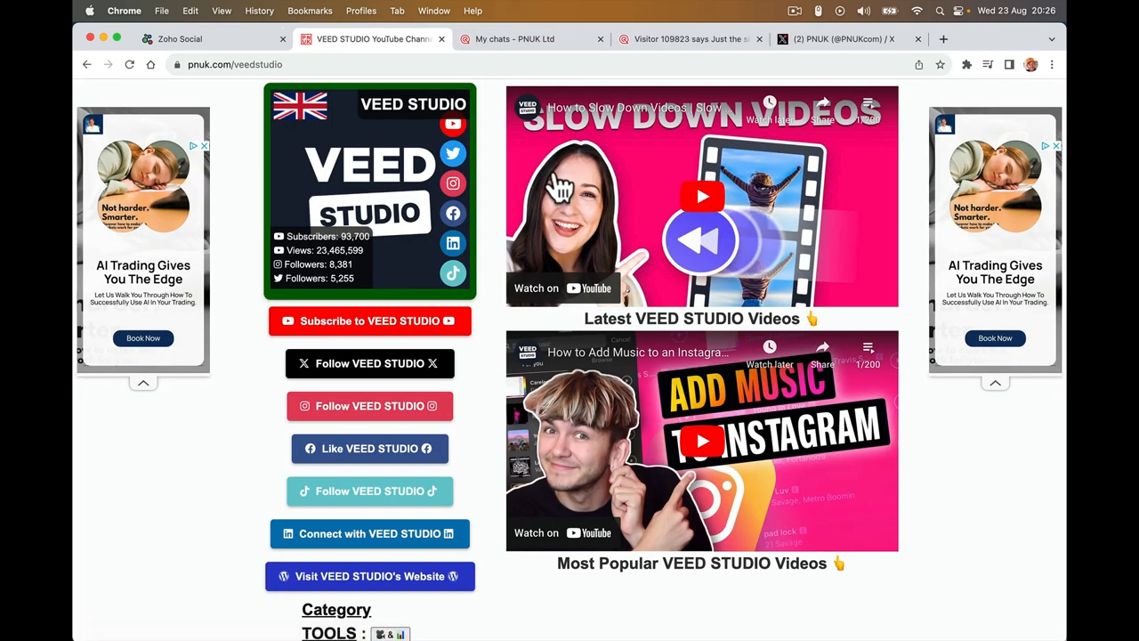
{"action": "mouse_move", "coordinate": [370, 483]}
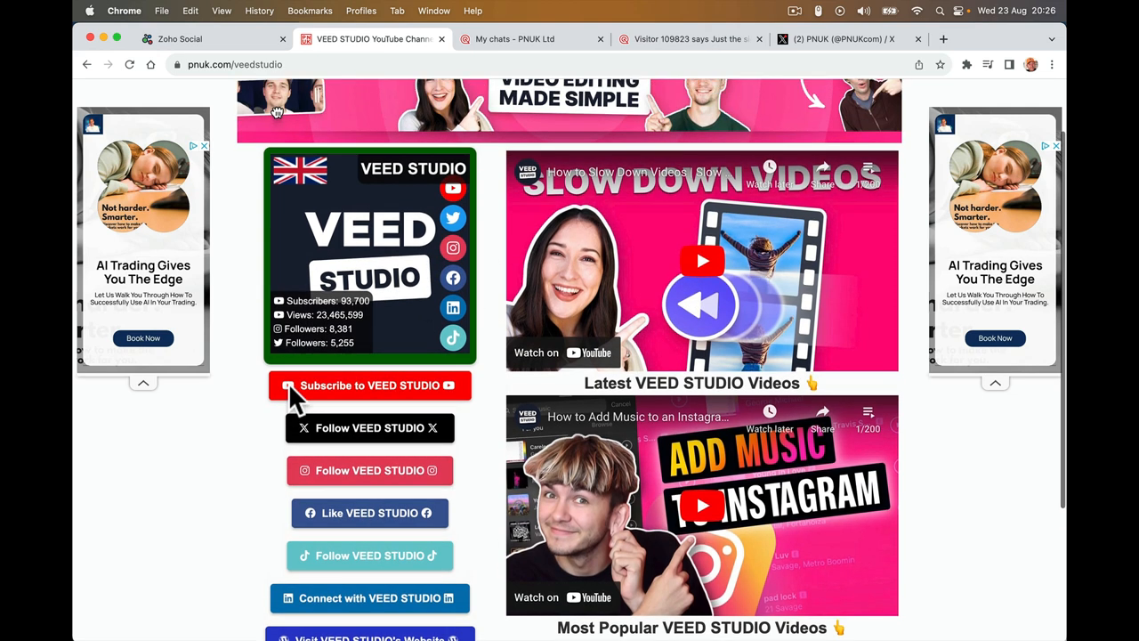
{"action": "mouse_move", "coordinate": [295, 394]}
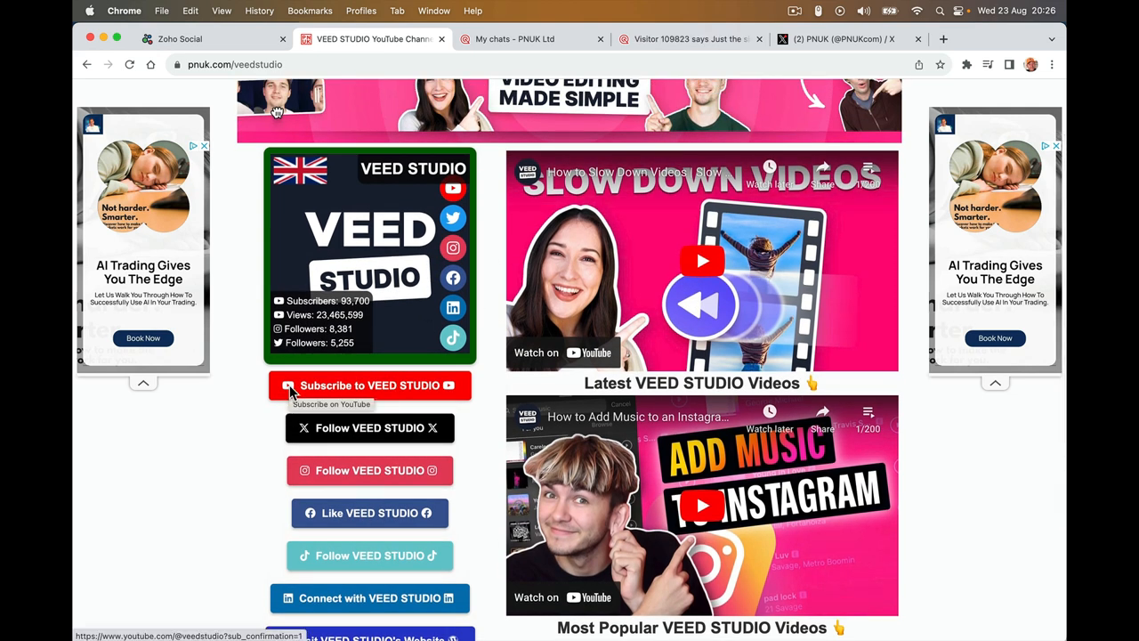